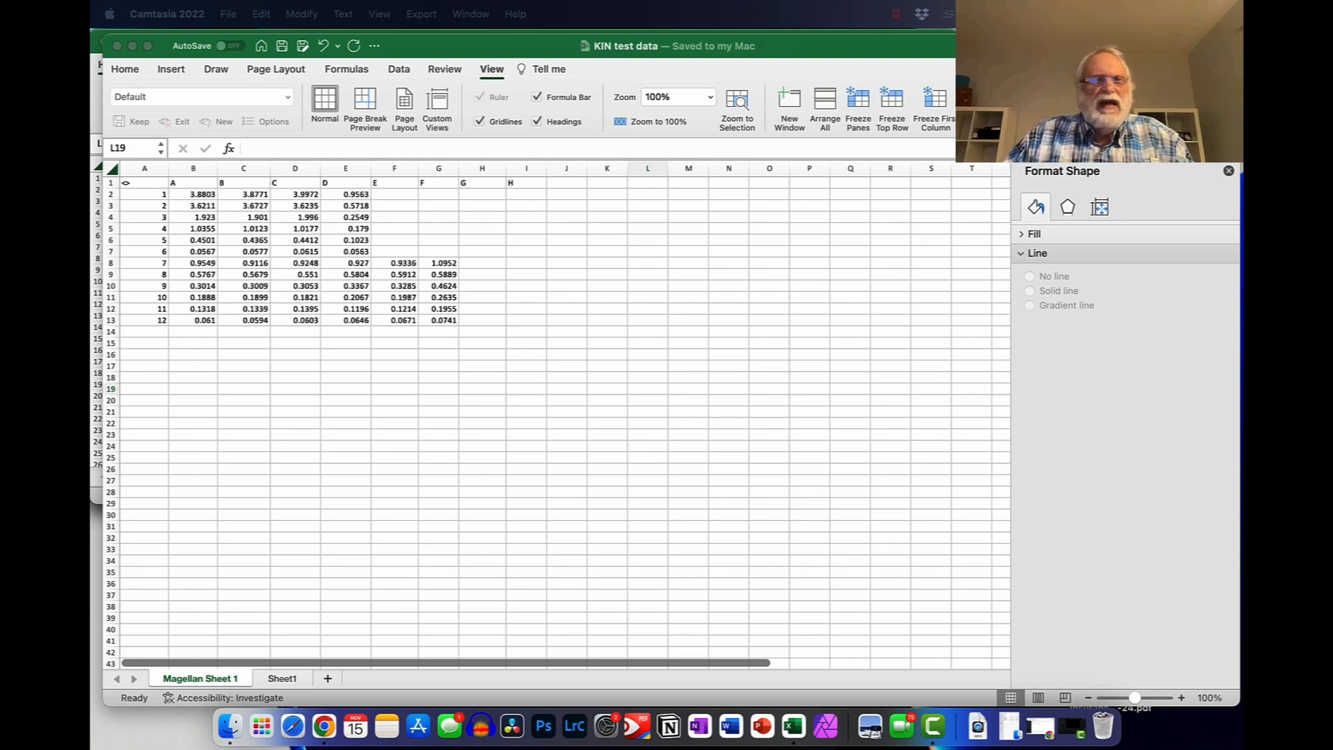
{"action": "mouse_move", "coordinate": [193, 206]}
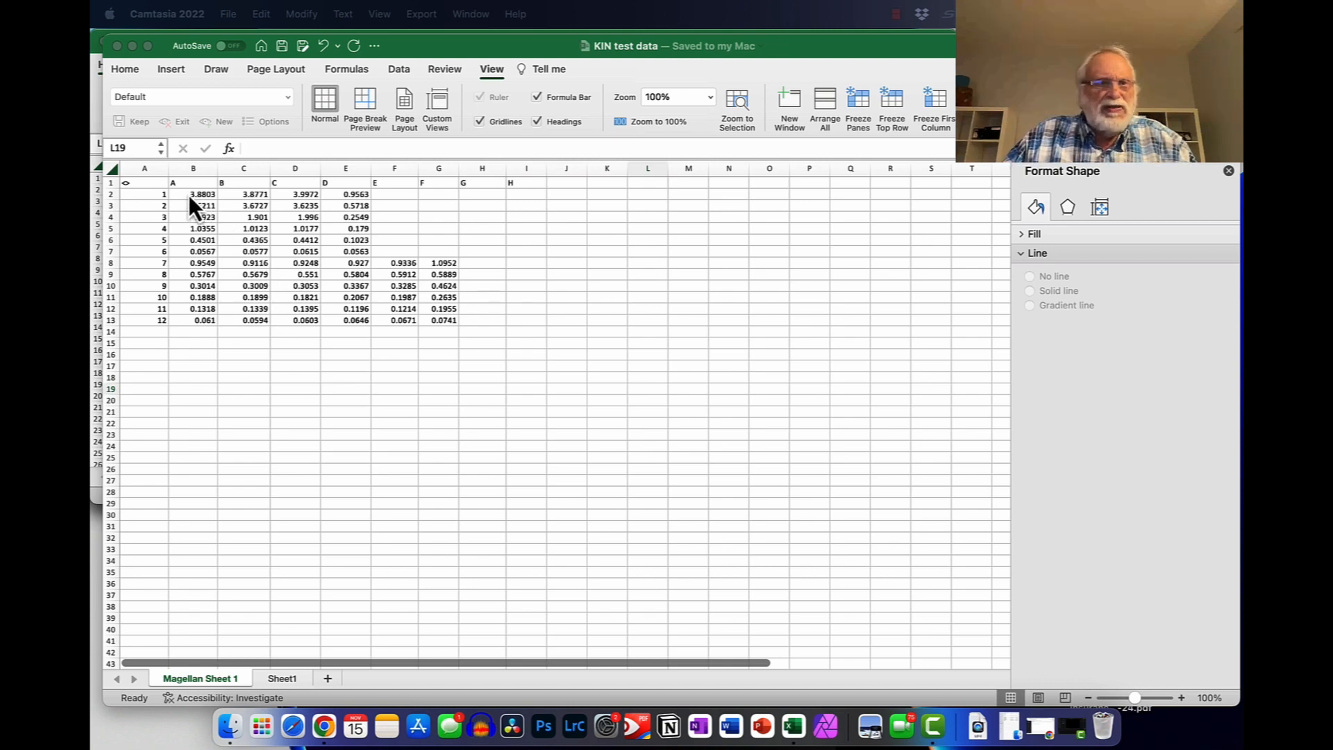
Step: Fill B2:D7 yellow and B8:D12 light orange from the Home fill colours
{"action": "left_click_drag", "start_coordinate": [193, 195], "coordinate": [294, 206]}
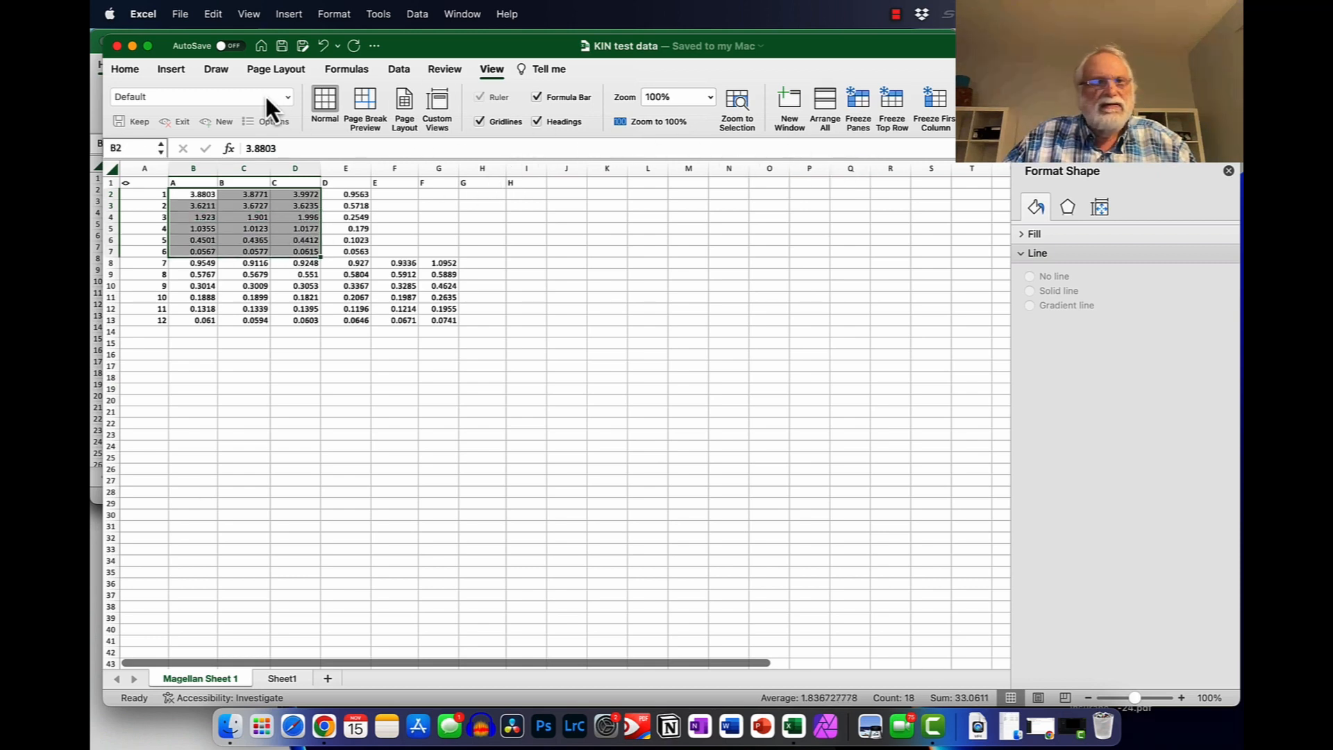
{"action": "mouse_move", "coordinate": [332, 225]}
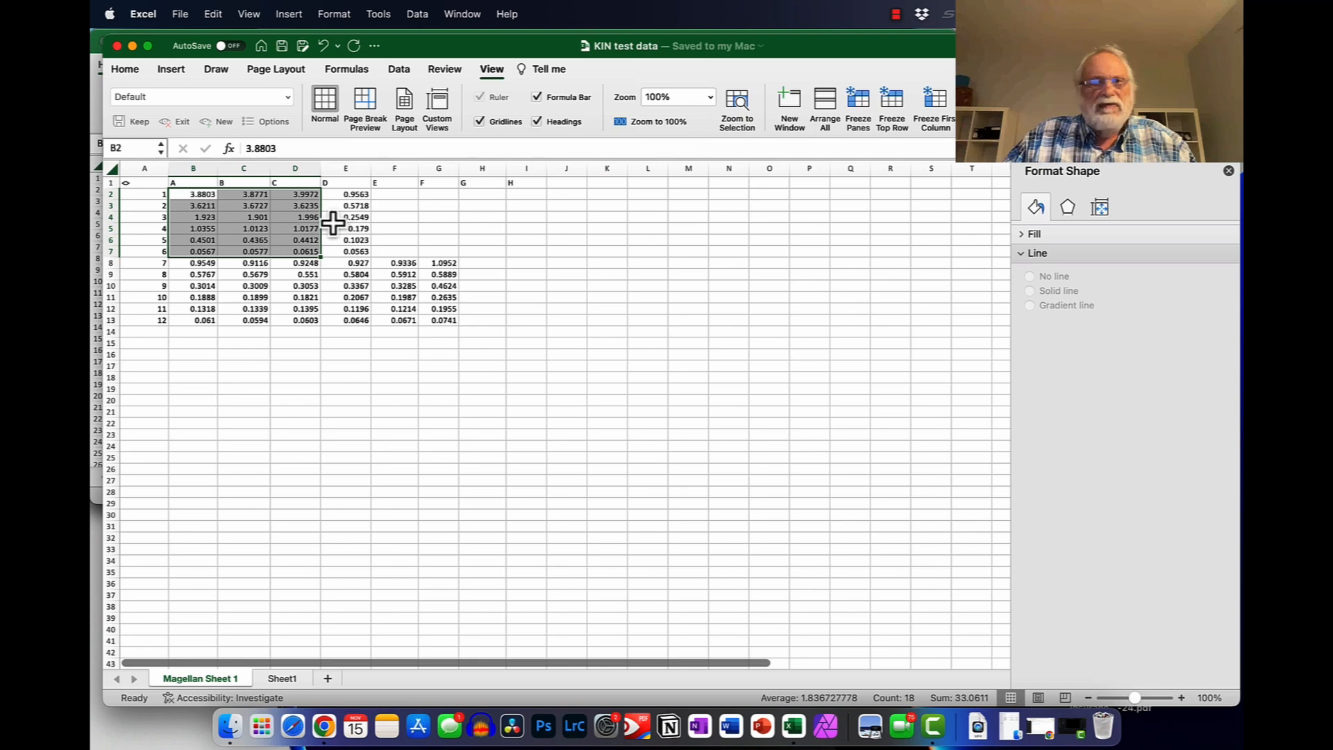
{"action": "mouse_move", "coordinate": [199, 282]}
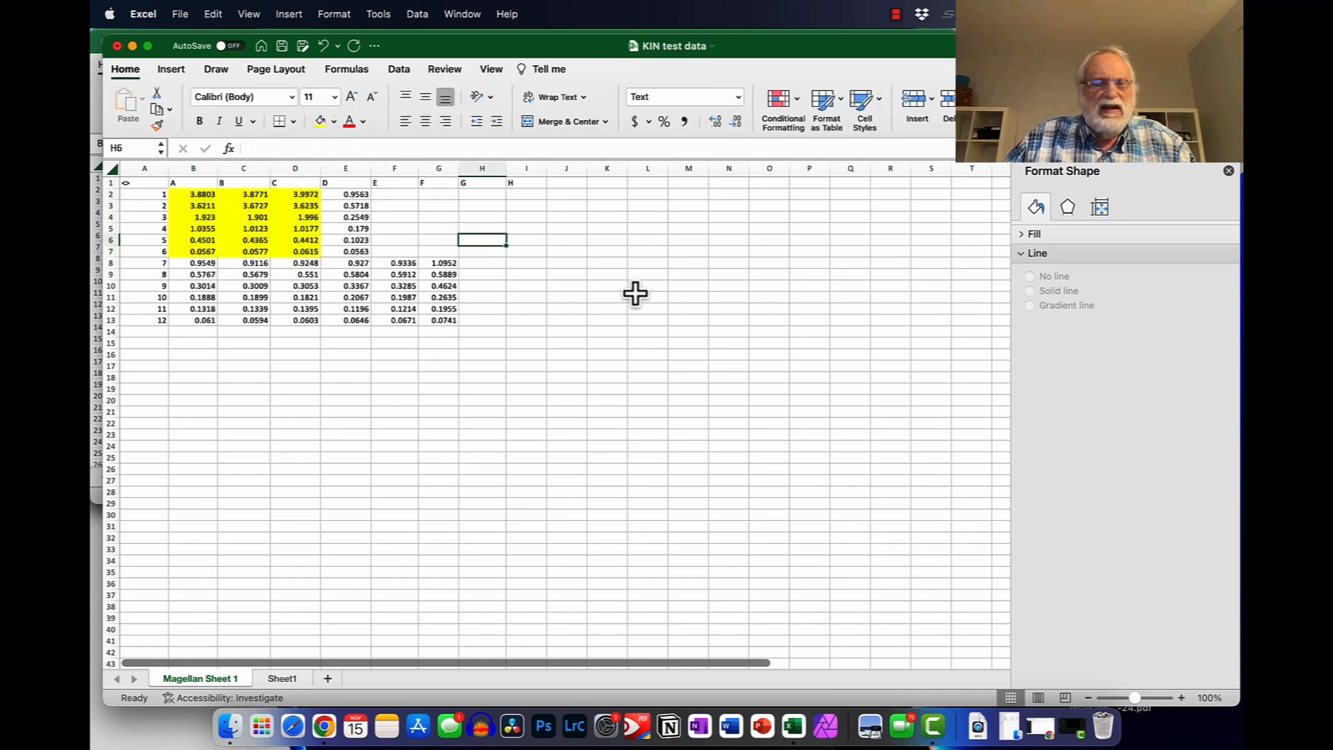
{"action": "left_click_drag", "start_coordinate": [193, 262], "coordinate": [254, 321]}
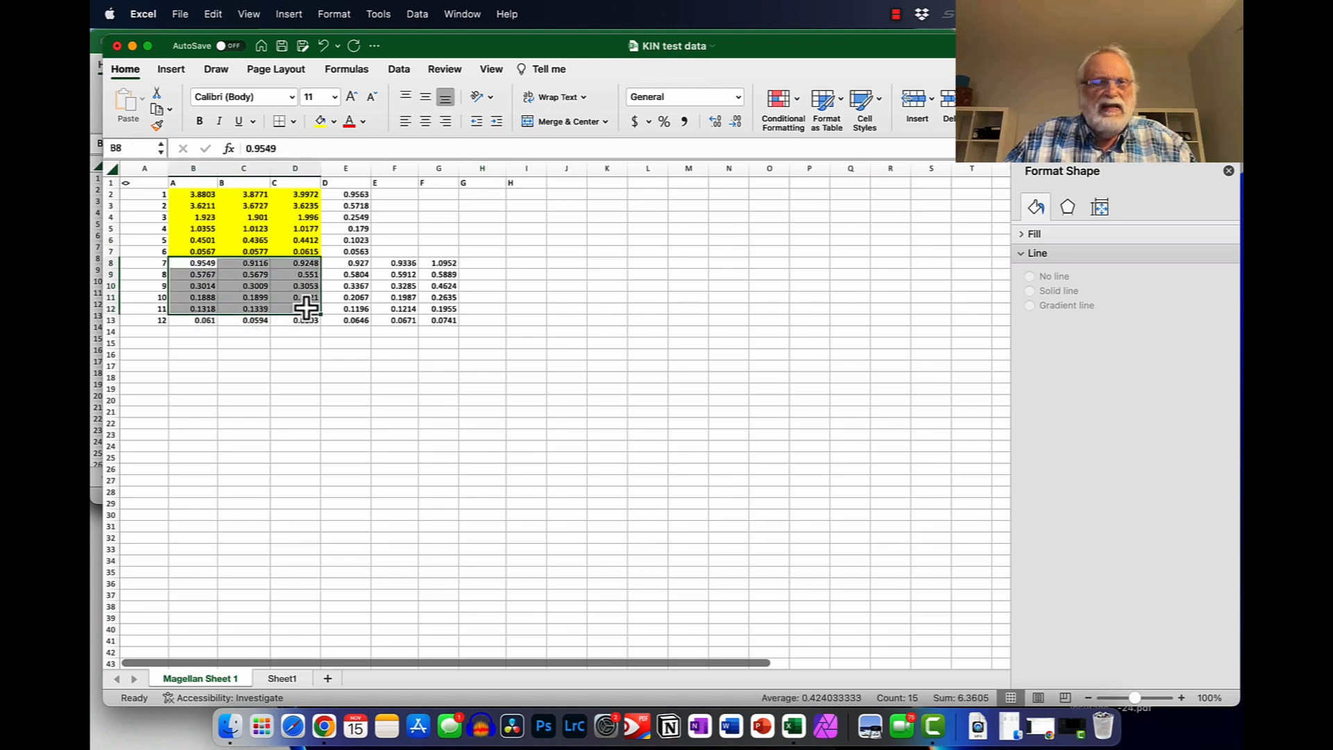
{"action": "left_click", "coordinate": [320, 121]}
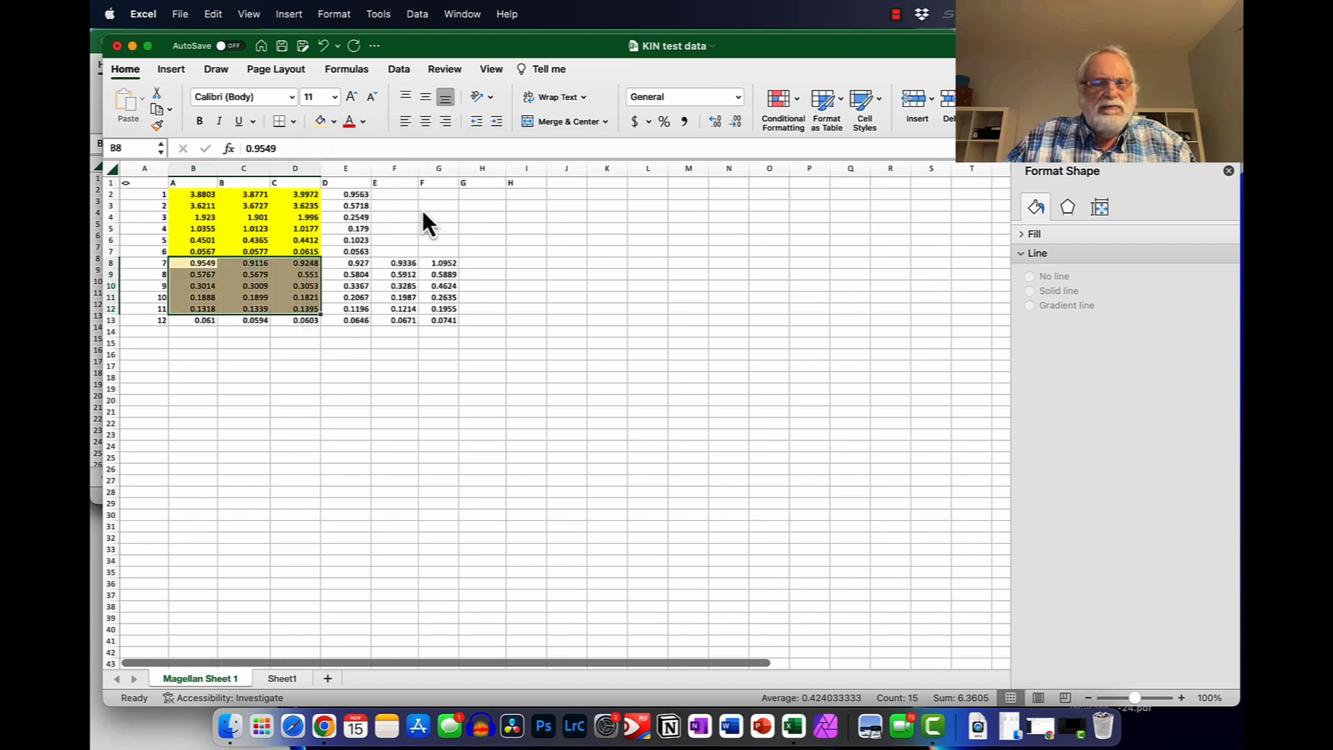
Step: Give E8:G12 the same light orange fill as B8:D12
{"action": "left_click_drag", "start_coordinate": [346, 263], "coordinate": [346, 308]}
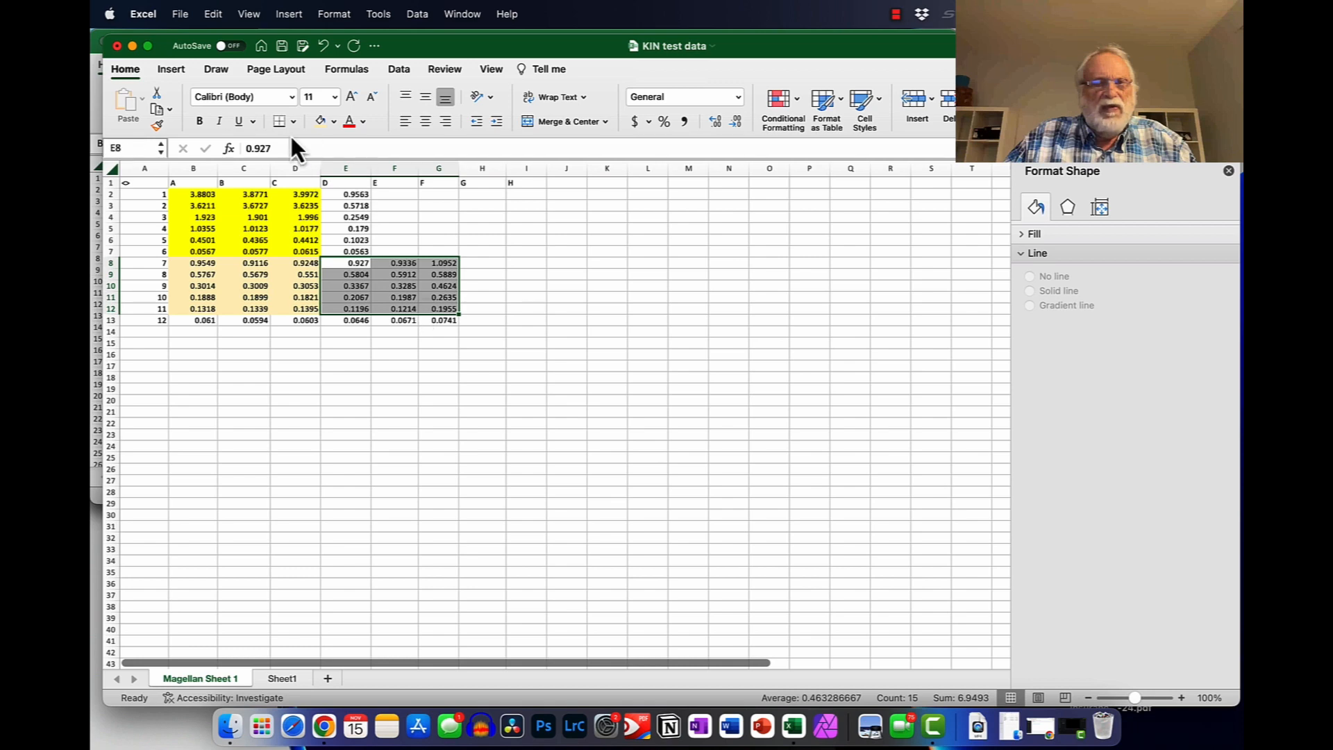
{"action": "mouse_move", "coordinate": [380, 286]}
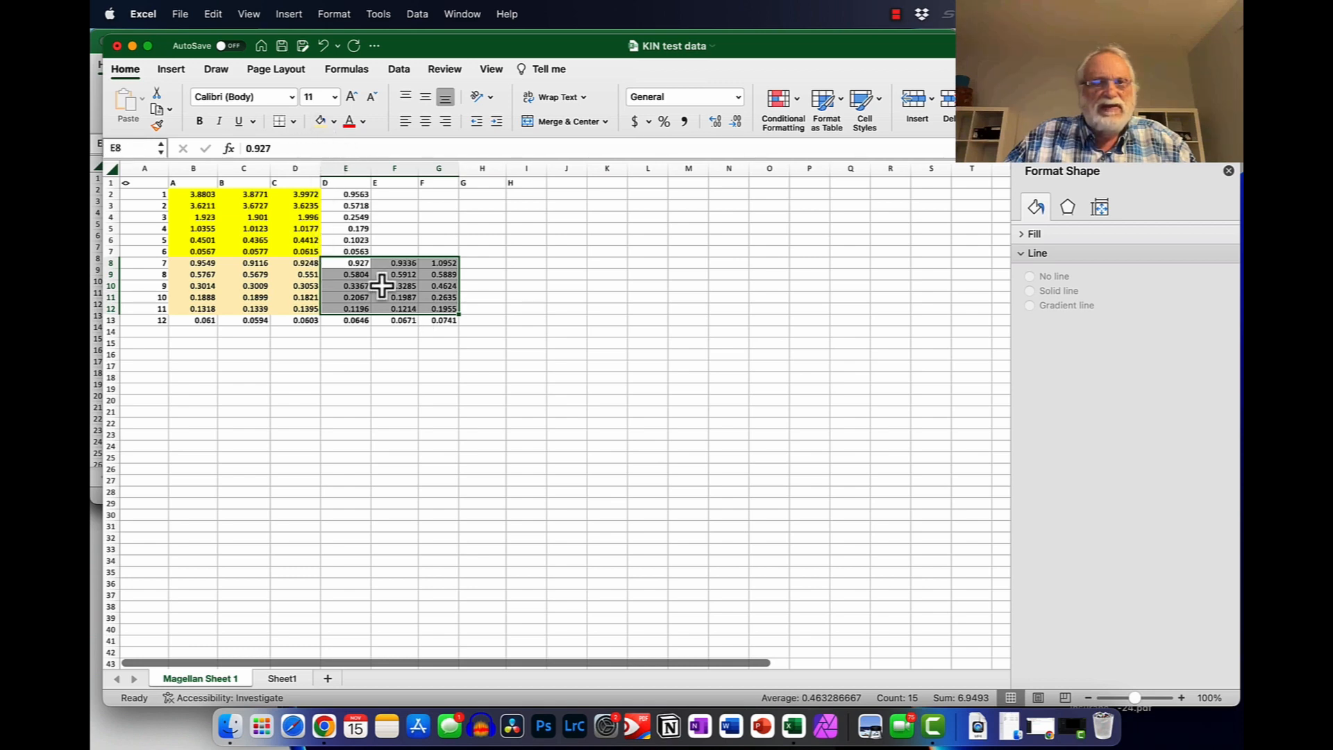
{"action": "left_click", "coordinate": [333, 121]}
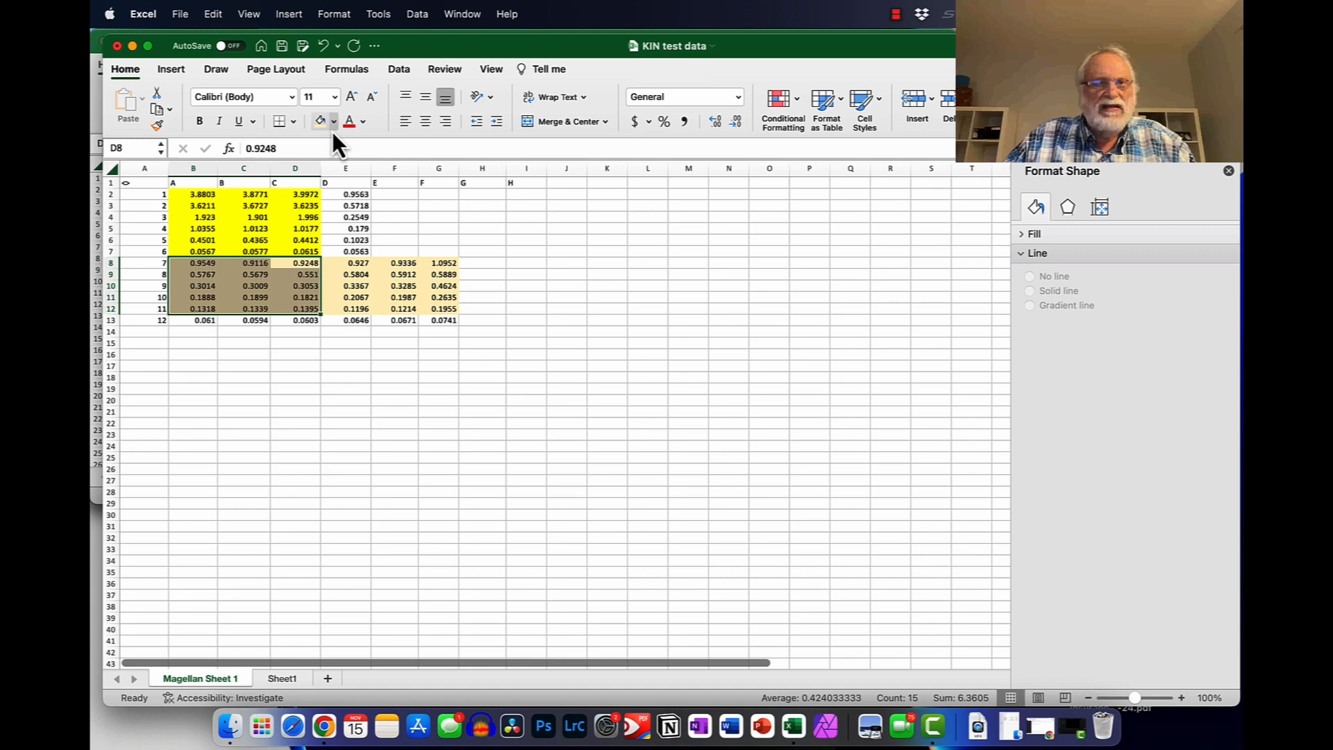
{"action": "left_click", "coordinate": [332, 121]}
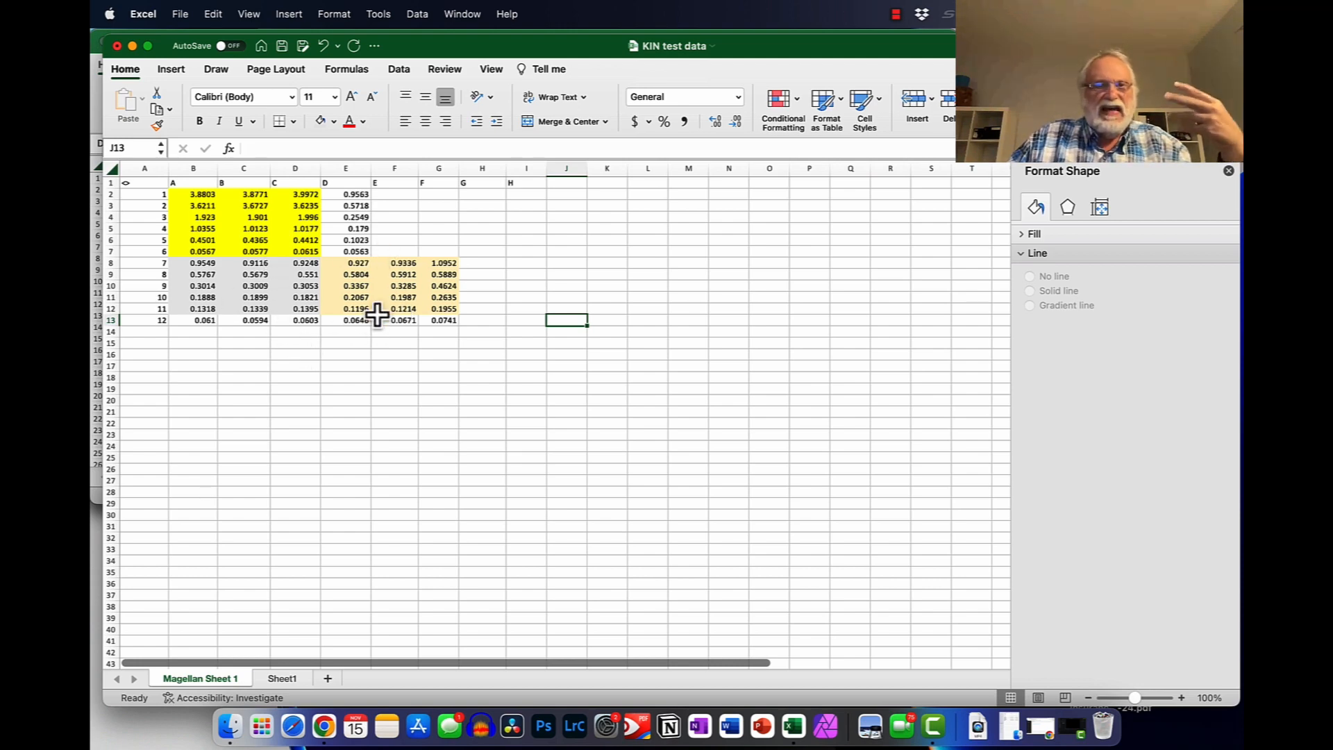
{"action": "left_click_drag", "start_coordinate": [193, 309], "coordinate": [393, 320]}
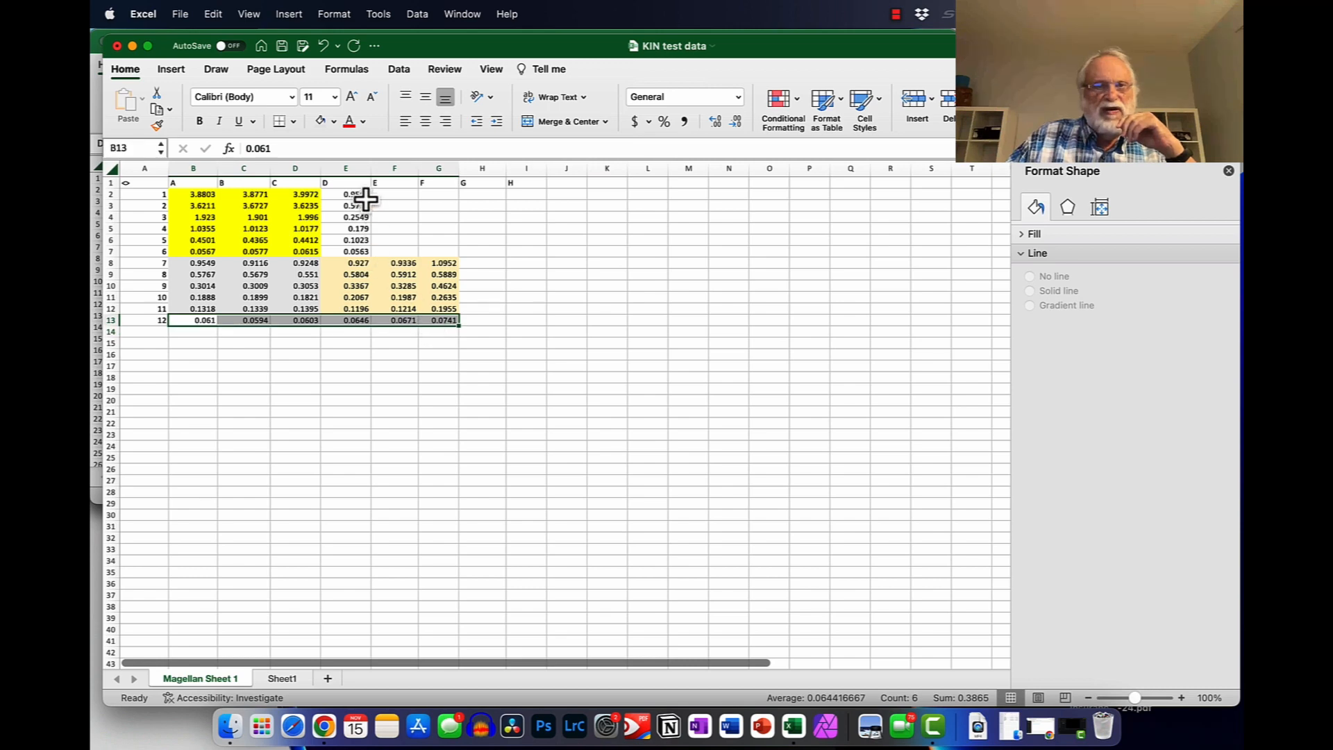
{"action": "left_click_drag", "start_coordinate": [346, 195], "coordinate": [346, 251]}
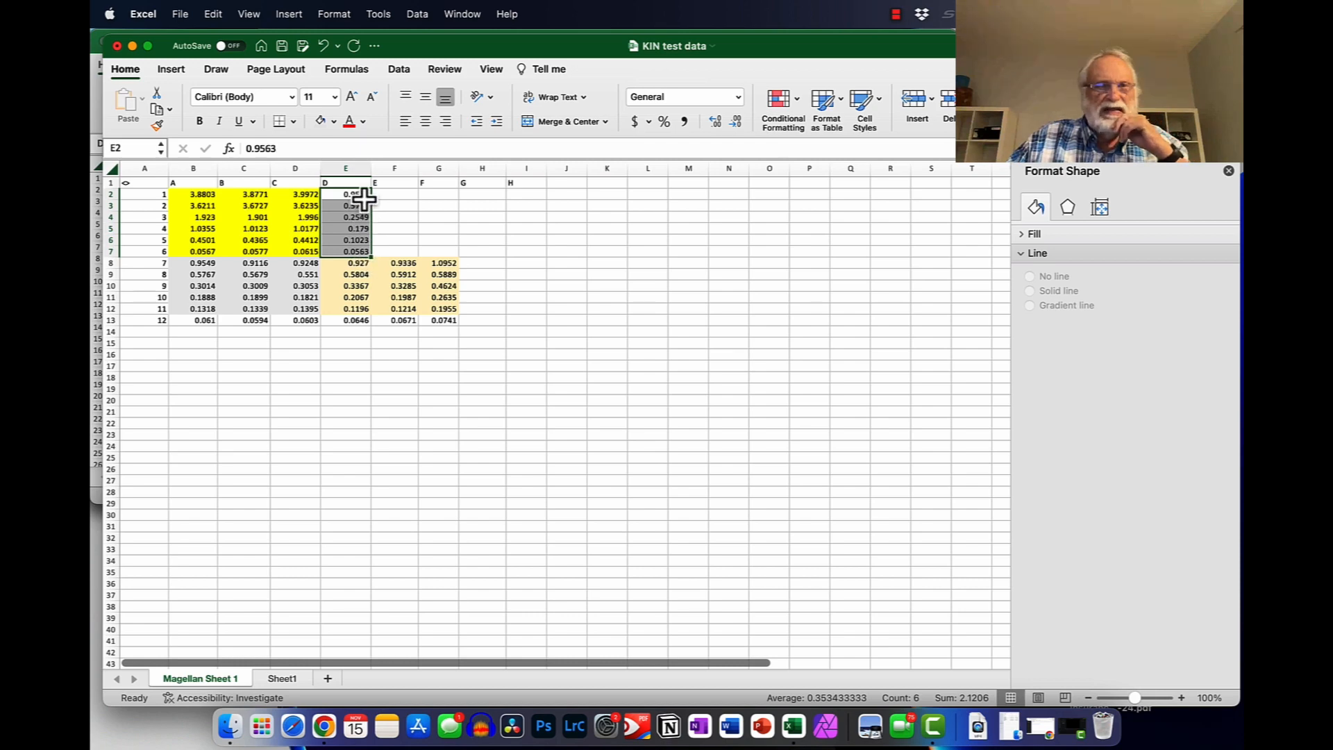
{"action": "mouse_move", "coordinate": [433, 205]}
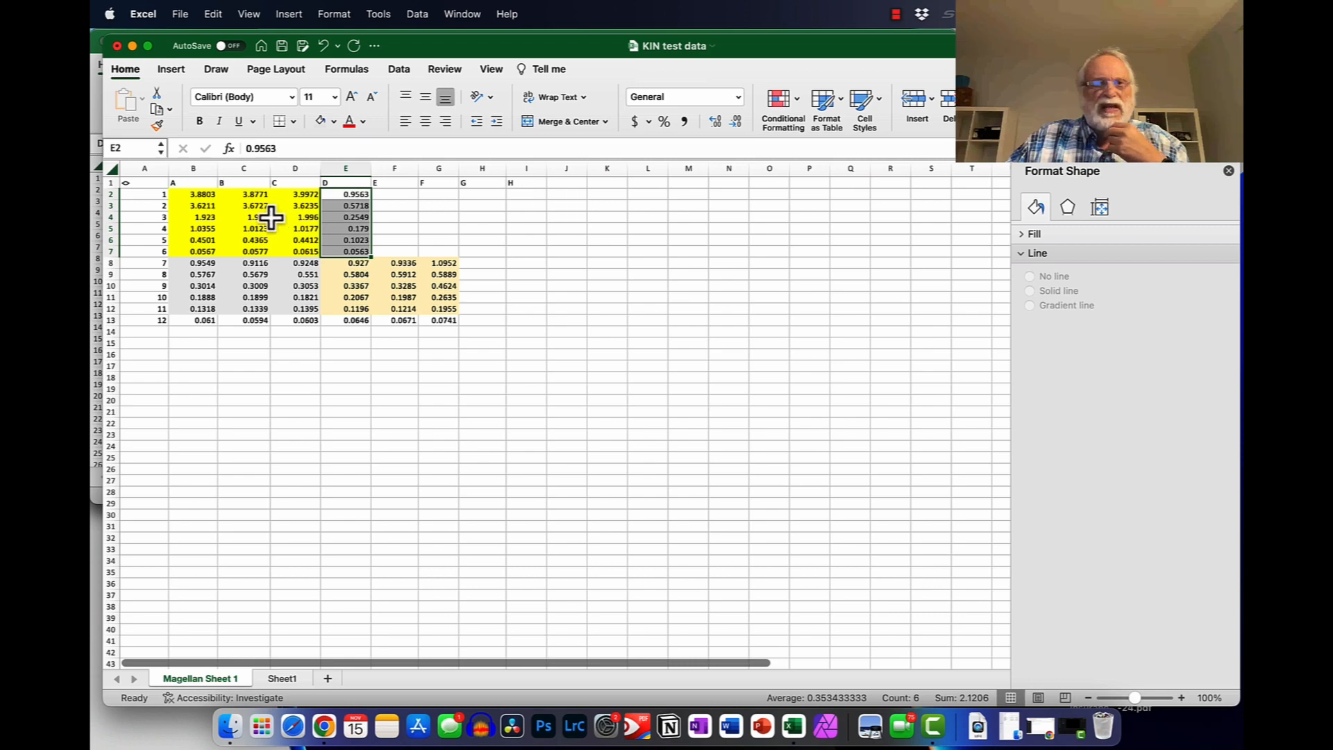
{"action": "mouse_move", "coordinate": [598, 205]}
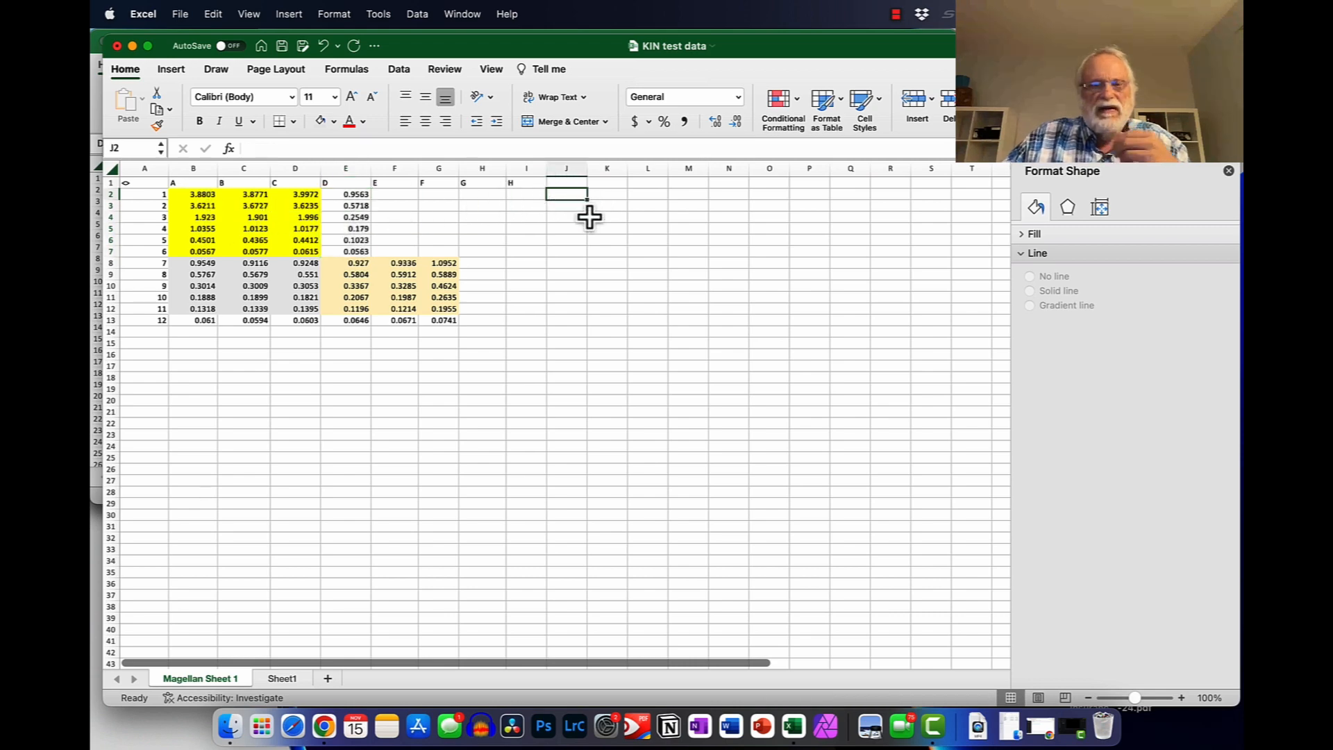
Step: Enter 500 in J2 and a halving formula below it, filling down toward J6
{"action": "type", "text": "5"}
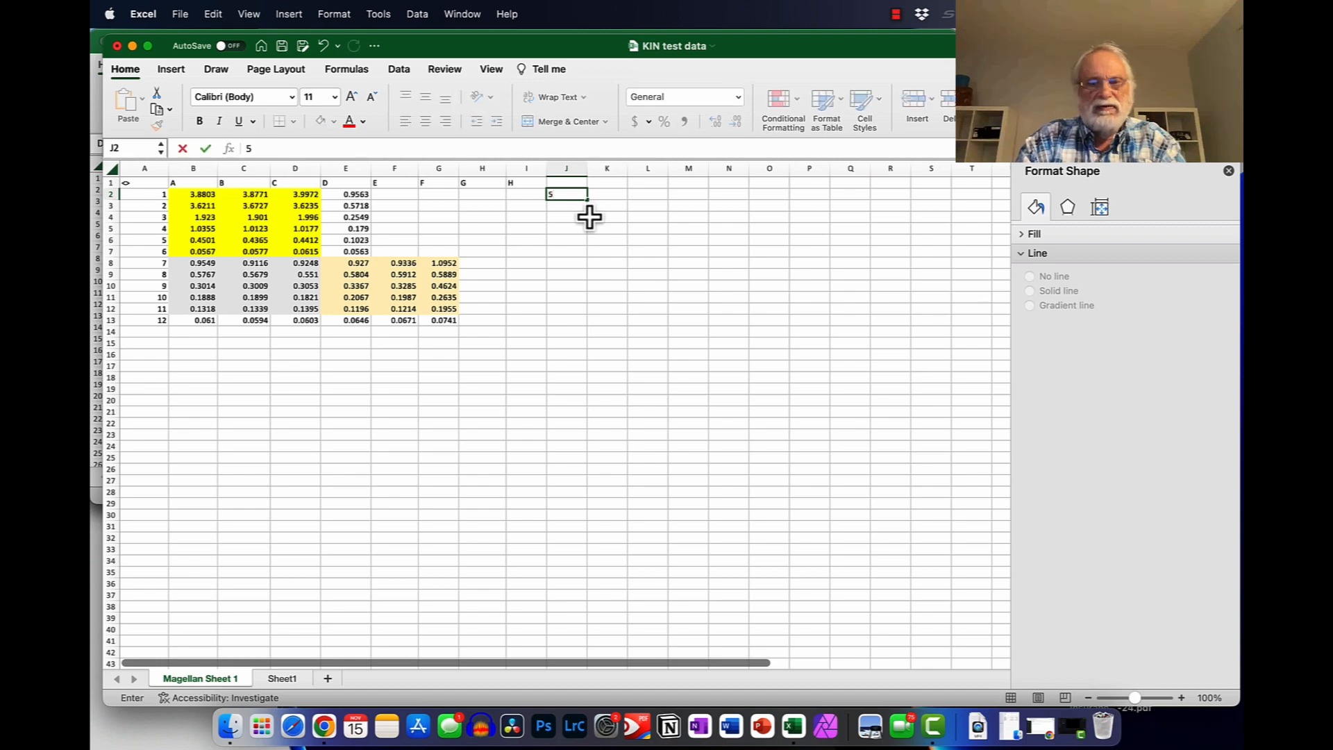
{"action": "type", "text": "500"}
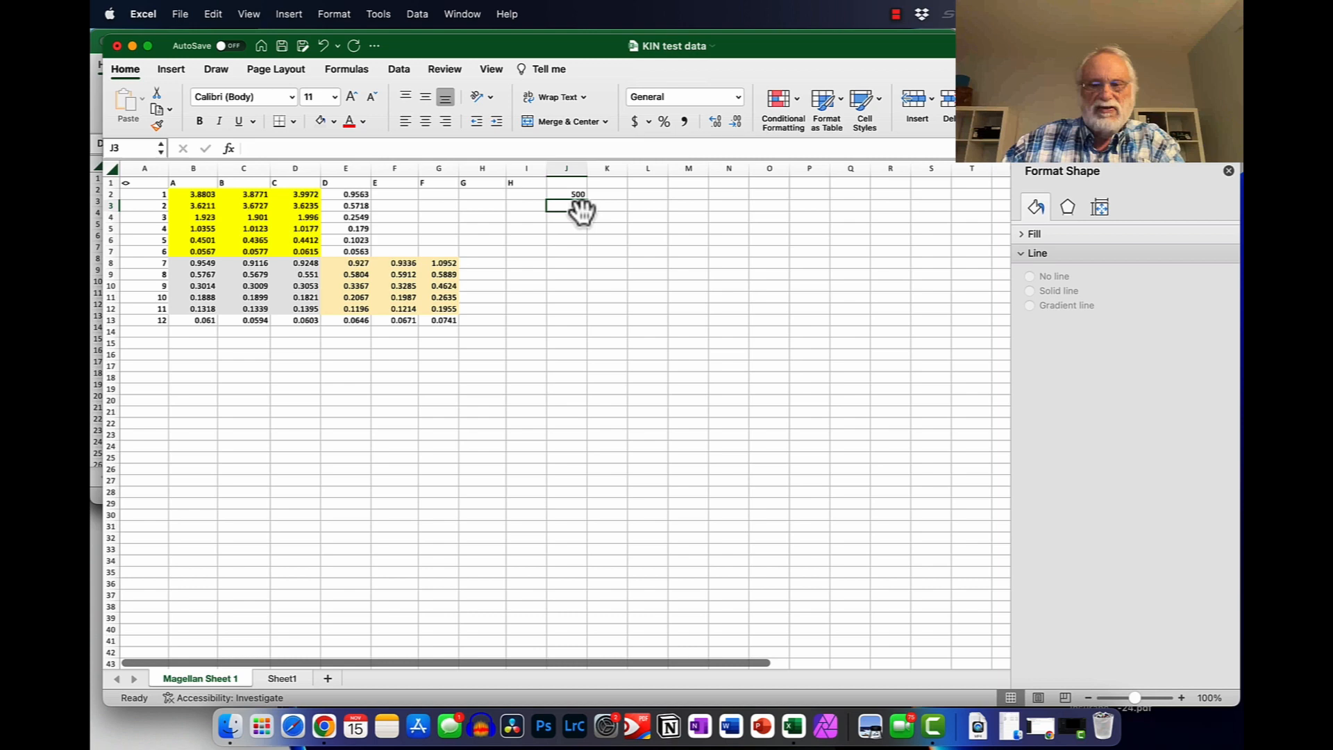
{"action": "type", "text": "="}
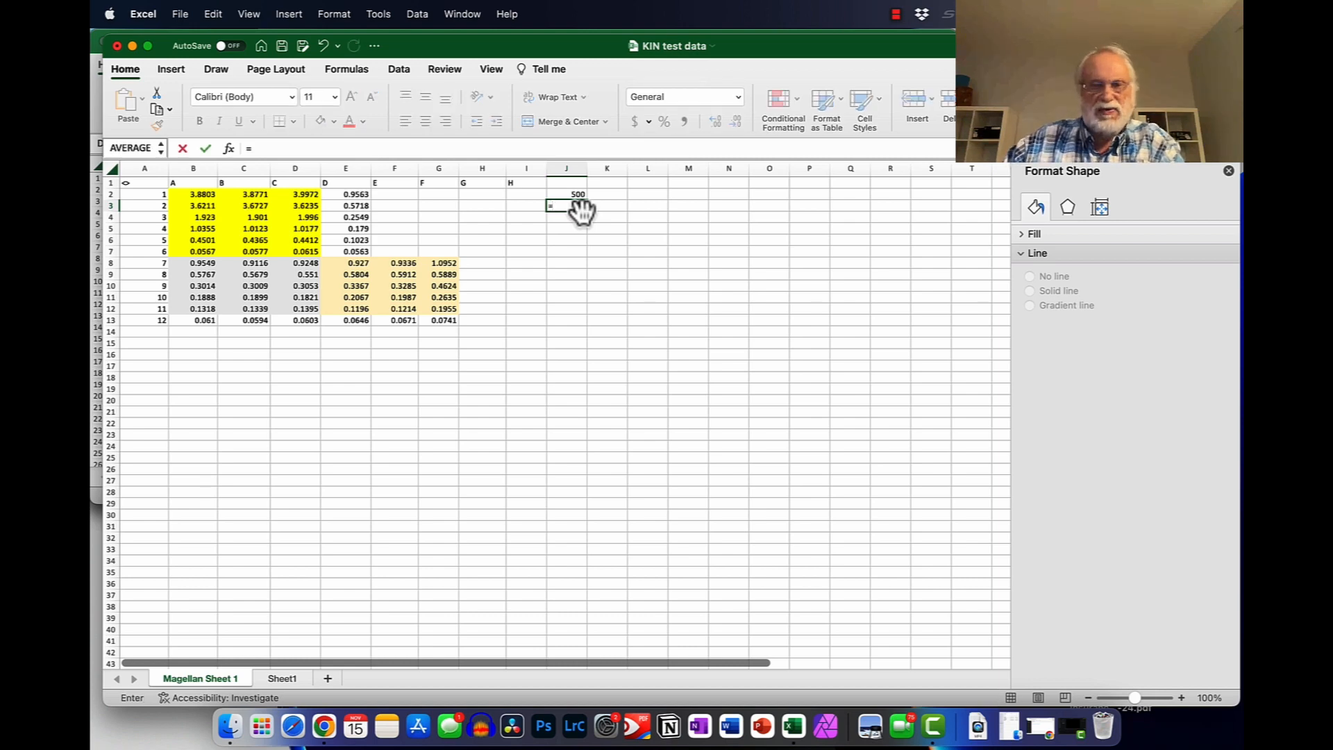
{"action": "left_click", "coordinate": [567, 195]}
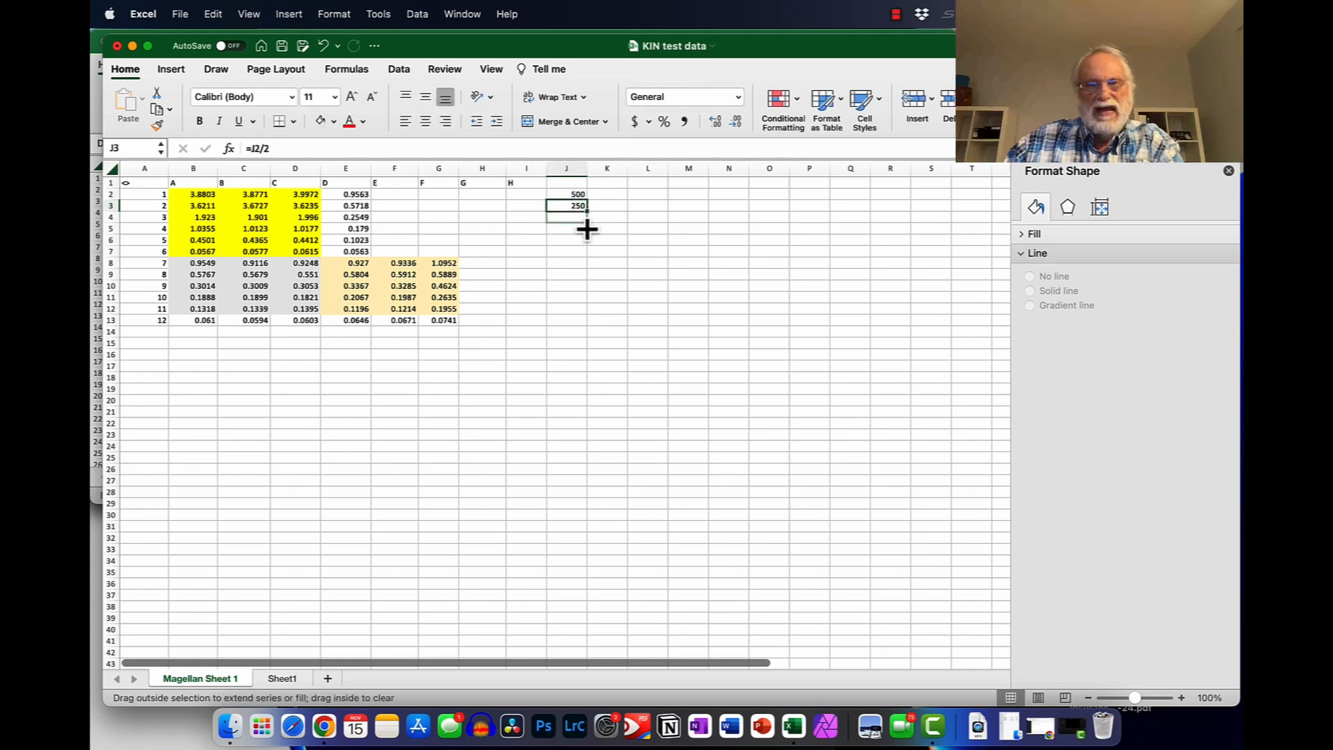
{"action": "left_click_drag", "start_coordinate": [578, 205], "coordinate": [578, 240]}
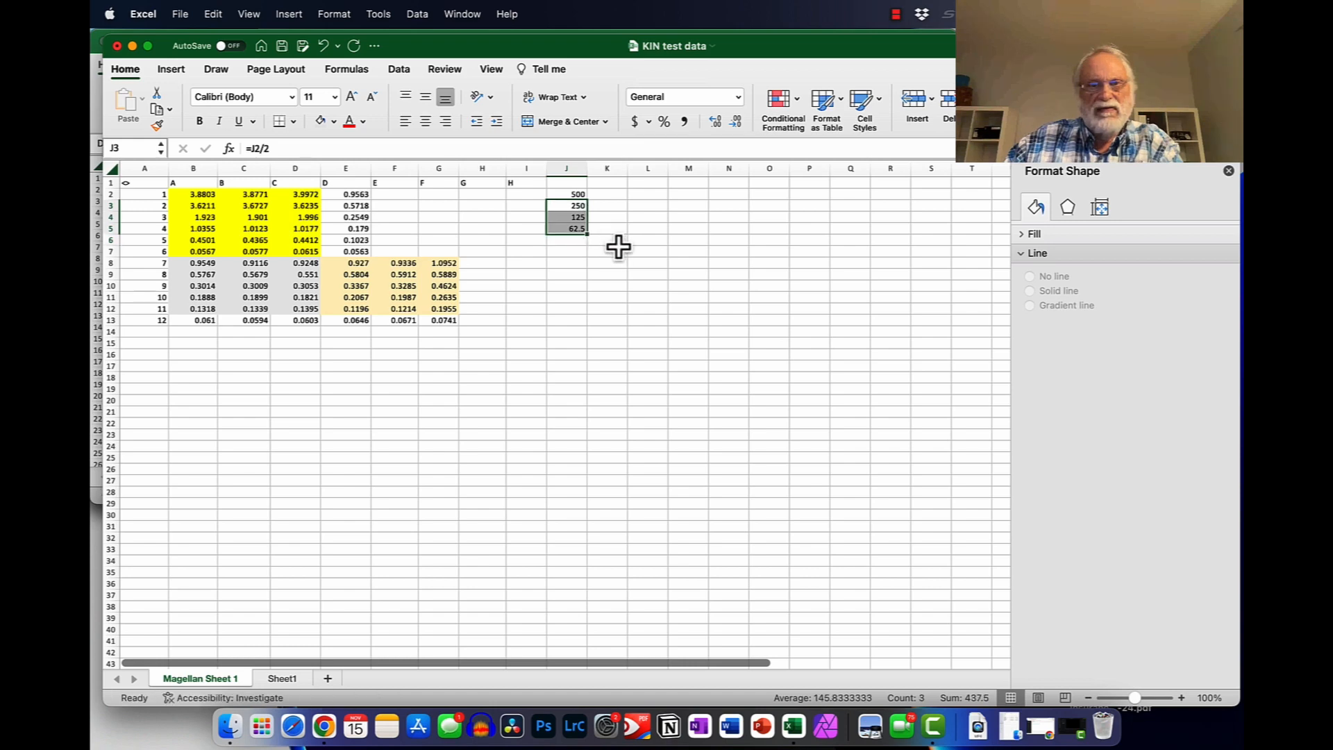
{"action": "left_click", "coordinate": [607, 240]}
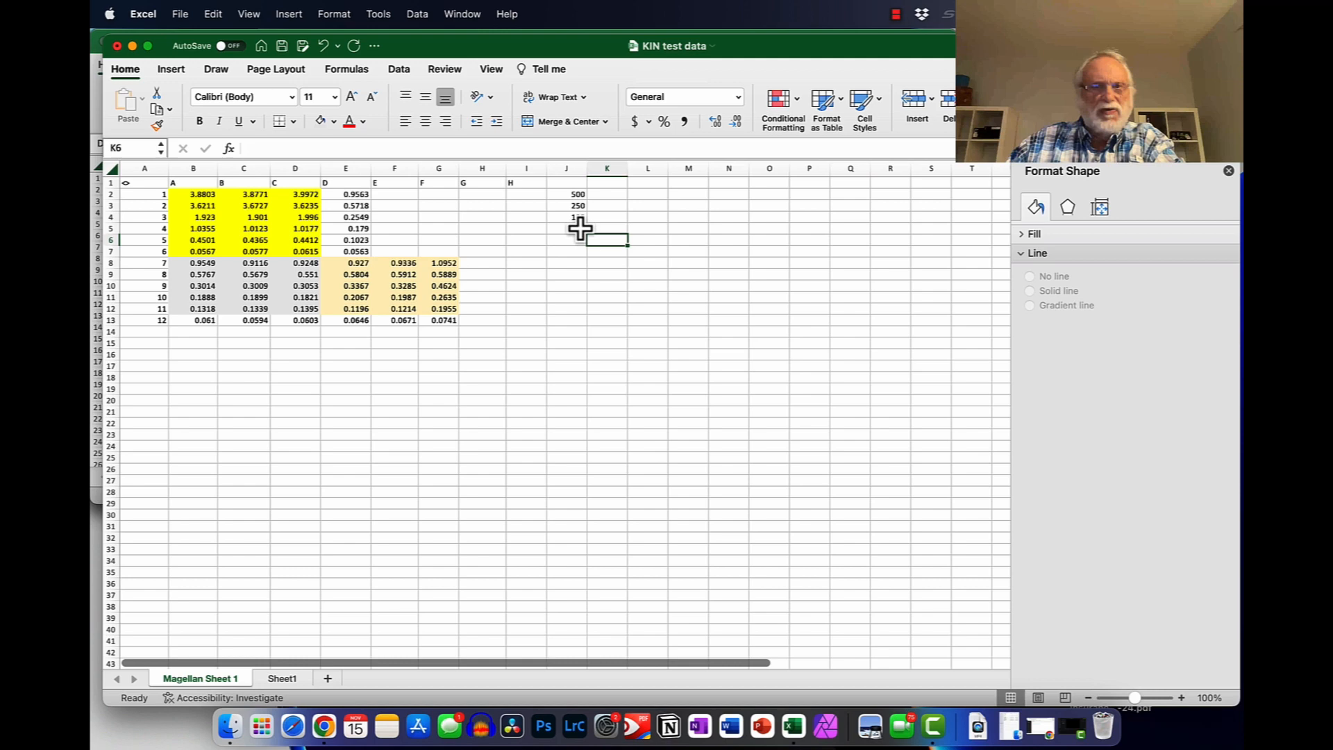
{"action": "left_click", "coordinate": [567, 227]}
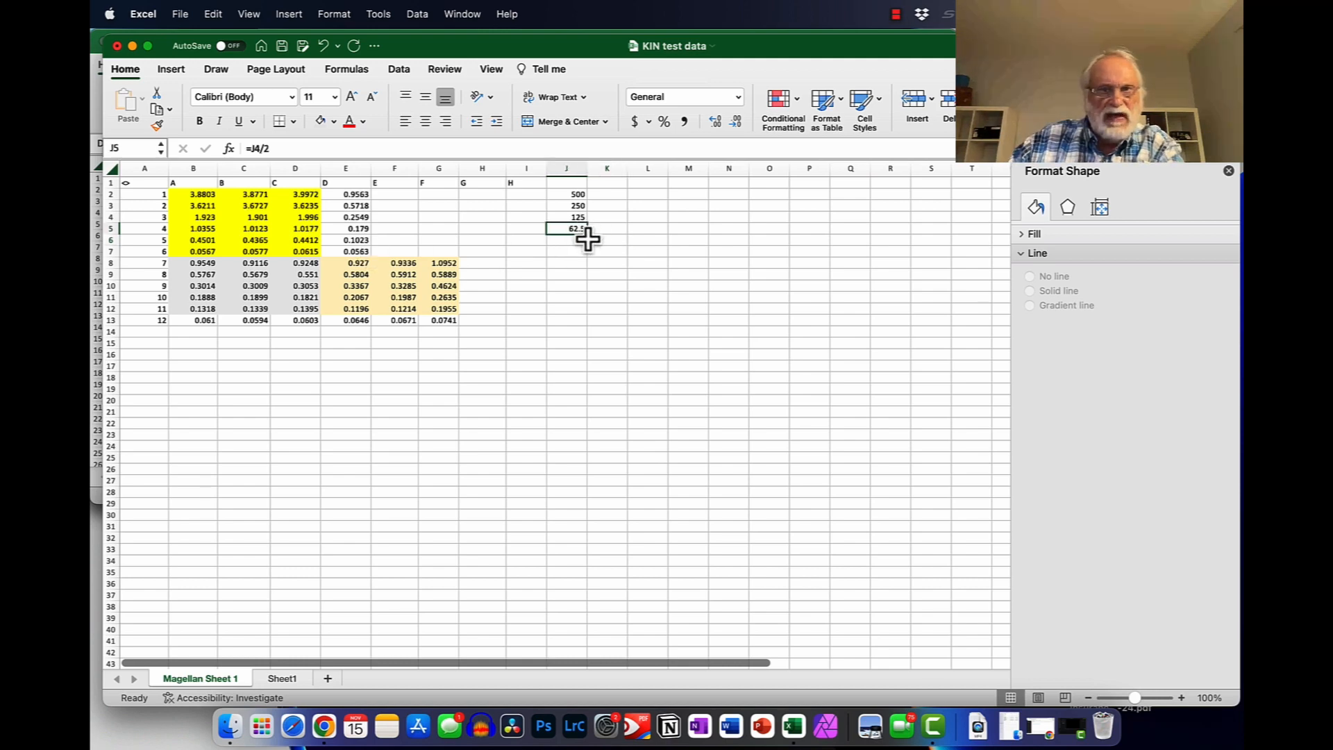
{"action": "left_click_drag", "start_coordinate": [576, 228], "coordinate": [577, 240]}
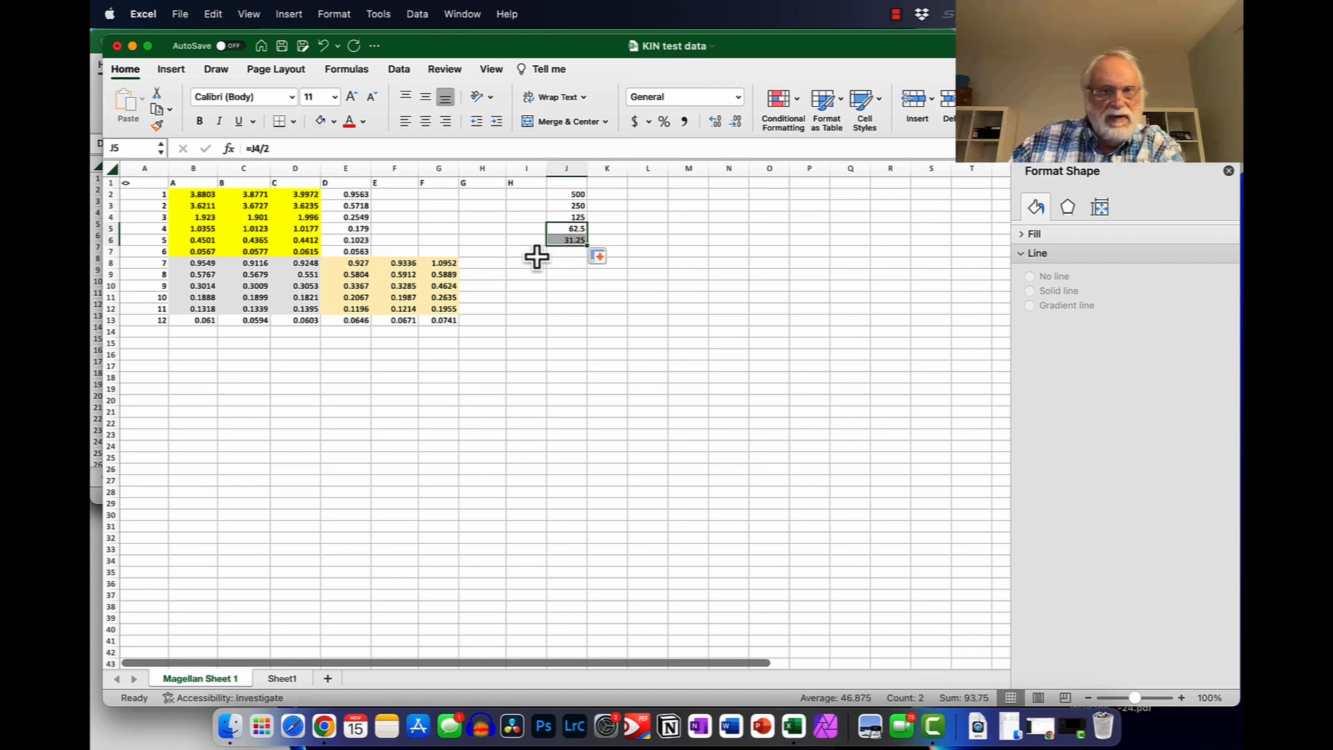
{"action": "left_click", "coordinate": [607, 240]}
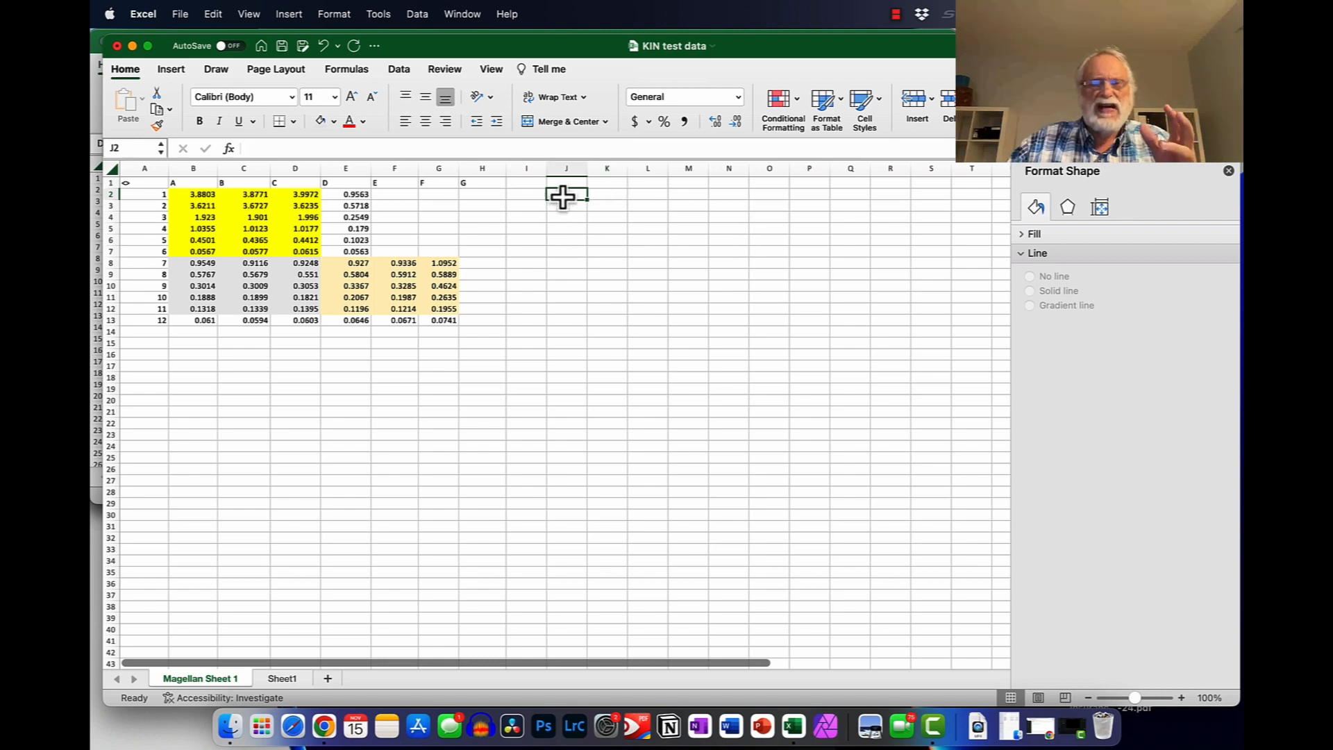
Step: Re-enter 500 and fill the halving formula so J2:J6 read 500, 250, 125, 62.5, 31.25
{"action": "type", "text": "500"}
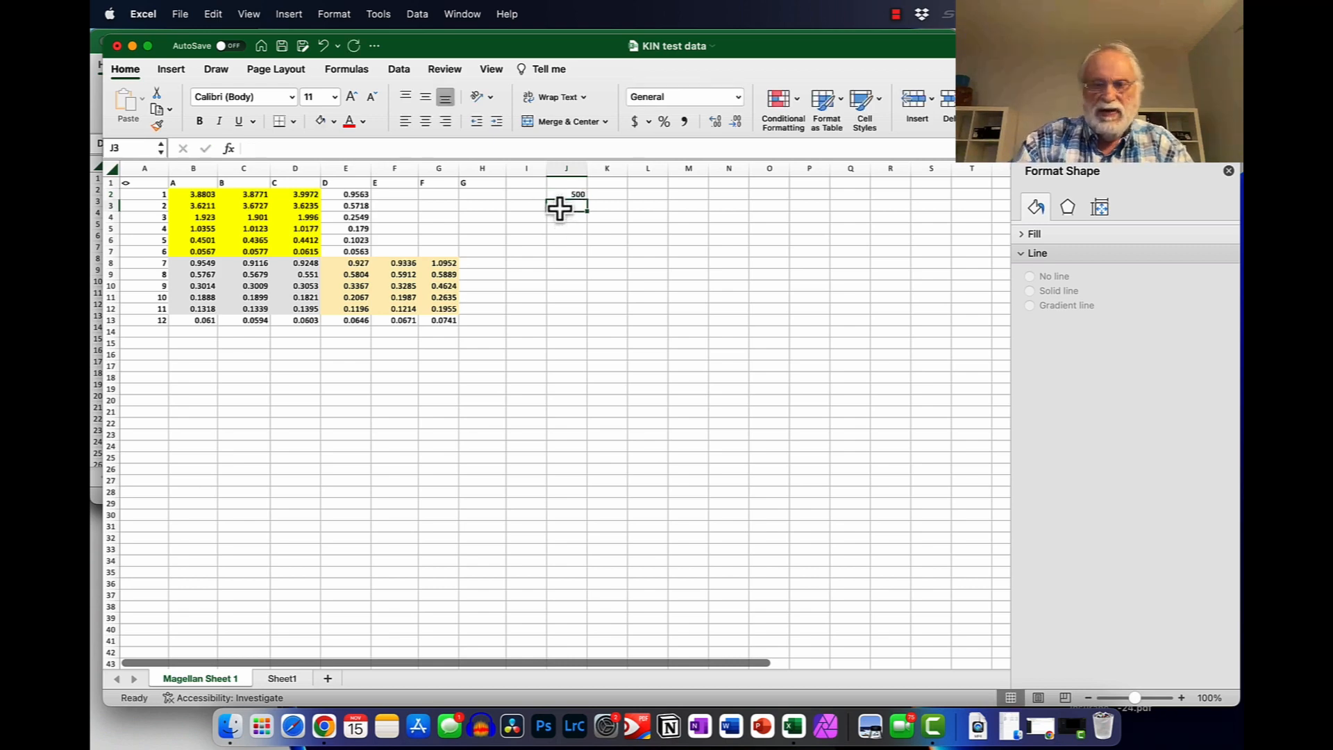
{"action": "type", "text": "=J2/2"}
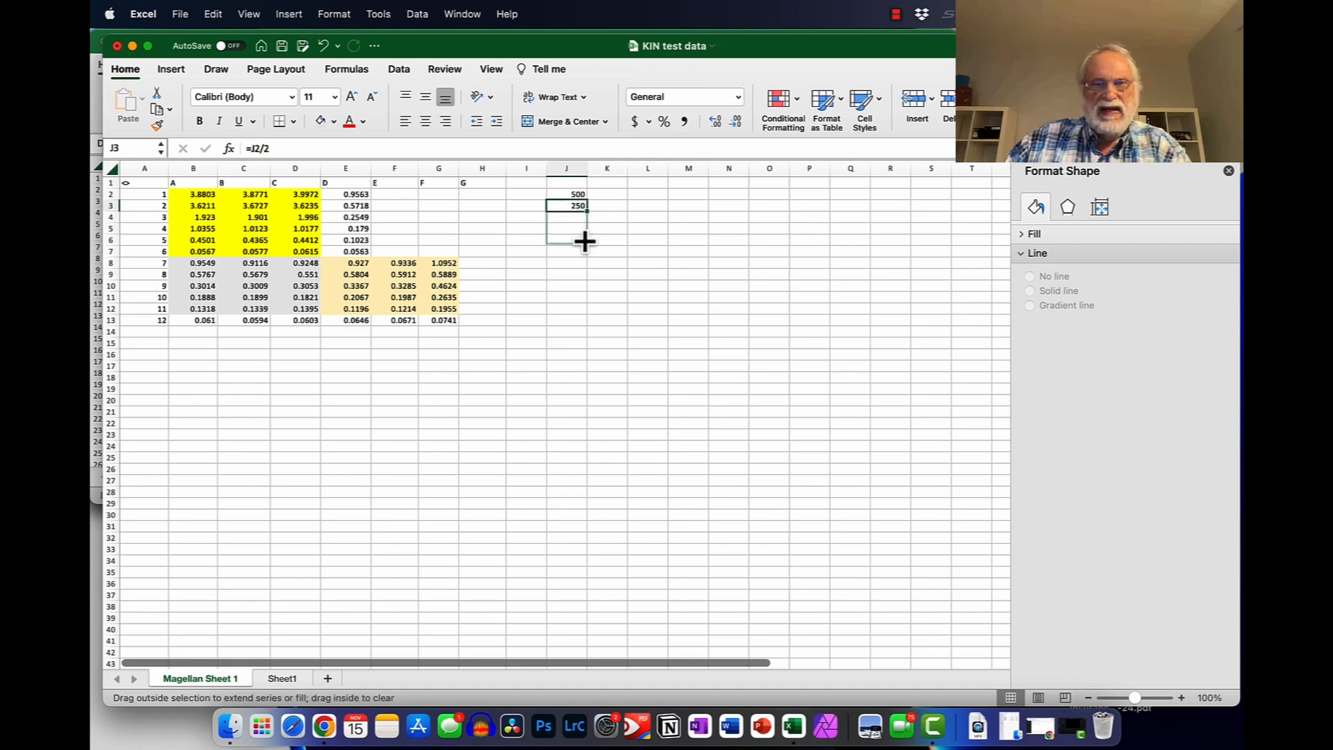
{"action": "left_click_drag", "start_coordinate": [578, 206], "coordinate": [577, 240]}
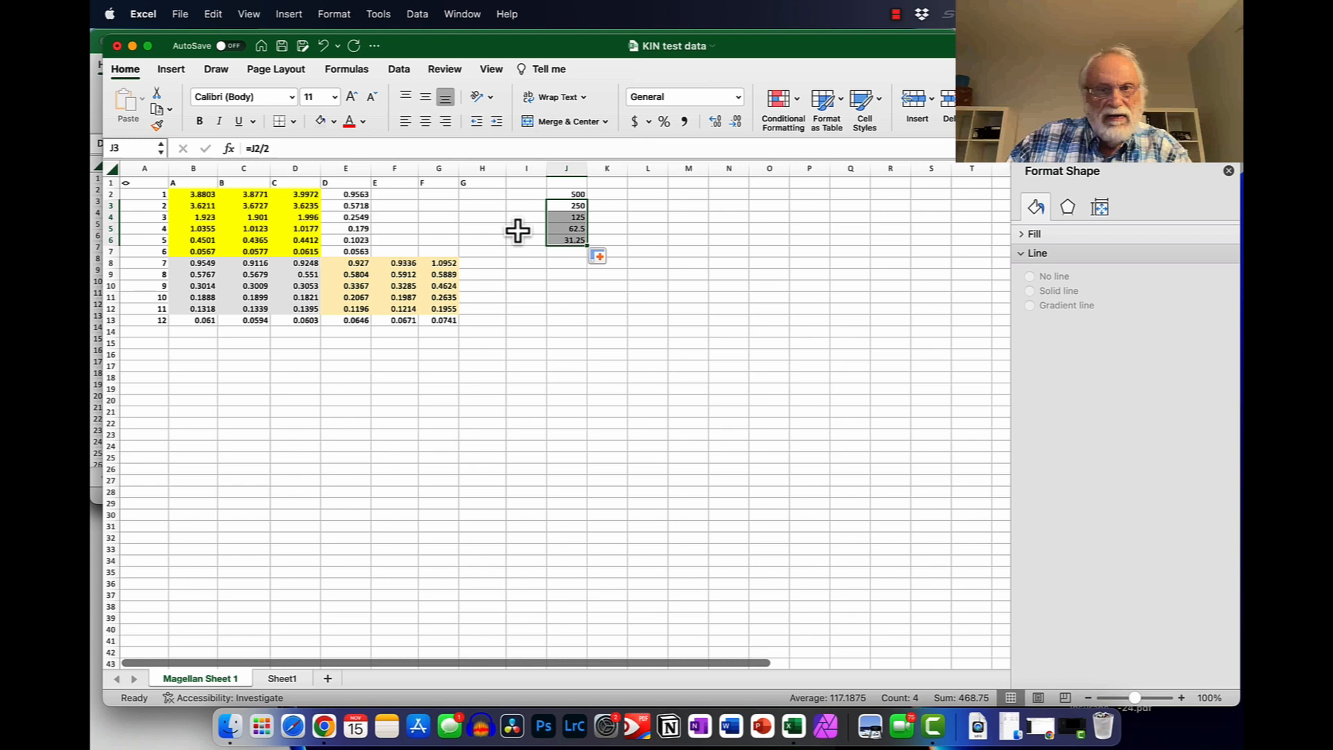
{"action": "mouse_move", "coordinate": [605, 196]}
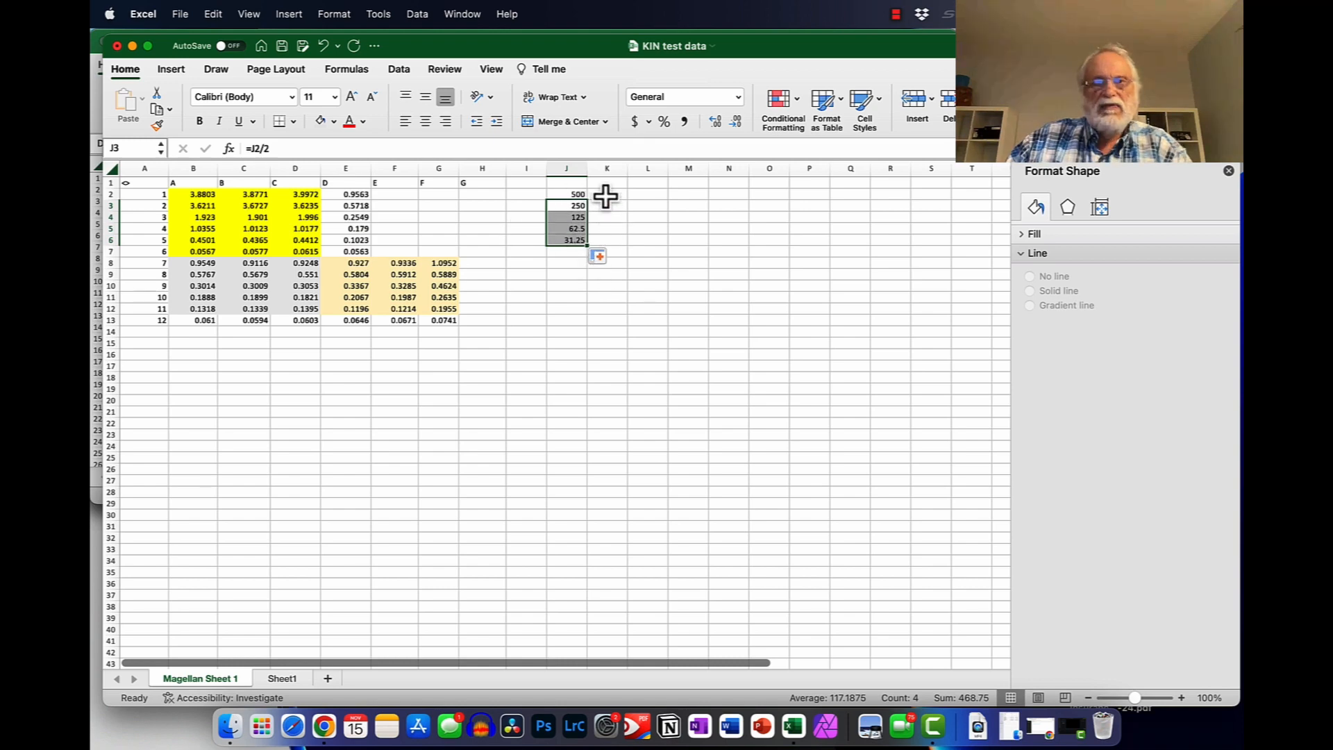
{"action": "left_click", "coordinate": [607, 194]}
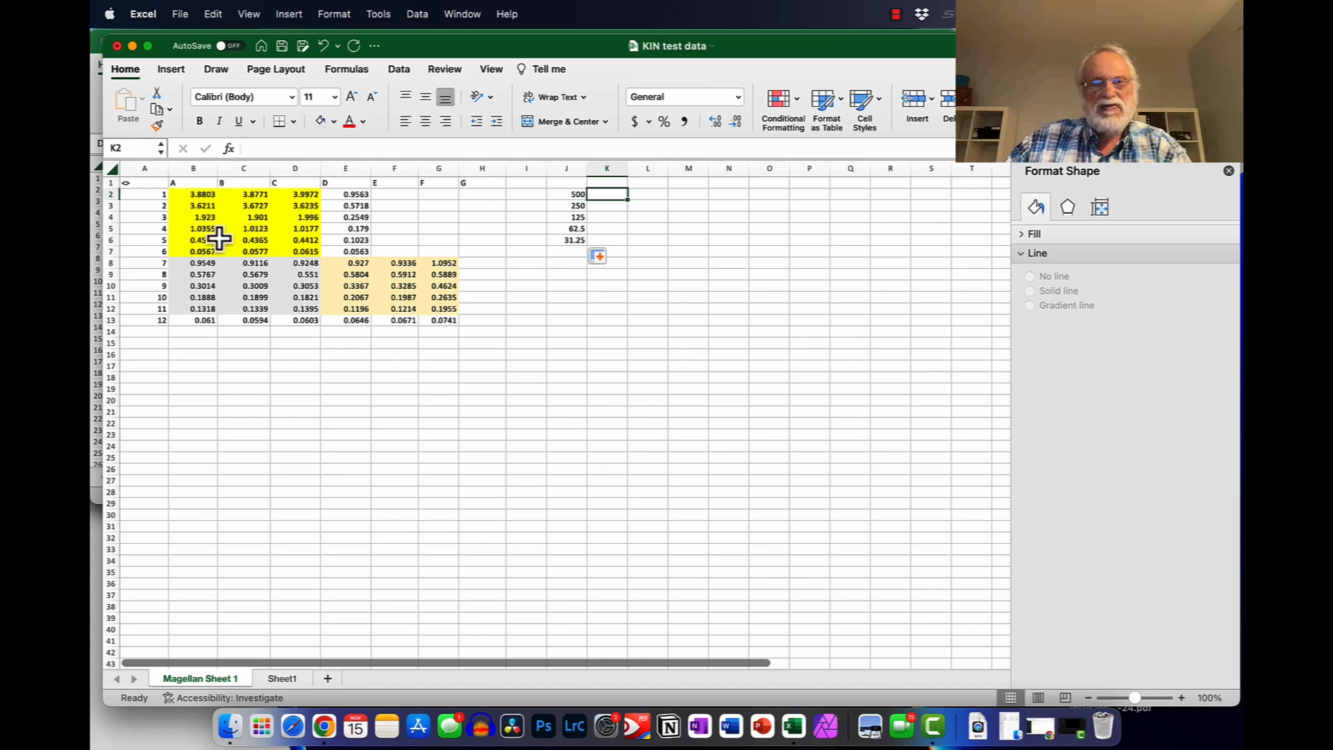
{"action": "mouse_move", "coordinate": [569, 197]}
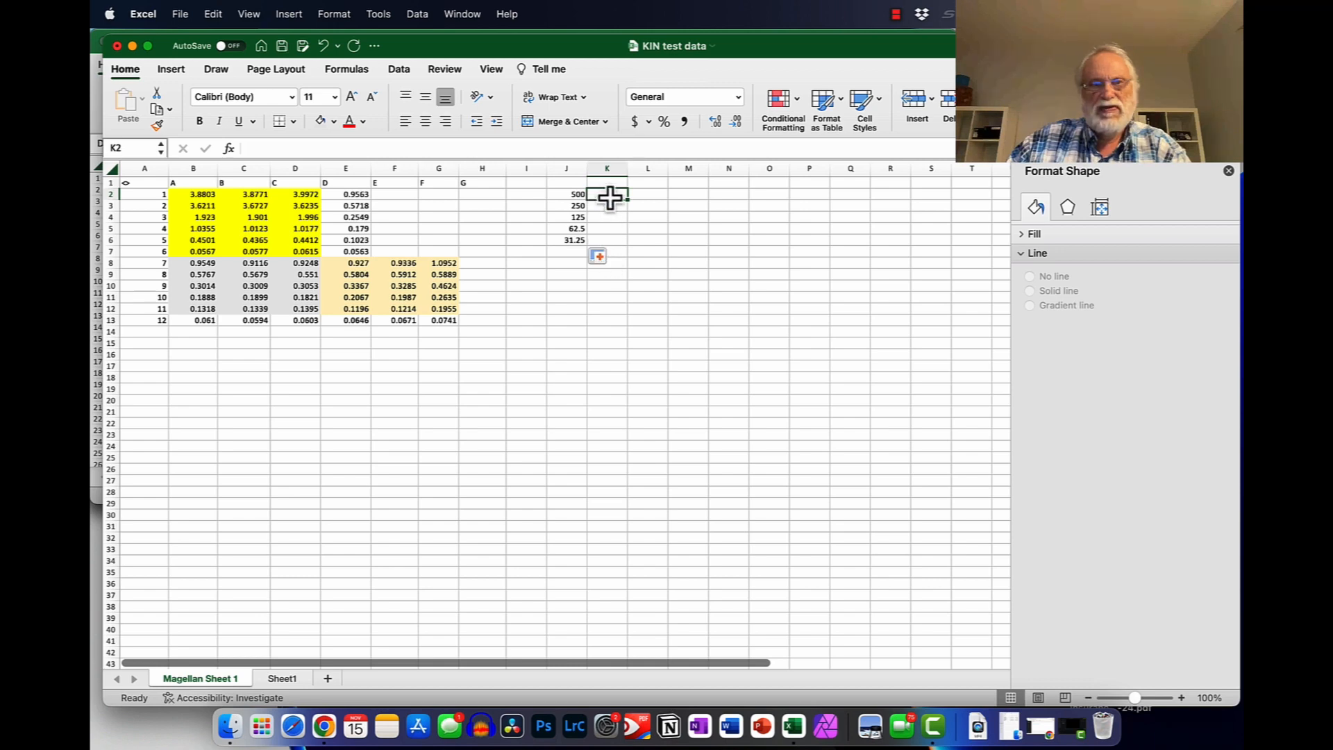
{"action": "mouse_move", "coordinate": [608, 196]}
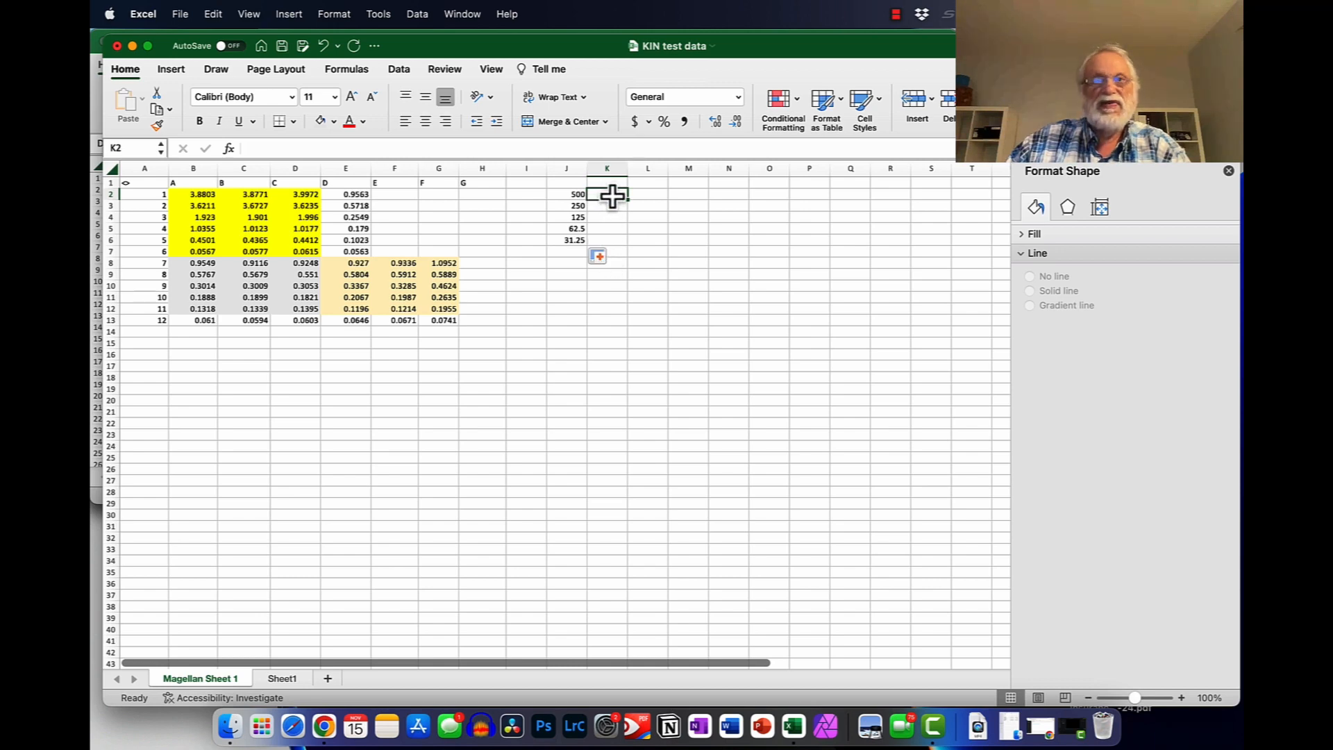
Step: Enter =AVERAGE(B2:D2) in K2 and copy it down to K6
{"action": "type", "text": "="}
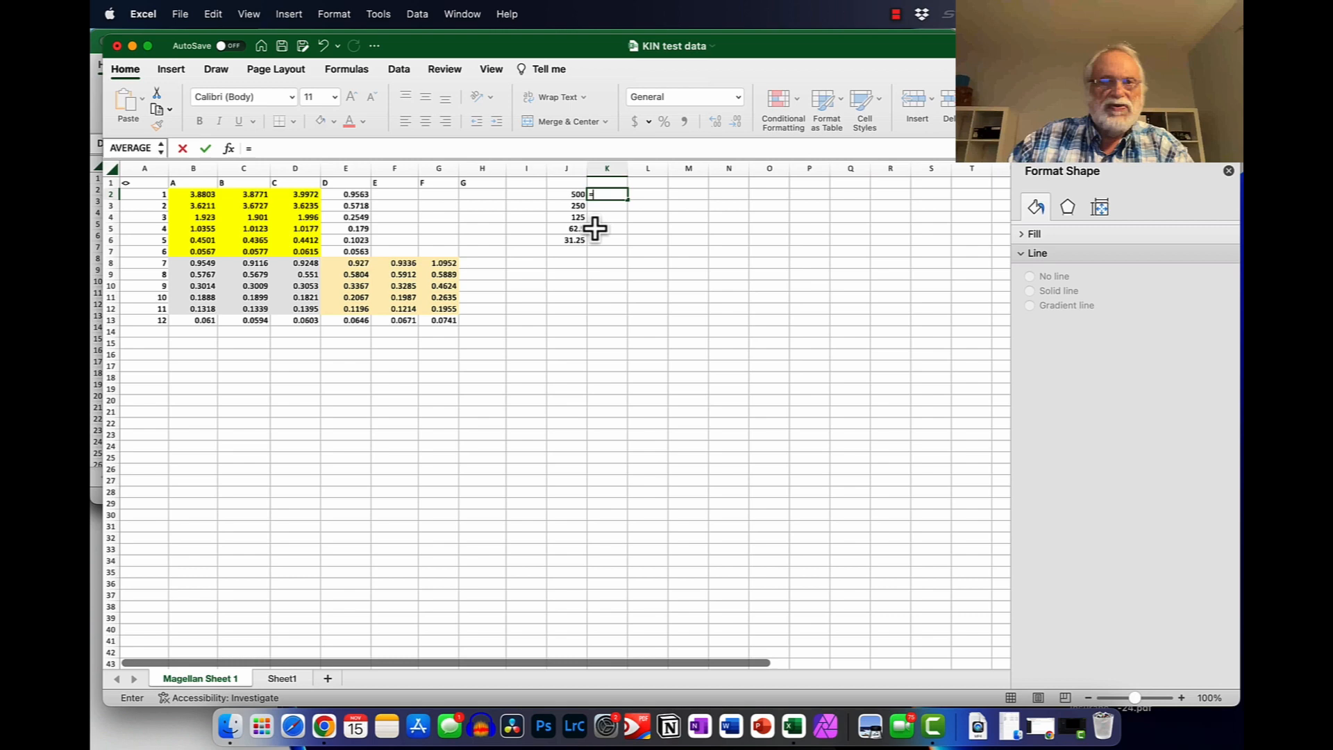
{"action": "left_click", "coordinate": [193, 194]}
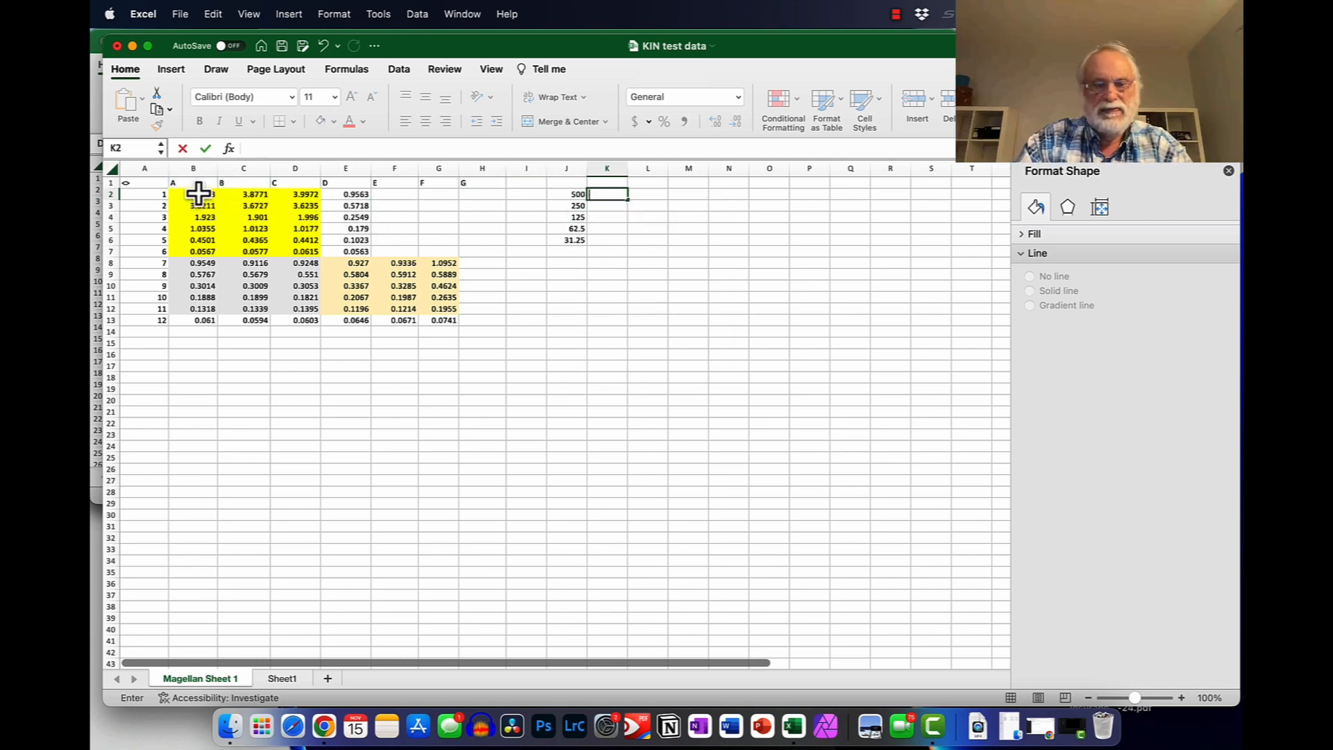
{"action": "type", "text": "aver"}
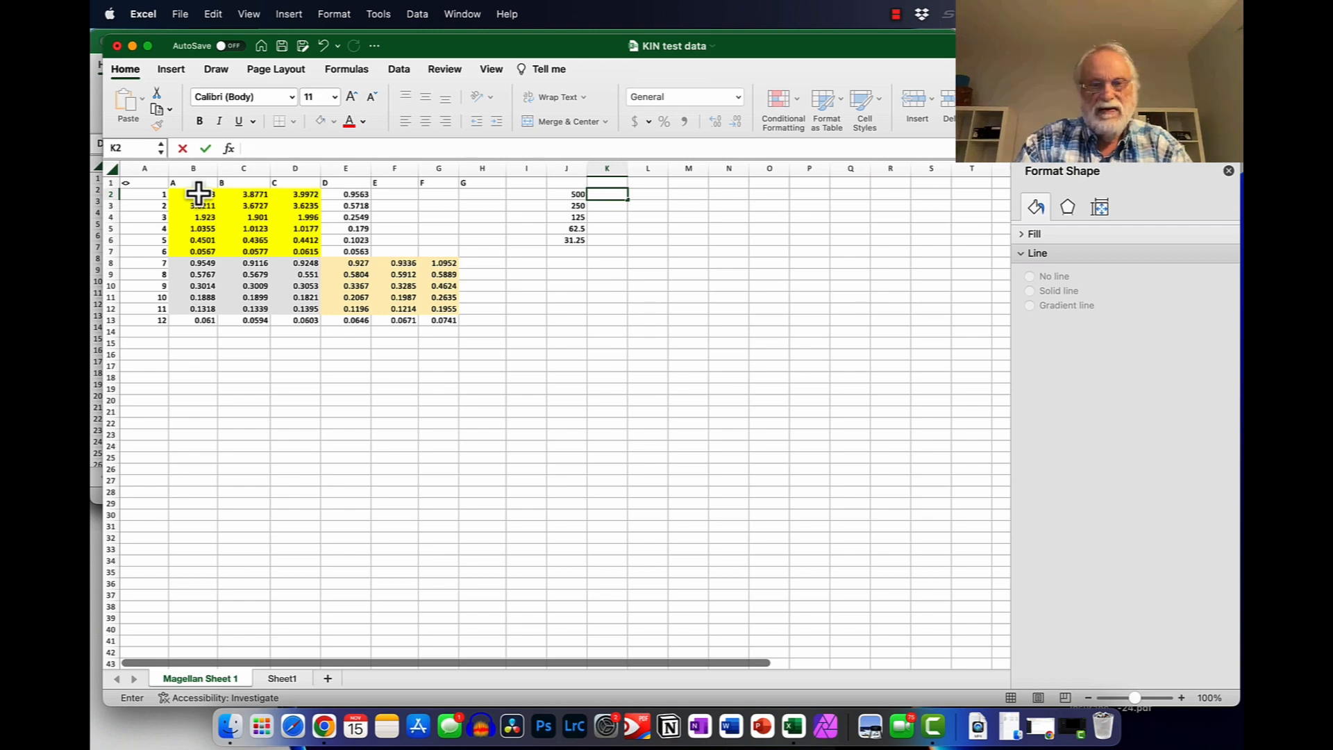
{"action": "type", "text": "=aver"}
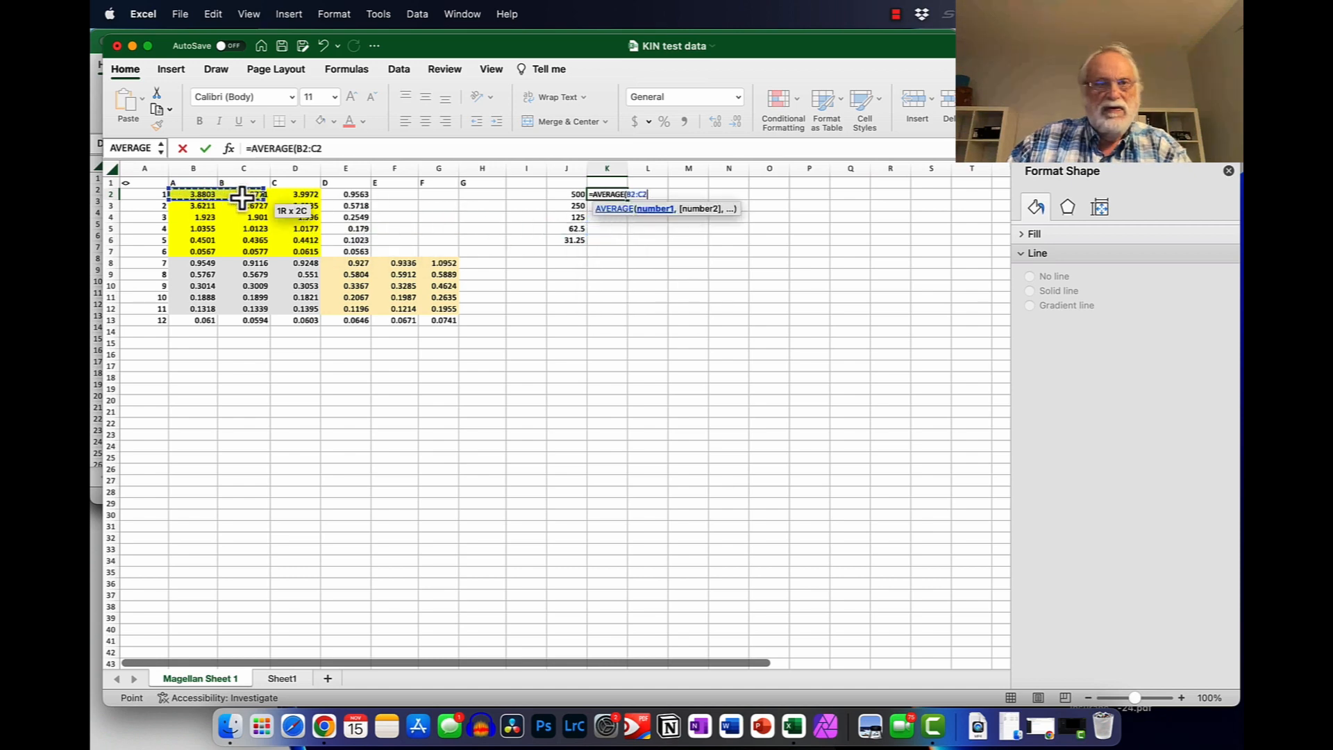
{"action": "left_click_drag", "start_coordinate": [247, 195], "coordinate": [298, 195]}
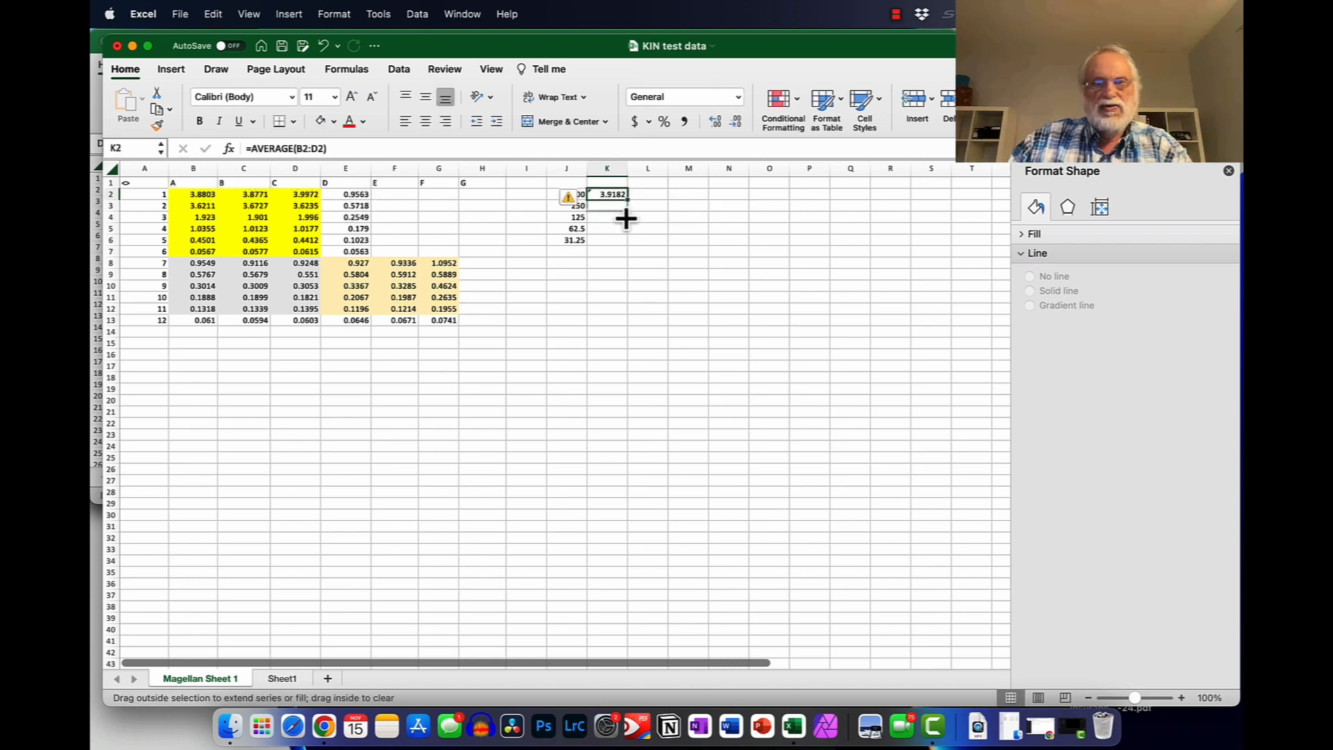
{"action": "left_click_drag", "start_coordinate": [626, 199], "coordinate": [626, 240]}
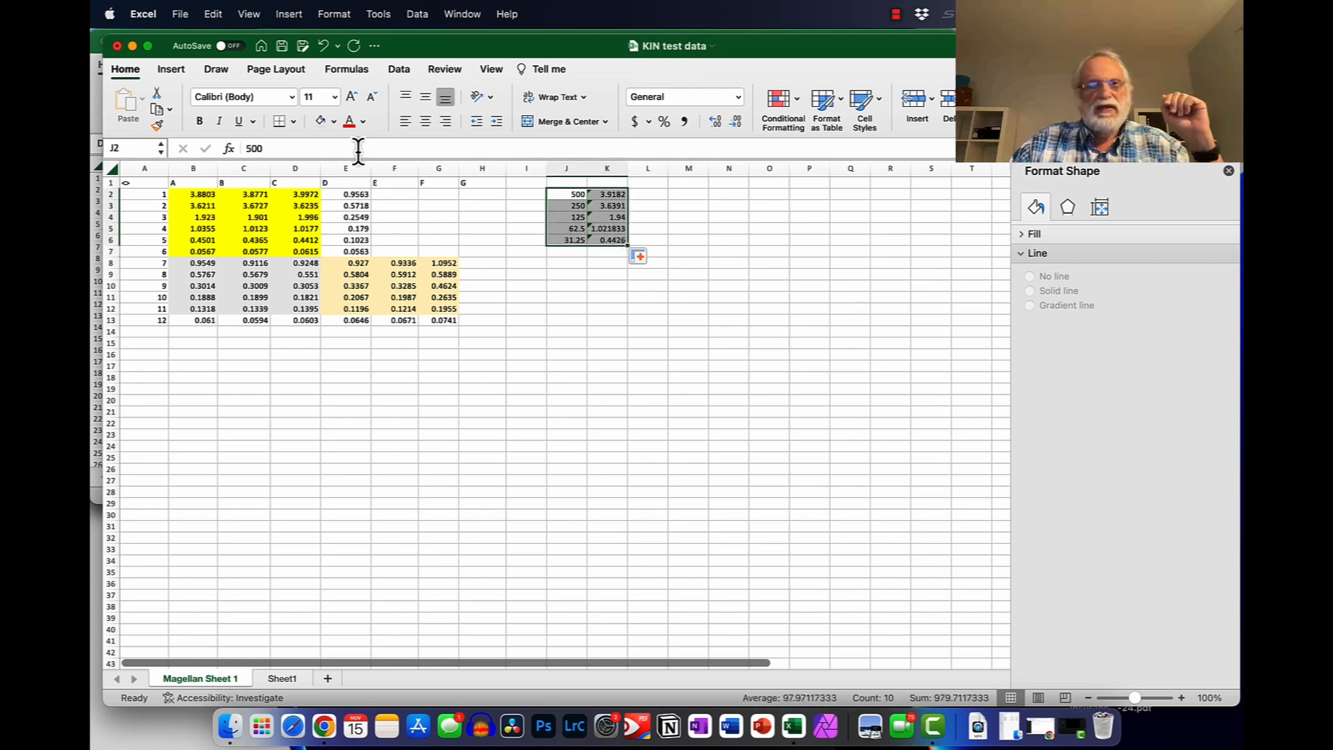
Step: Insert a scatter chart of J2:K6, move it beside the table and enlarge it
{"action": "left_click", "coordinate": [169, 70]}
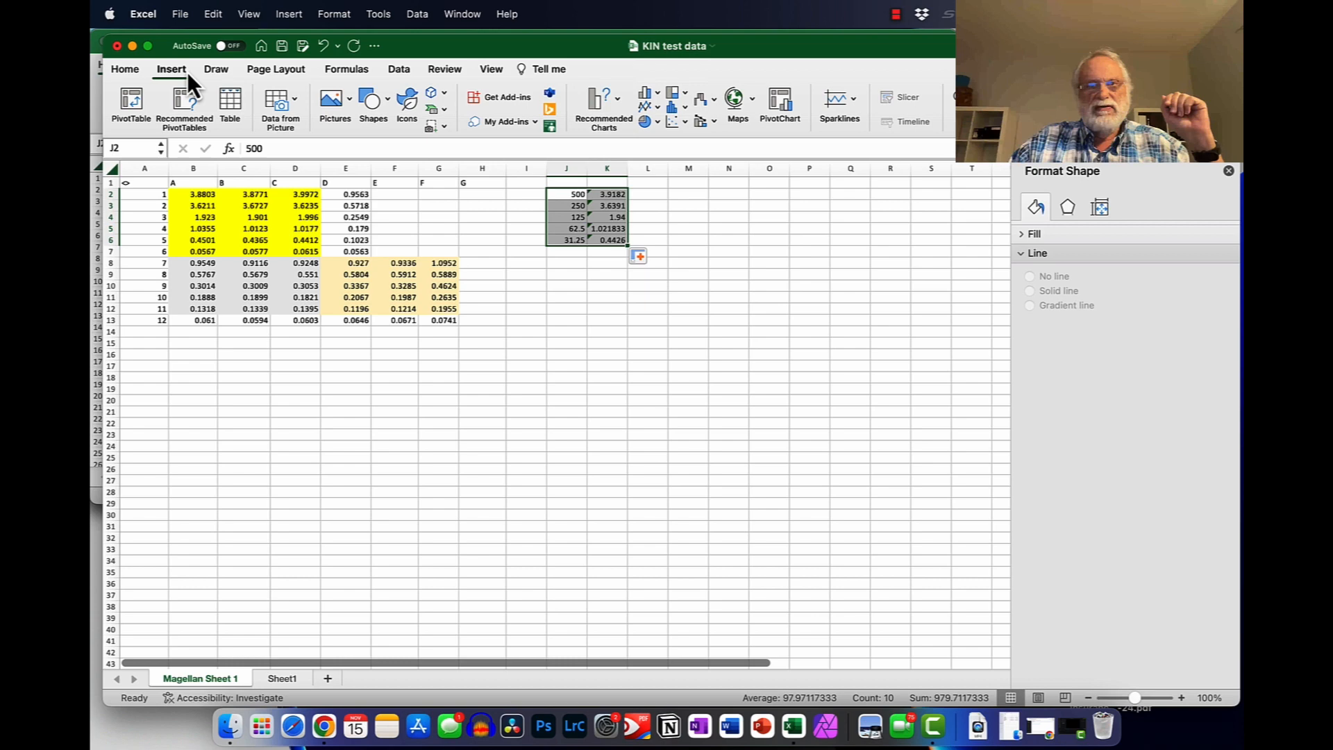
{"action": "left_click", "coordinate": [678, 121]}
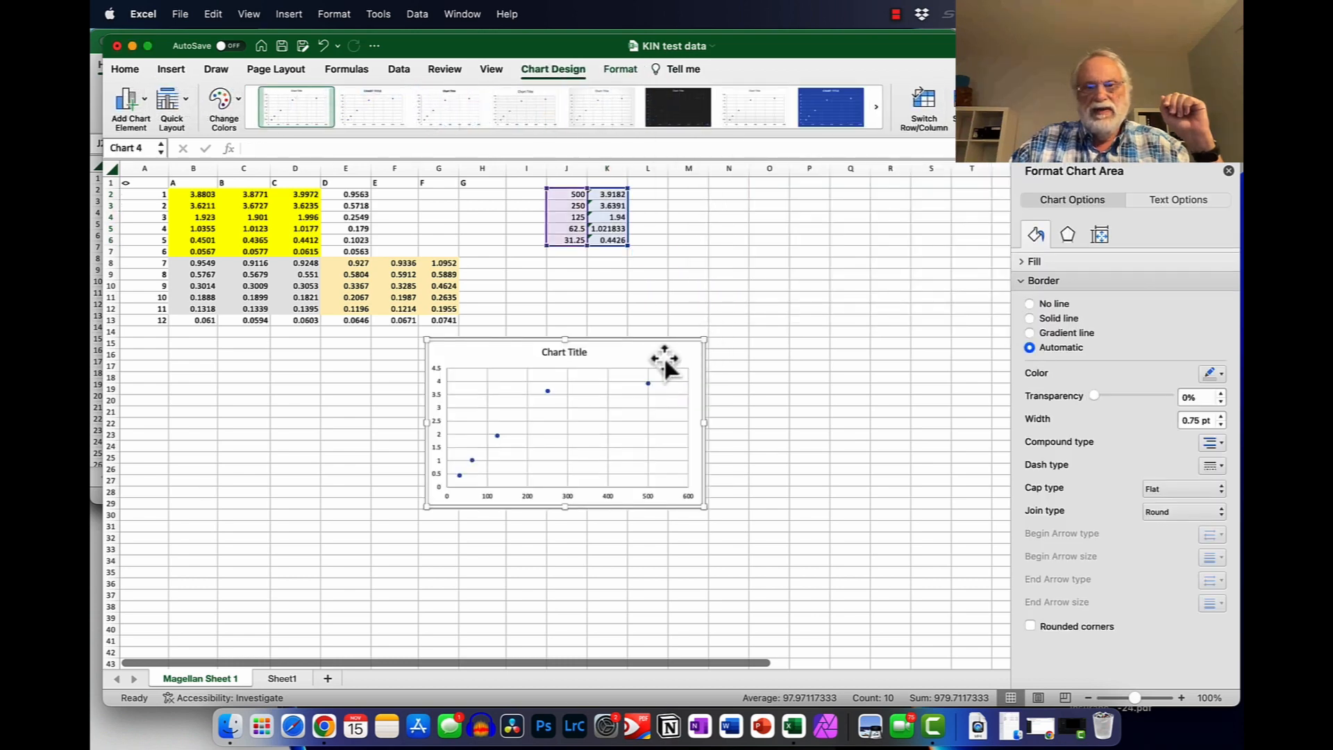
{"action": "left_click_drag", "start_coordinate": [664, 357], "coordinate": [884, 213]}
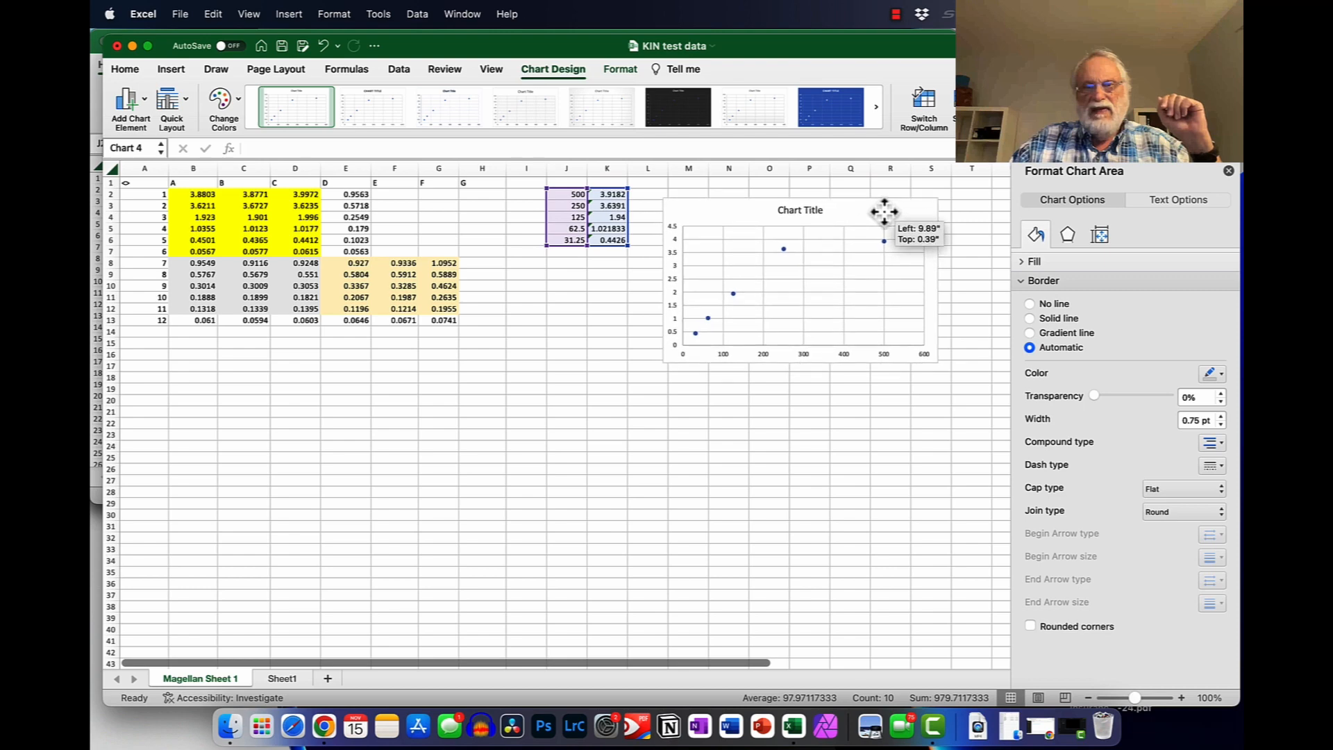
{"action": "left_click_drag", "start_coordinate": [884, 214], "coordinate": [892, 203]}
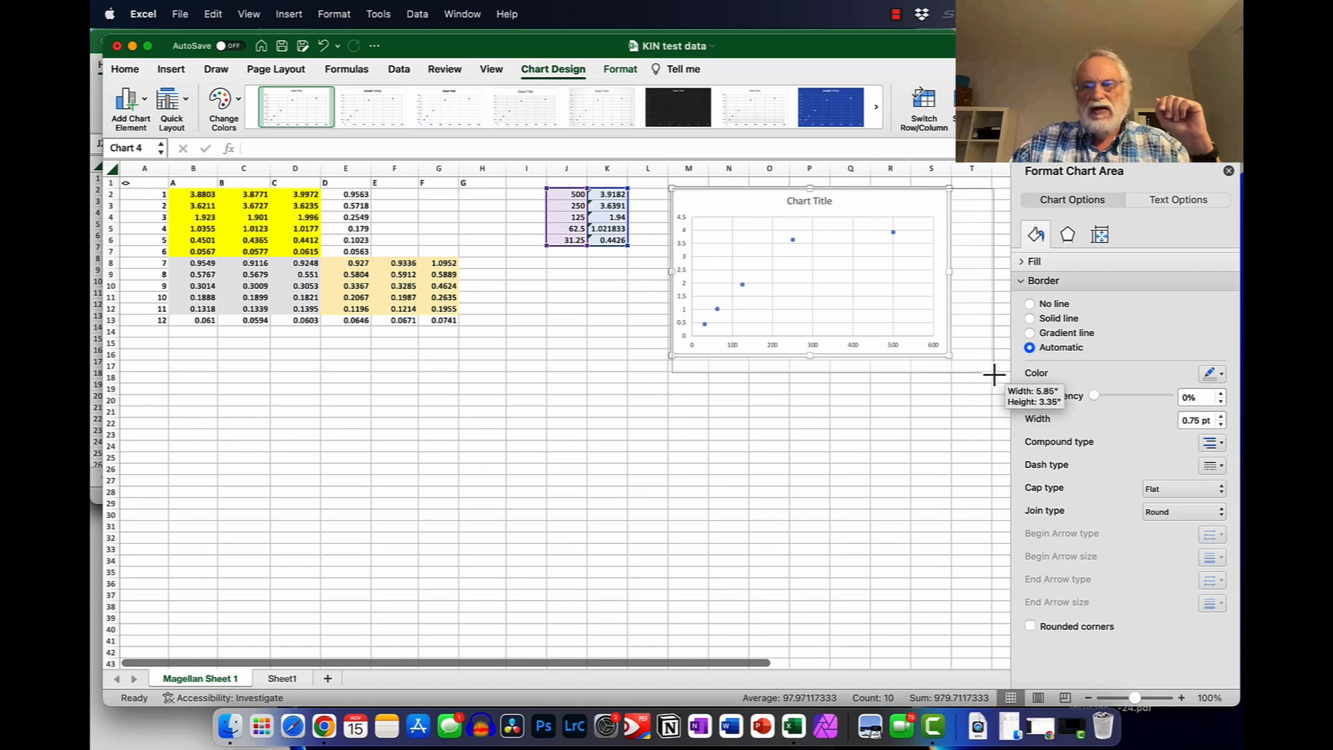
{"action": "left_click_drag", "start_coordinate": [951, 356], "coordinate": [994, 374]}
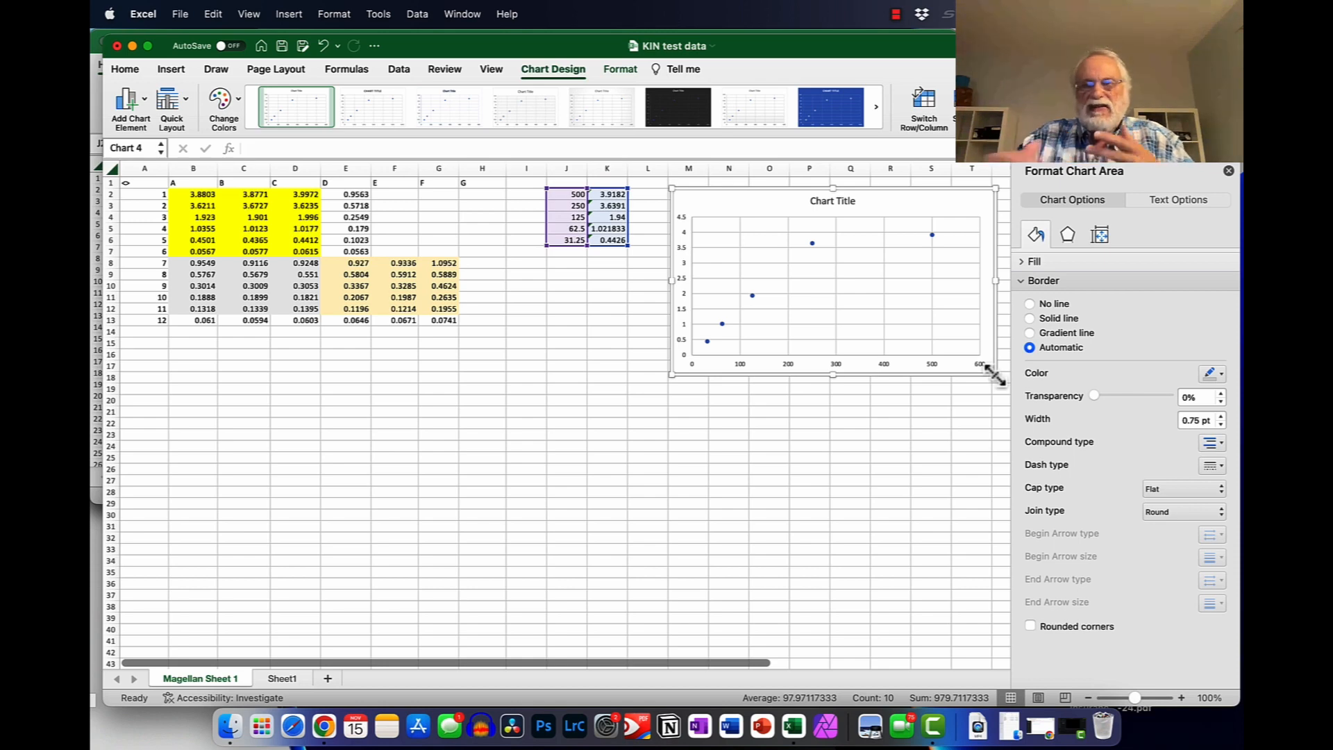
{"action": "mouse_move", "coordinate": [933, 255]}
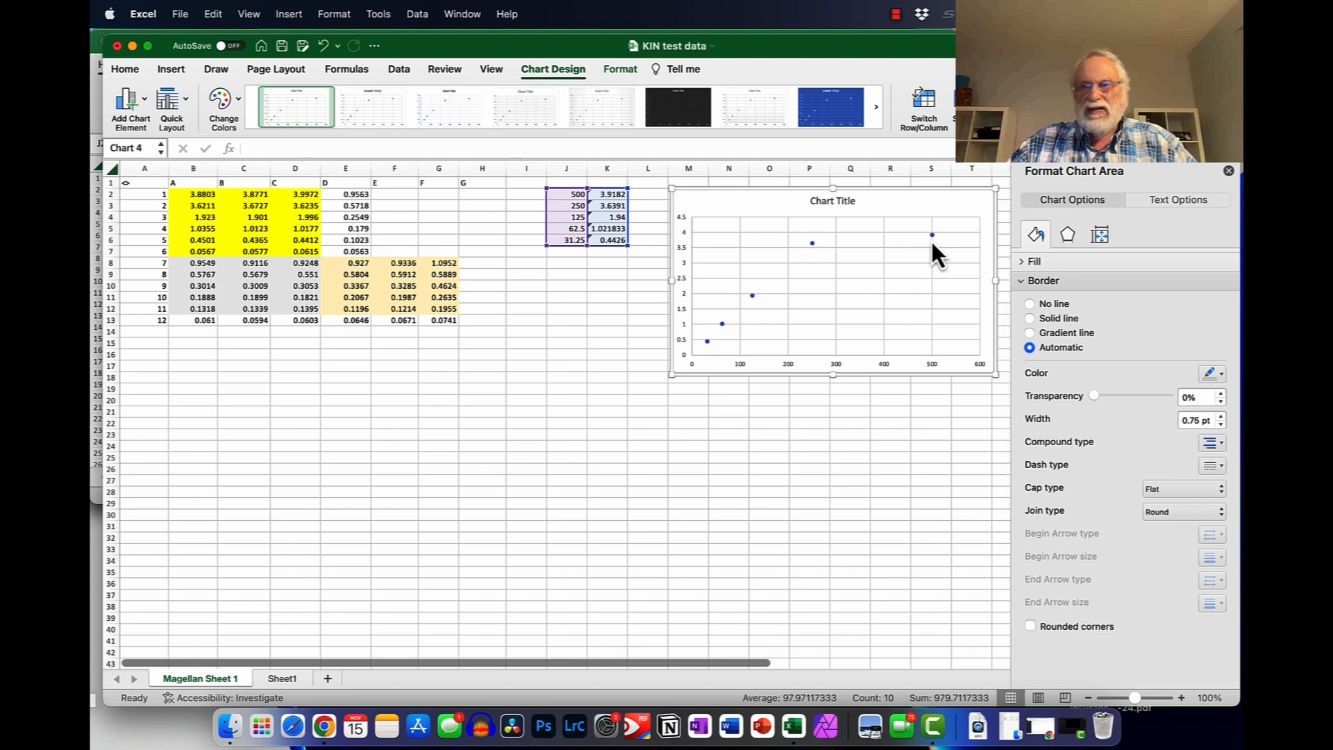
{"action": "mouse_move", "coordinate": [822, 261]}
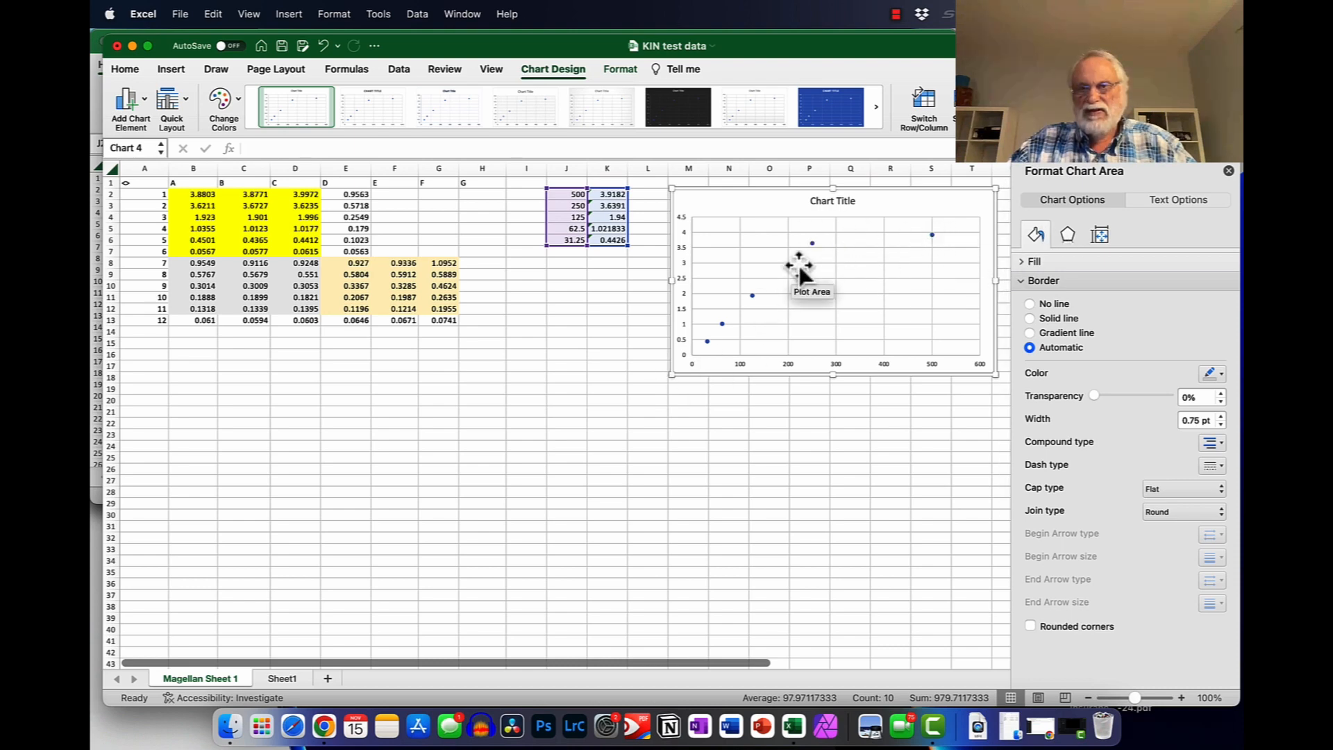
{"action": "mouse_move", "coordinate": [709, 350]}
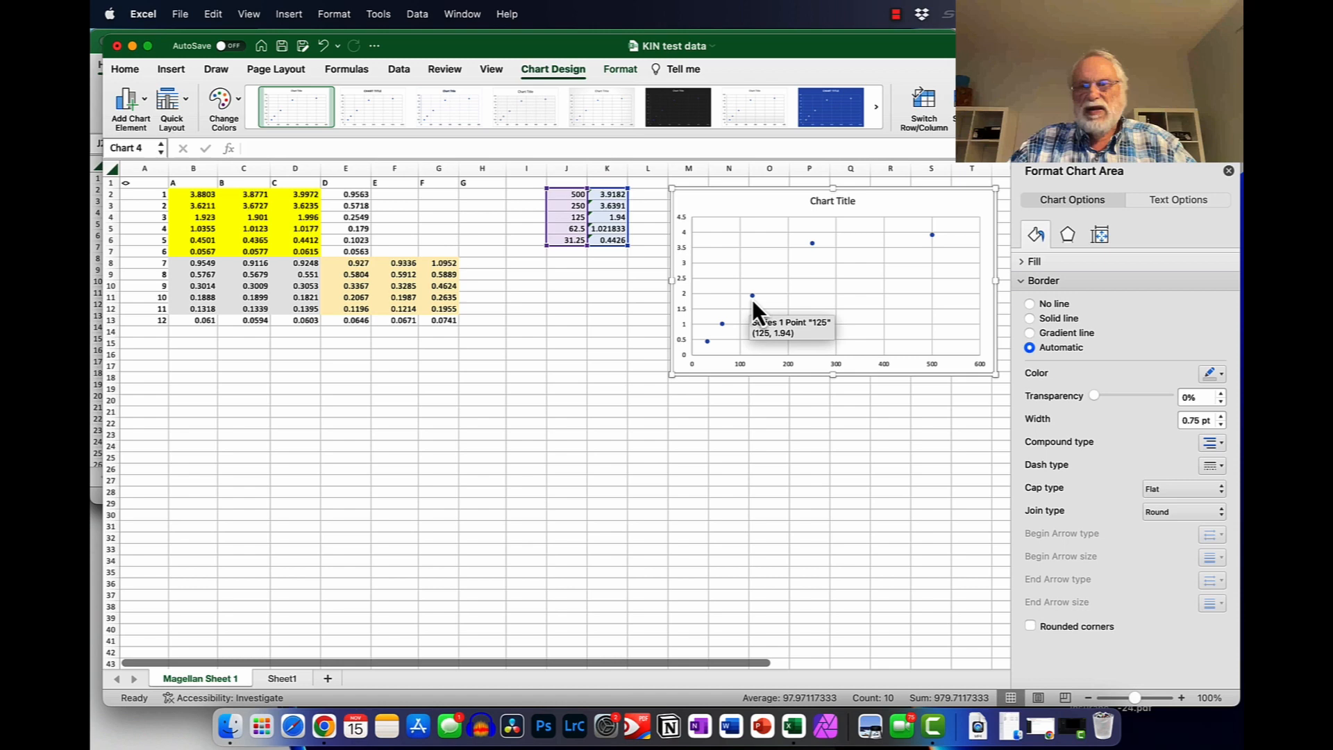
Step: Select the plotted series to restrict it to rows 3–6, dropping the 500 point
{"action": "left_click", "coordinate": [751, 296]}
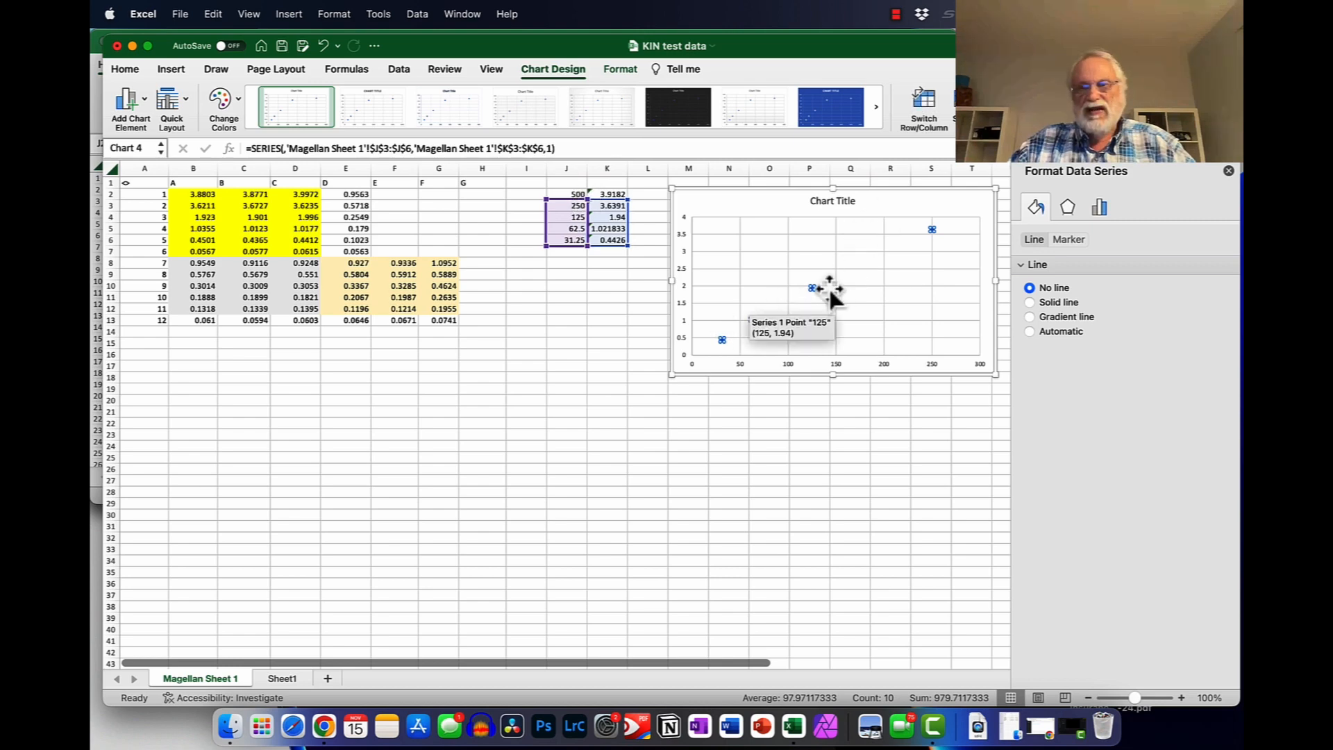
{"action": "mouse_move", "coordinate": [813, 290]}
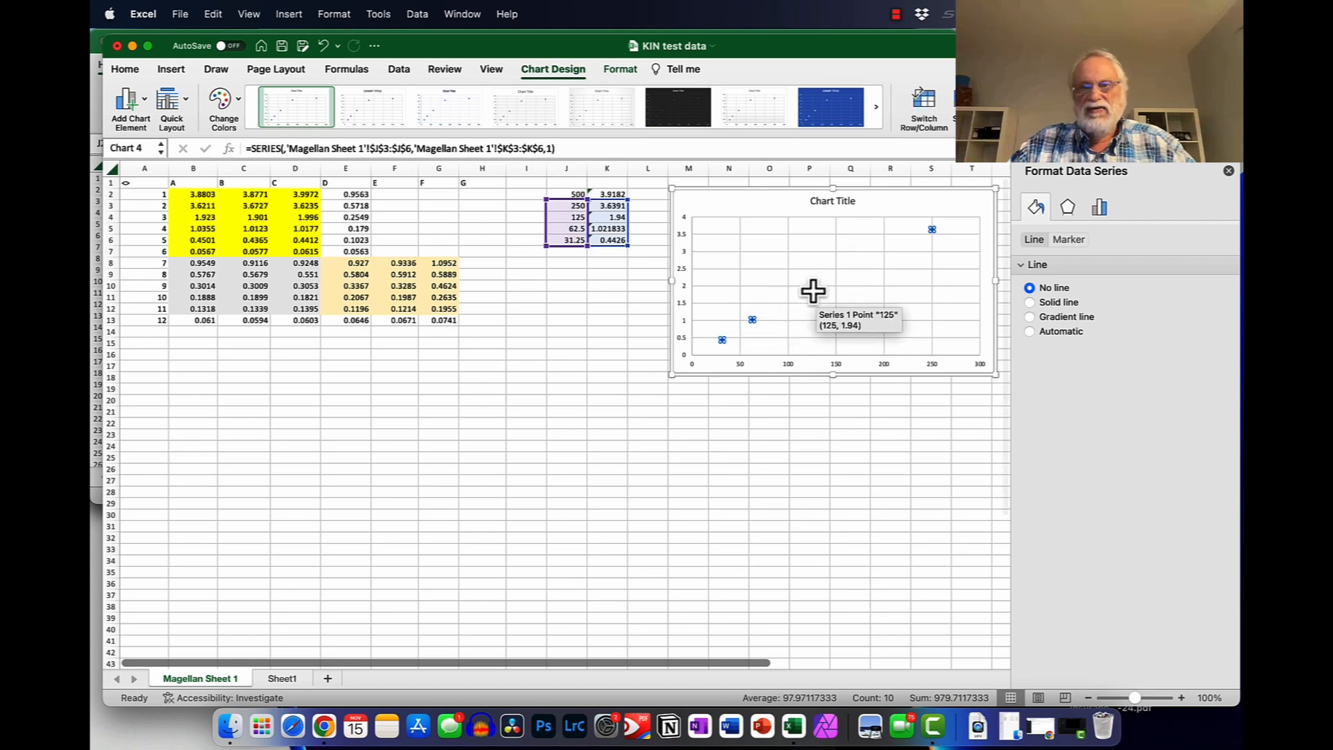
Step: Add a linear trendline to the series showing its equation and R² value
{"action": "right_click", "coordinate": [812, 290]}
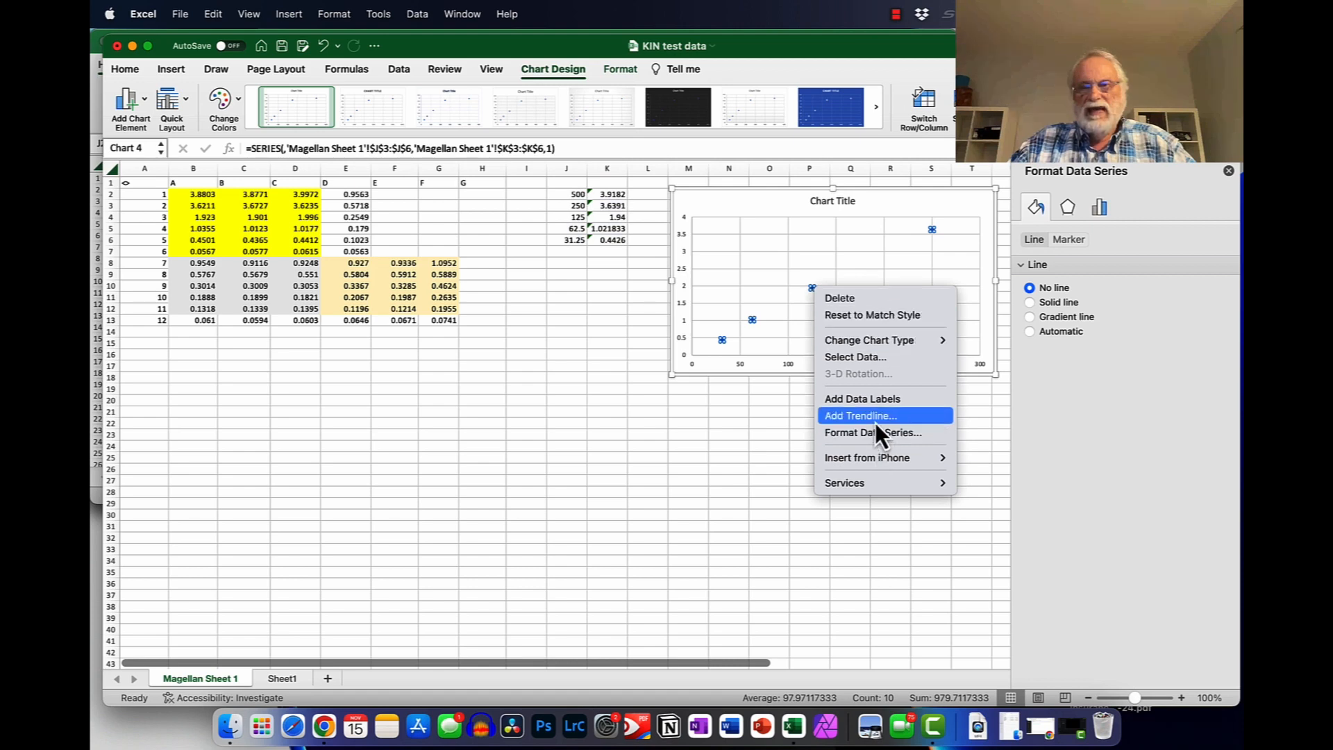
{"action": "left_click", "coordinate": [860, 416]}
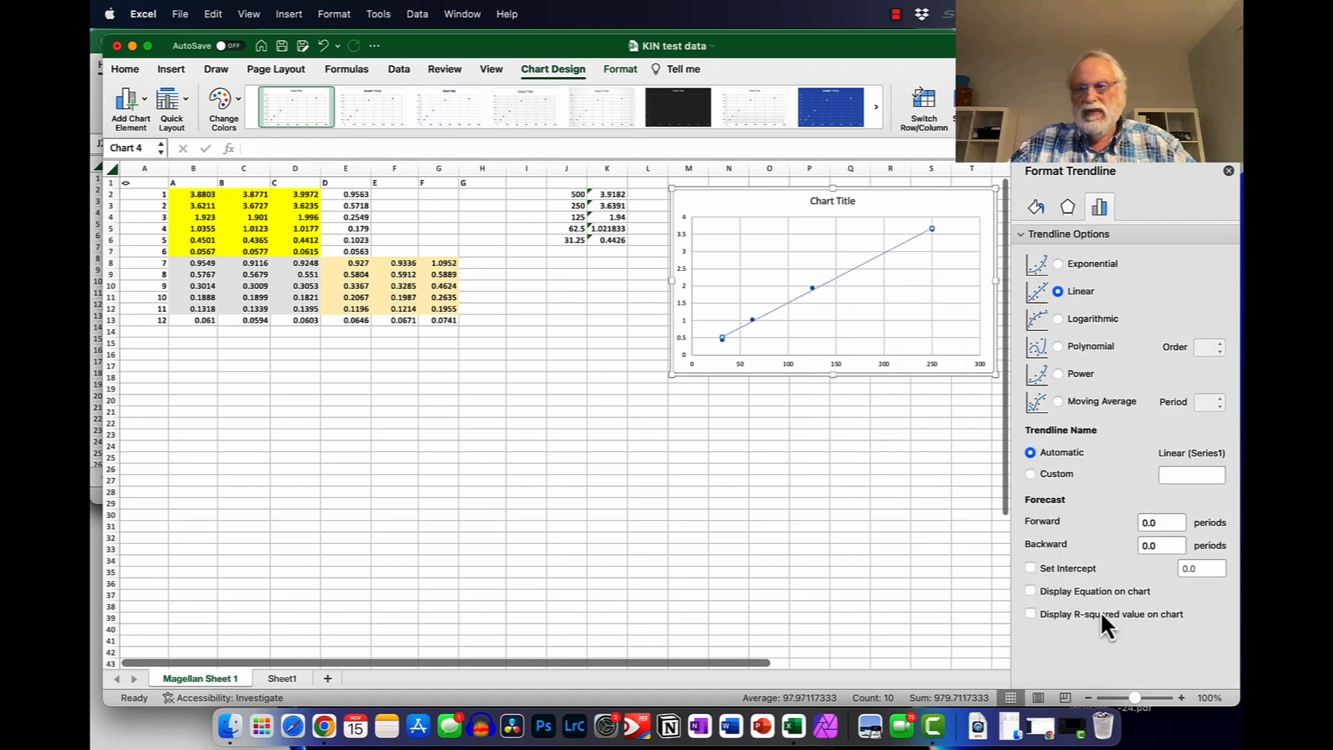
{"action": "left_click", "coordinate": [1031, 613]}
{"action": "type", "text": "inter"}
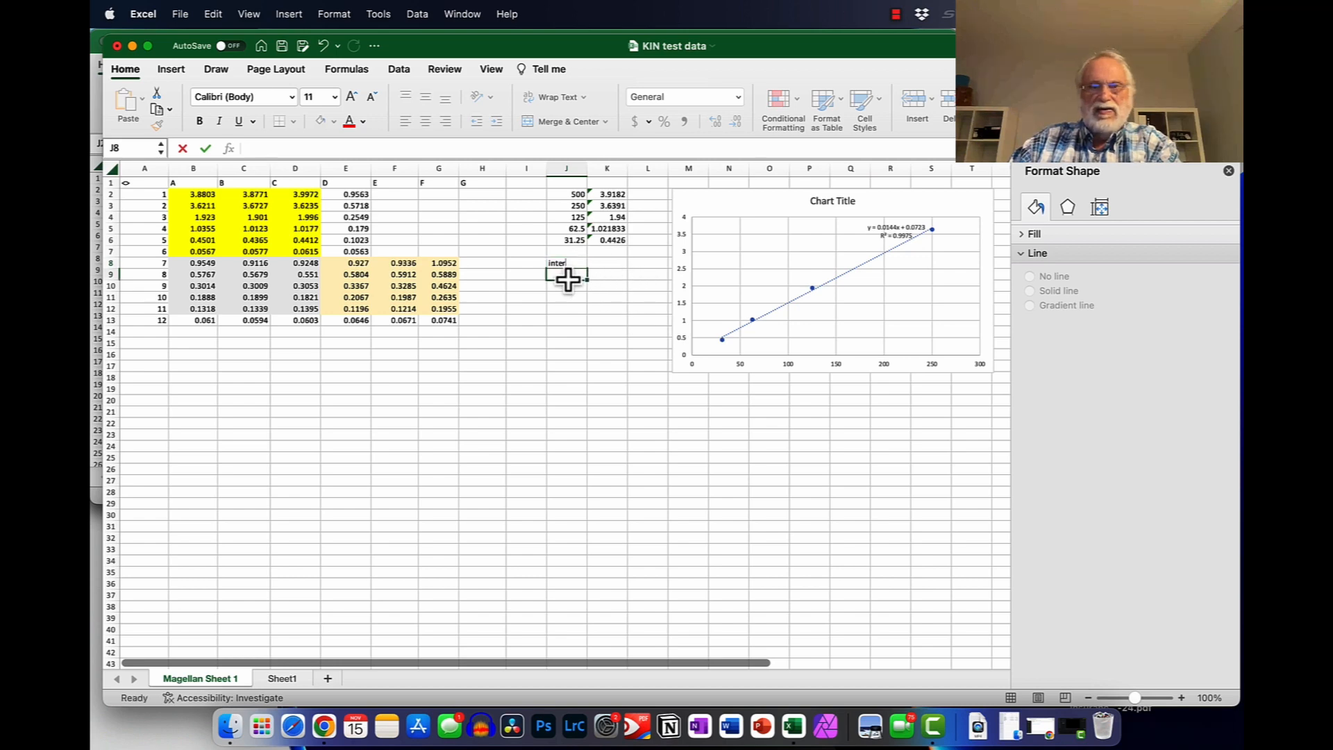
Step: Label inter and slope rows and enter =INTERCEPT(K3:K6,J3:J6) in K8, giving 0.072299
{"action": "type", "text": "slope"}
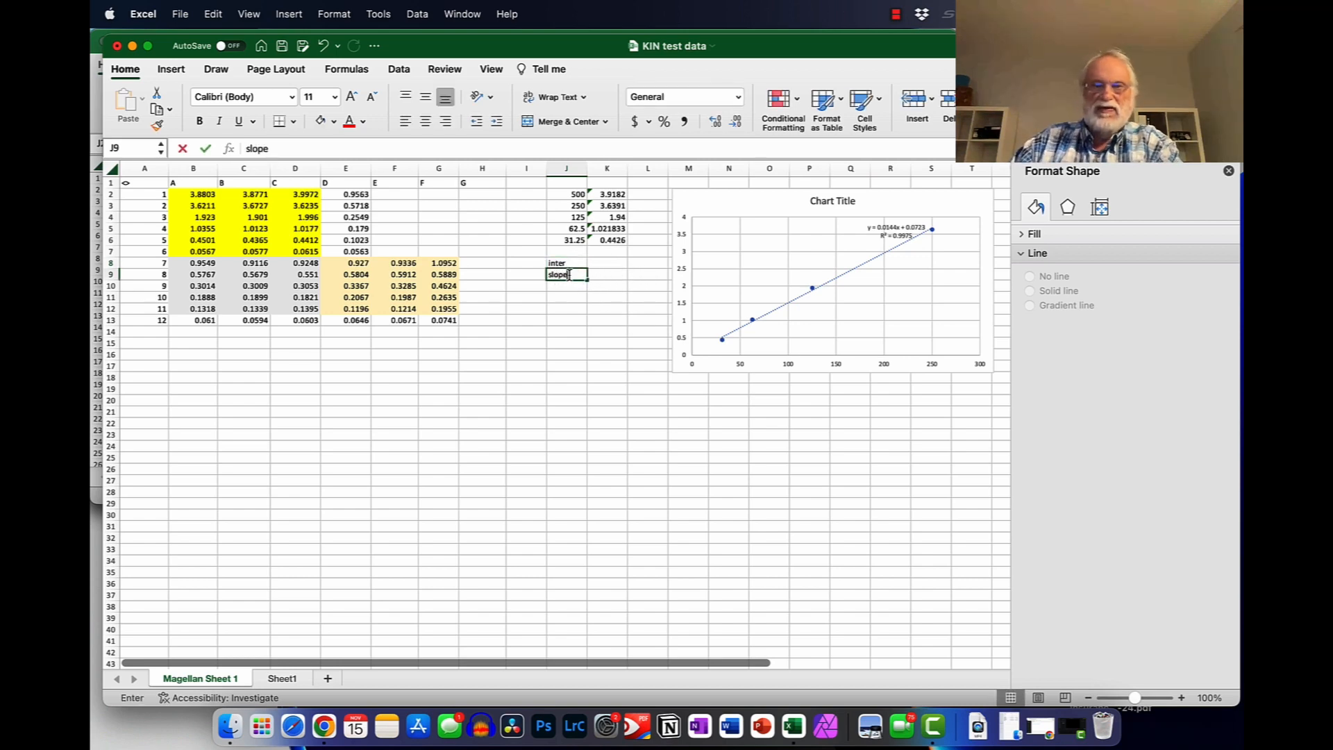
{"action": "left_click", "coordinate": [607, 262]}
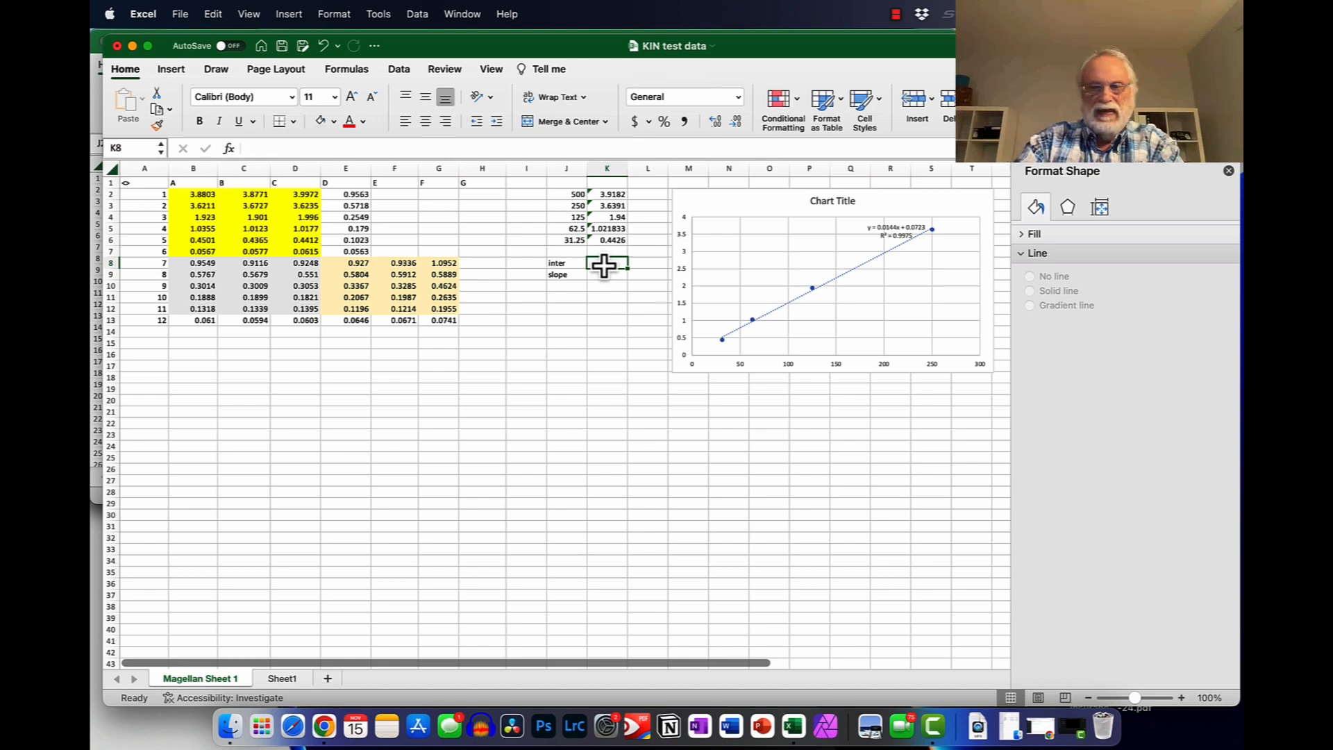
{"action": "type", "text": "=inter"}
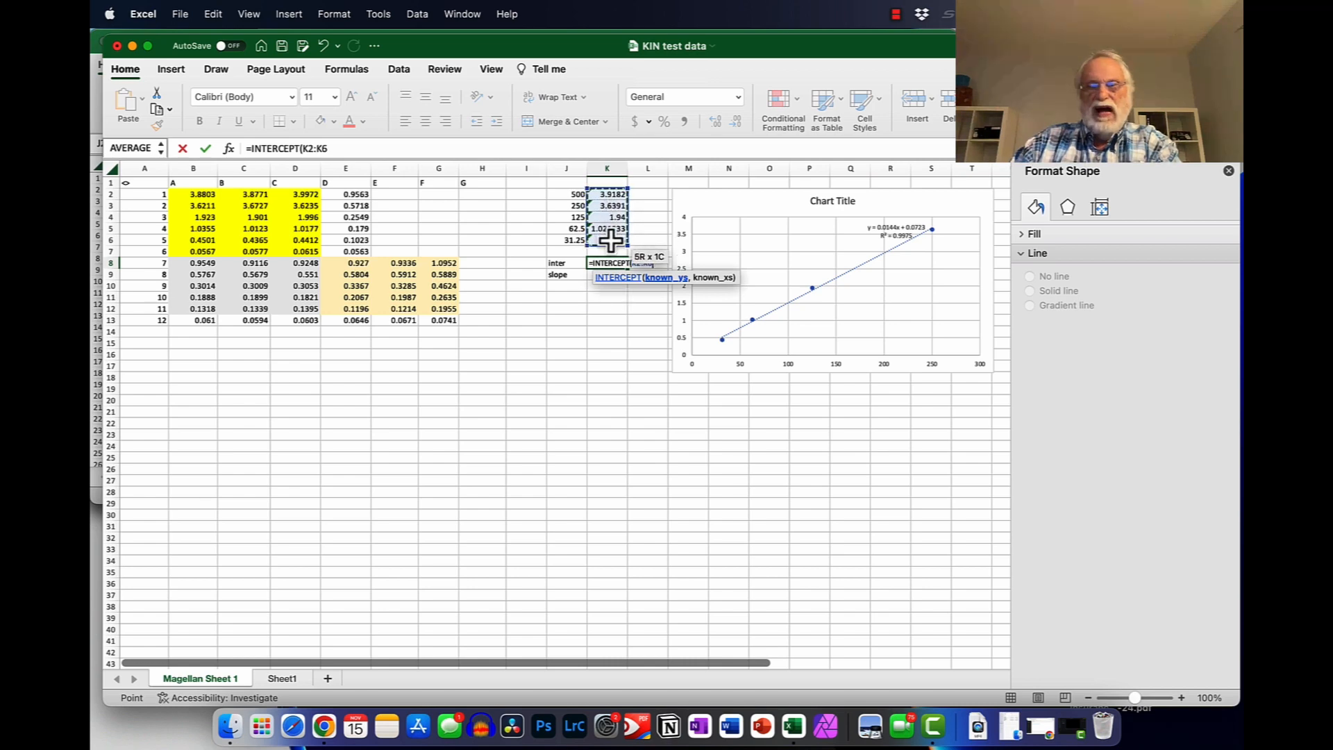
{"action": "type", "text": ","}
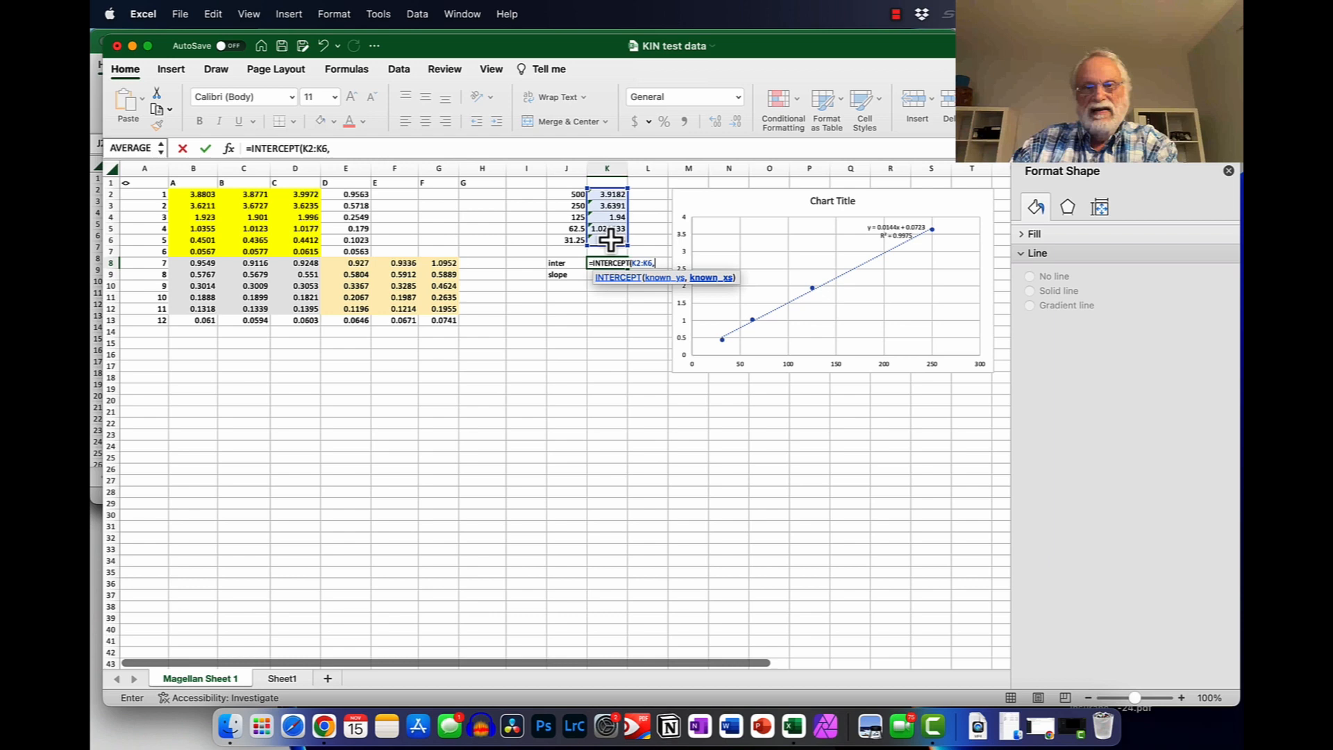
{"action": "left_click_drag", "start_coordinate": [565, 195], "coordinate": [565, 251]}
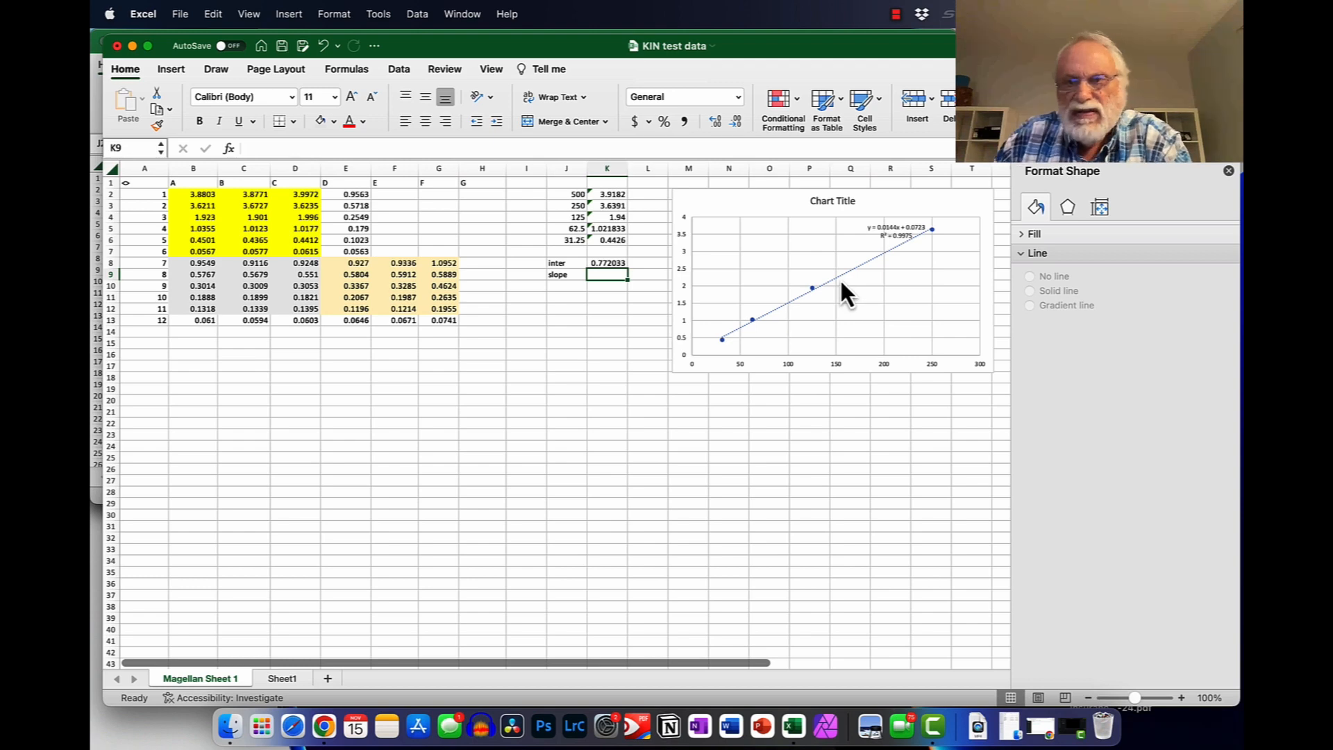
{"action": "mouse_move", "coordinate": [845, 280]}
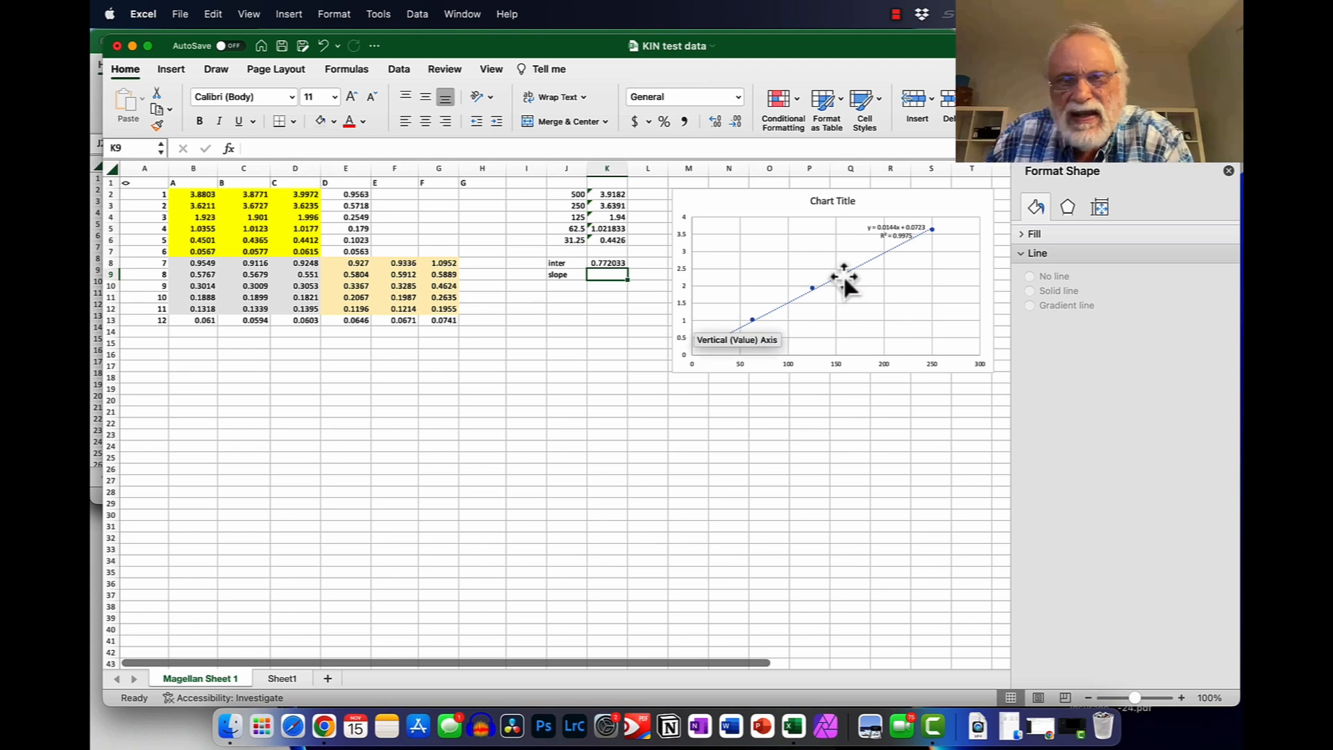
{"action": "left_click", "coordinate": [607, 262]}
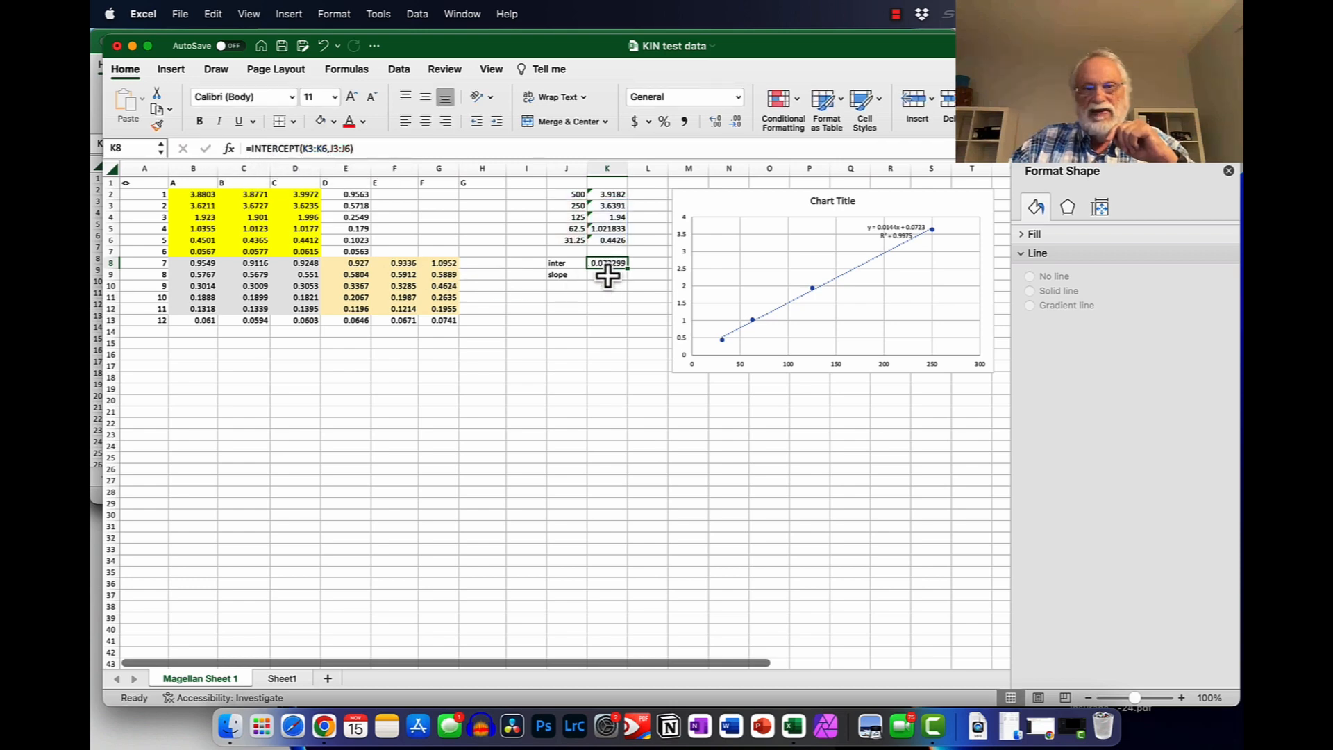
{"action": "mouse_move", "coordinate": [923, 241]}
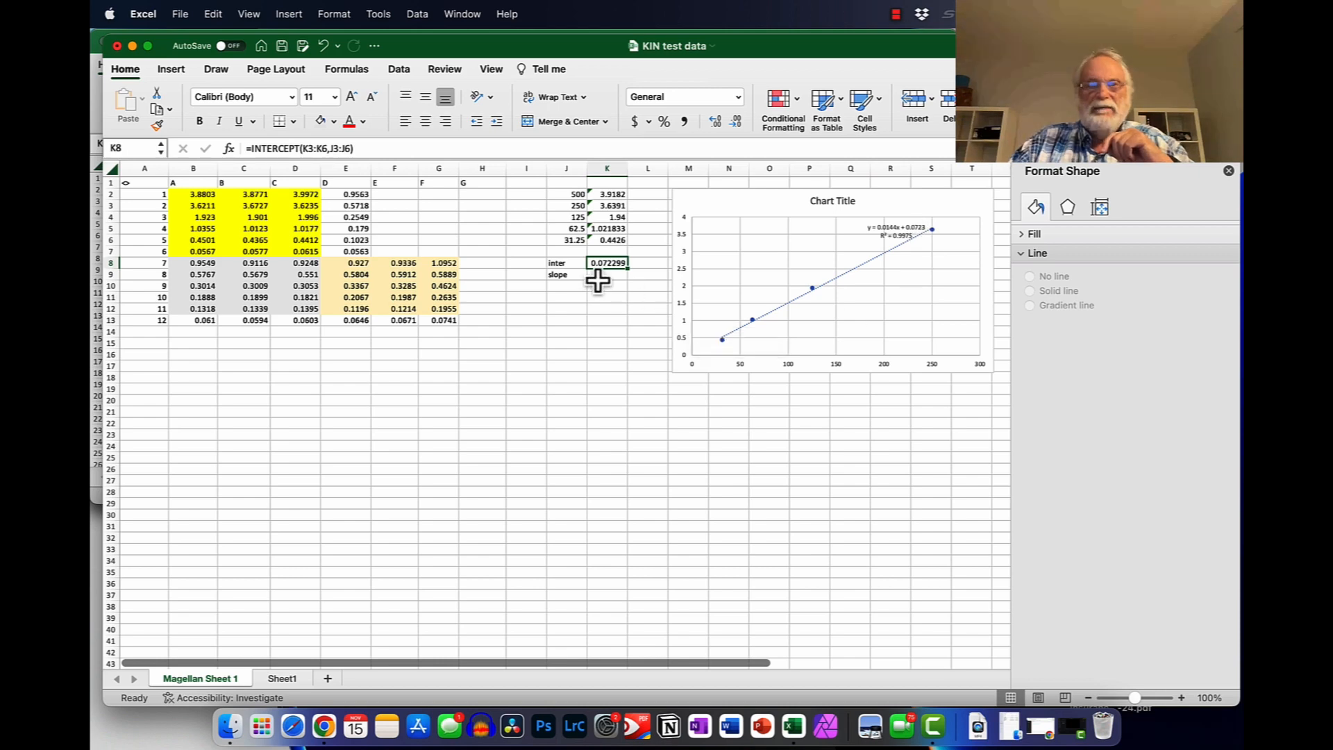
Step: Enter a =SLOPE formula over the same rows in K9, giving 0.014409
{"action": "left_click", "coordinate": [607, 273]}
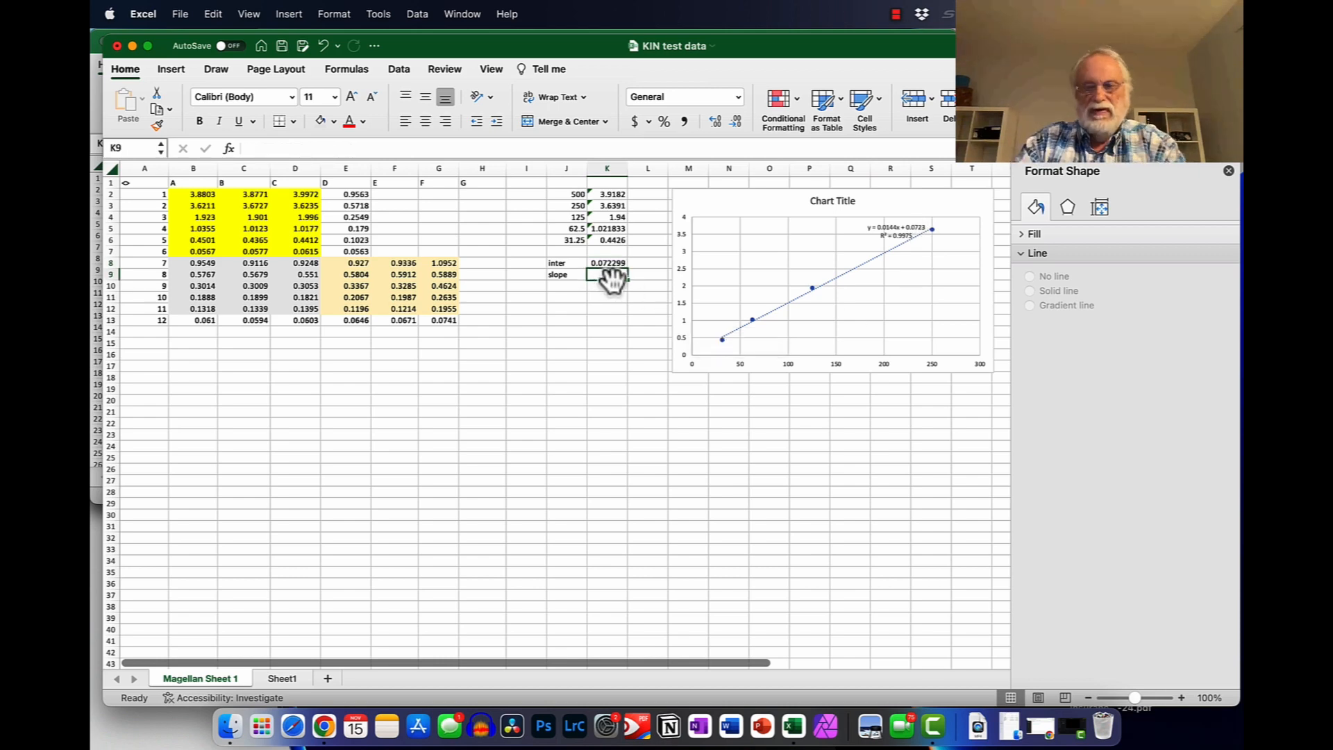
{"action": "type", "text": "=slop"}
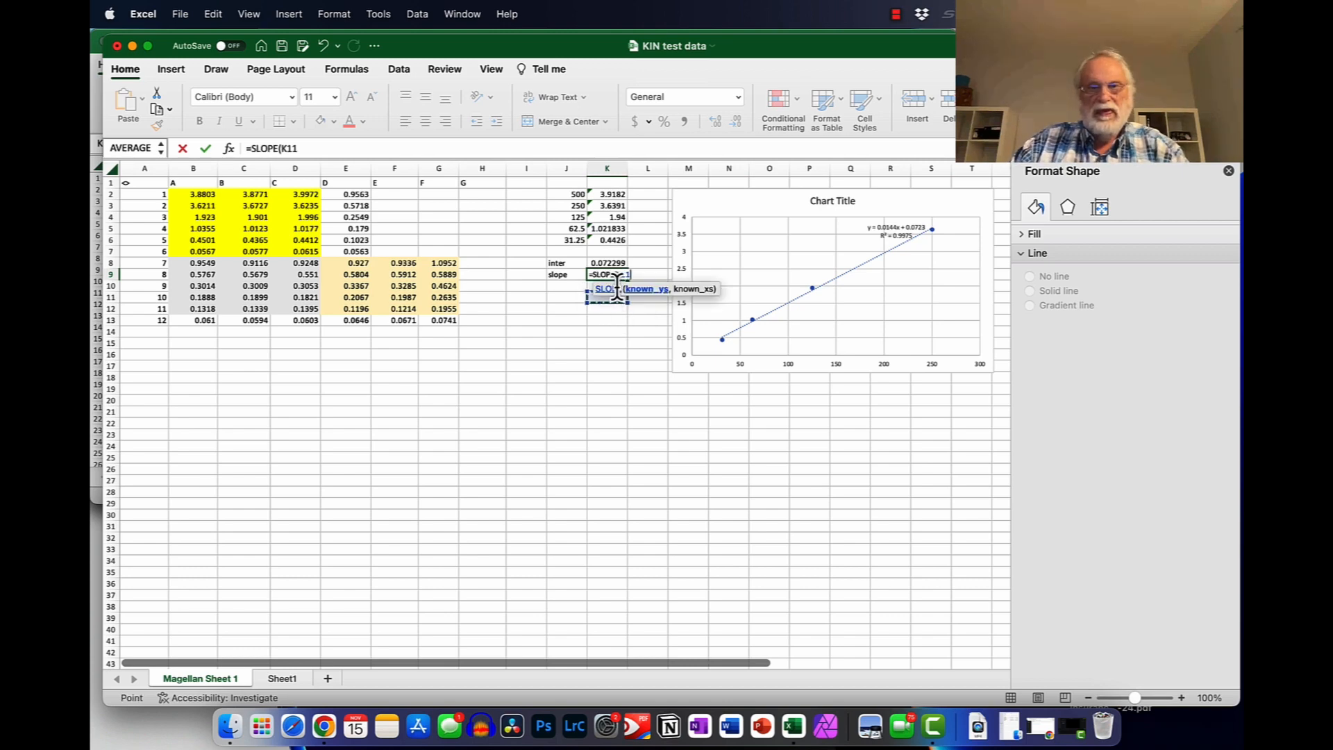
{"action": "left_click_drag", "start_coordinate": [607, 205], "coordinate": [607, 240]}
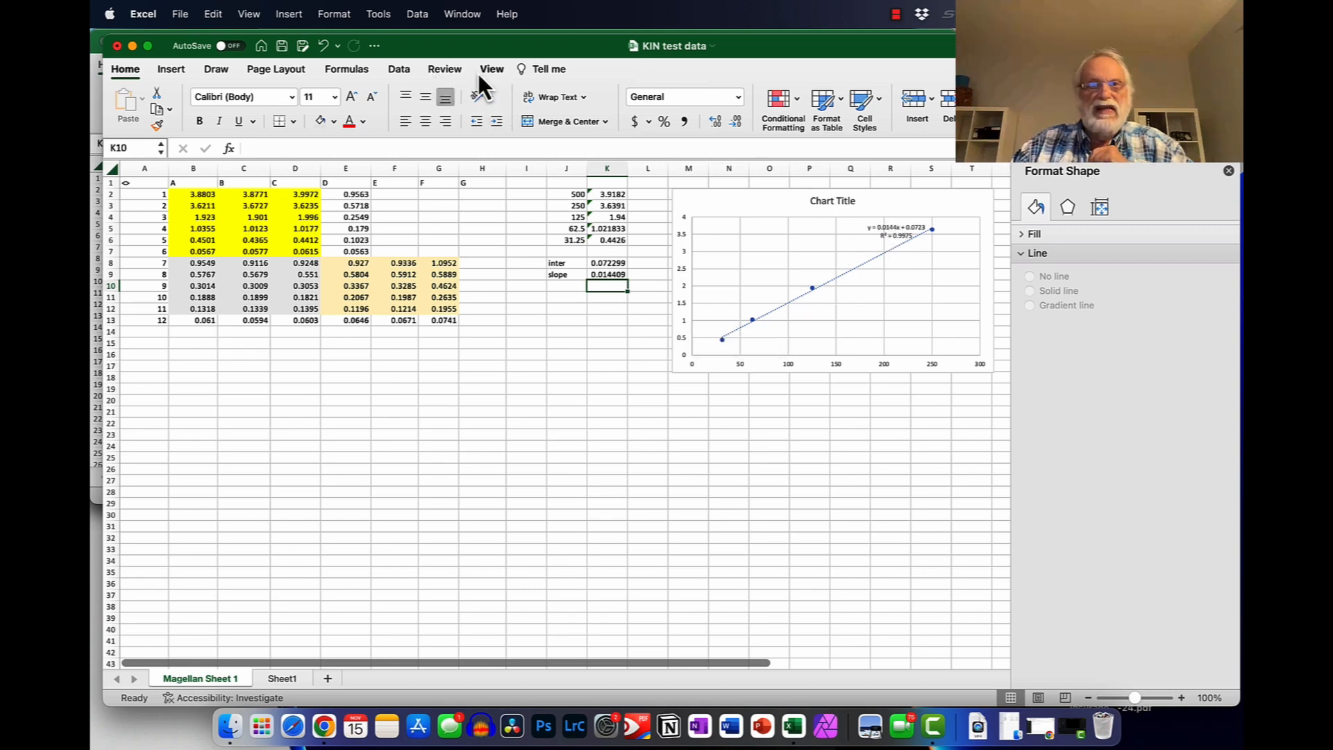
Step: Set the sheet zoom to 200% from the View zoom list
{"action": "left_click", "coordinate": [492, 70]}
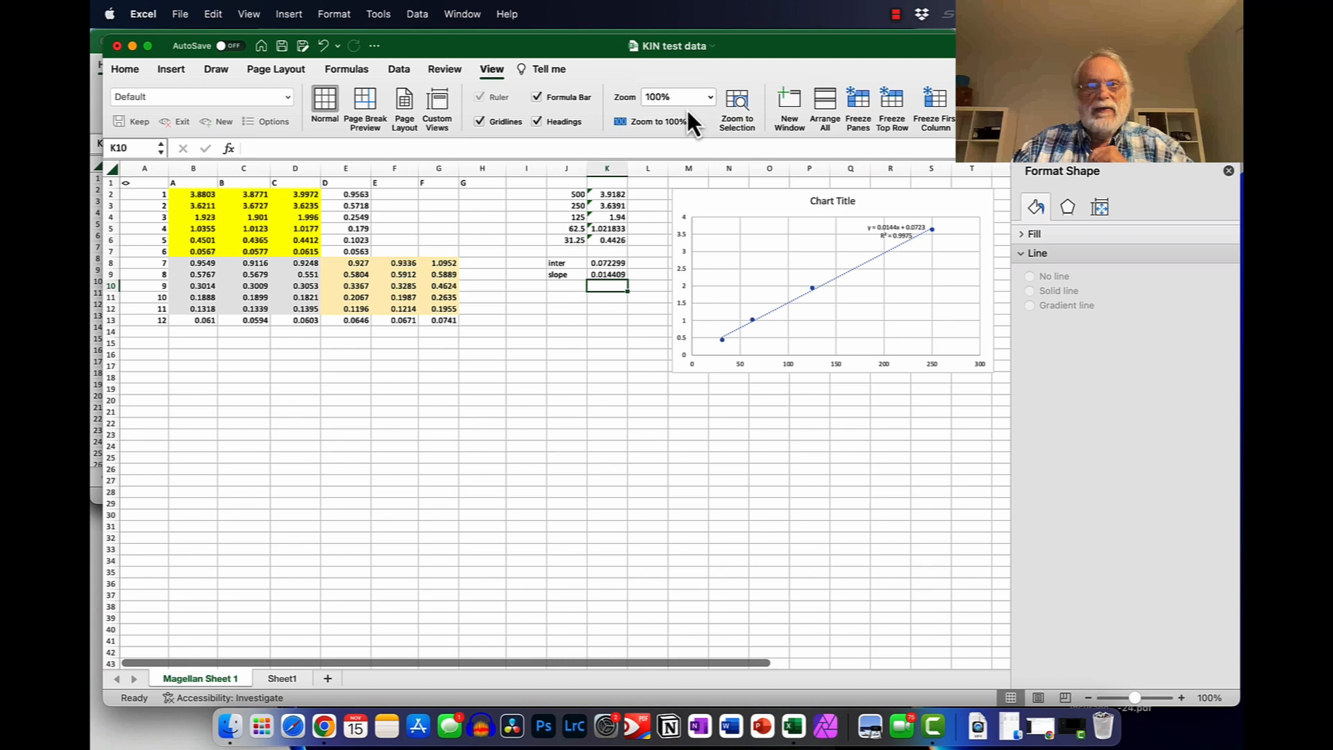
{"action": "left_click", "coordinate": [708, 96]}
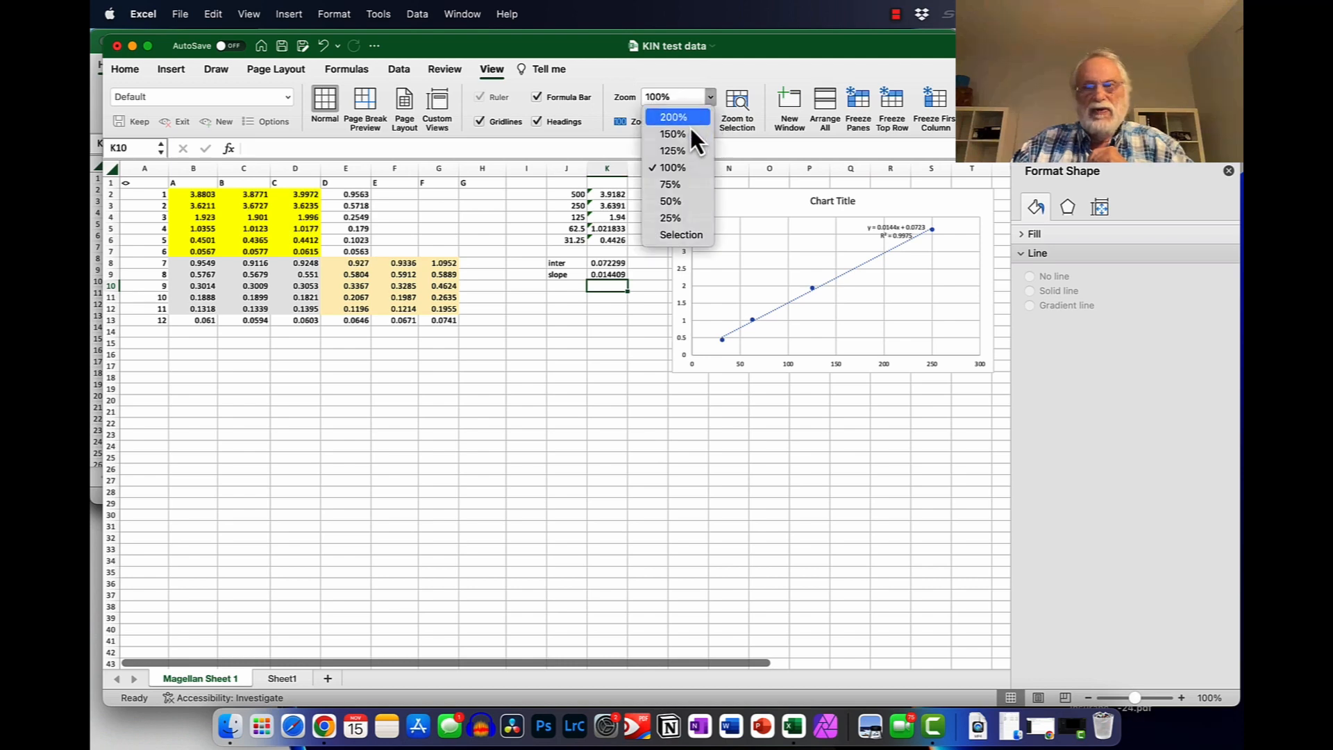
{"action": "left_click", "coordinate": [676, 117]}
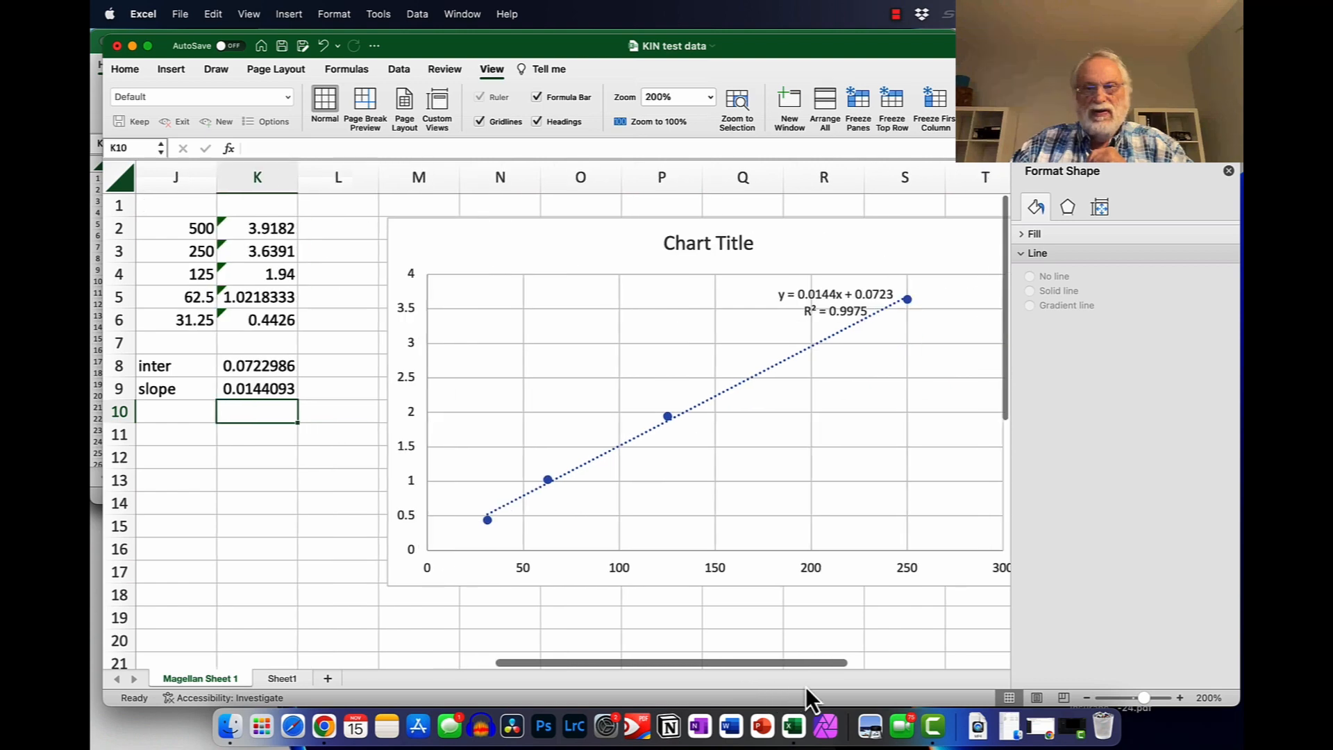
{"action": "mouse_move", "coordinate": [737, 341]}
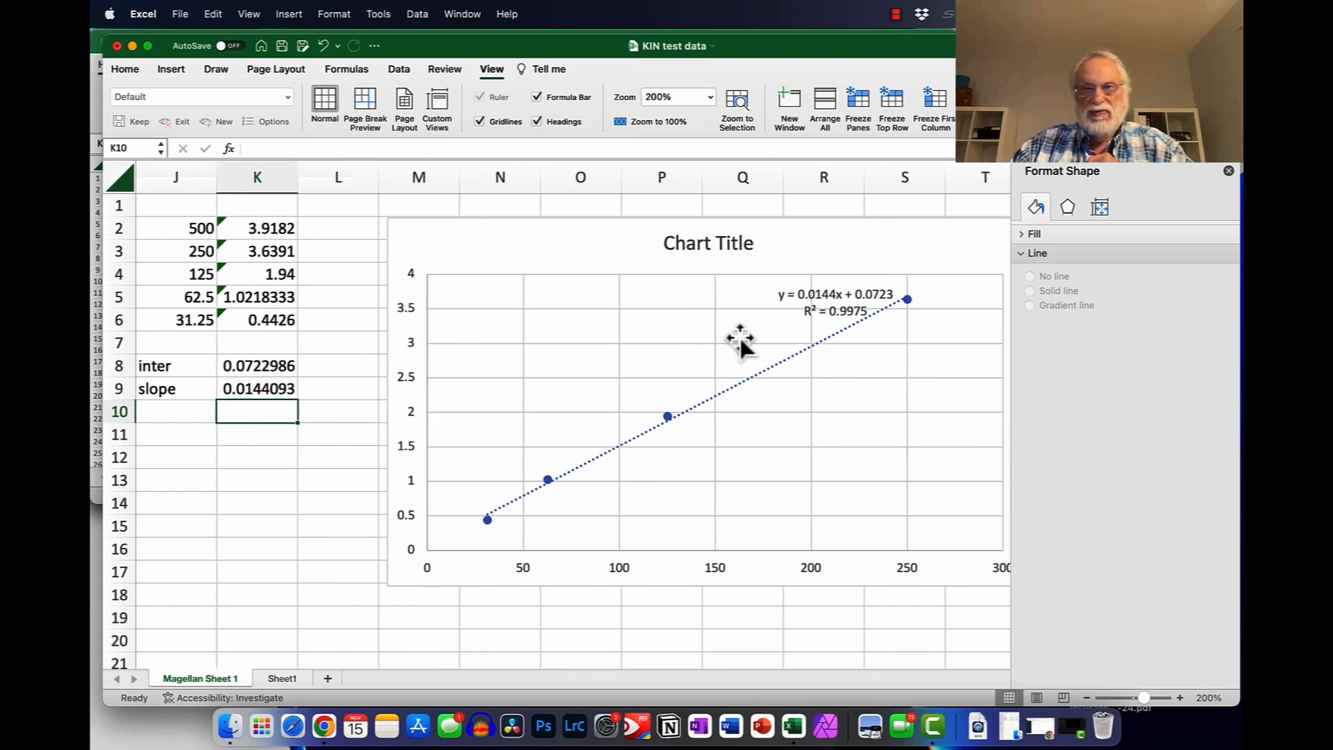
{"action": "mouse_move", "coordinate": [804, 305]}
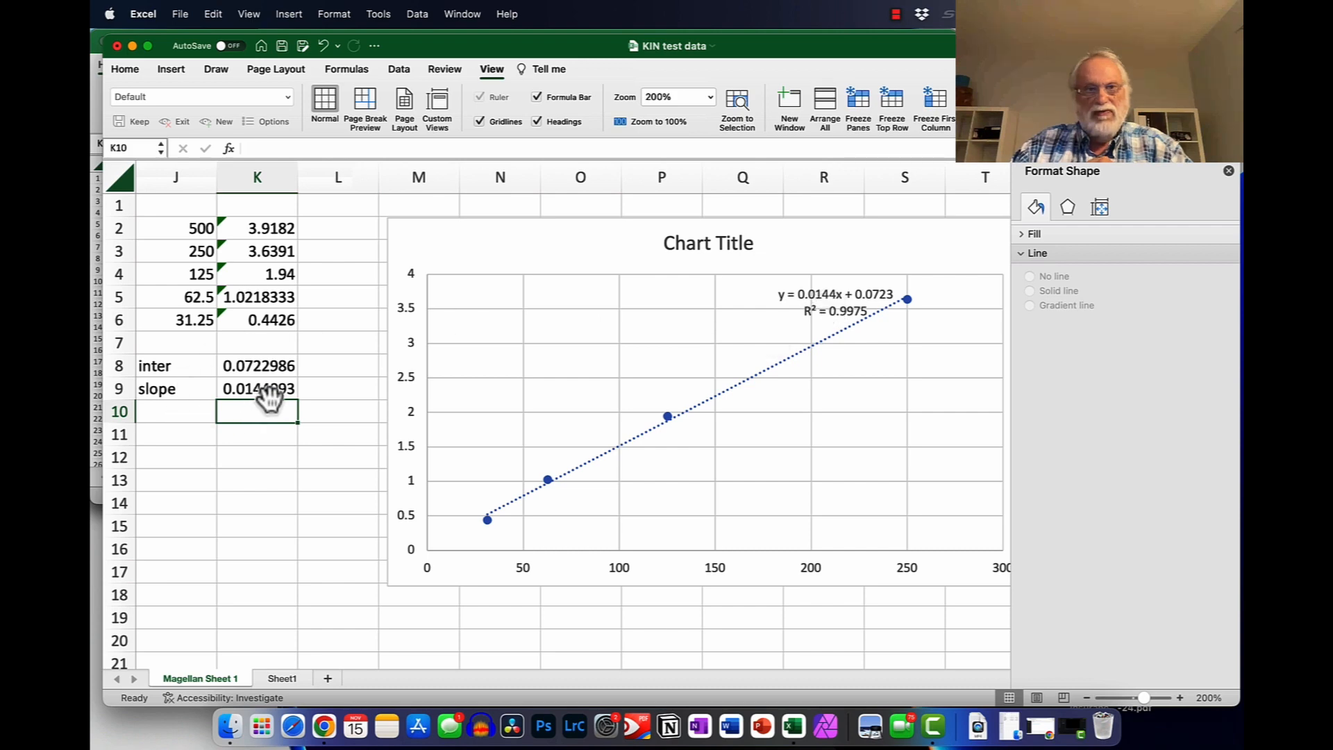
{"action": "mouse_move", "coordinate": [534, 347]}
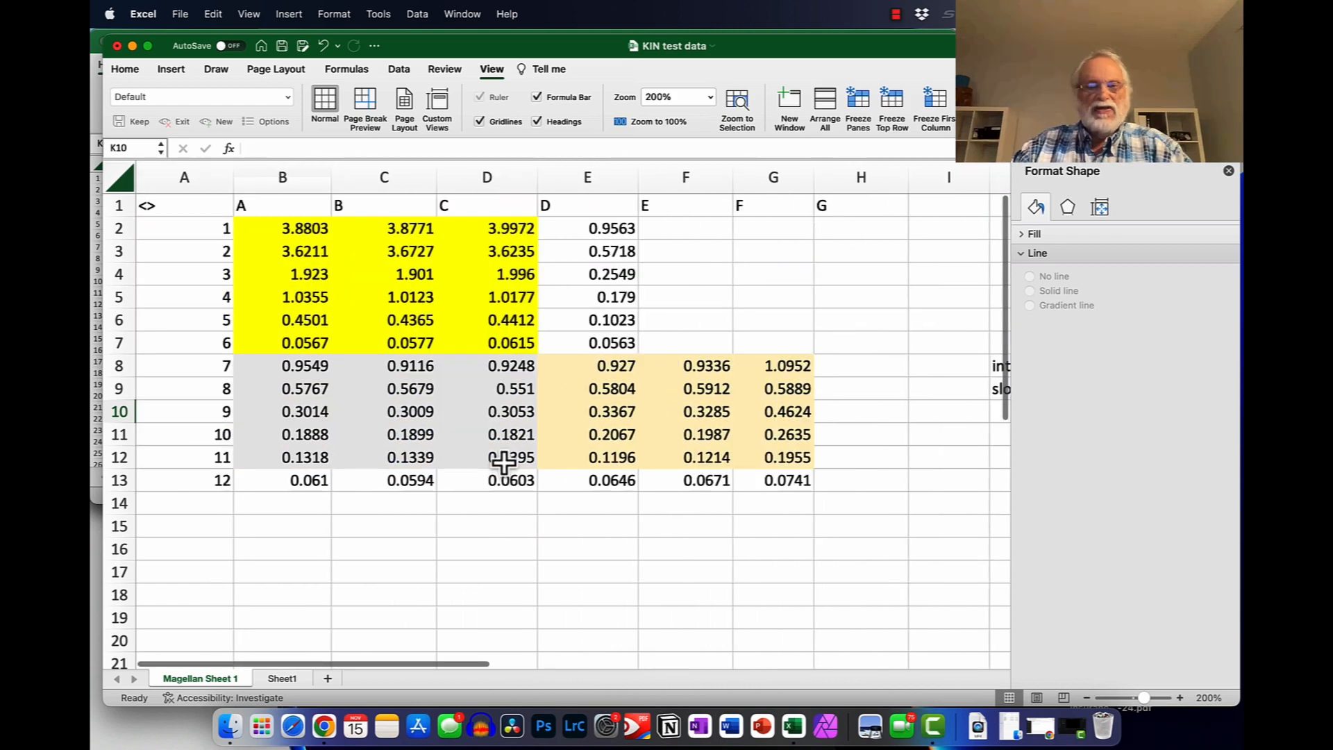
{"action": "mouse_move", "coordinate": [467, 372]}
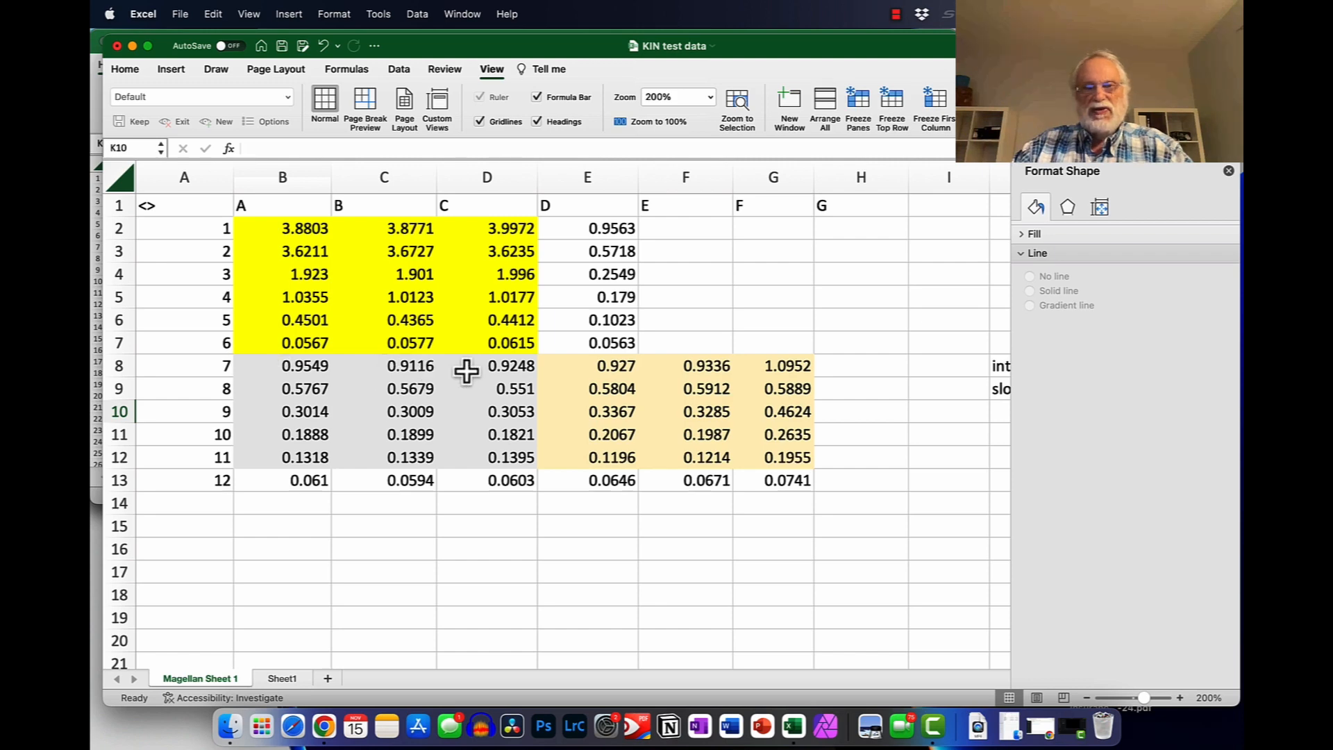
{"action": "mouse_move", "coordinate": [324, 366]}
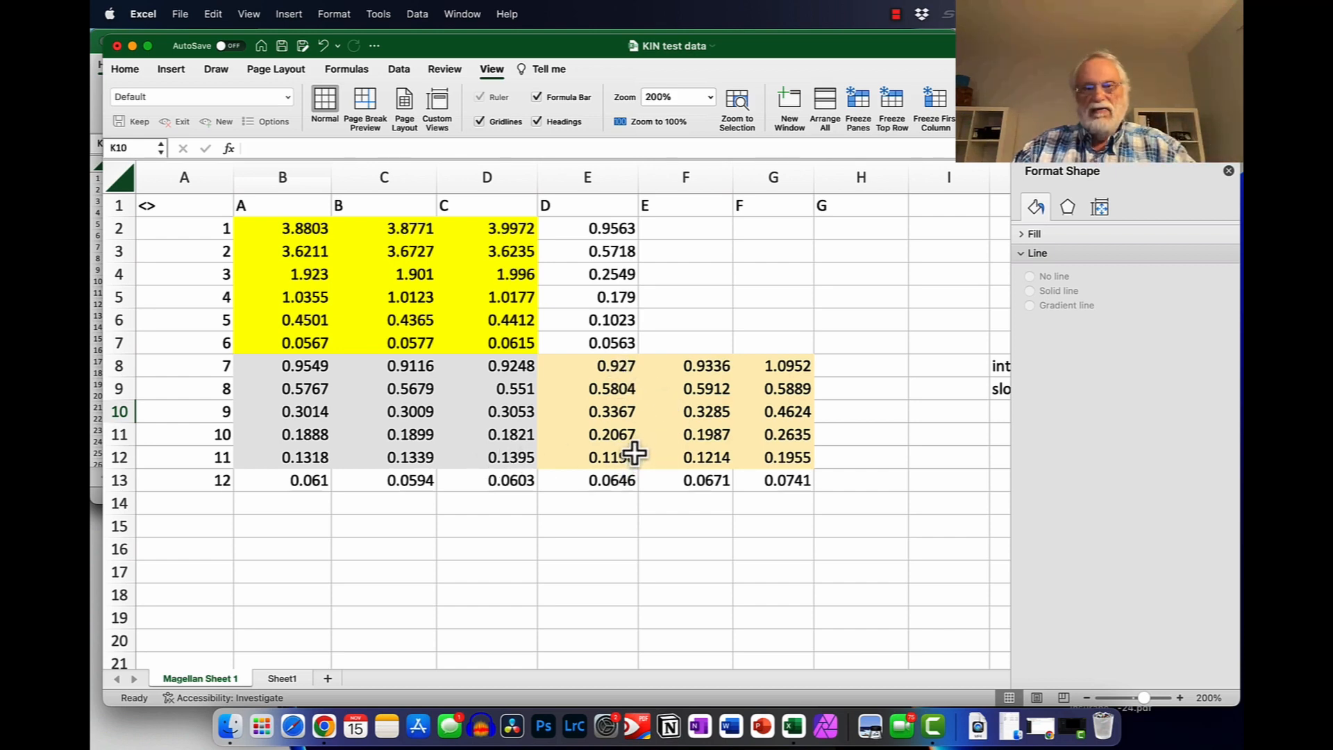
{"action": "mouse_move", "coordinate": [604, 388]}
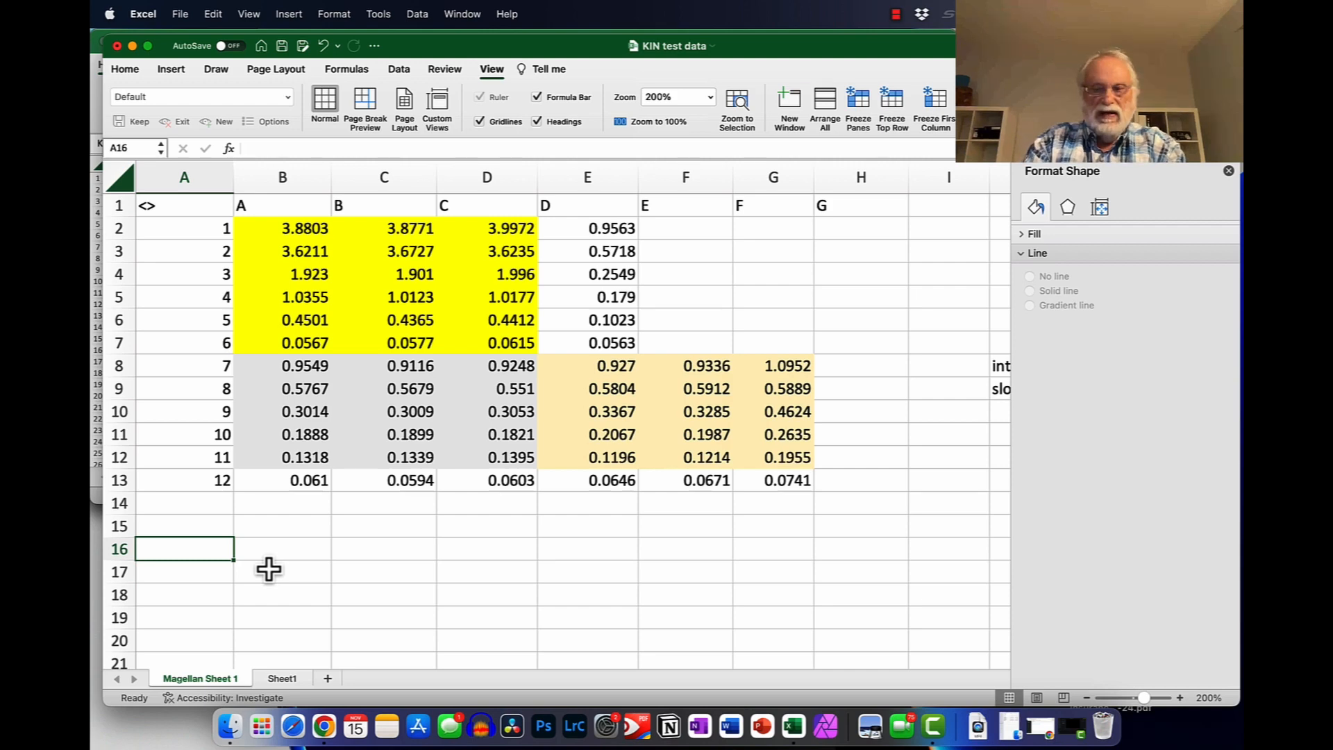
Step: Add a [substrate] heading in A16 with concentrations 20, 10, 5, 2.5, 1.25 below it
{"action": "type", "text": "[s"}
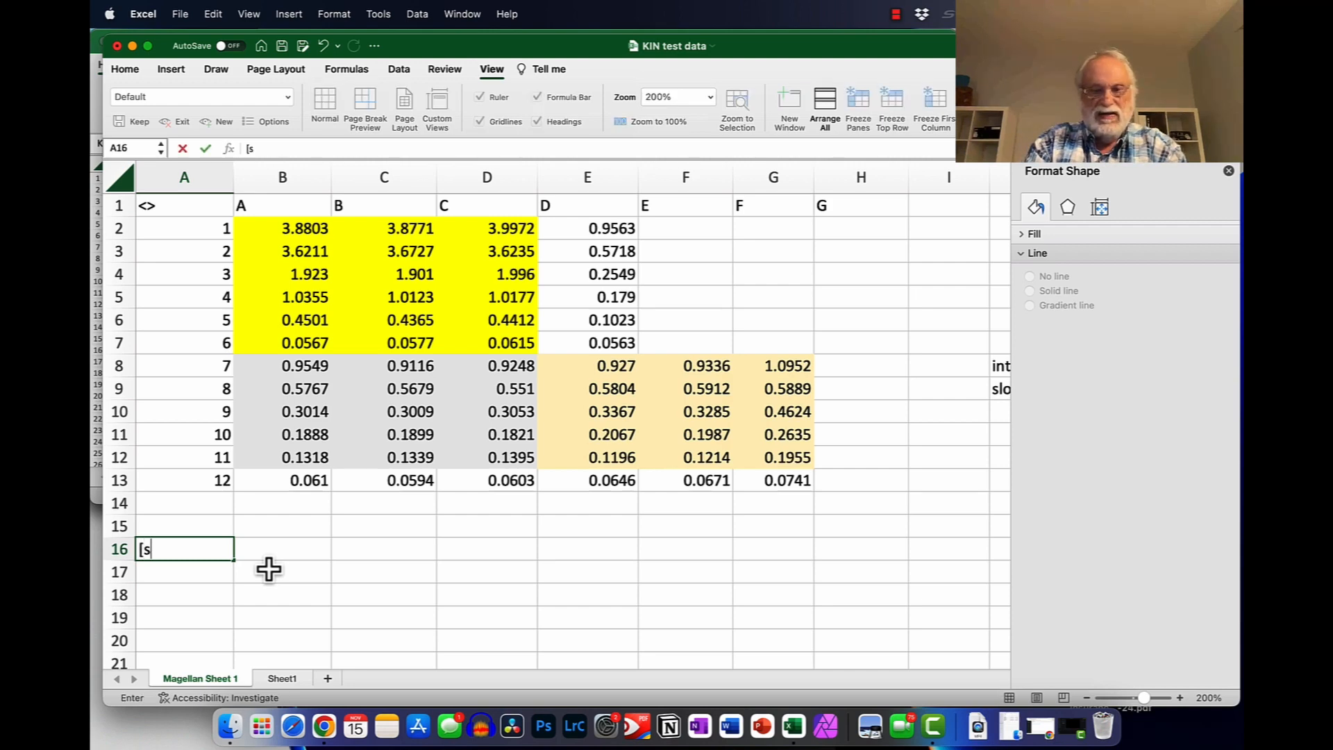
{"action": "type", "text": "ubstrate"}
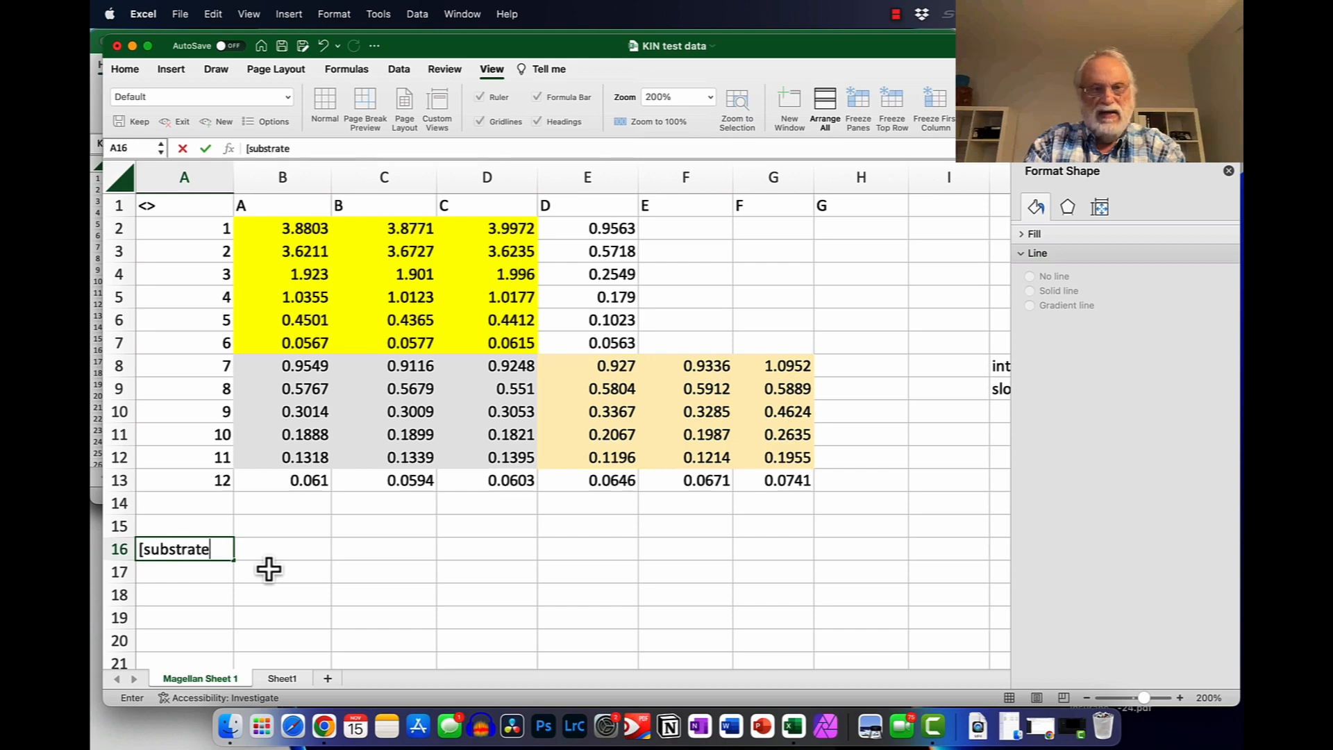
{"action": "type", "text": "]"}
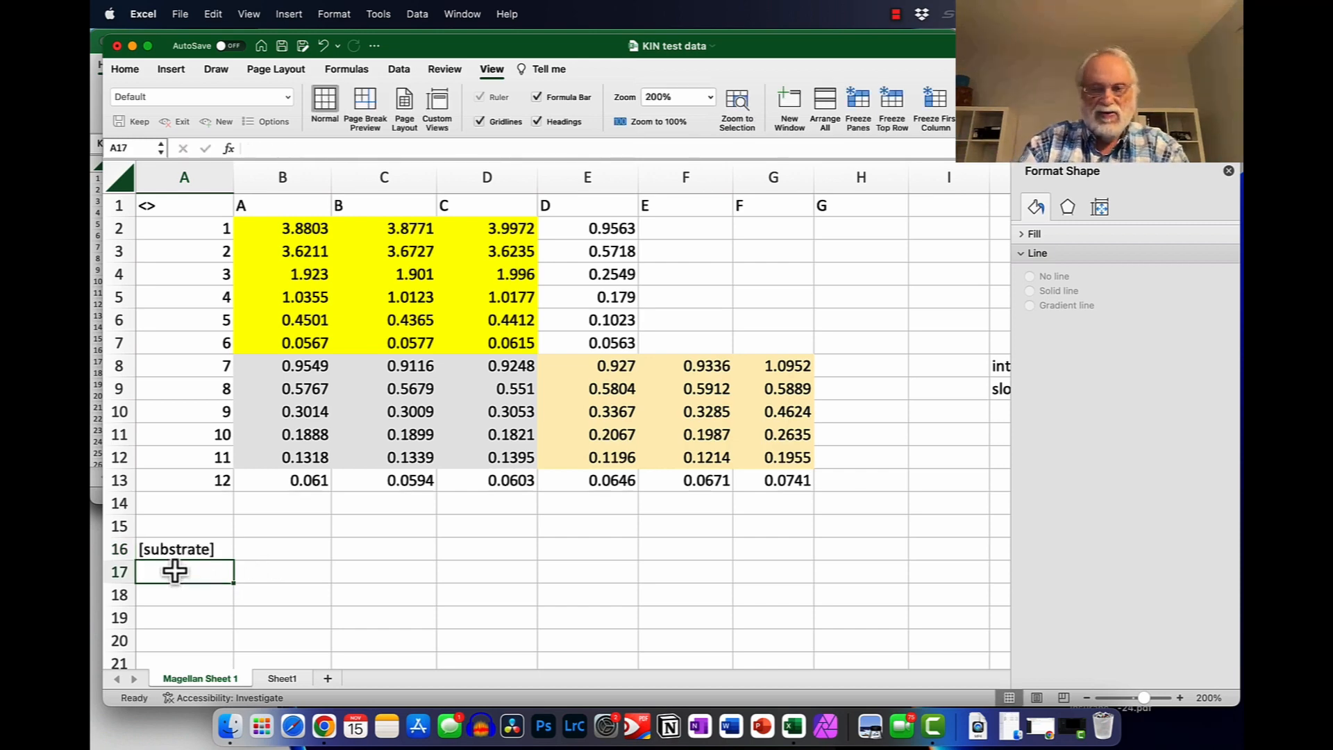
{"action": "type", "text": "20"}
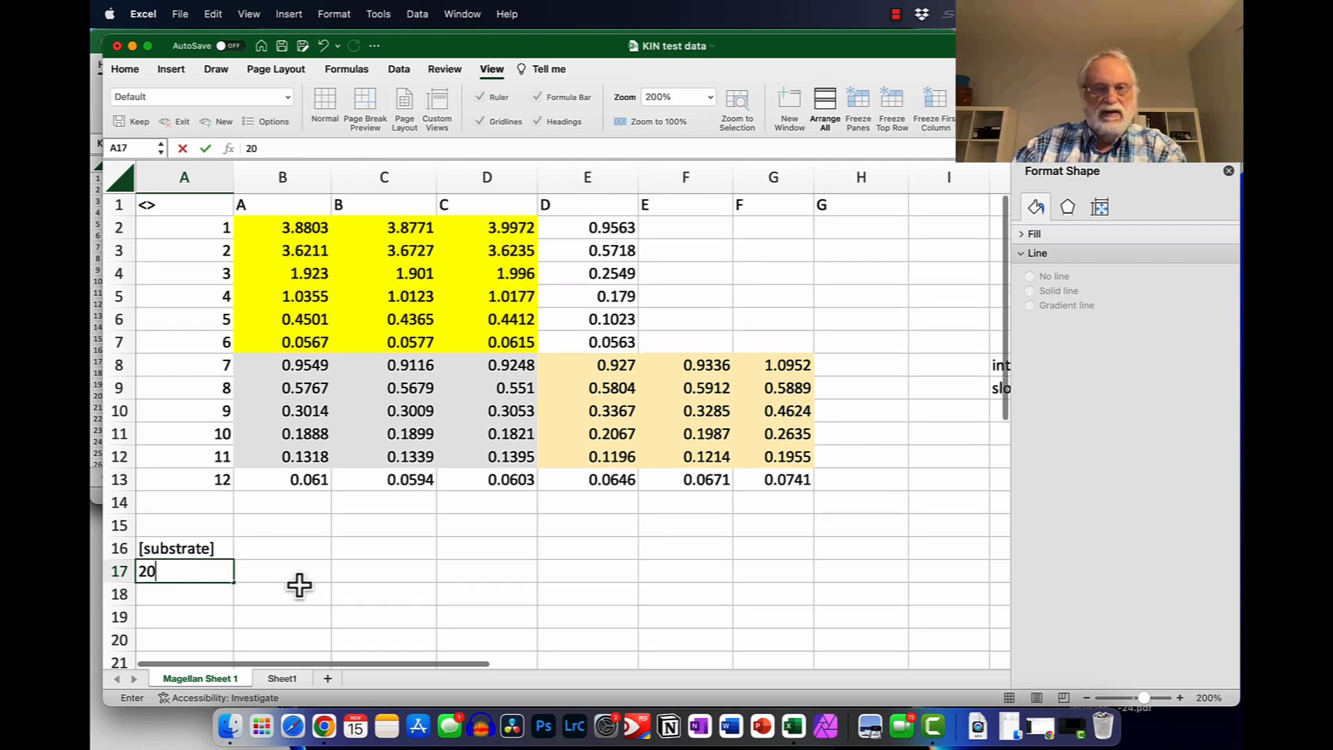
{"action": "scroll", "scroll_direction": "down", "scroll_amount": 3}
{"action": "type", "text": "-"}
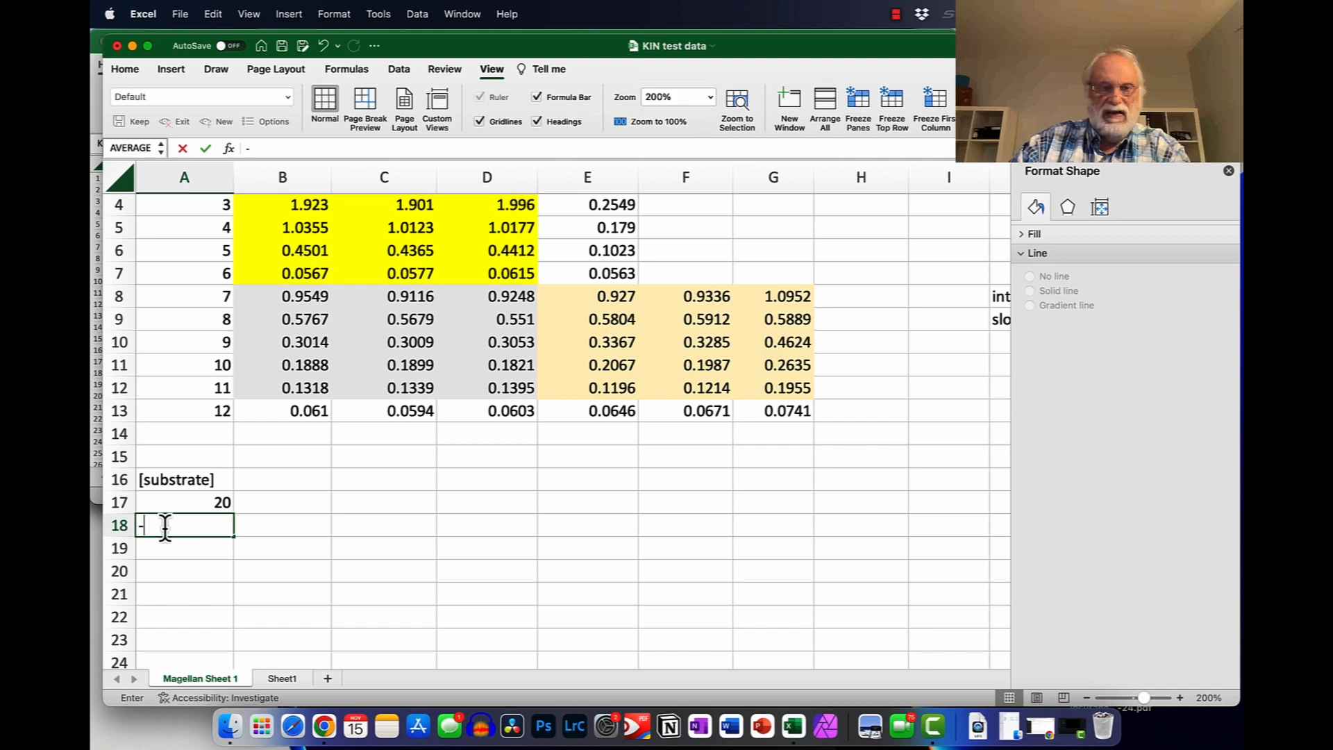
{"action": "left_click", "coordinate": [184, 502]}
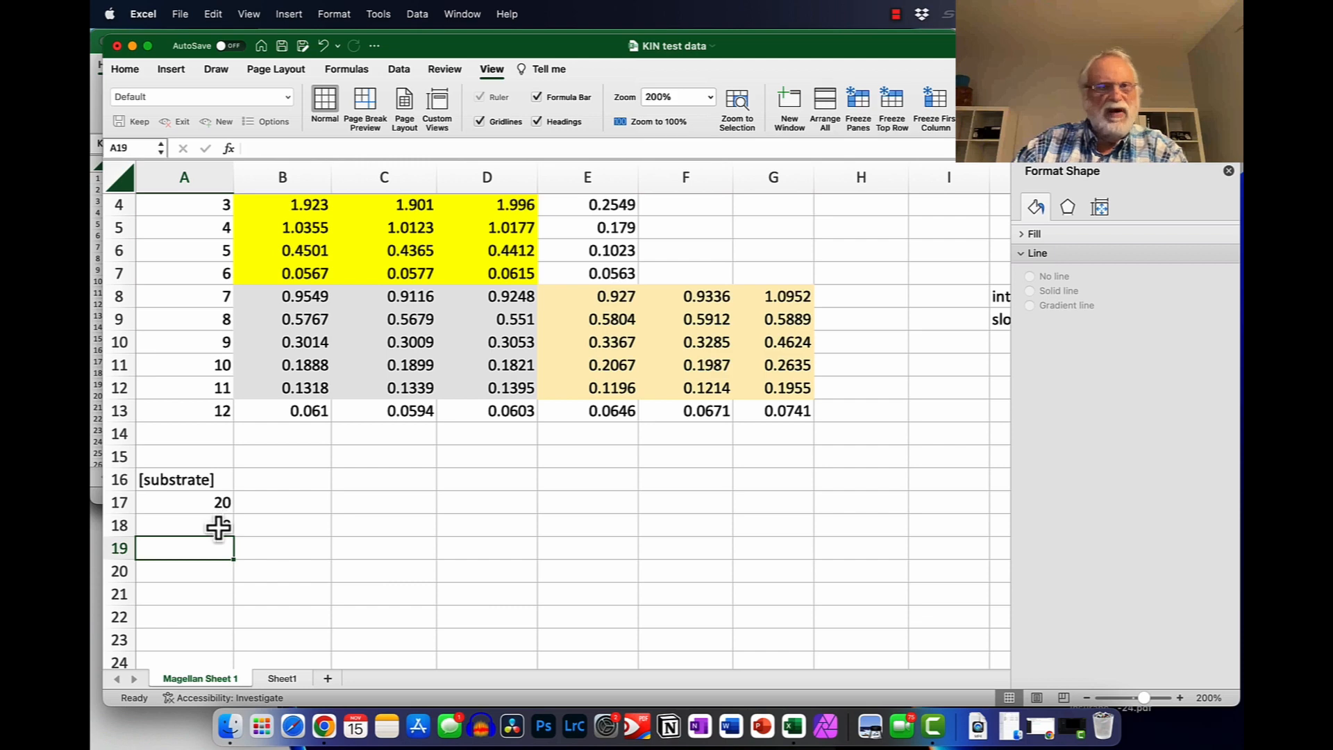
{"action": "left_click", "coordinate": [183, 525]}
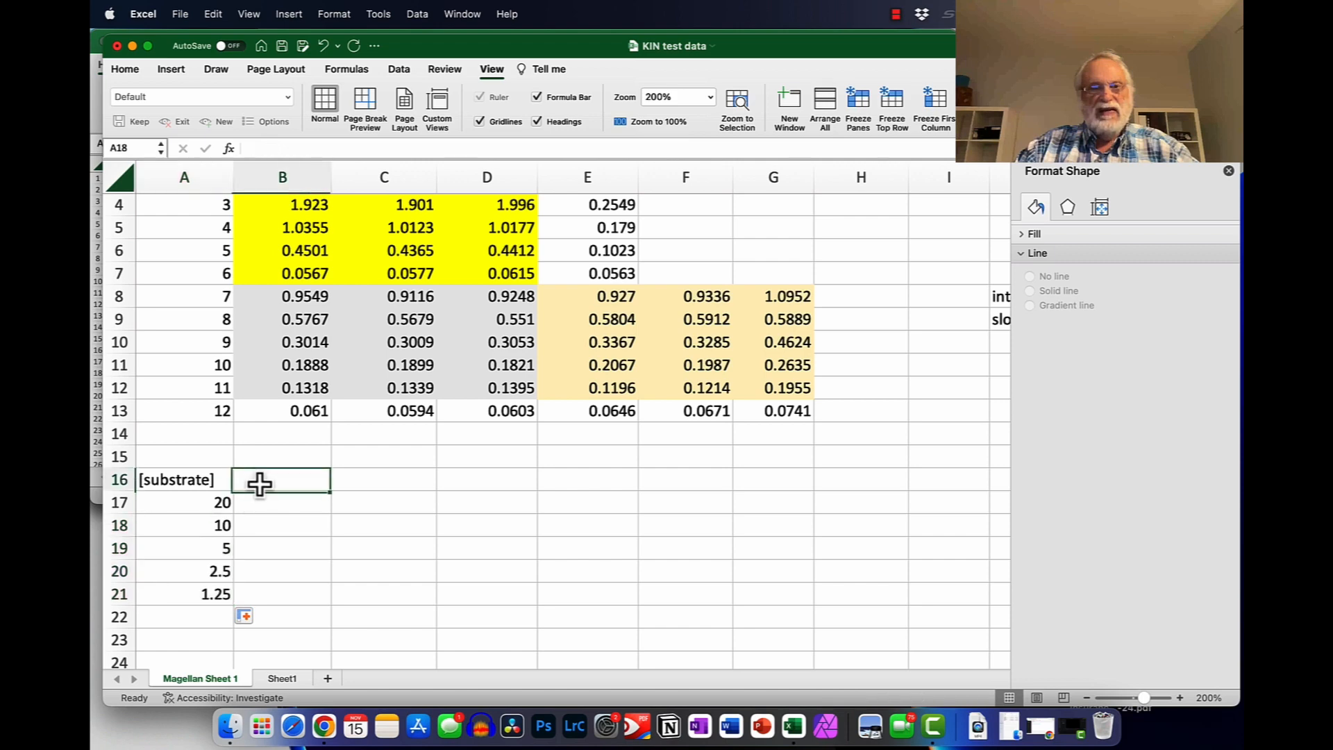
Step: Label B16 'wt abs' and C16 'mut abs' above the substrate table
{"action": "type", "text": "w"}
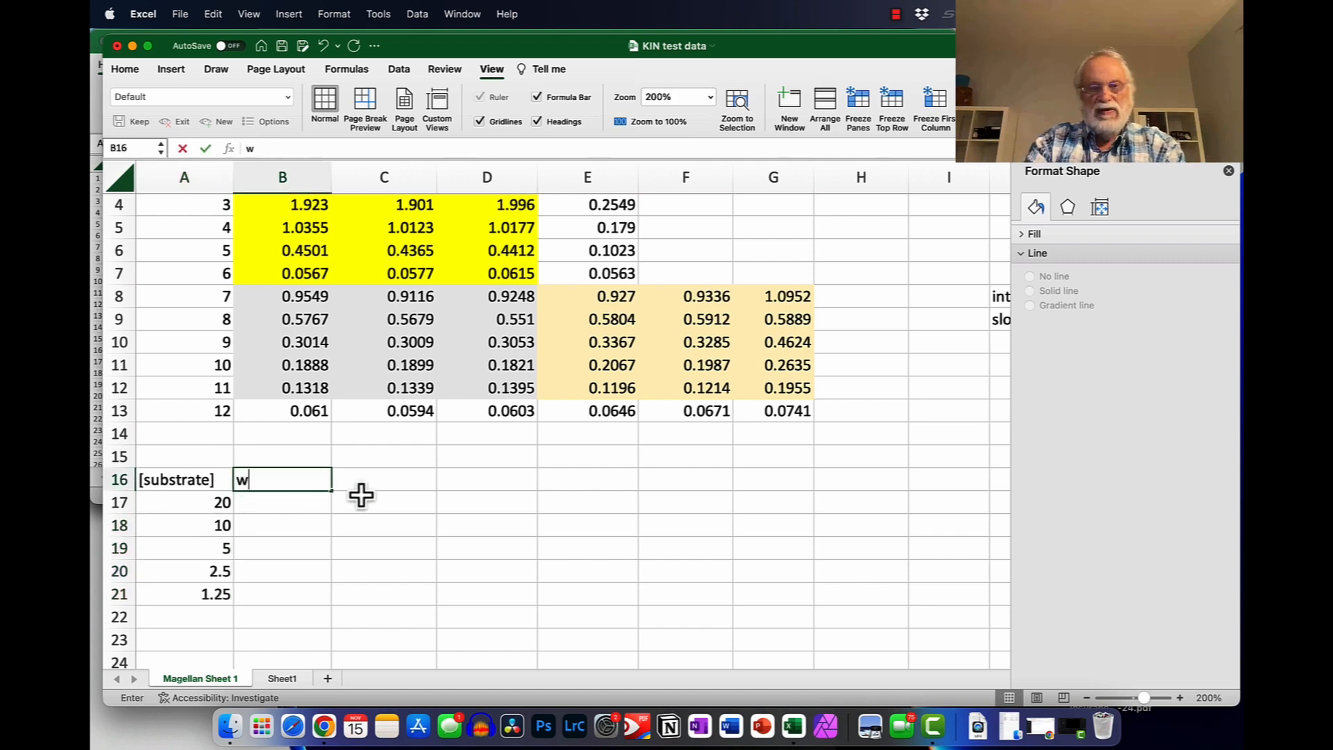
{"action": "type", "text": "t abs"}
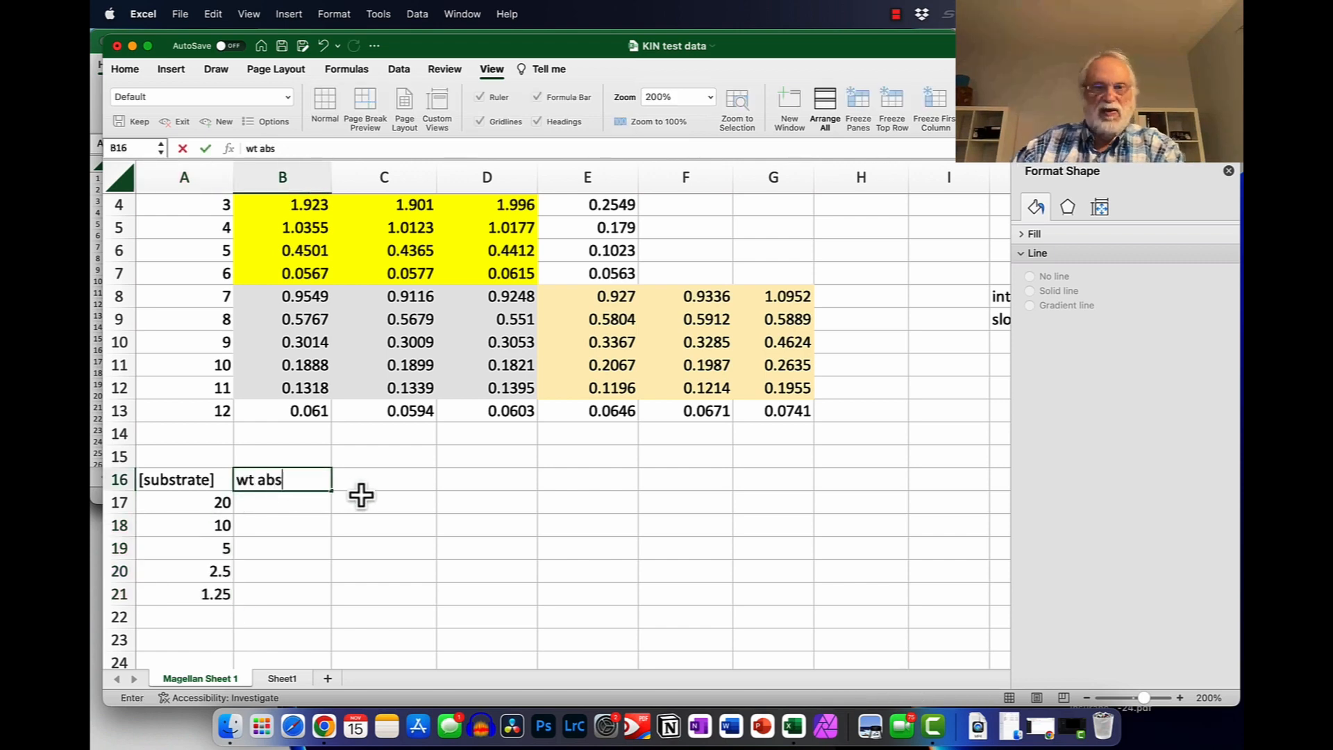
{"action": "left_click", "coordinate": [383, 479]}
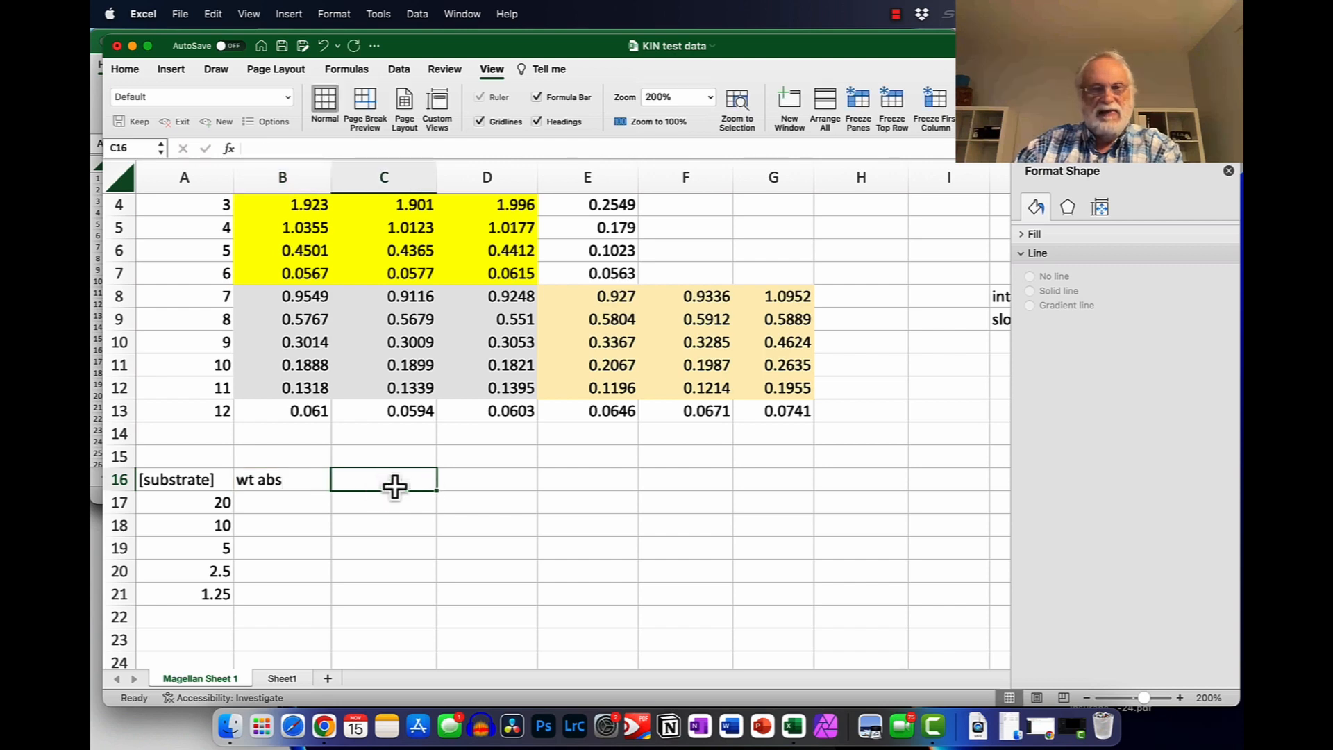
{"action": "type", "text": "mut abs"}
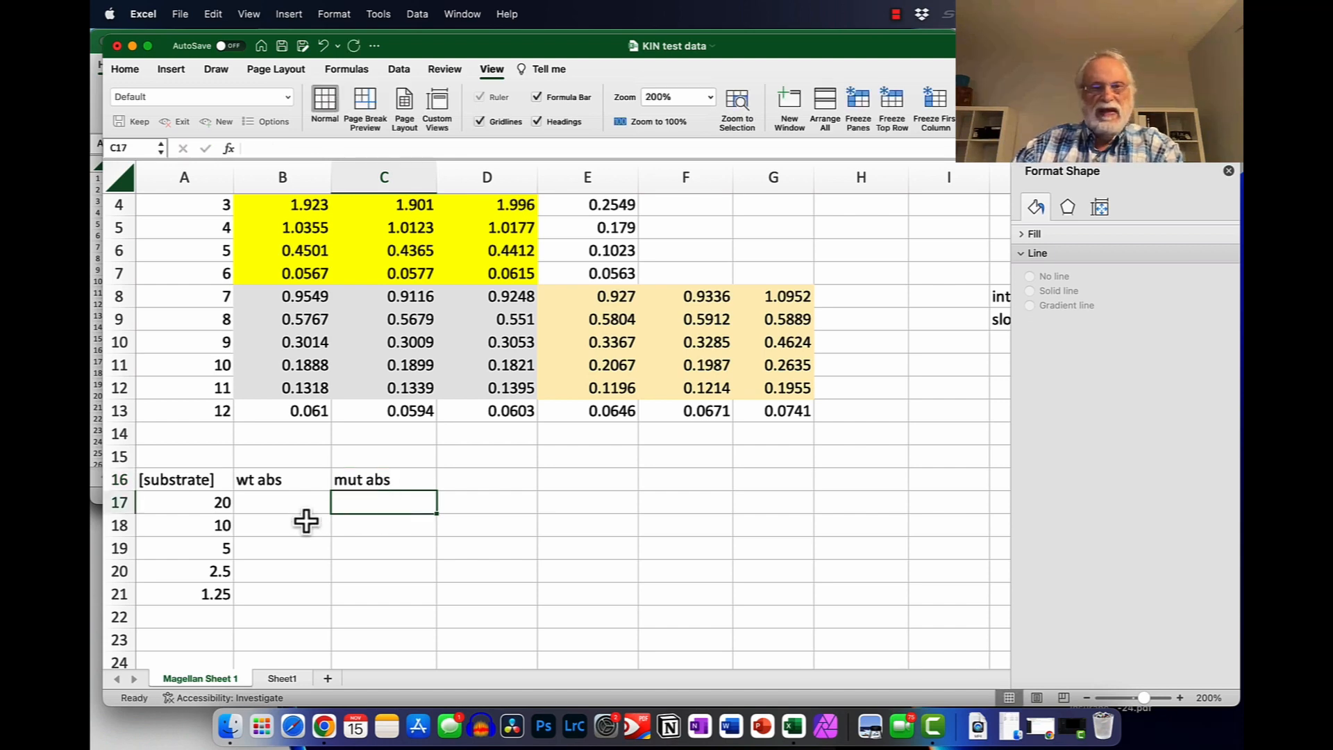
Step: Enter an =AVERAGE formula in B17 over the first row of wildtype readings and fill wt abs down to B21
{"action": "left_click", "coordinate": [282, 501]}
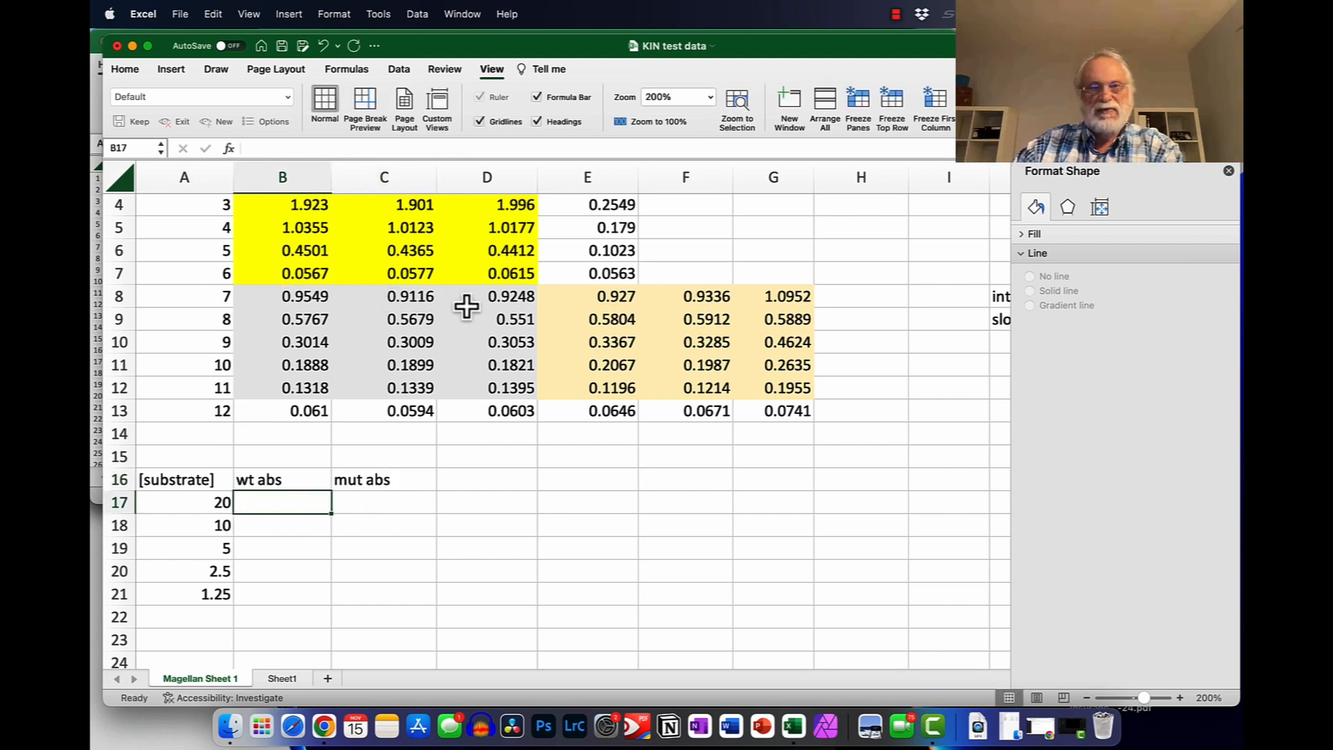
{"action": "mouse_move", "coordinate": [614, 313]}
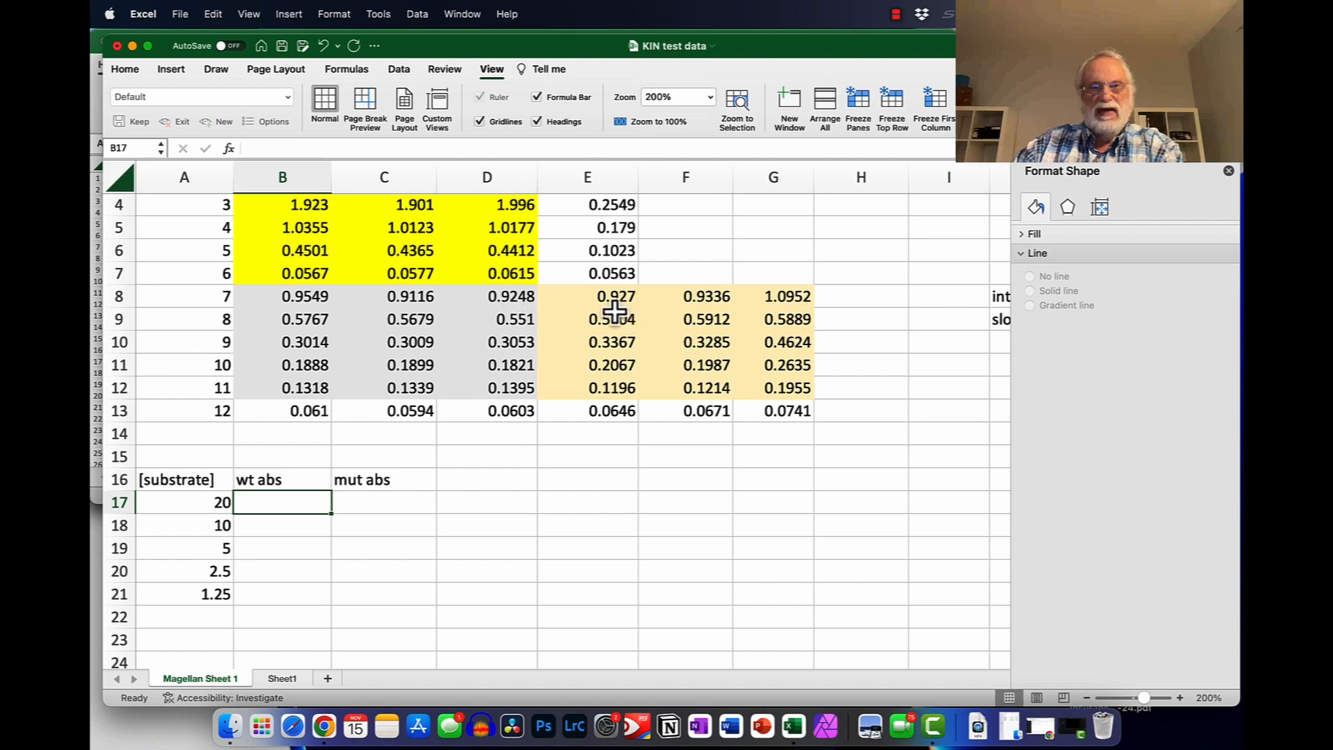
{"action": "left_click", "coordinate": [304, 296]}
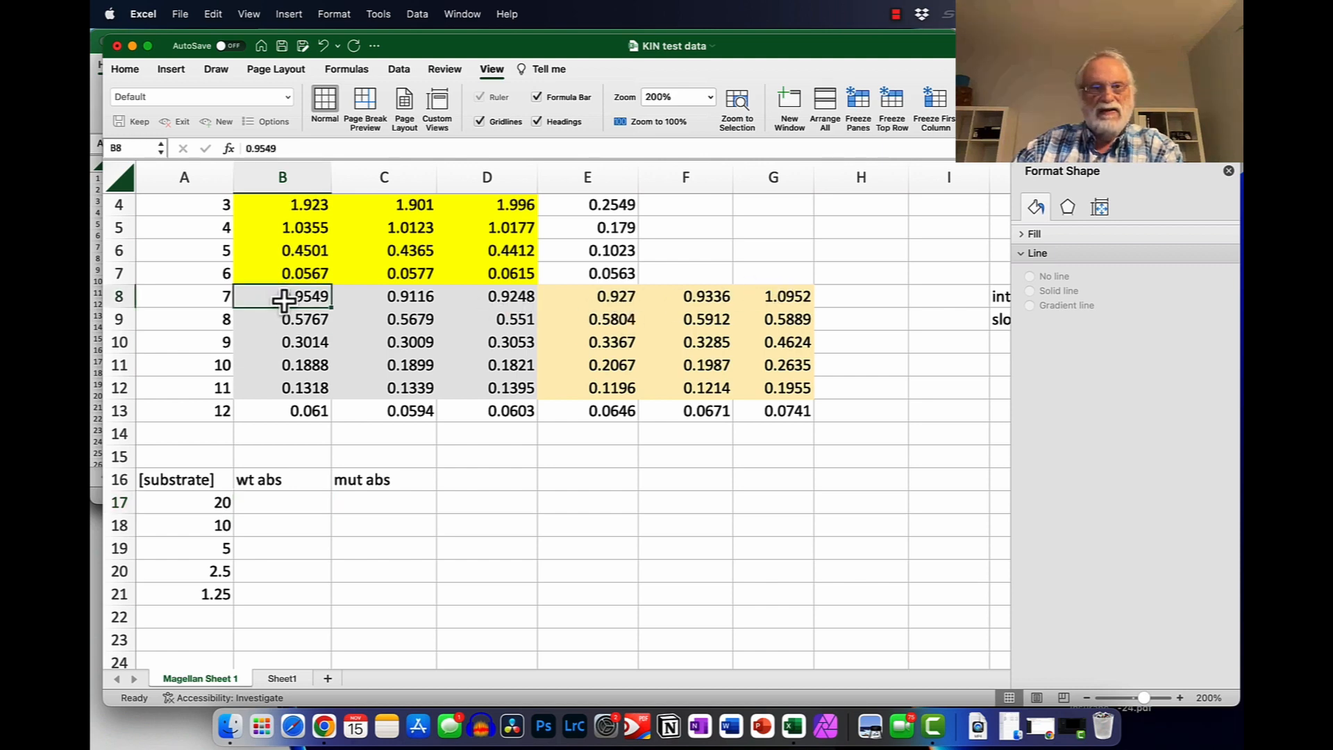
{"action": "left_click", "coordinate": [282, 502]}
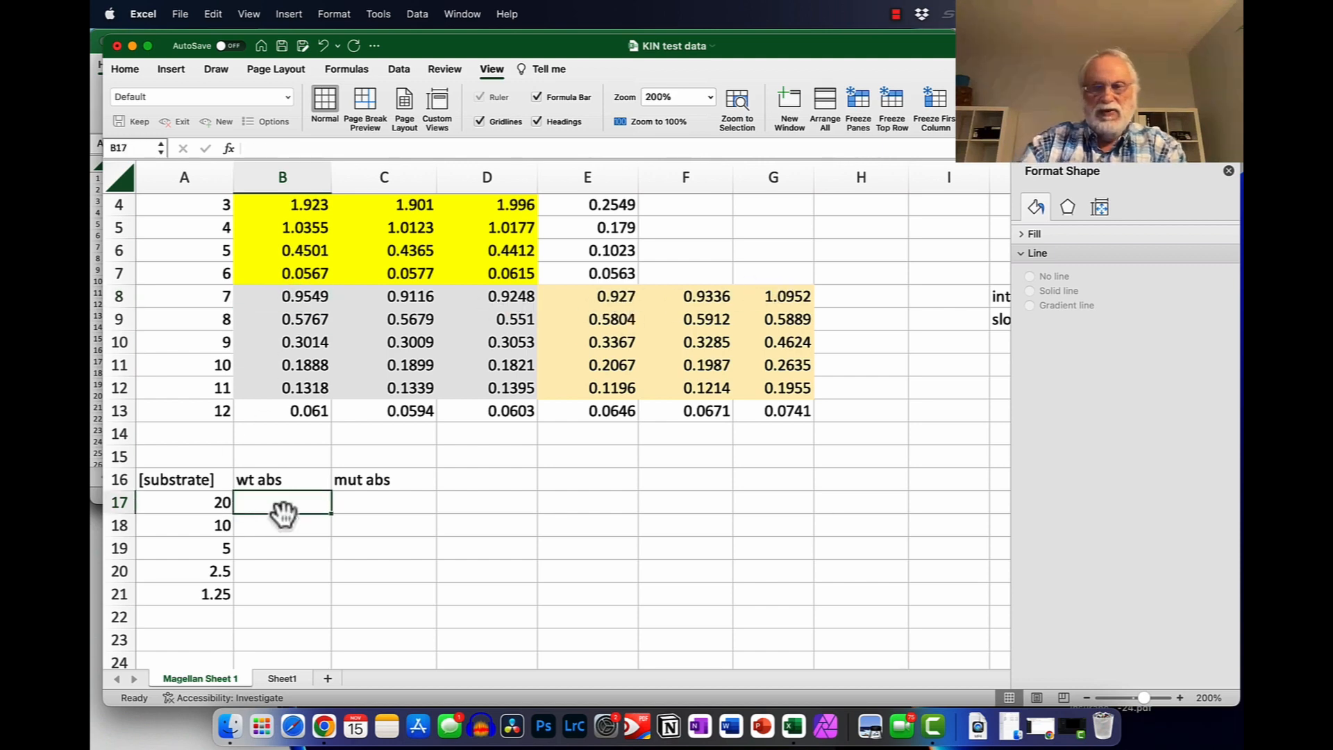
{"action": "type", "text": "=ave"}
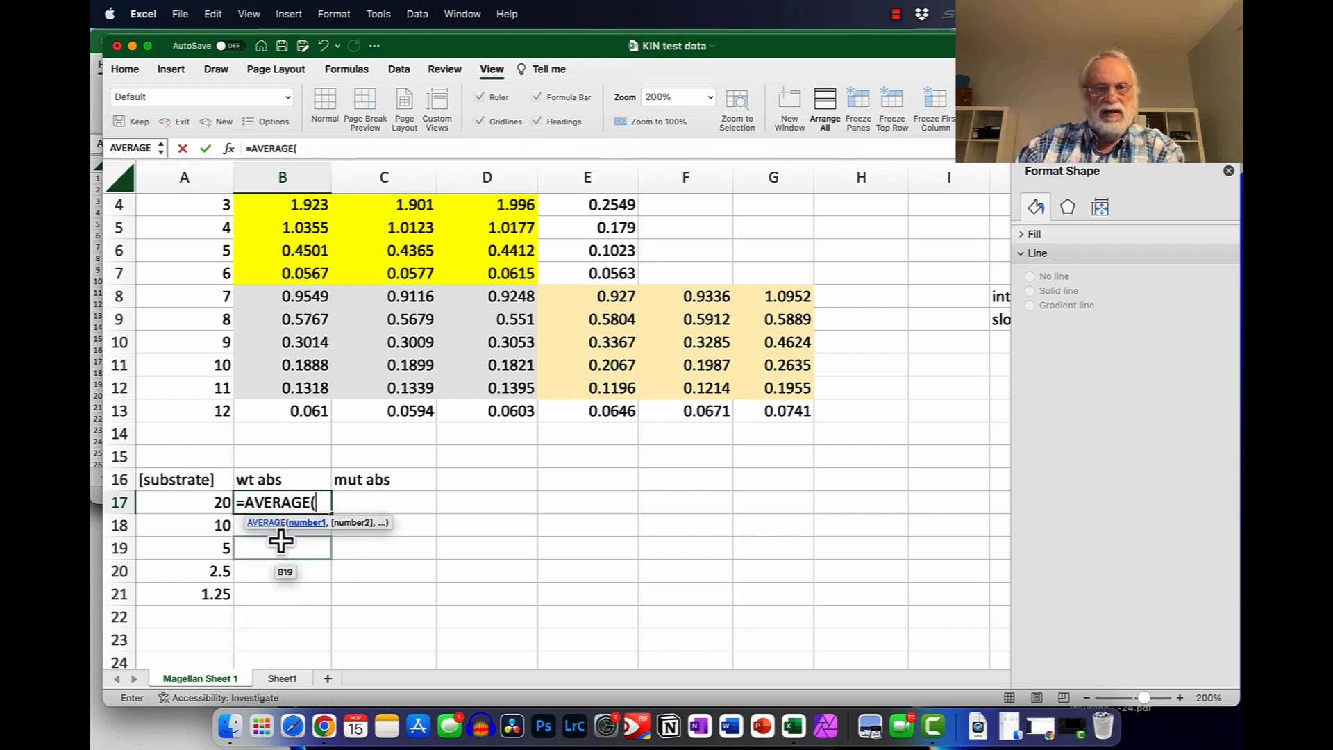
{"action": "left_click_drag", "start_coordinate": [304, 296], "coordinate": [511, 320]}
{"action": "type", "text": "="}
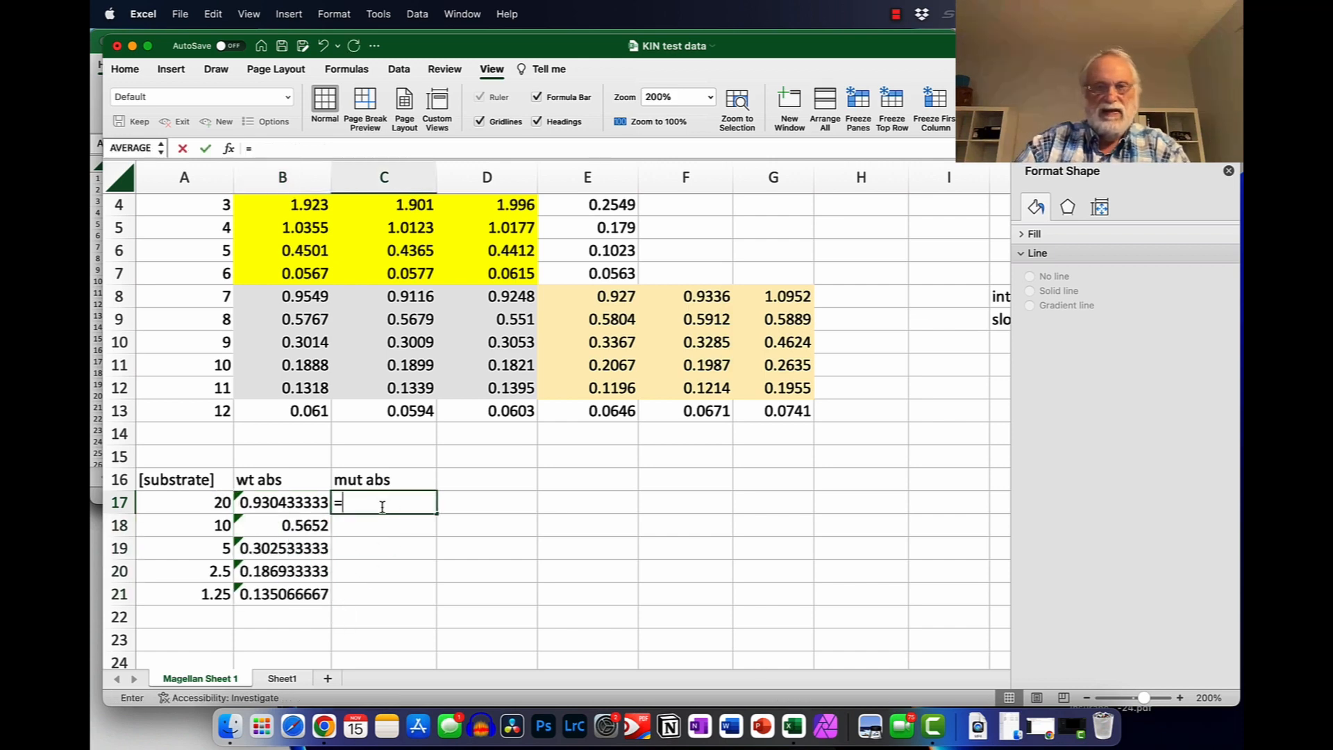
Step: Enter =AVERAGE(E8:G8) in C17 and fill the mutant averages down to C21
{"action": "type", "text": "aver"}
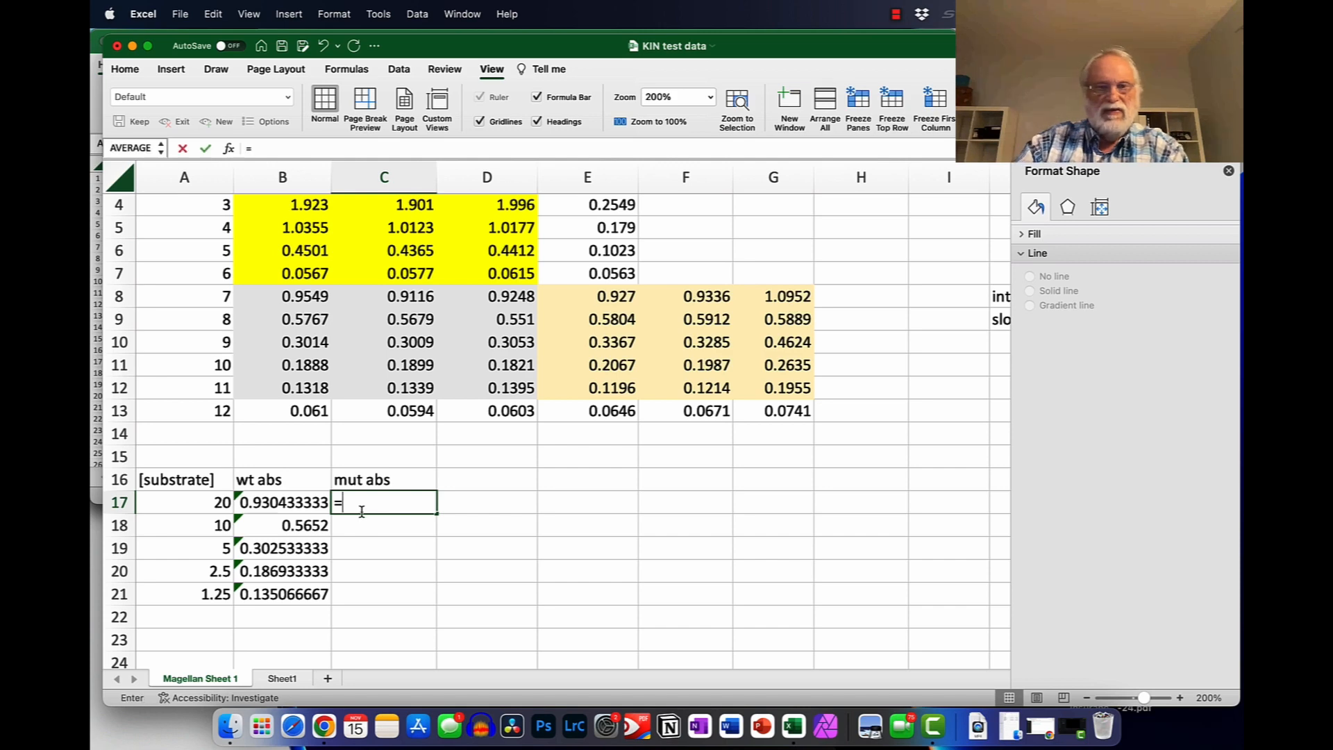
{"action": "type", "text": "a"}
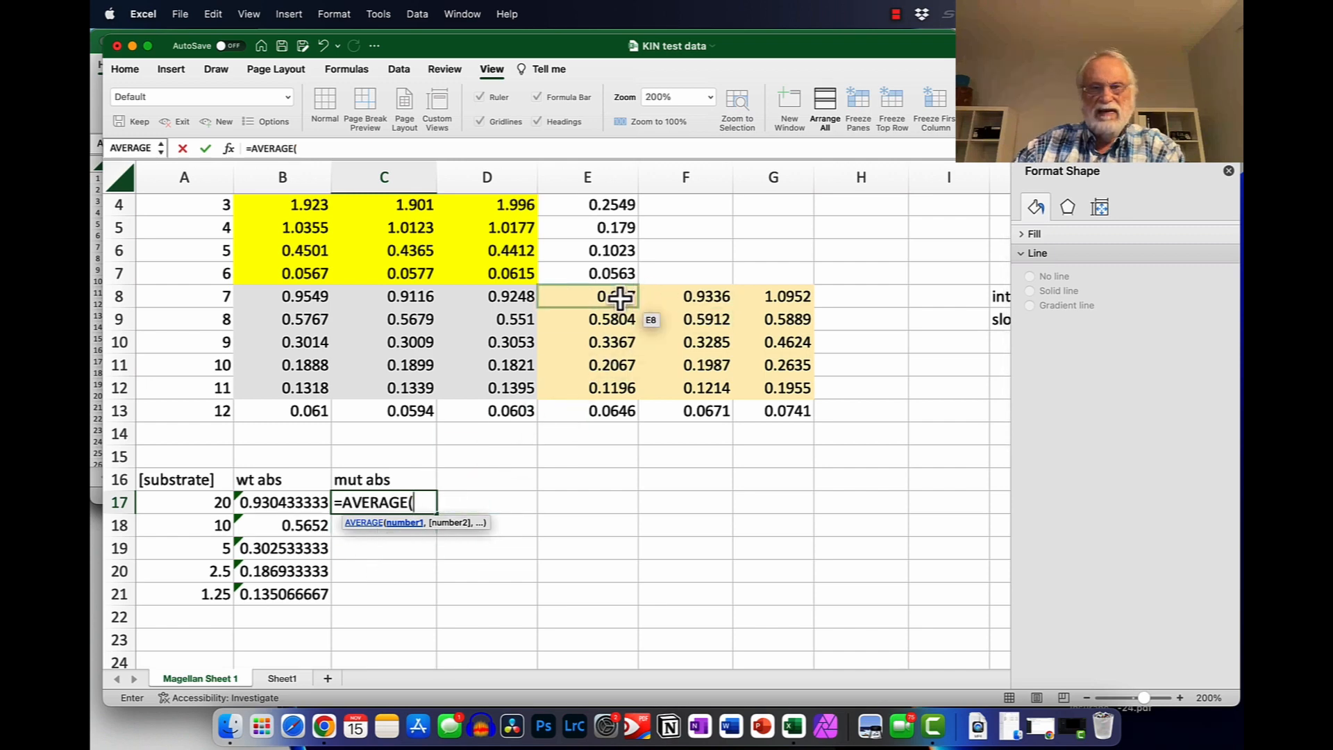
{"action": "left_click_drag", "start_coordinate": [586, 296], "coordinate": [773, 296]}
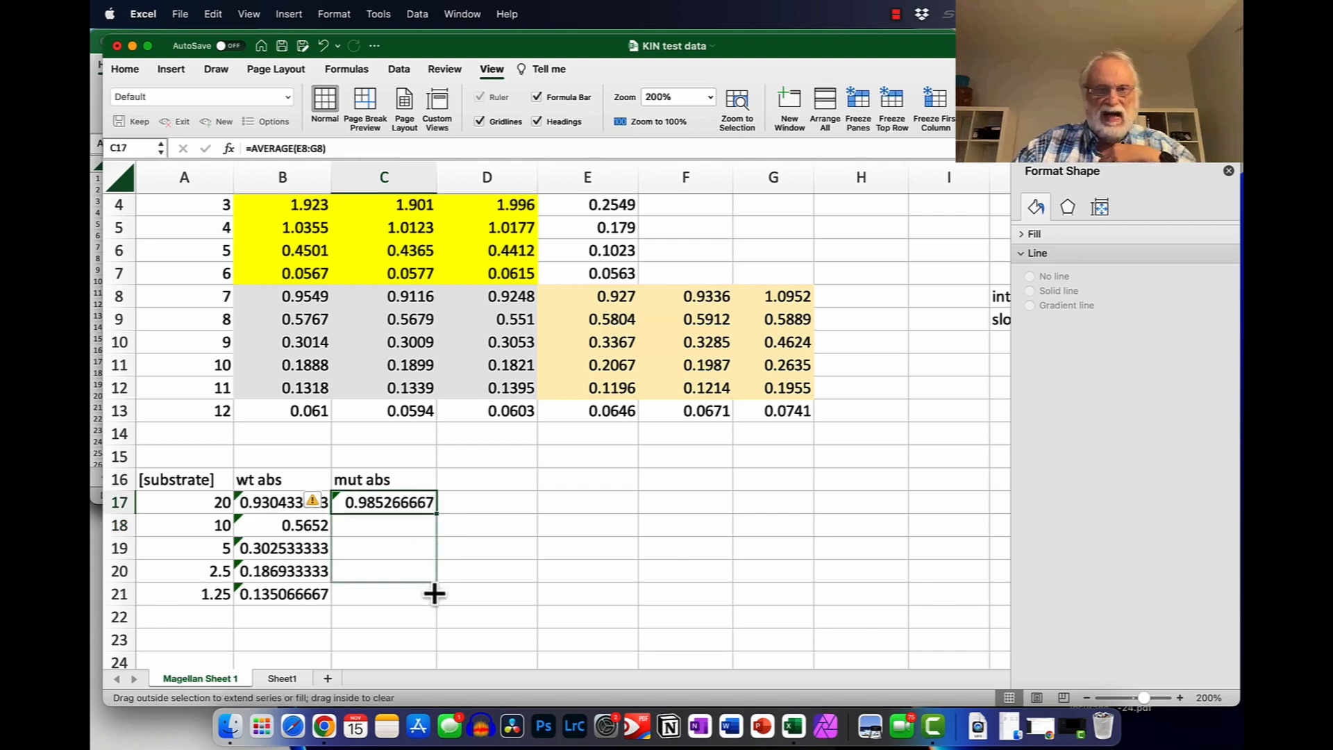
{"action": "left_click_drag", "start_coordinate": [435, 501], "coordinate": [435, 593]}
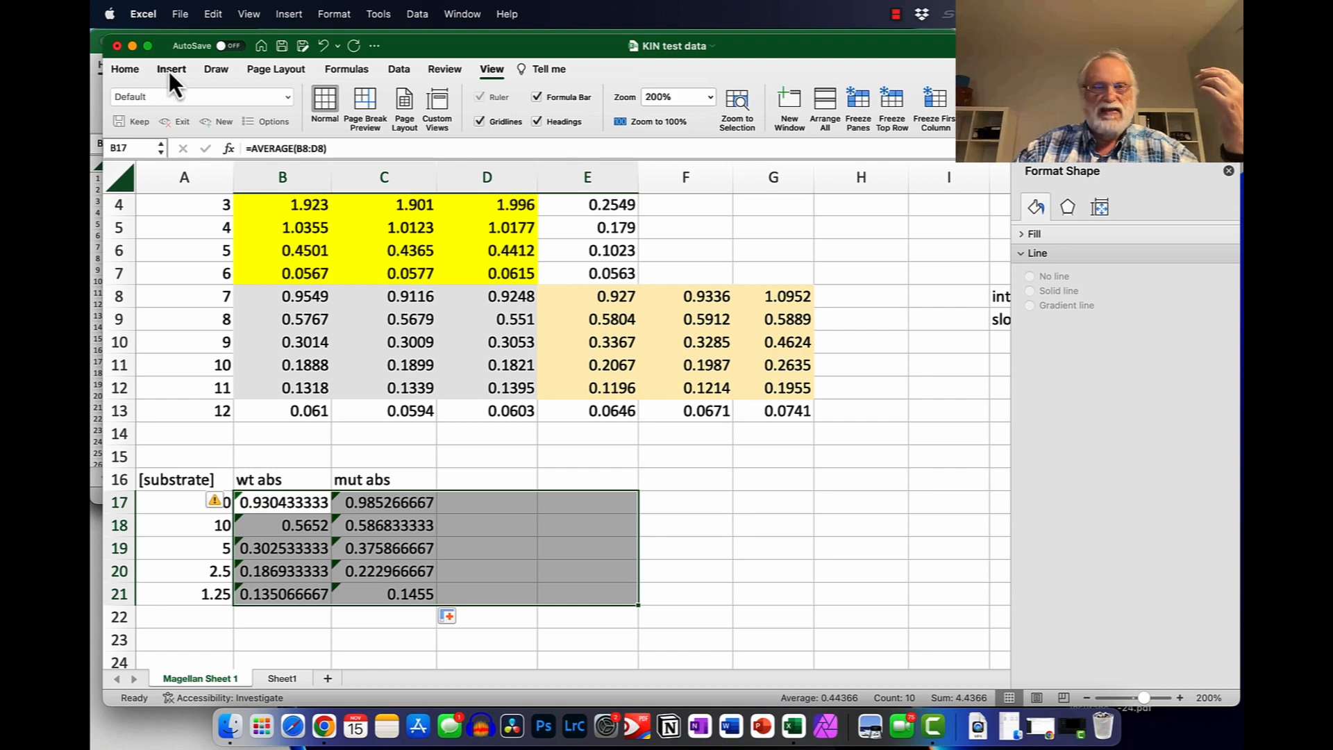
Step: Format the B17:C21 averages to four decimal places, e.g. 0.9304 and 0.9853
{"action": "left_click", "coordinate": [124, 69]}
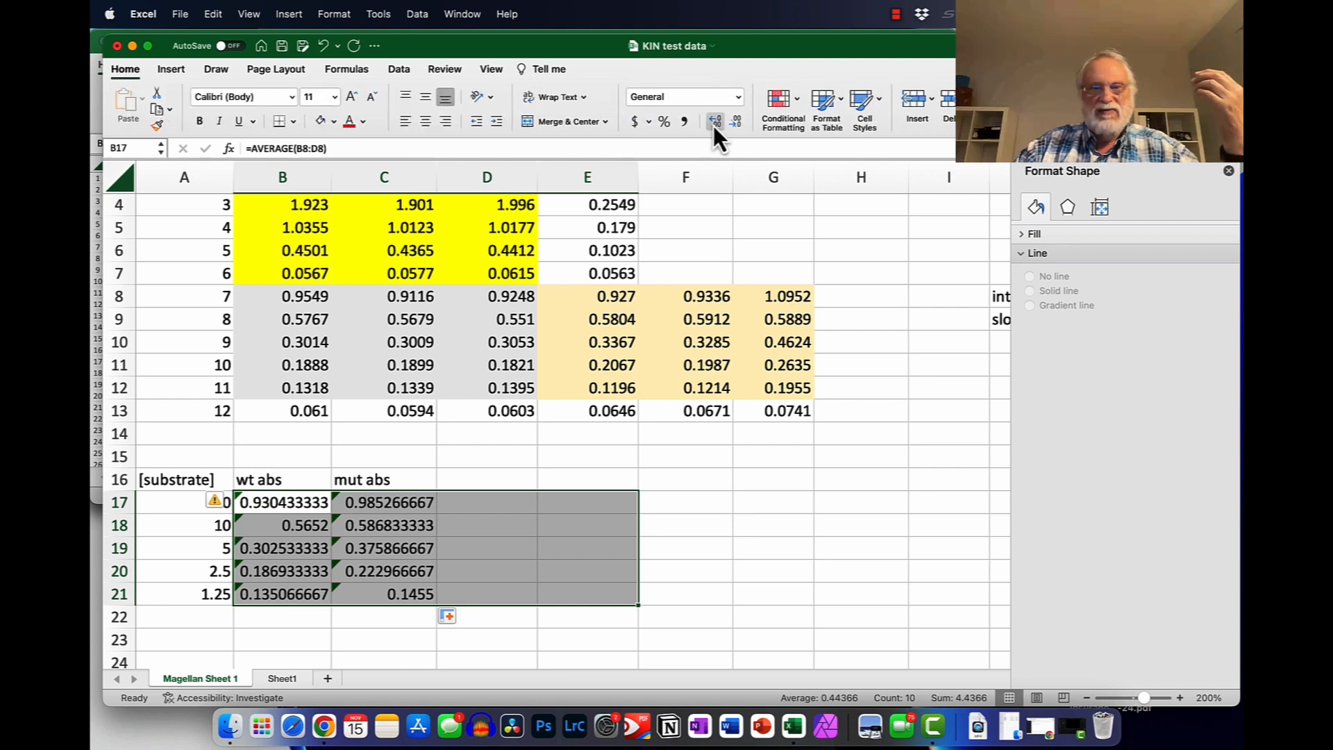
{"action": "left_click", "coordinate": [735, 119]}
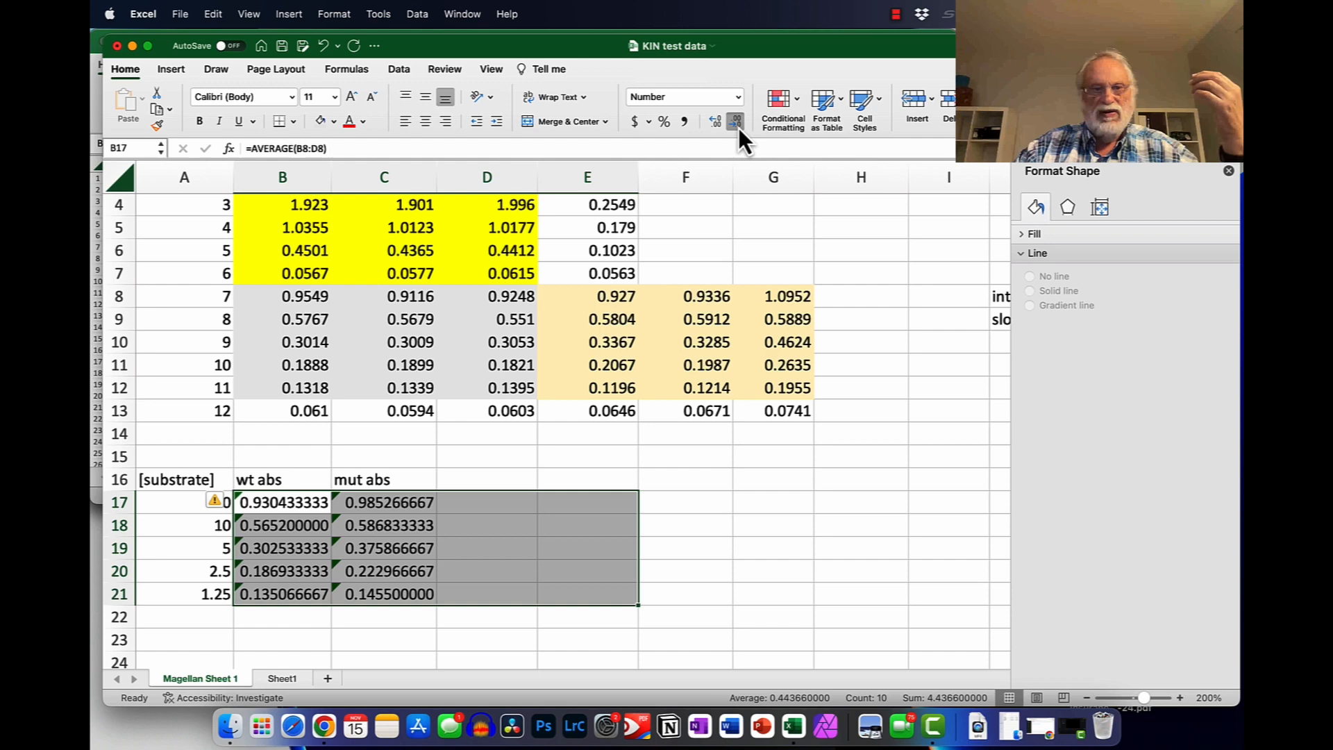
{"action": "left_click", "coordinate": [734, 121]}
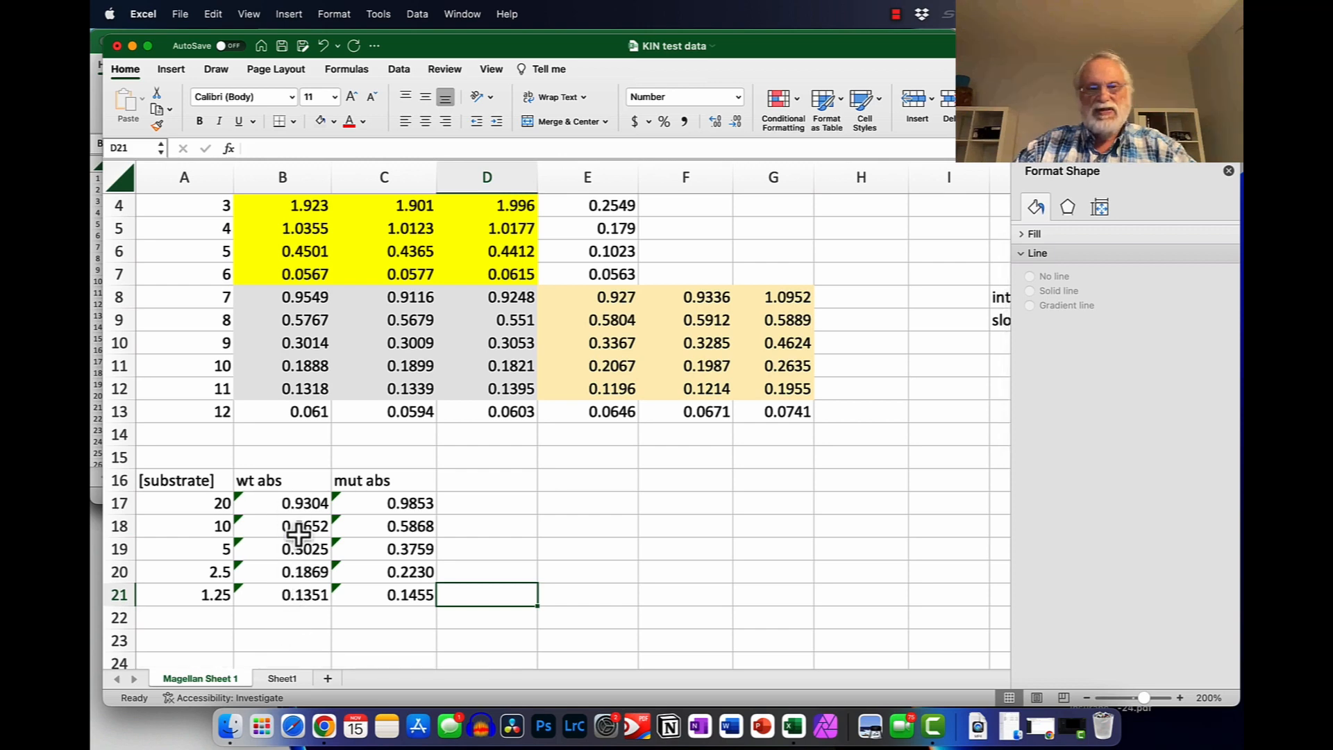
{"action": "mouse_move", "coordinate": [380, 596]}
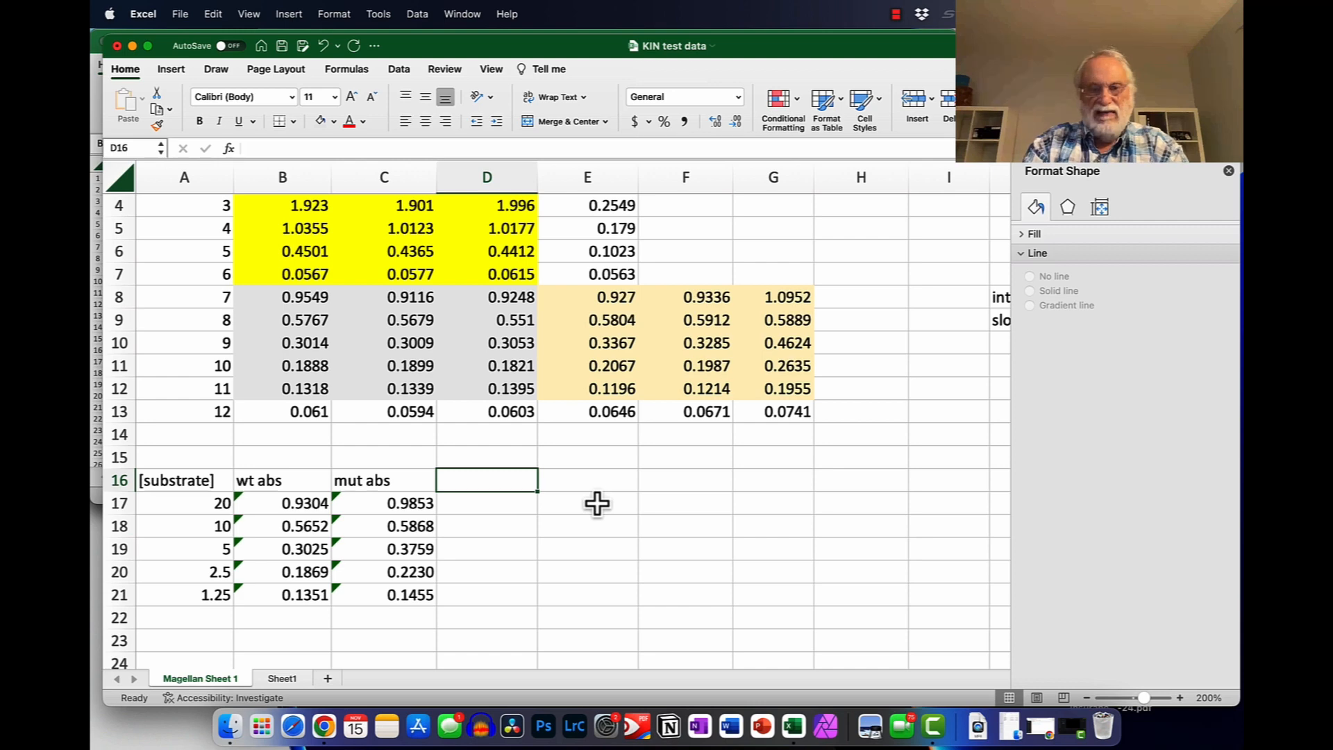
Step: Add the headings 'wt [PNP]' in D16 and 'mut [PNP]' in E16
{"action": "type", "text": "wt"}
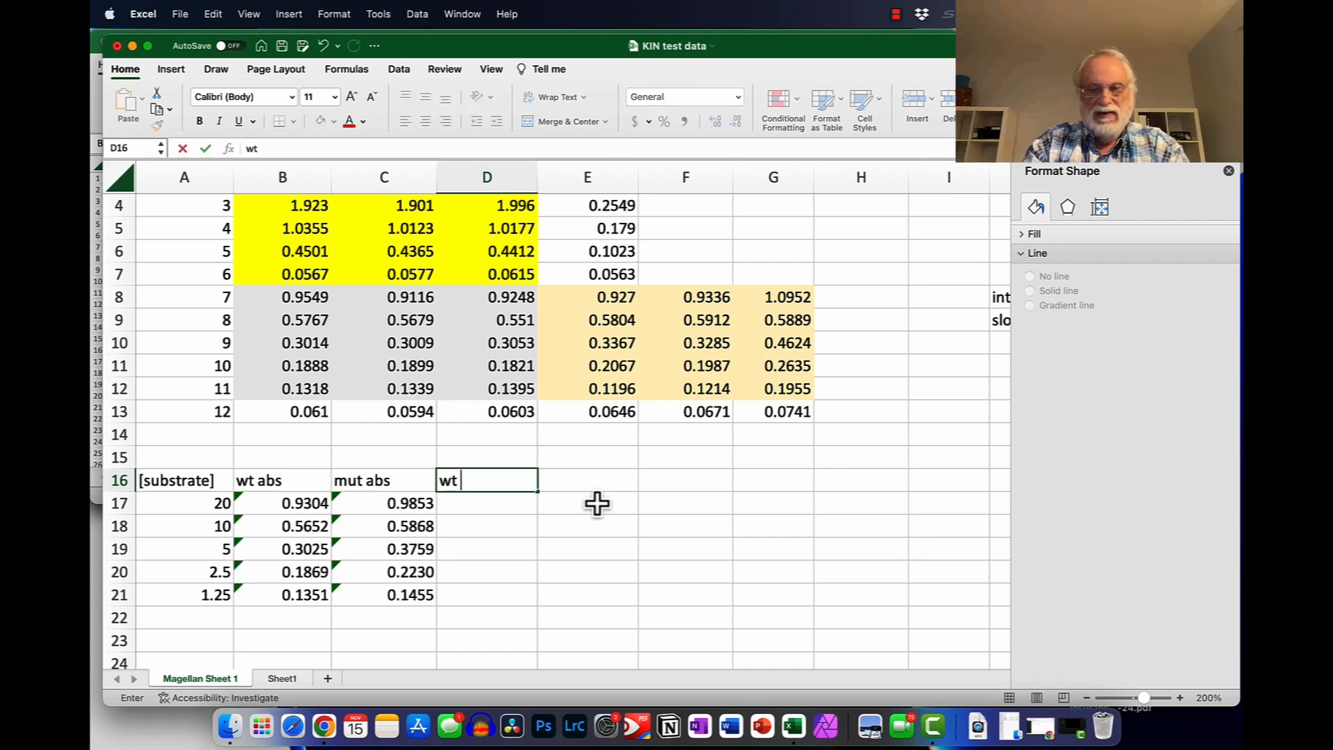
{"action": "type", "text": "[PNP"}
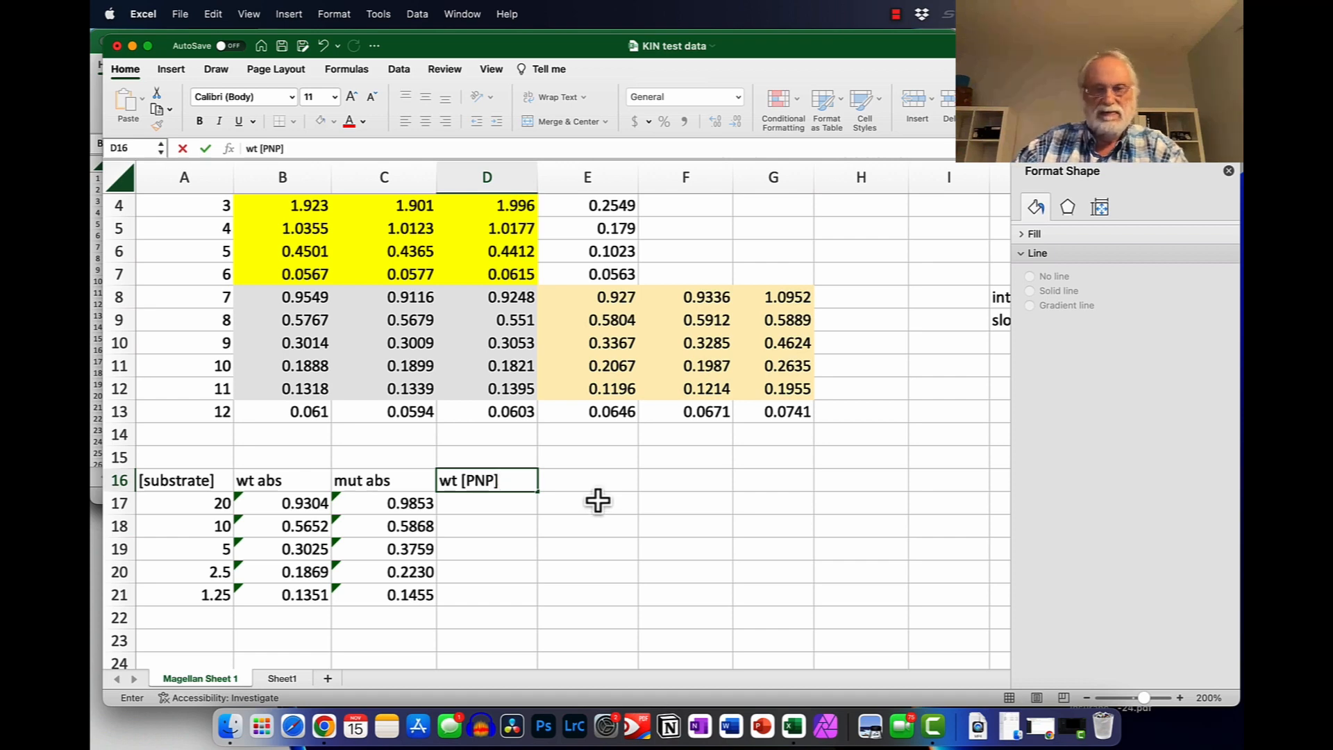
{"action": "type", "text": "mut"}
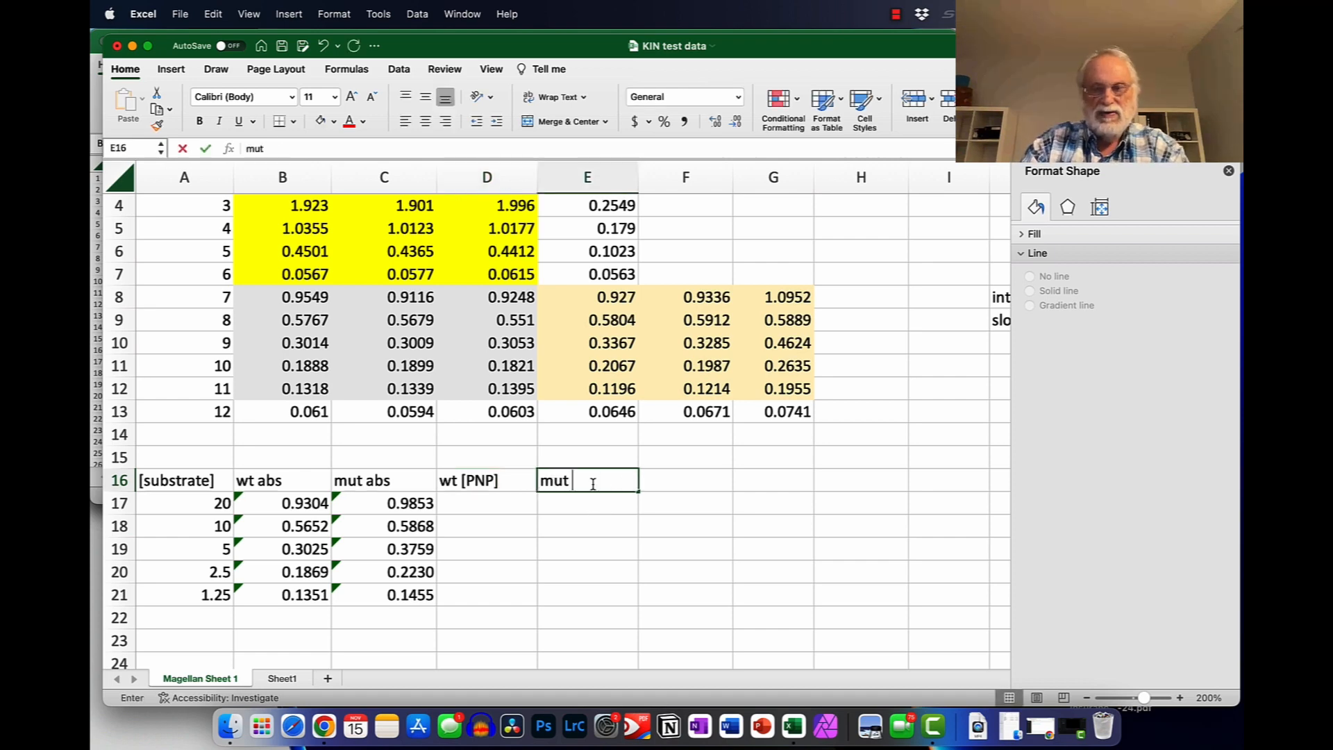
{"action": "type", "text": "[P"}
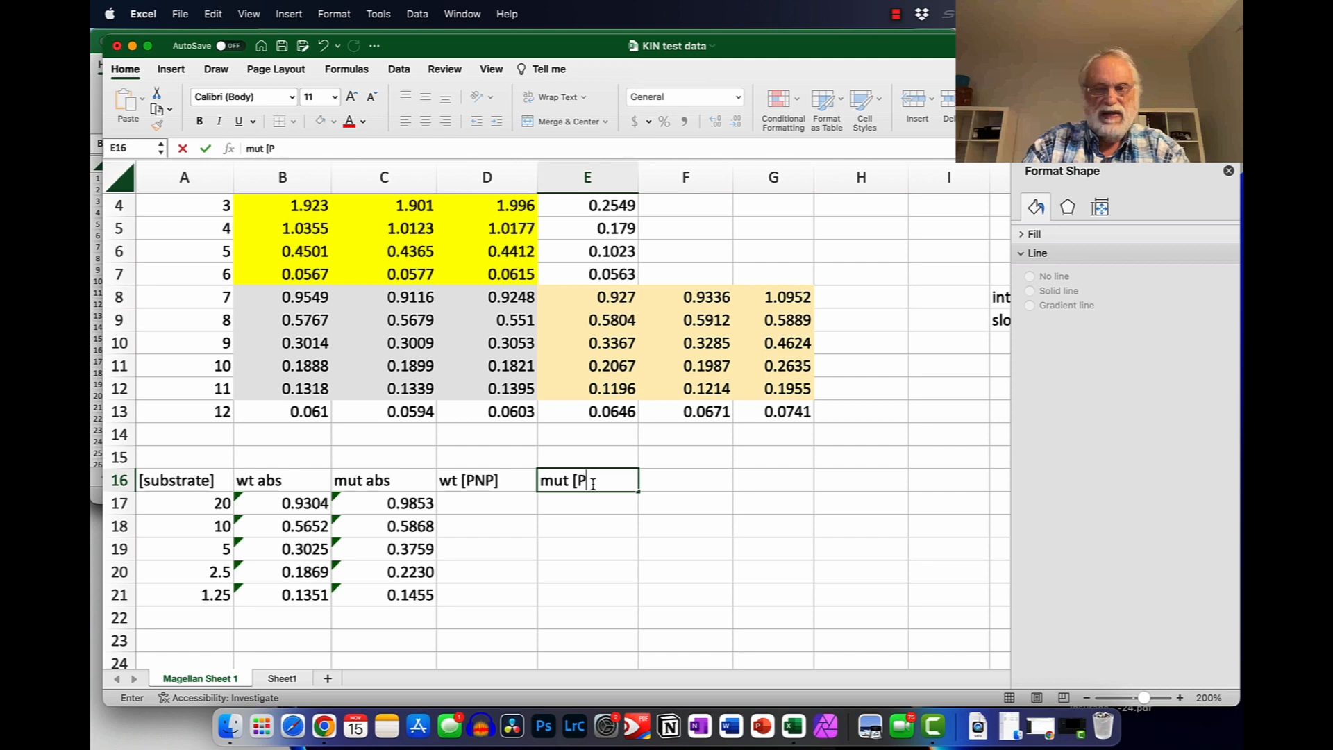
{"action": "type", "text": "NP]"}
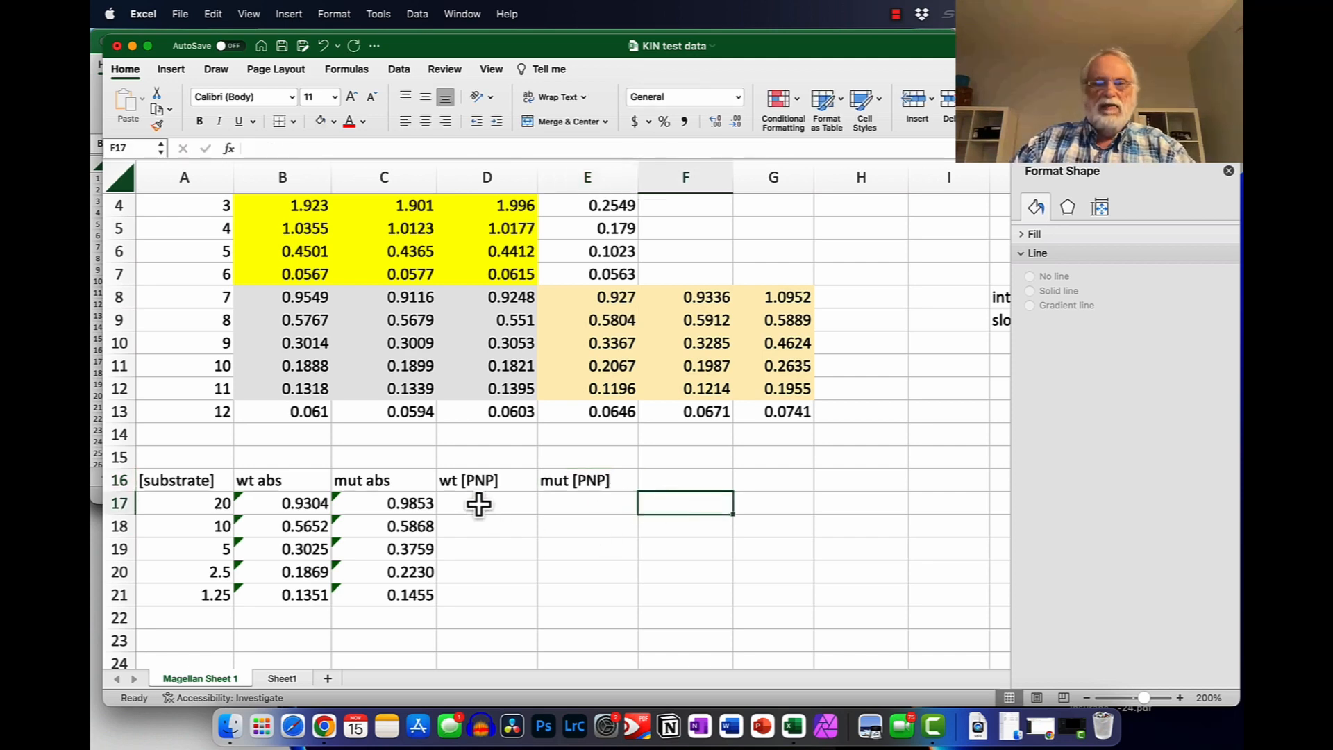
Step: Build =(B17-$K$8)/$K$9 in D17 using the standard-curve intercept and slope
{"action": "left_click", "coordinate": [486, 503]}
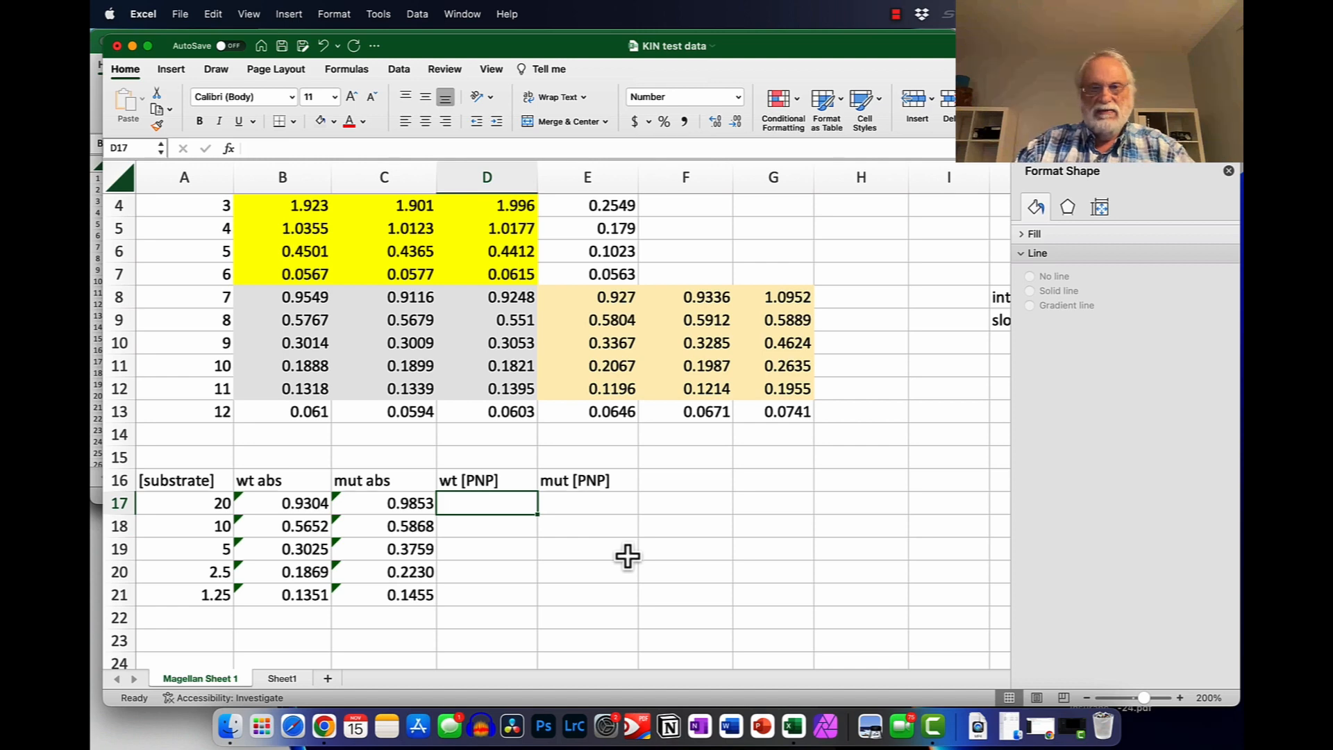
{"action": "type", "text": "="}
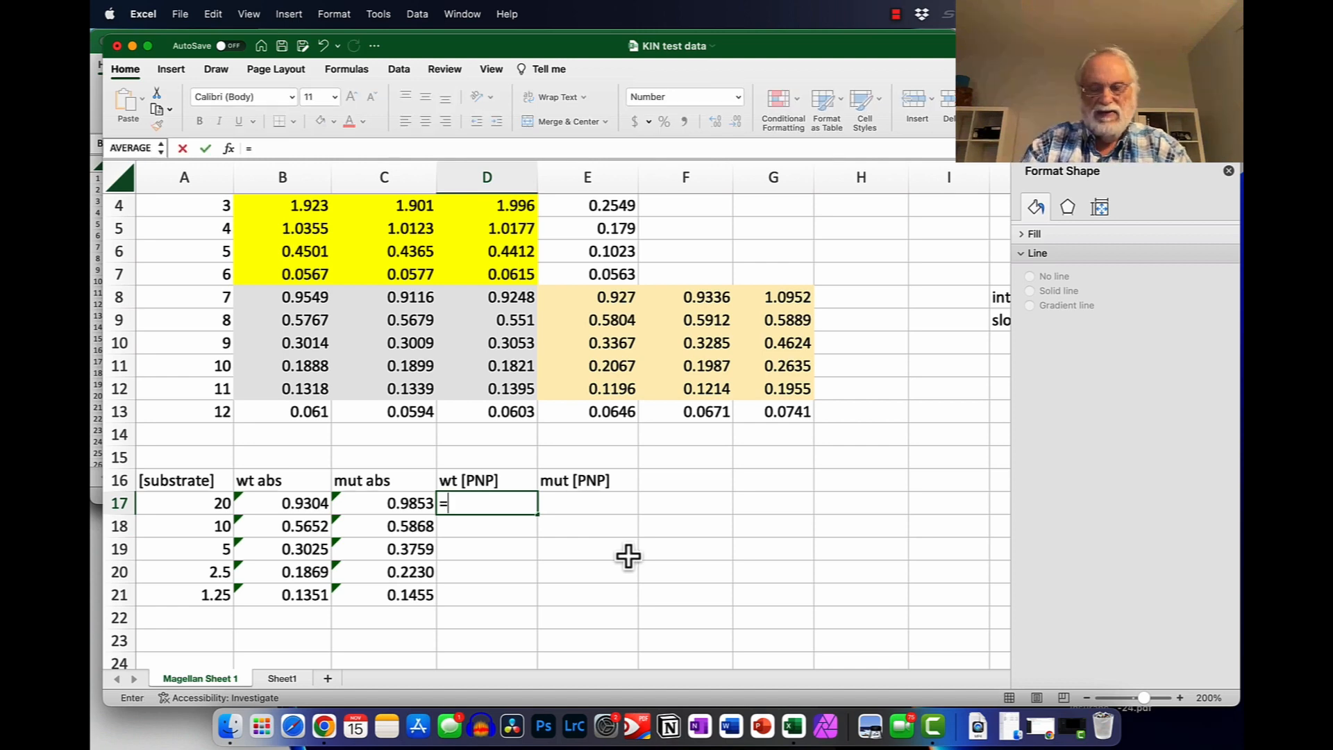
{"action": "type", "text": "9"}
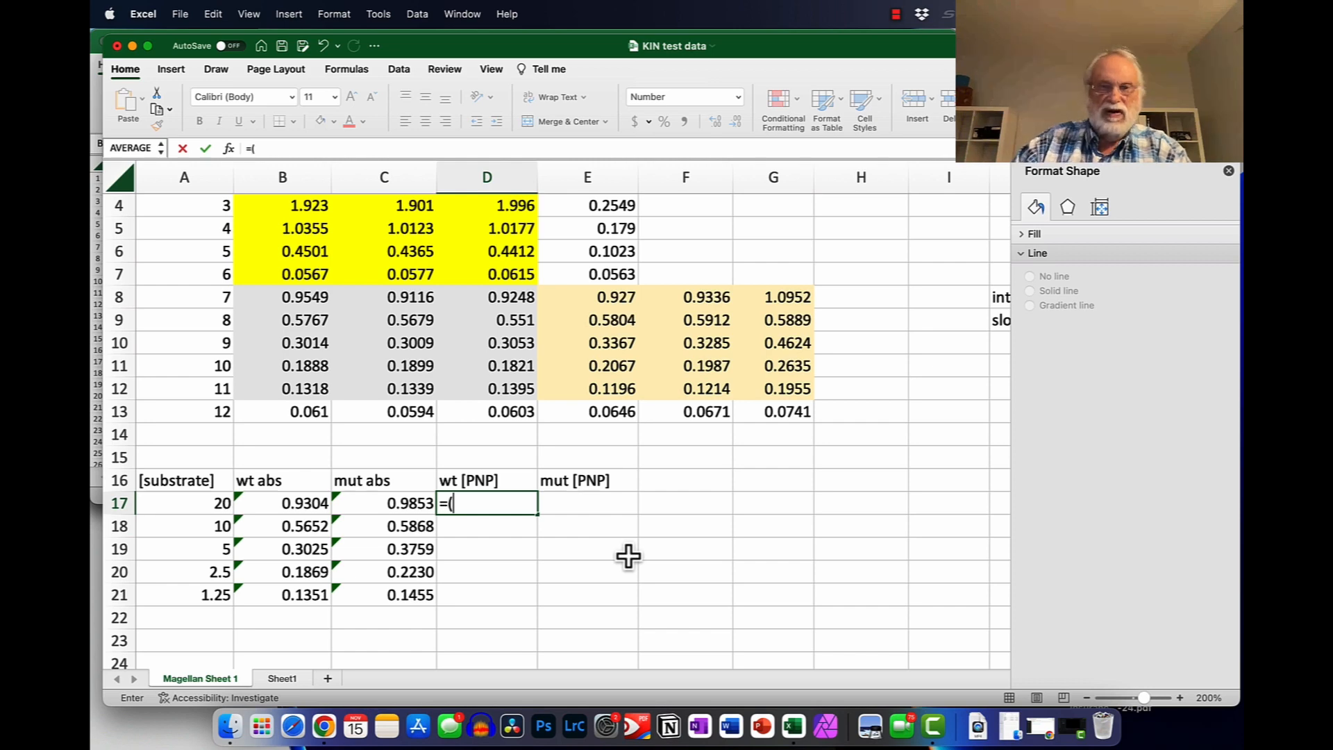
{"action": "left_click", "coordinate": [282, 503]}
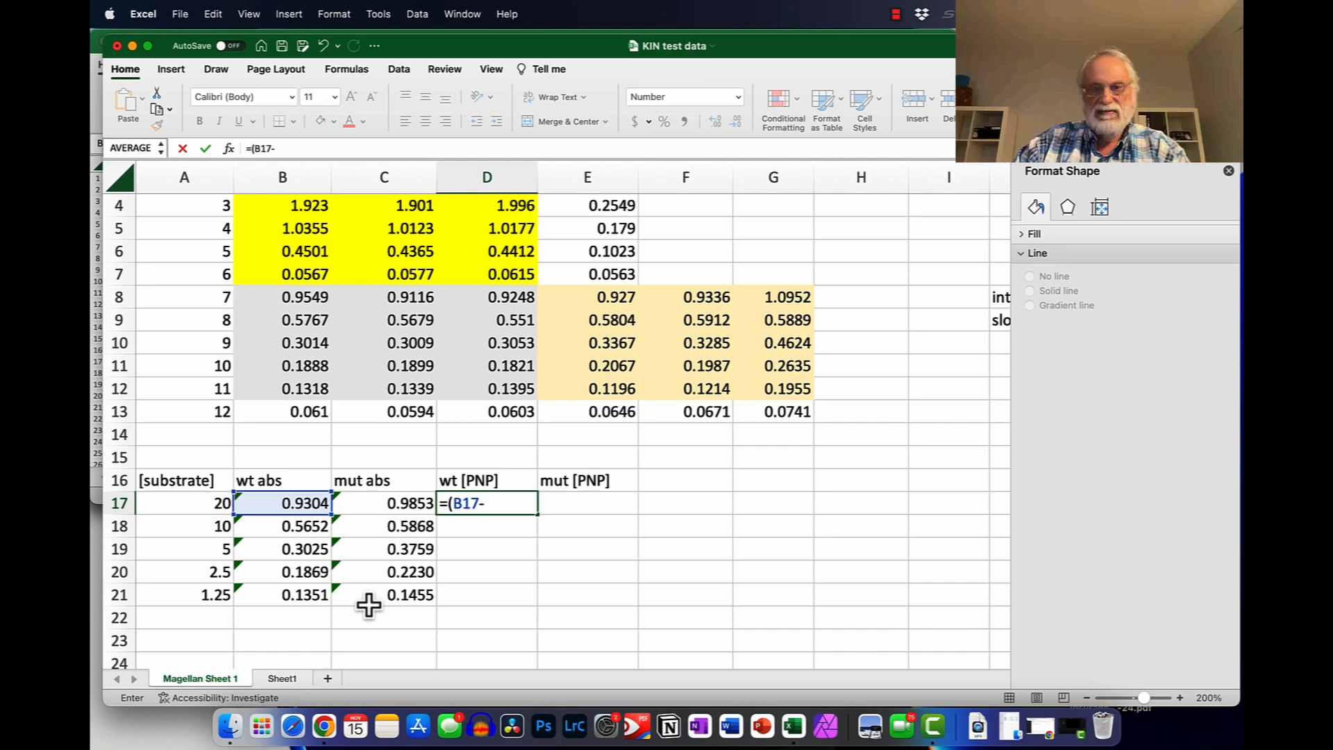
{"action": "scroll", "scroll_direction": "right", "scroll_amount": 3}
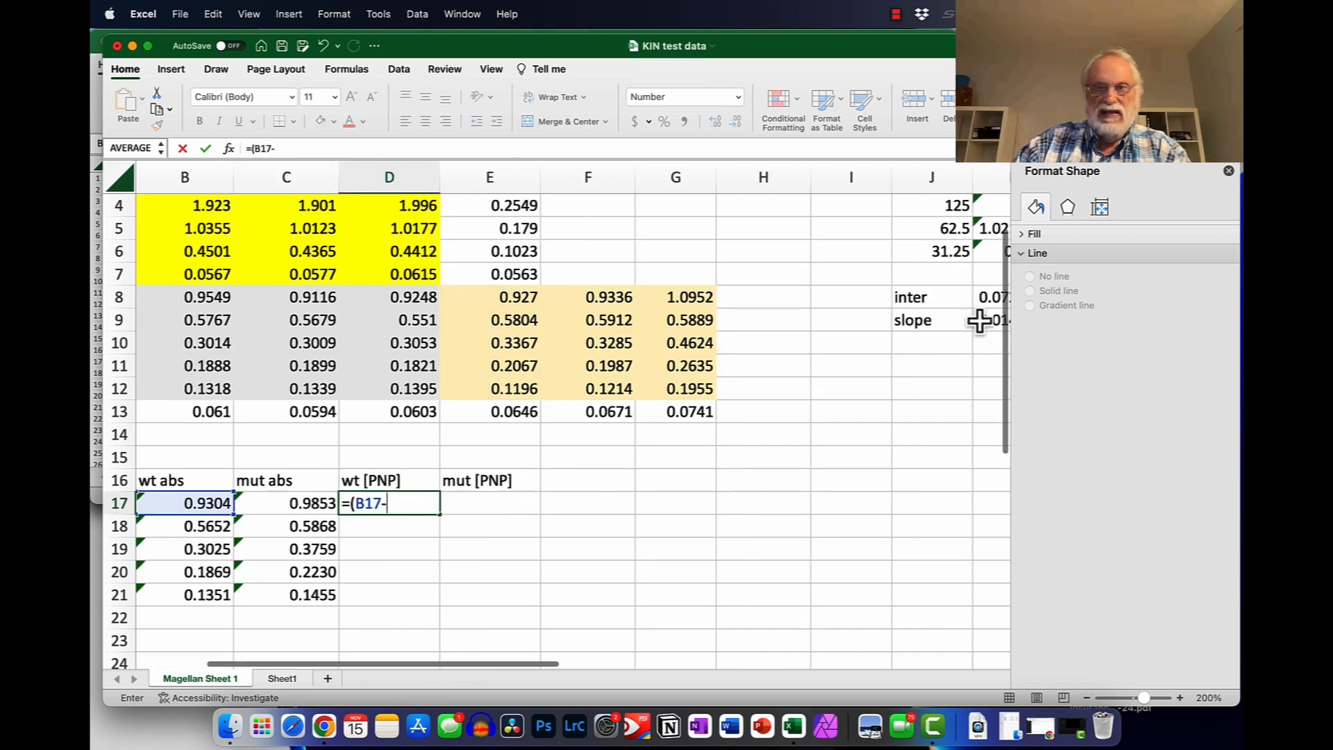
{"action": "left_click", "coordinate": [990, 297]}
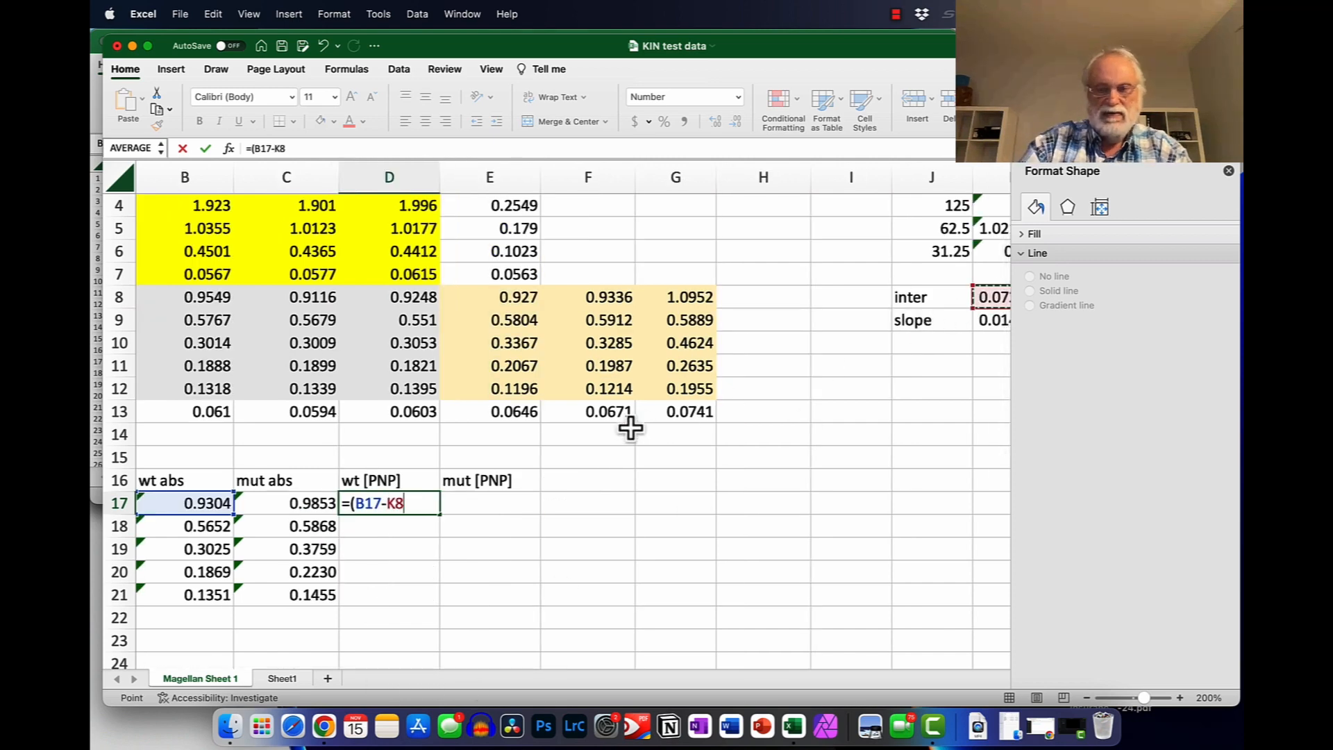
{"action": "type", "text": "/"}
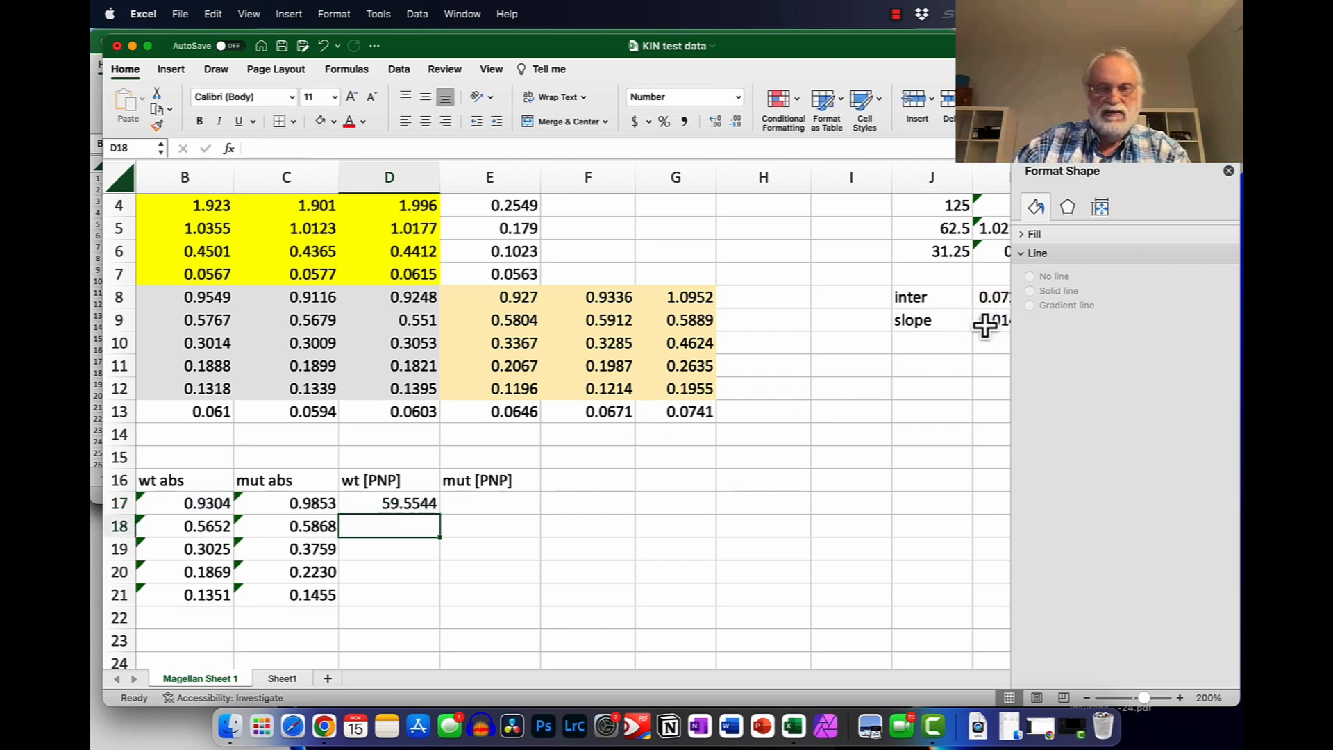
{"action": "left_click", "coordinate": [389, 502]}
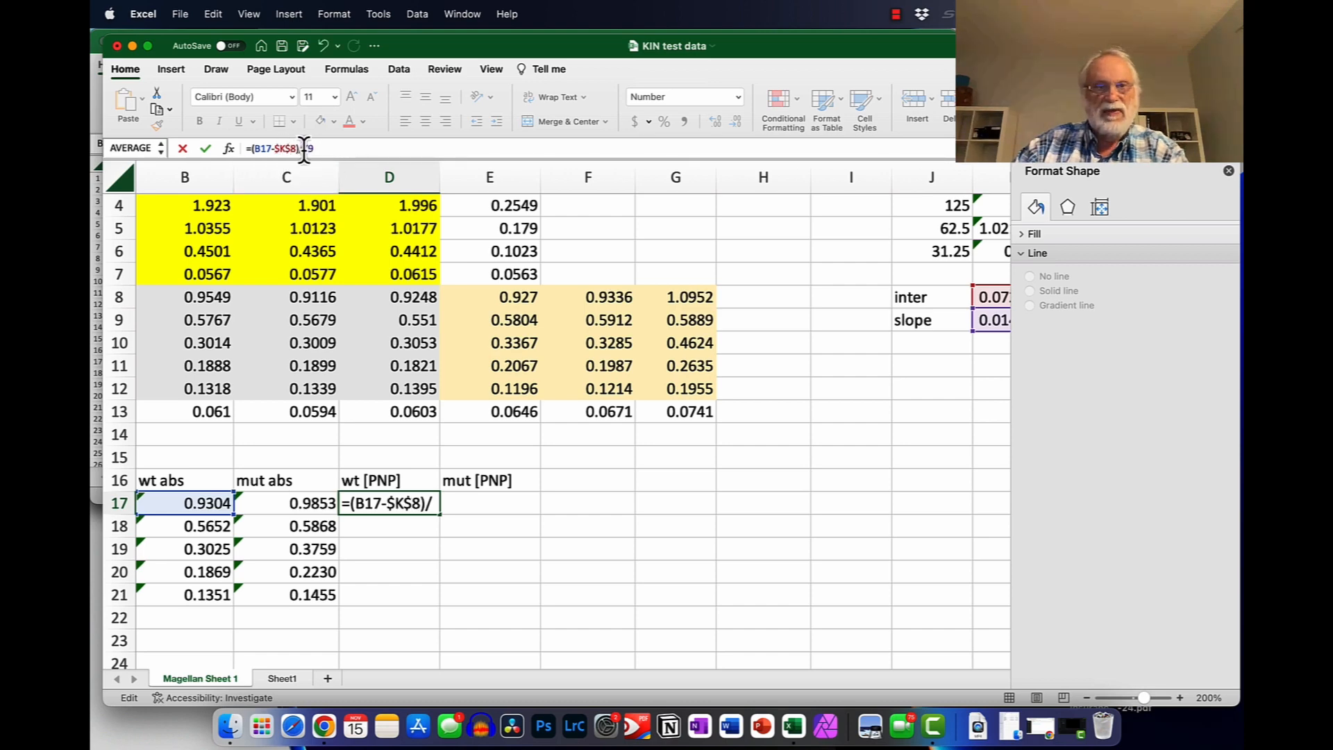
{"action": "type", "text": "$K9"}
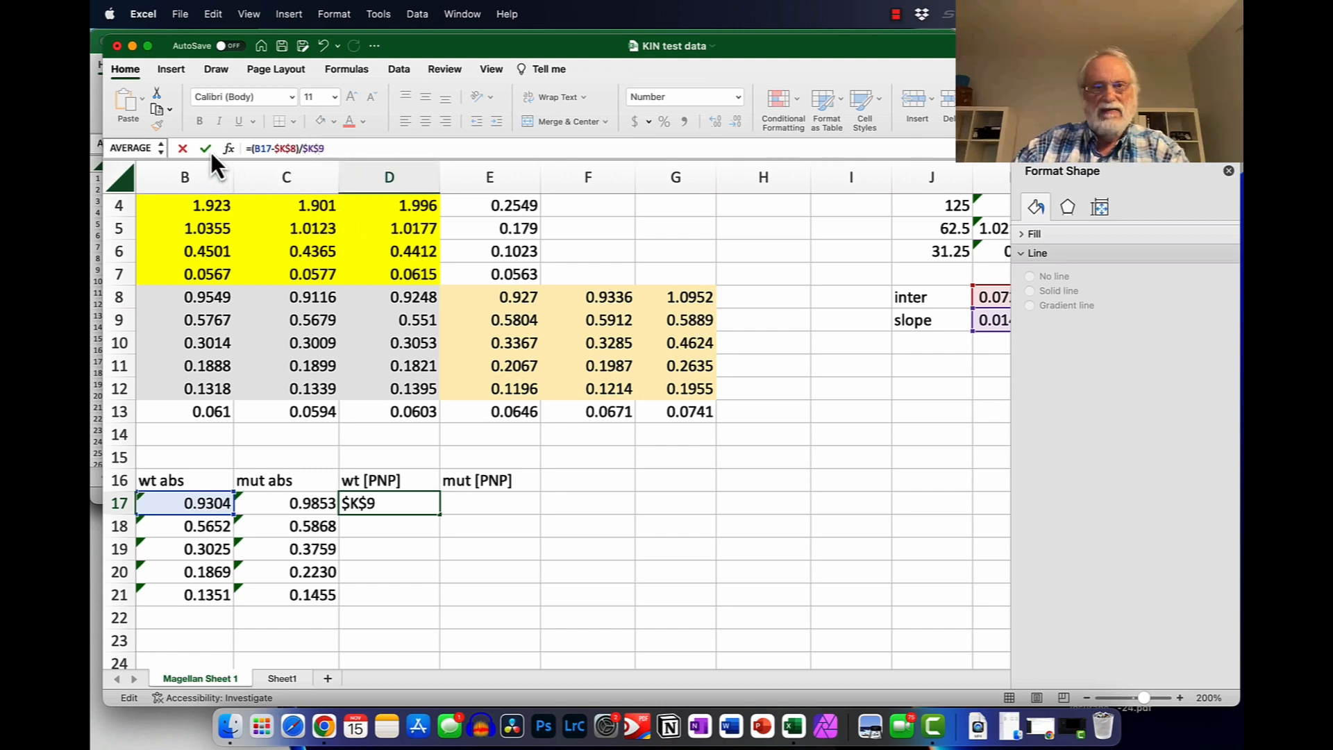
{"action": "key", "text": "Return"}
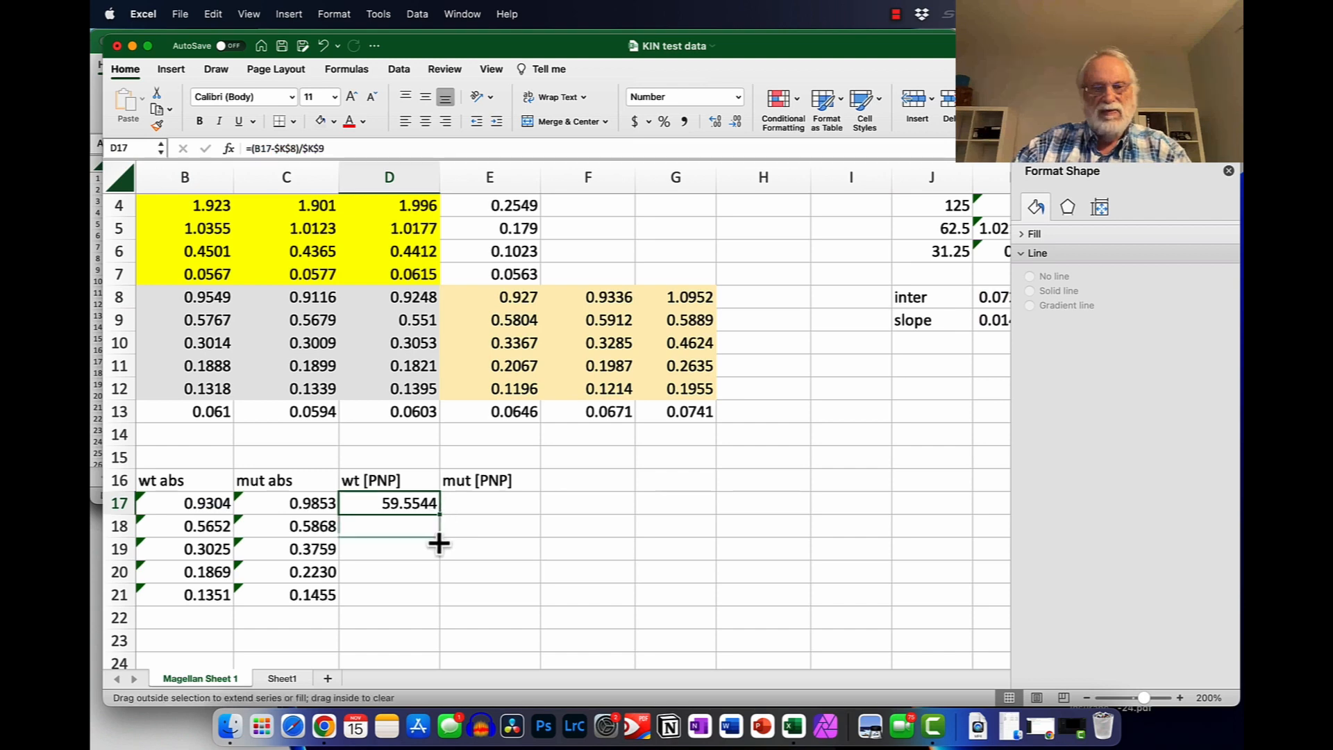
Step: Fill the [PNP] formula down D17:D21 and across into E17:E21 for the mutant values
{"action": "left_click_drag", "start_coordinate": [441, 502], "coordinate": [440, 594]}
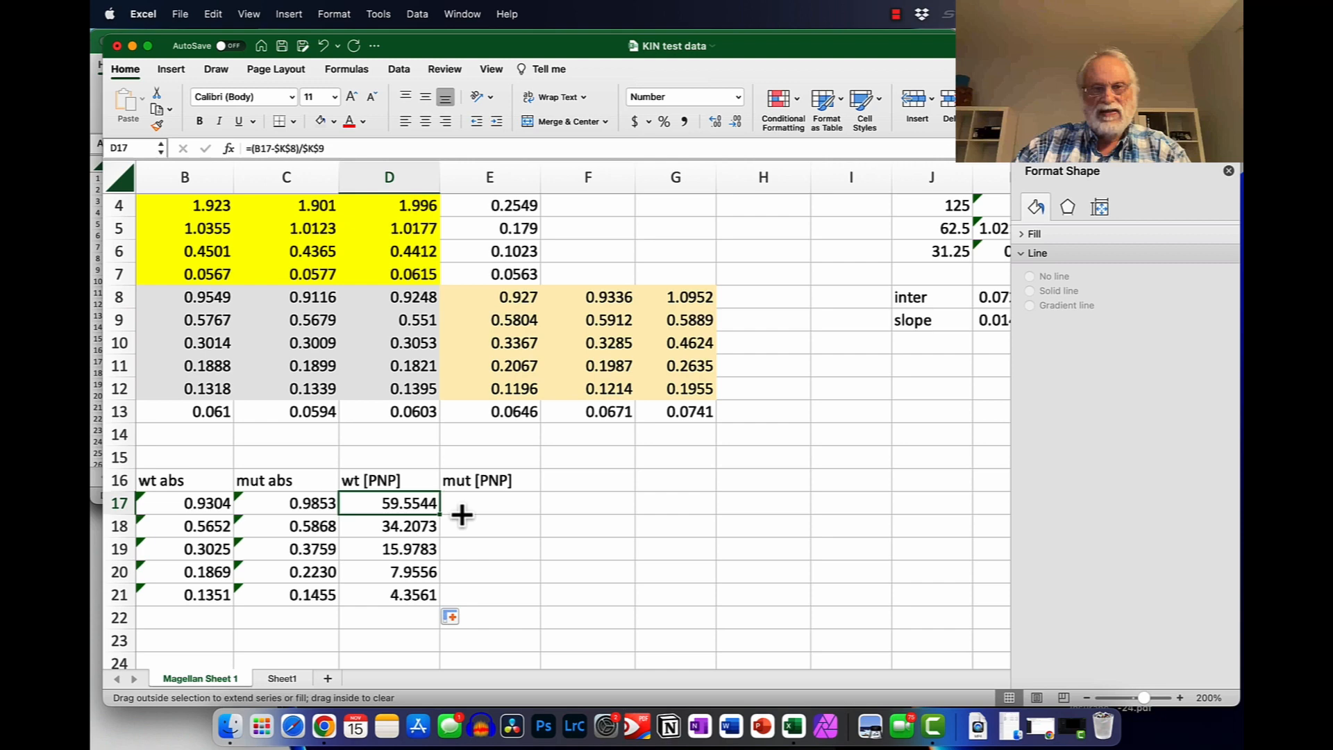
{"action": "left_click_drag", "start_coordinate": [438, 502], "coordinate": [536, 503]}
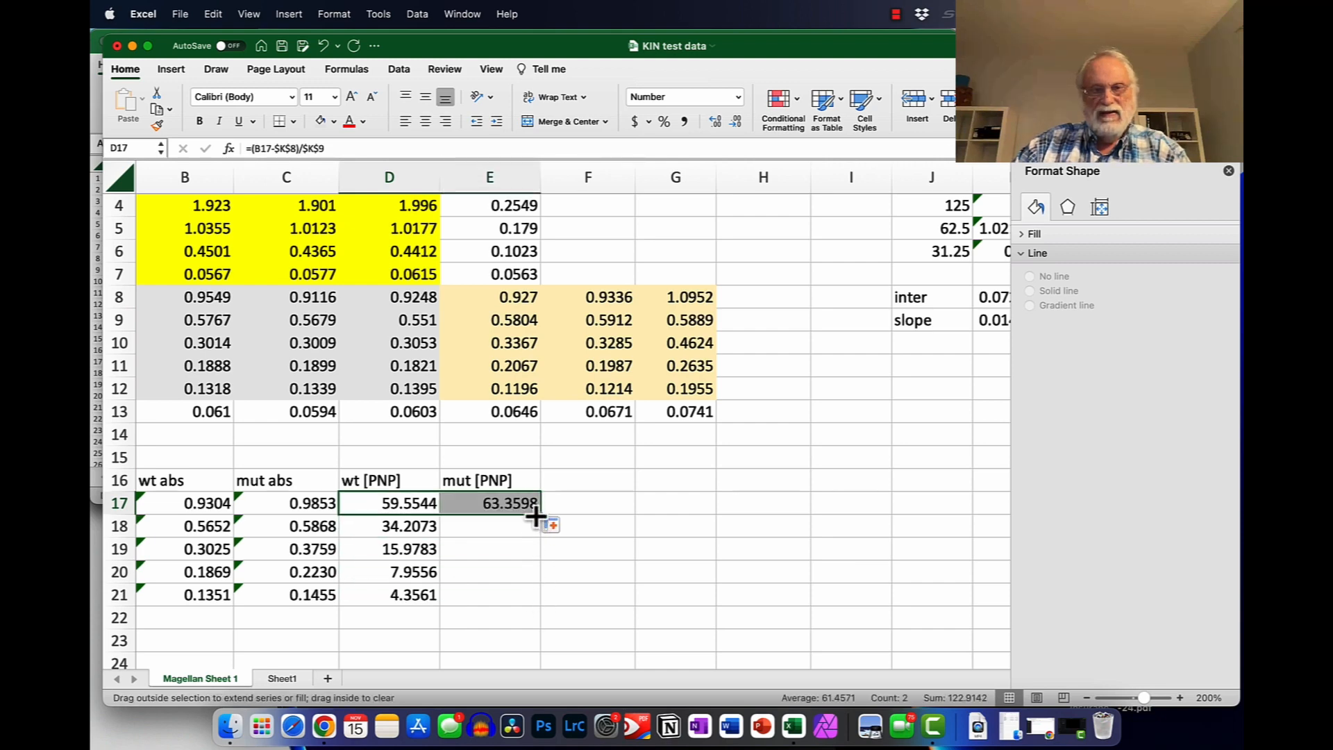
{"action": "left_click", "coordinate": [489, 503]}
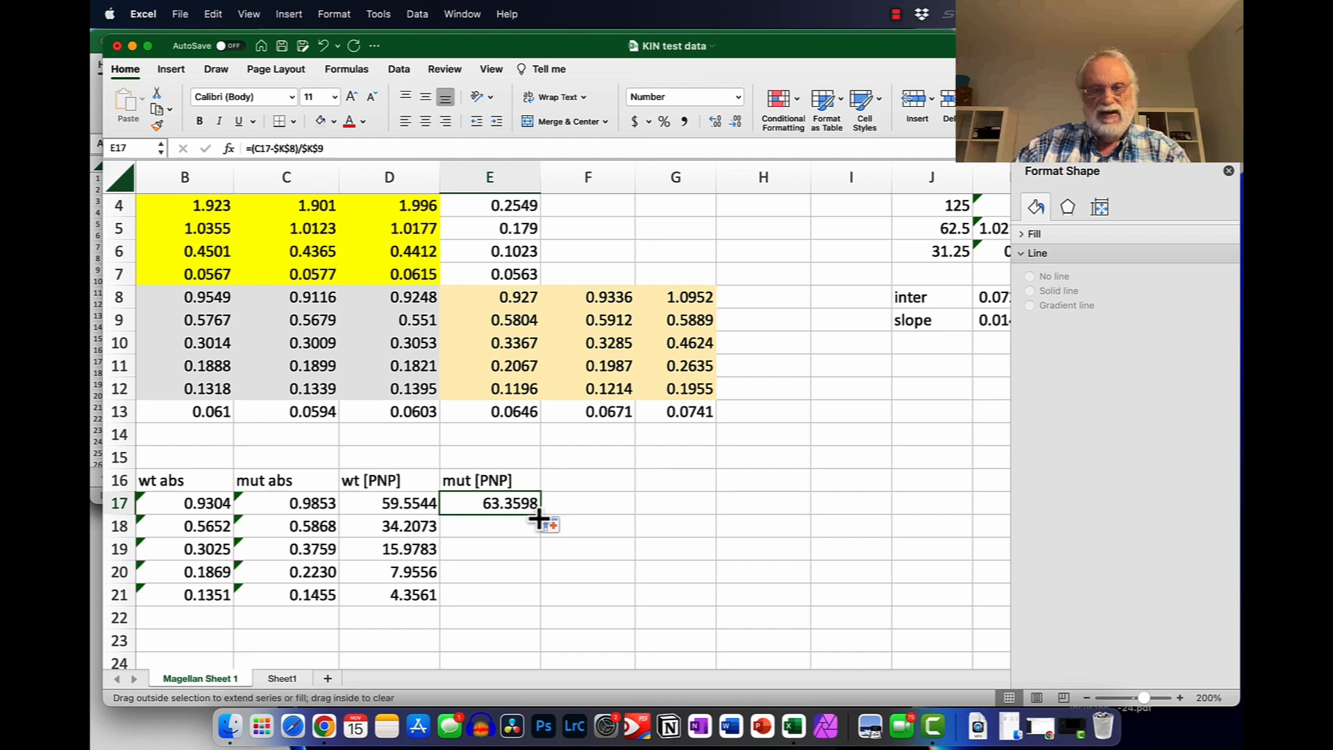
{"action": "left_click_drag", "start_coordinate": [536, 503], "coordinate": [536, 594]}
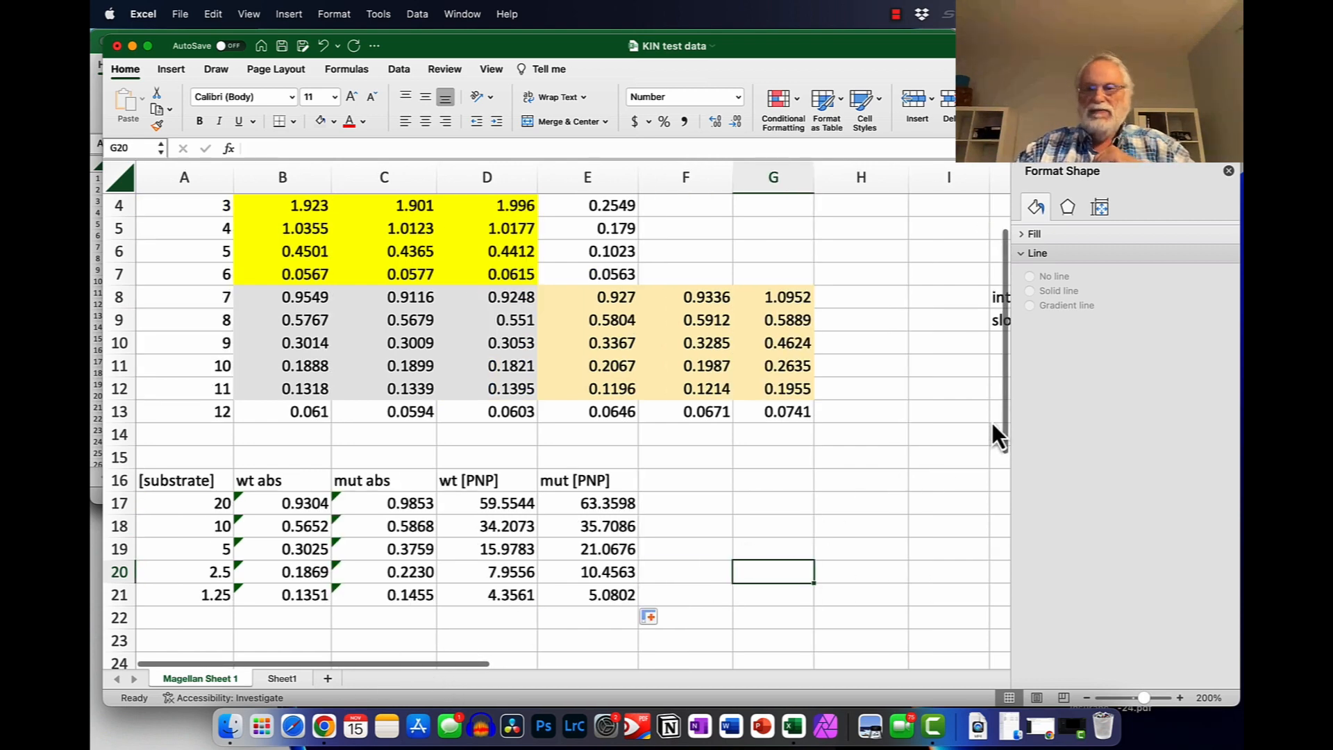
Step: Select the substrate concentrations A17:A21 with the wt [PNP] values D17:D21 as chart data
{"action": "scroll", "scroll_direction": "down", "scroll_amount": 3}
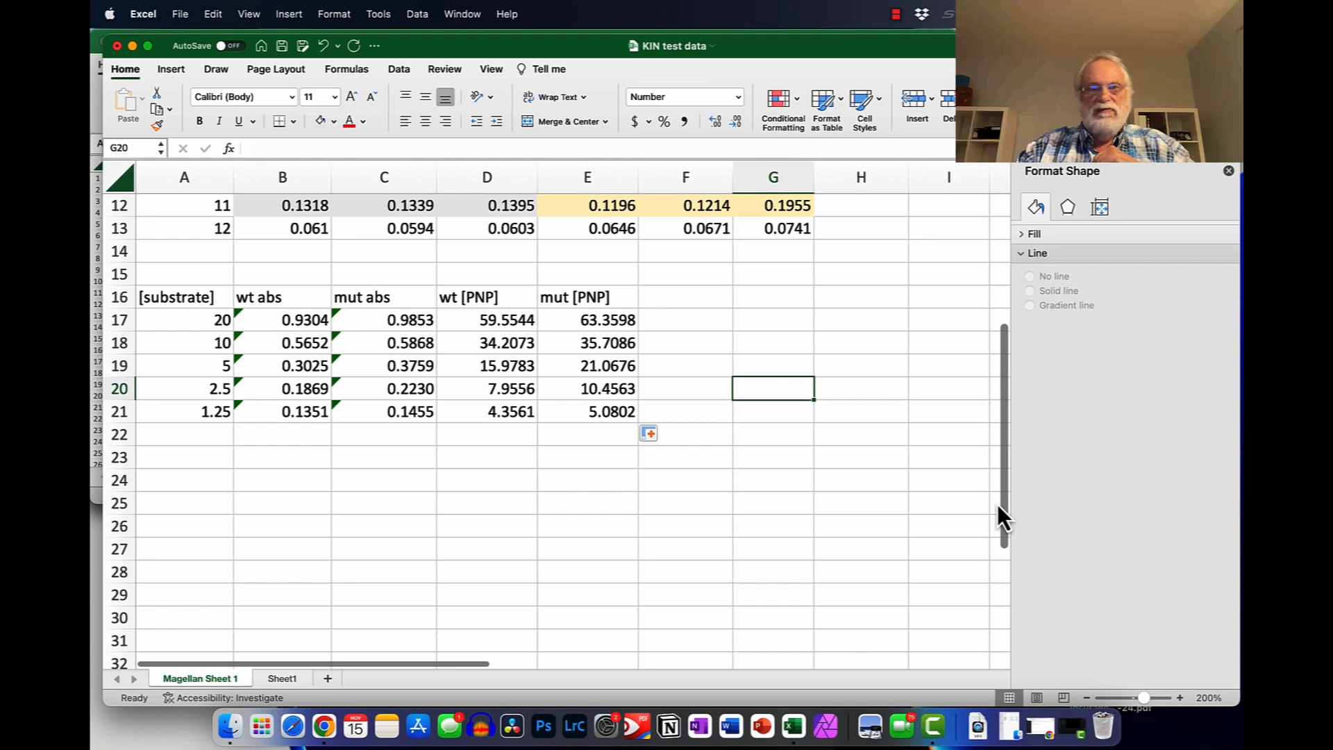
{"action": "scroll", "scroll_direction": "down", "scroll_amount": 3}
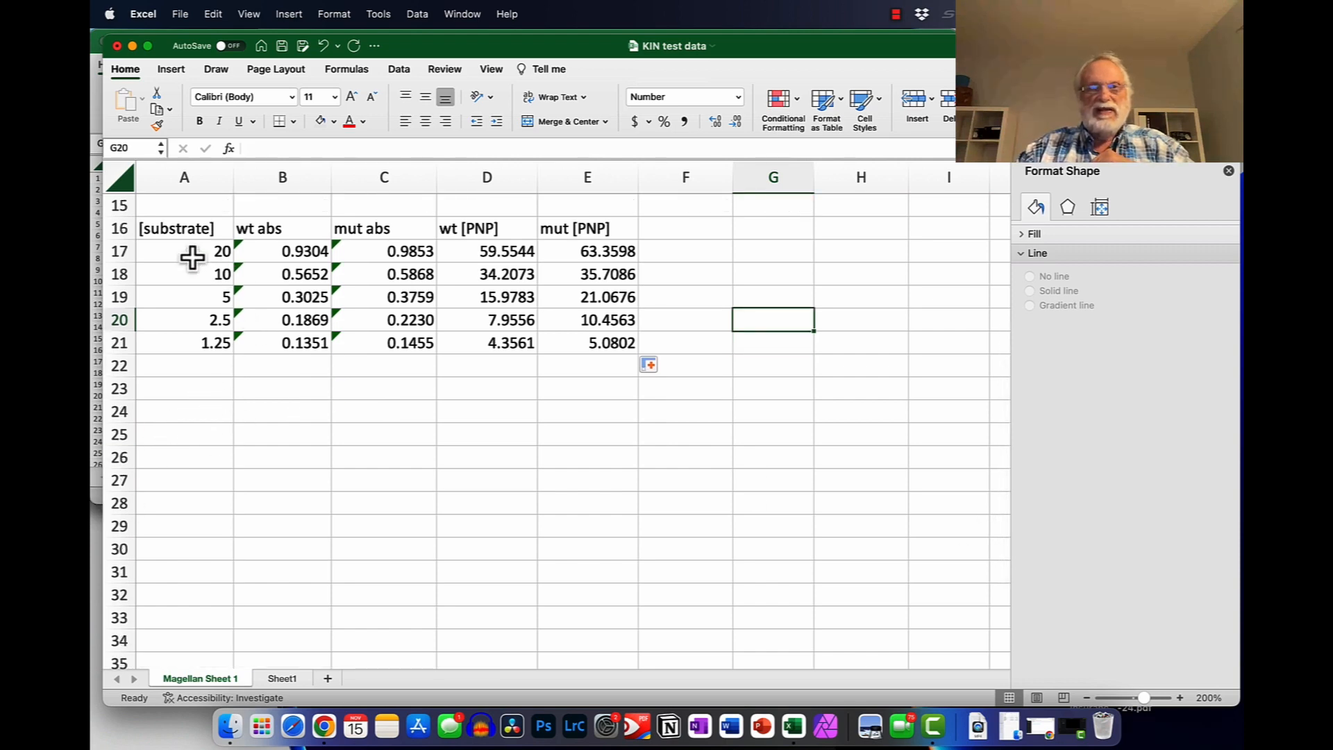
{"action": "left_click_drag", "start_coordinate": [183, 251], "coordinate": [184, 343]}
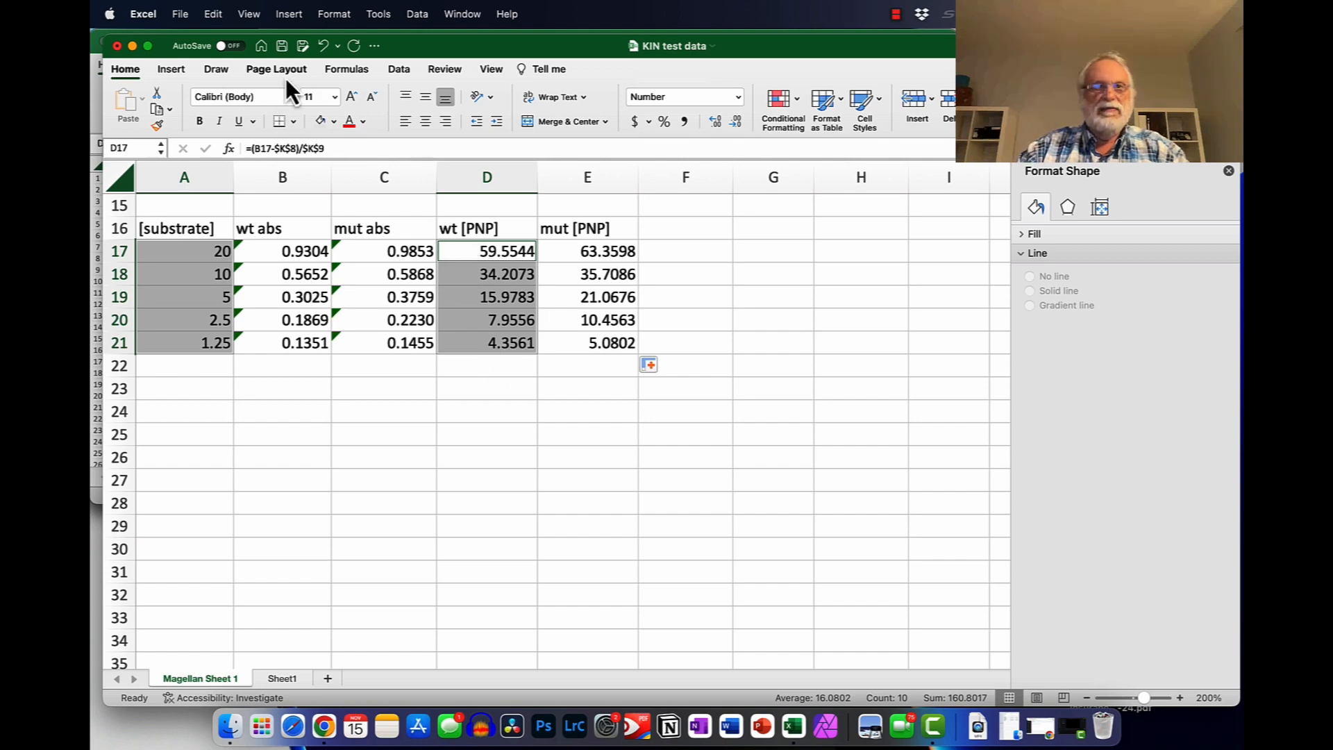
Step: Insert a Scatter with Smooth Lines and Markers chart of wt [PNP] versus substrate
{"action": "left_click", "coordinate": [170, 70]}
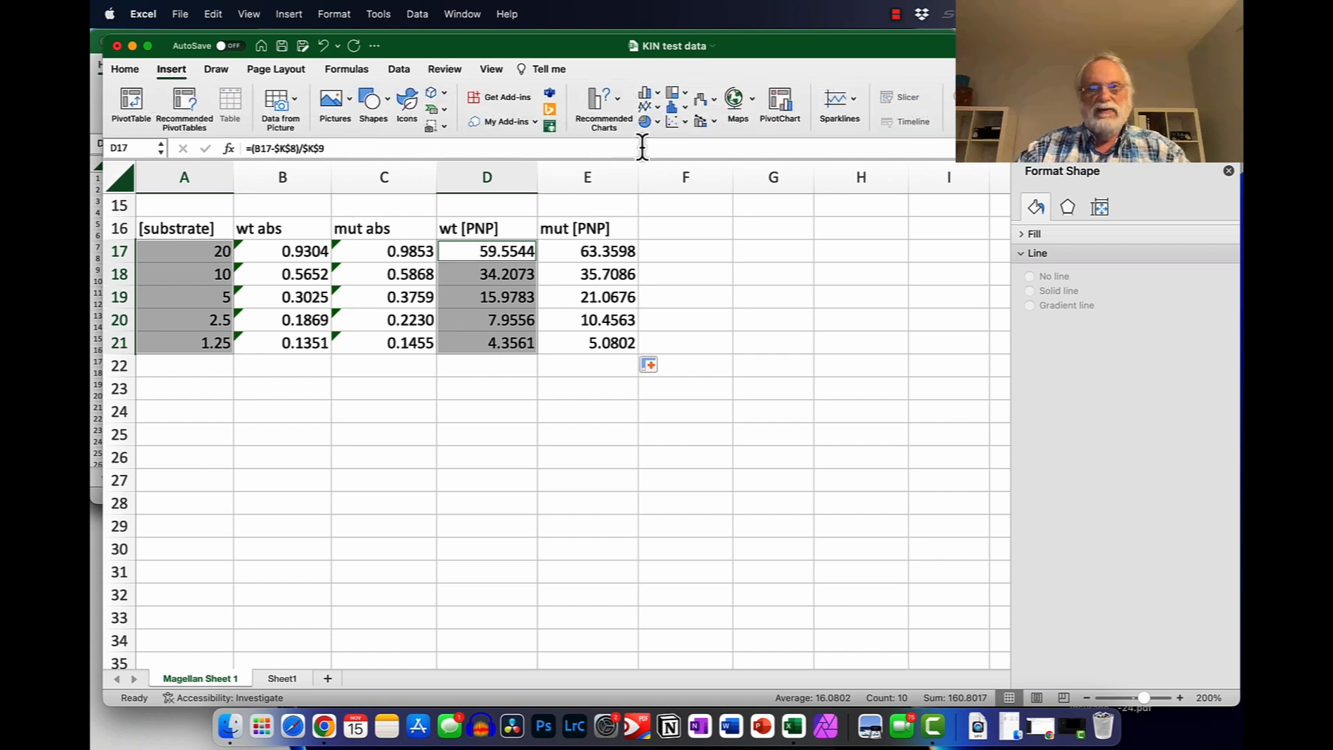
{"action": "left_click", "coordinate": [676, 102]}
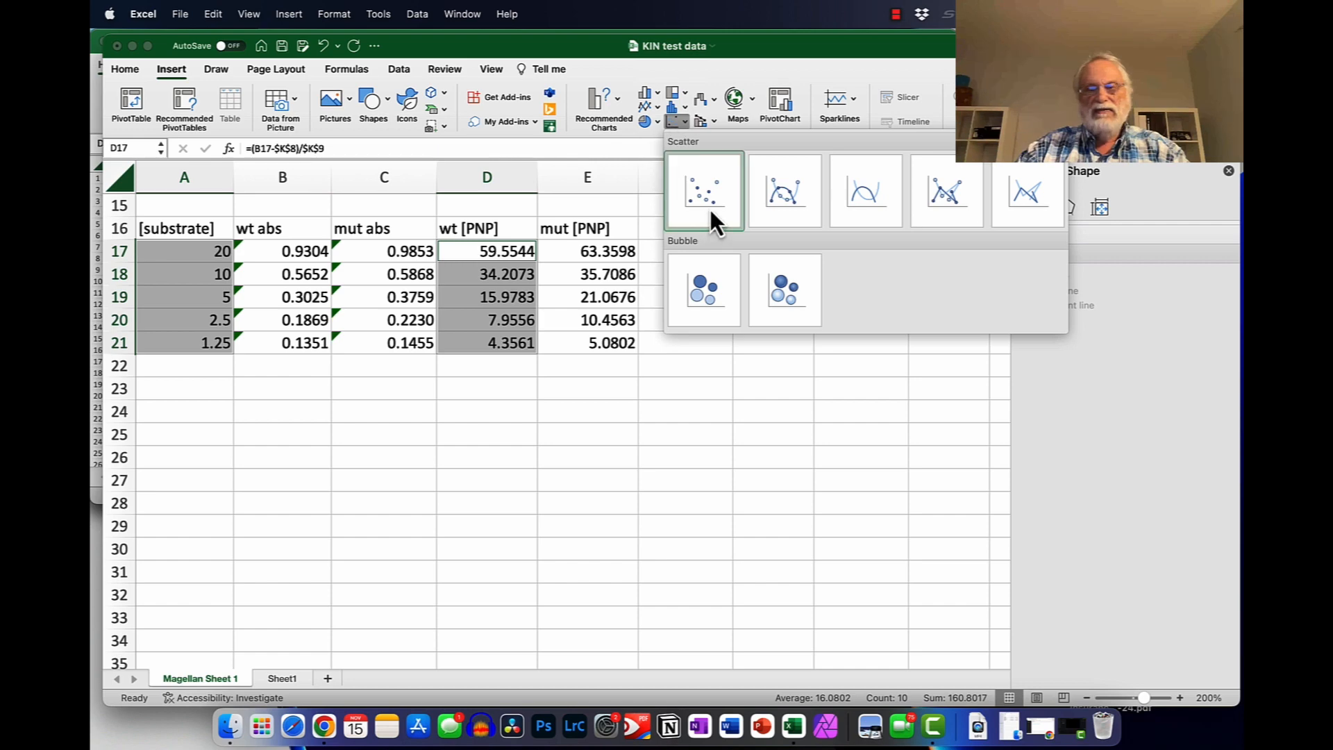
{"action": "mouse_move", "coordinate": [784, 190]}
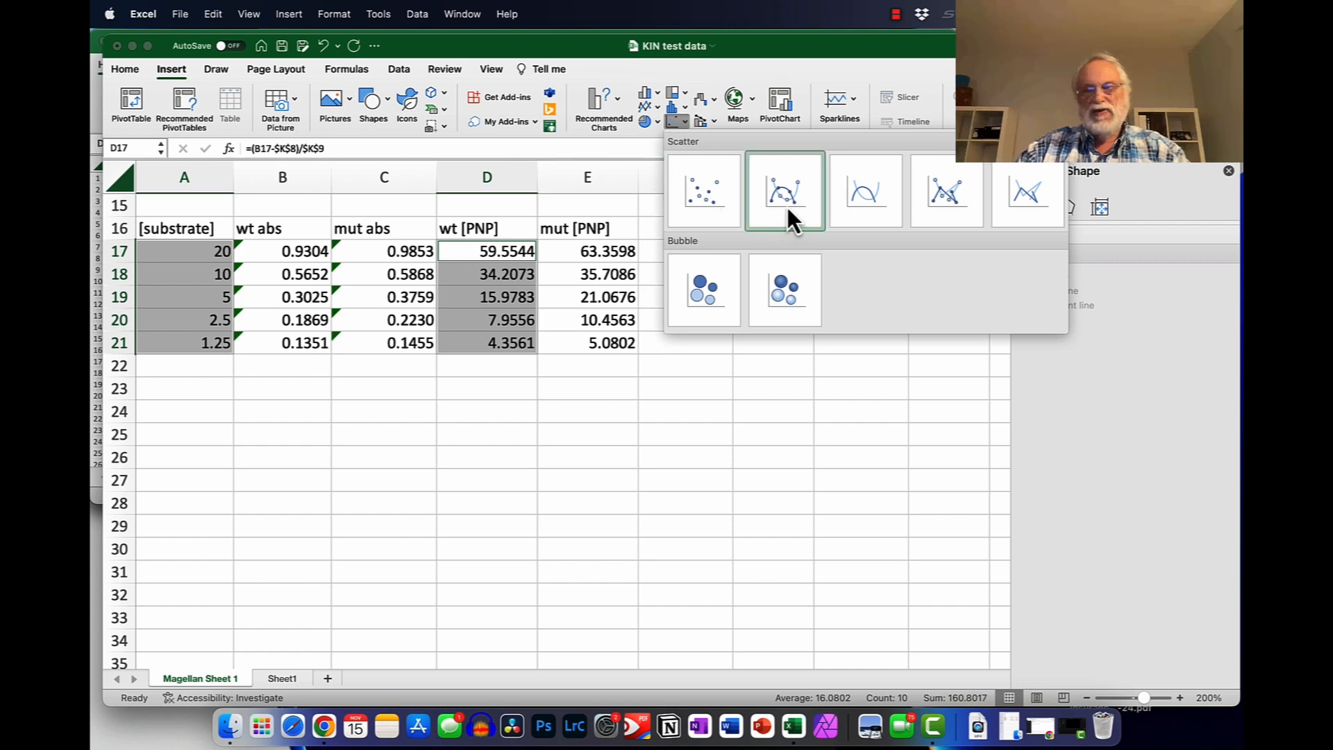
{"action": "mouse_move", "coordinate": [784, 190]}
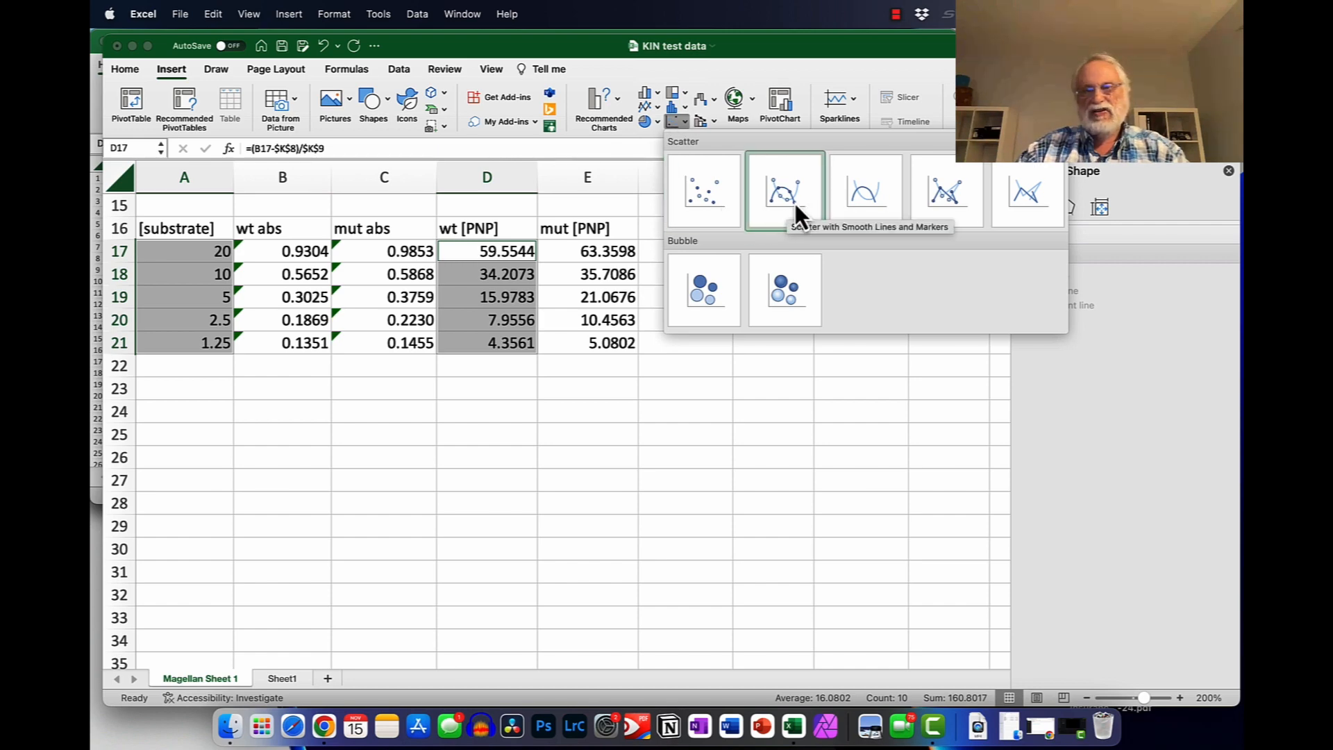
{"action": "left_click", "coordinate": [783, 189]}
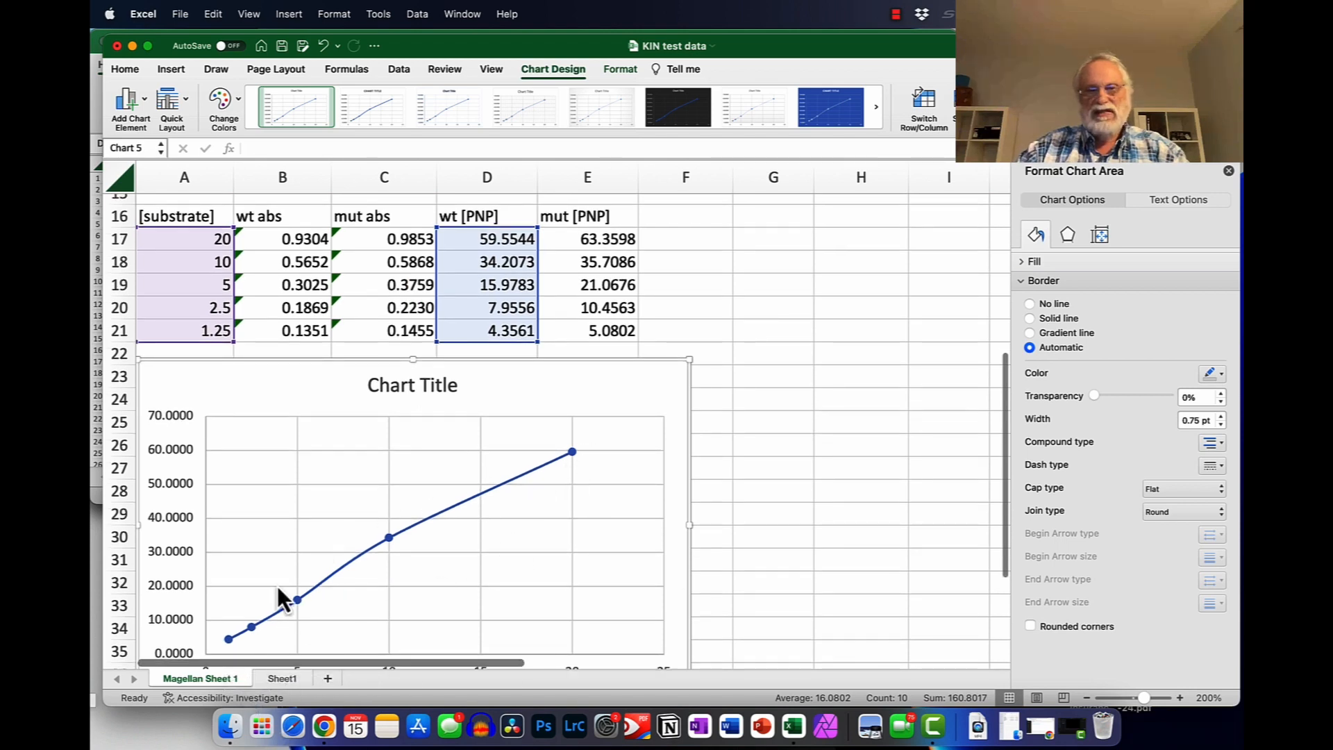
{"action": "mouse_move", "coordinate": [650, 464]}
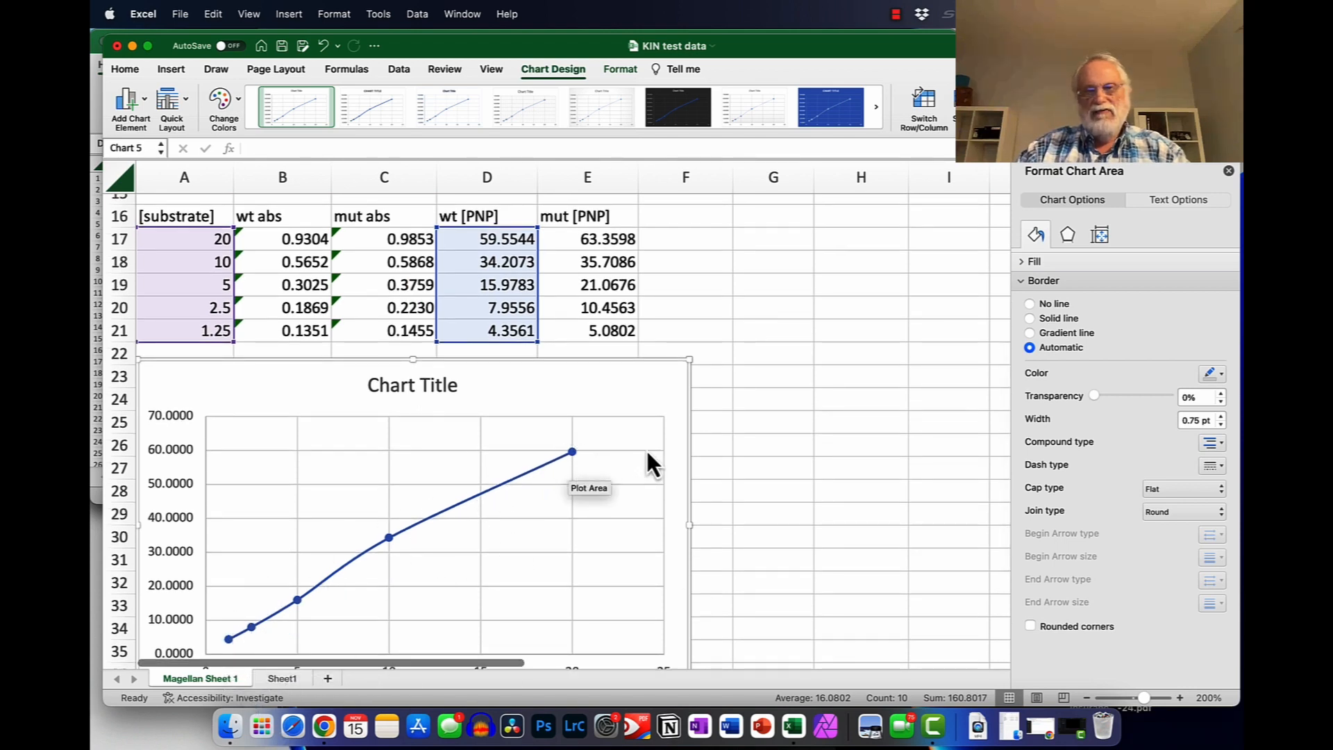
{"action": "mouse_move", "coordinate": [912, 385]}
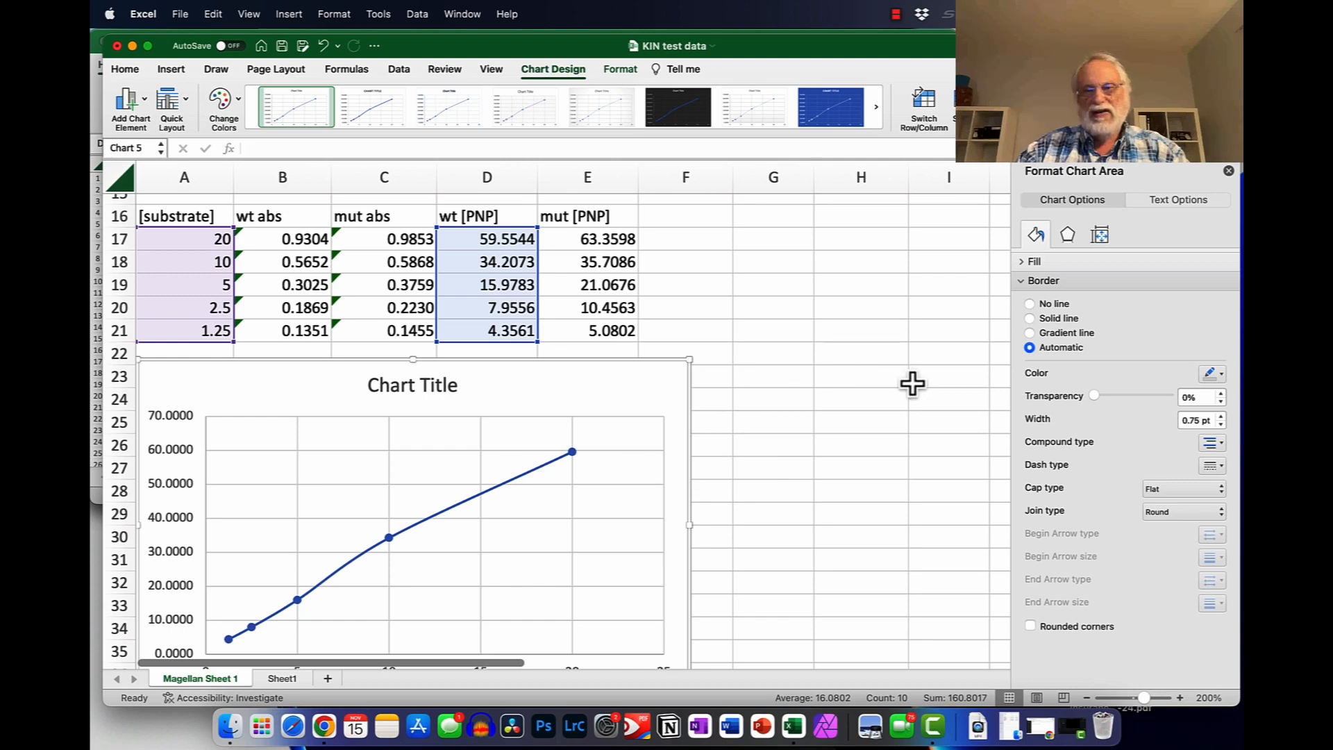
{"action": "mouse_move", "coordinate": [621, 481]}
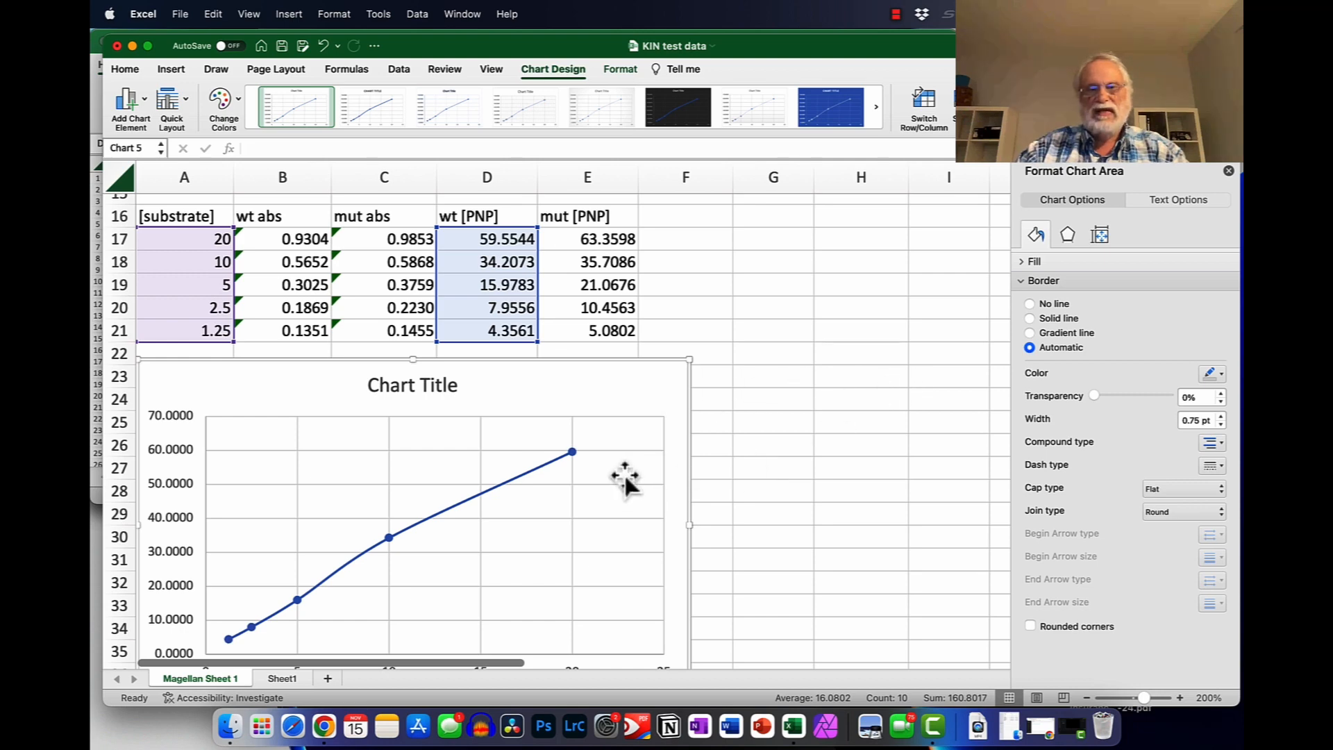
{"action": "mouse_move", "coordinate": [829, 455]}
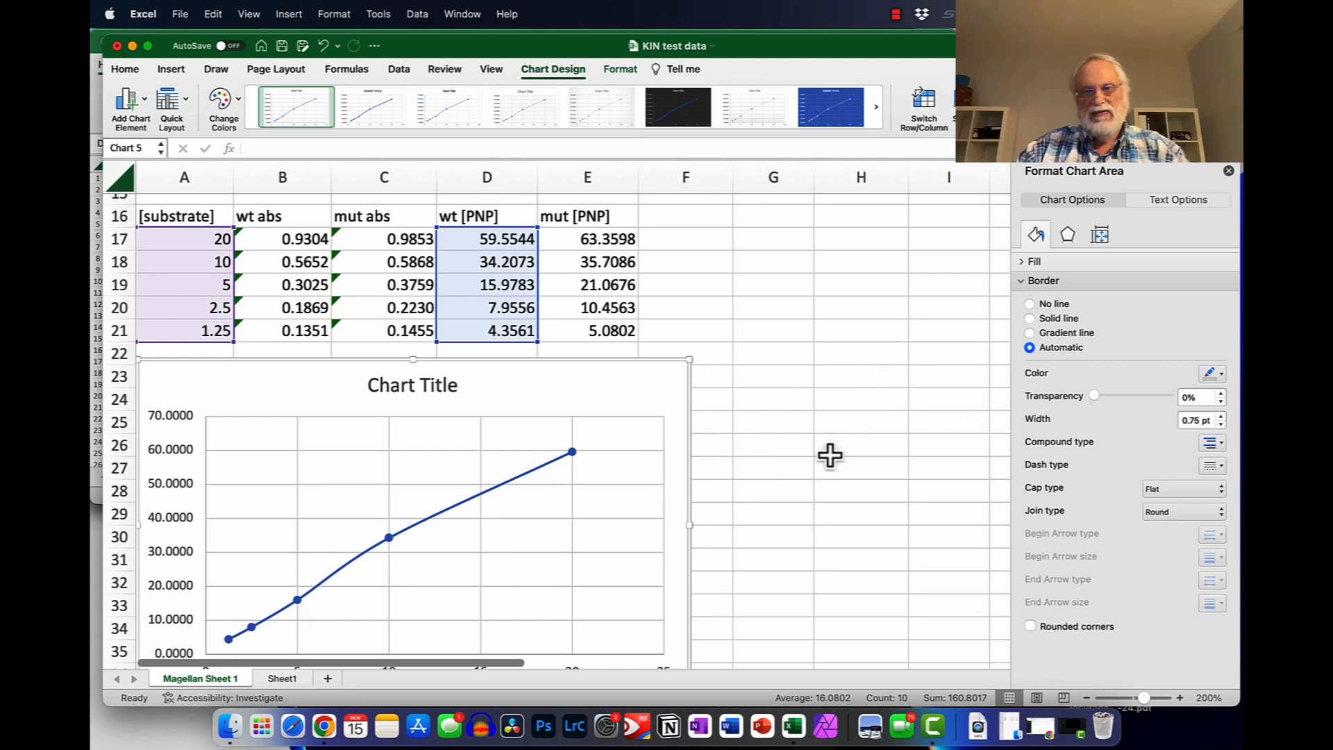
{"action": "mouse_move", "coordinate": [229, 353]}
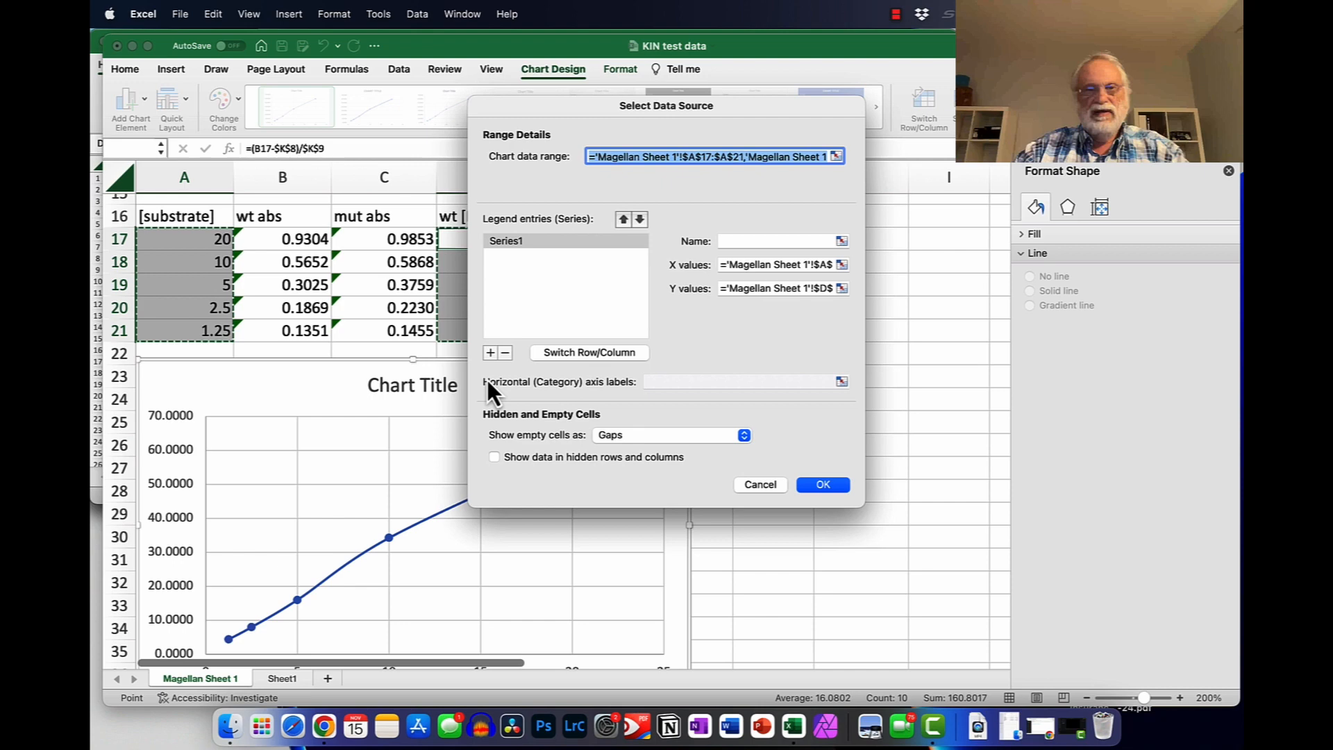
Step: Add a series named mutant with X values A17:A21 and Y values E17:E21
{"action": "left_click", "coordinate": [490, 351]}
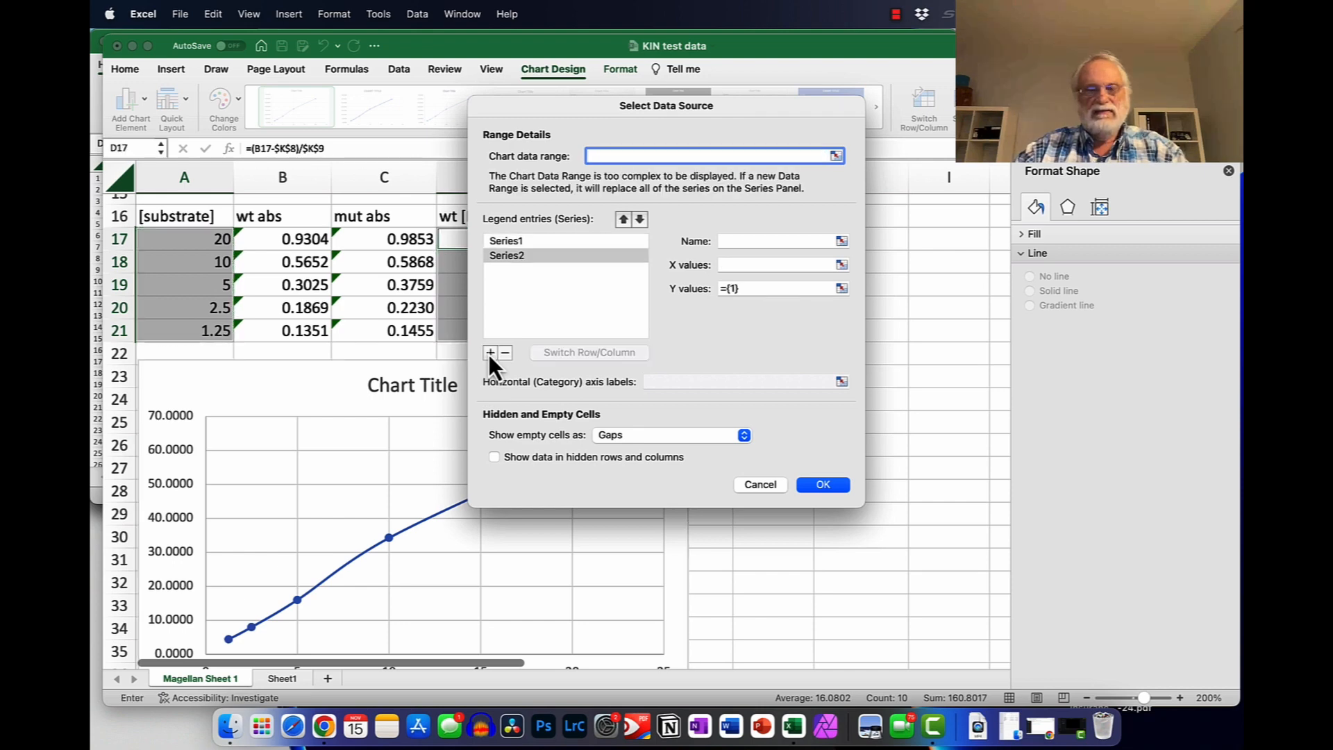
{"action": "left_click", "coordinate": [774, 241]}
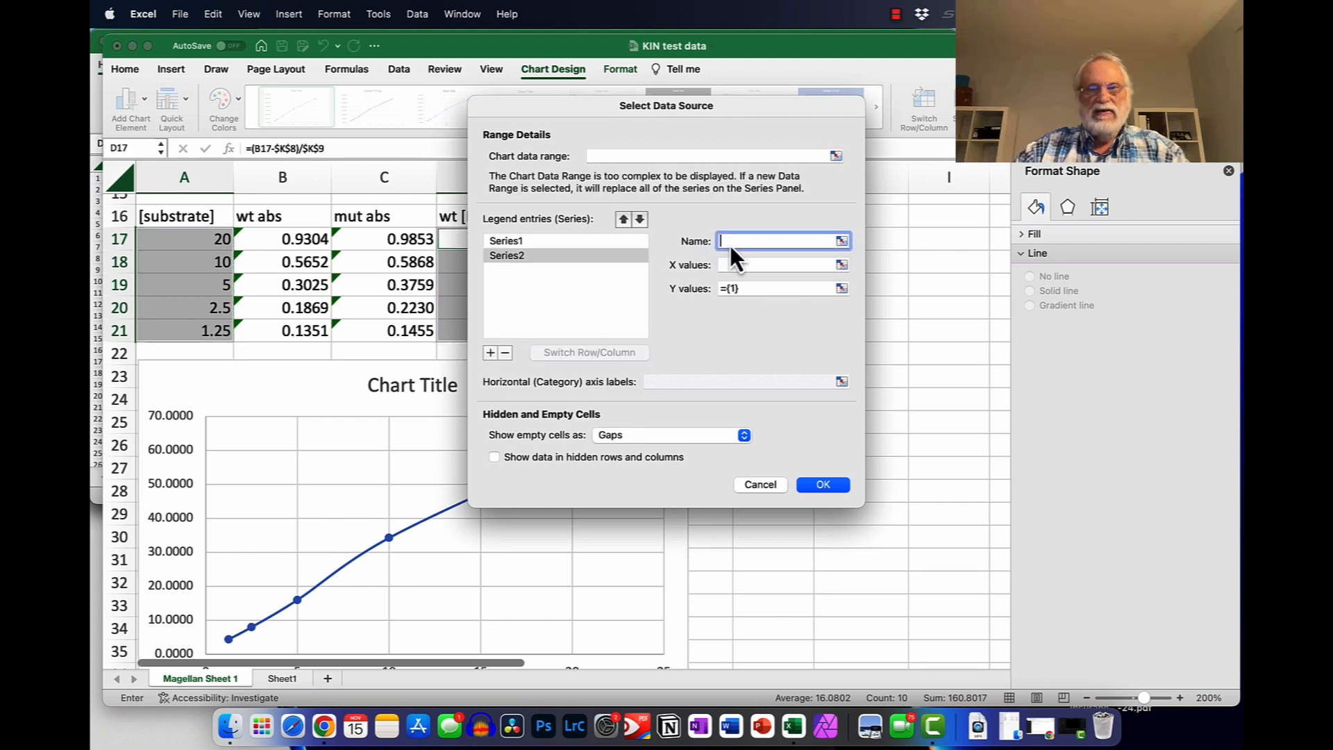
{"action": "type", "text": "mutant"}
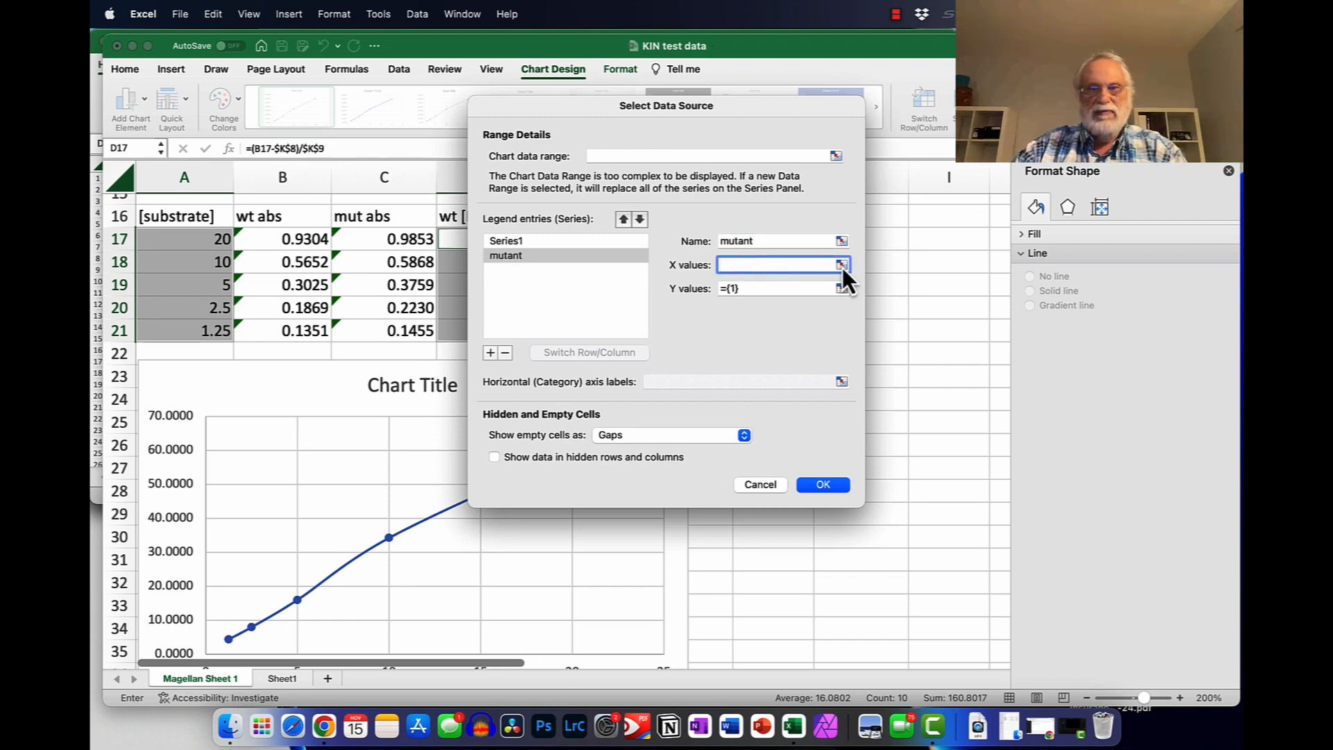
{"action": "left_click_drag", "start_coordinate": [183, 239], "coordinate": [183, 285]}
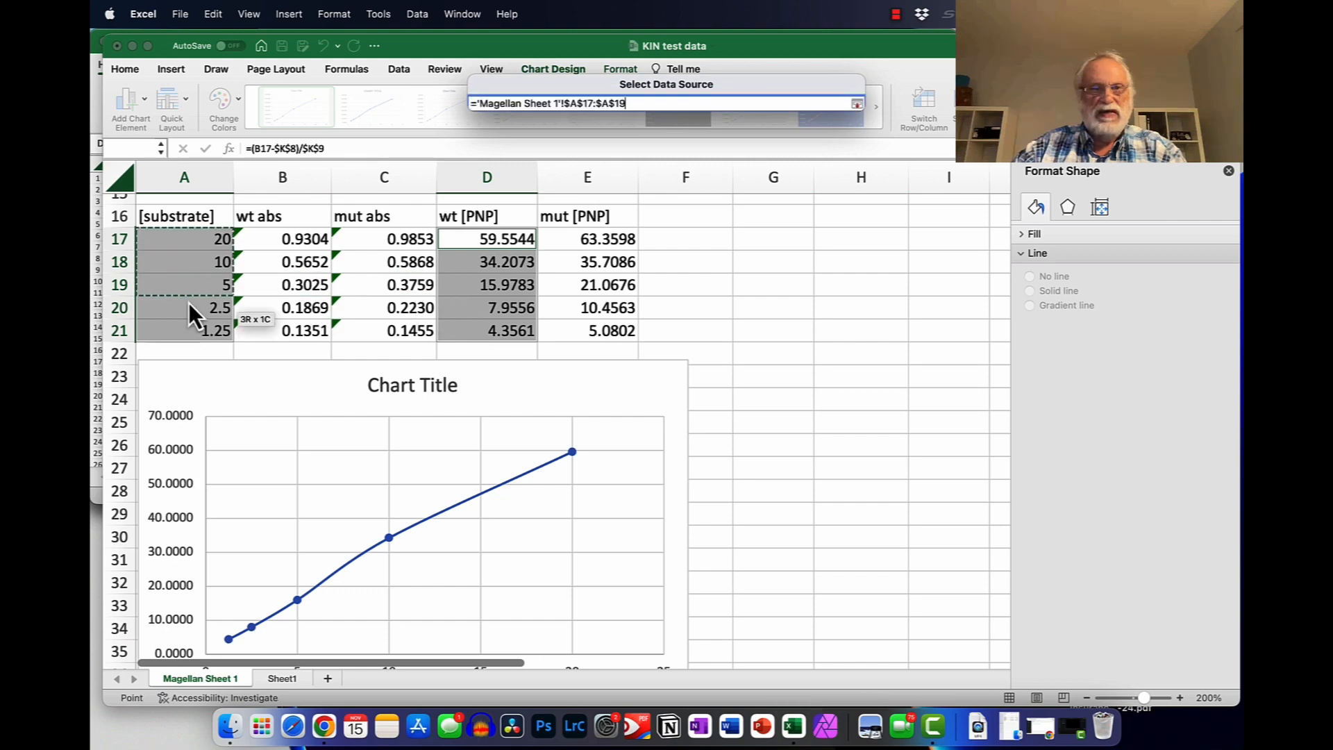
{"action": "left_click_drag", "start_coordinate": [183, 285], "coordinate": [184, 330]}
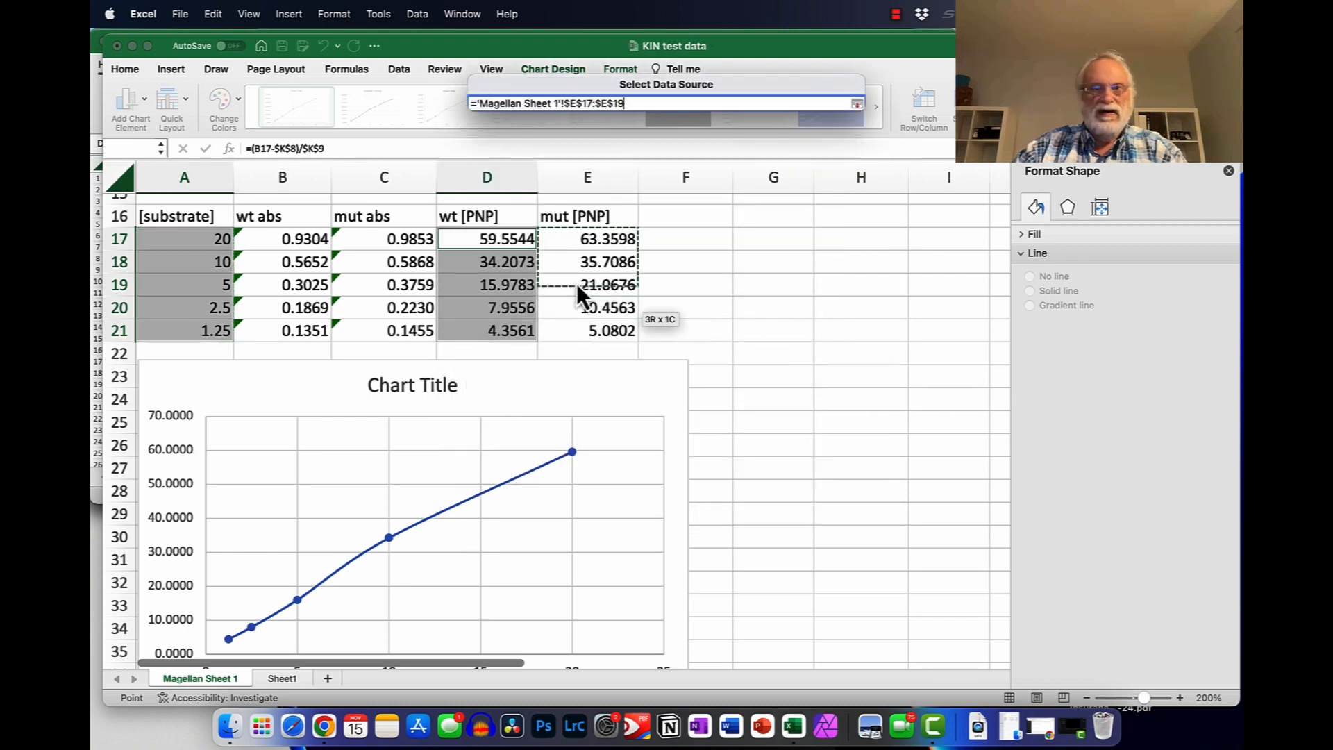
{"action": "left_click_drag", "start_coordinate": [587, 285], "coordinate": [586, 330]}
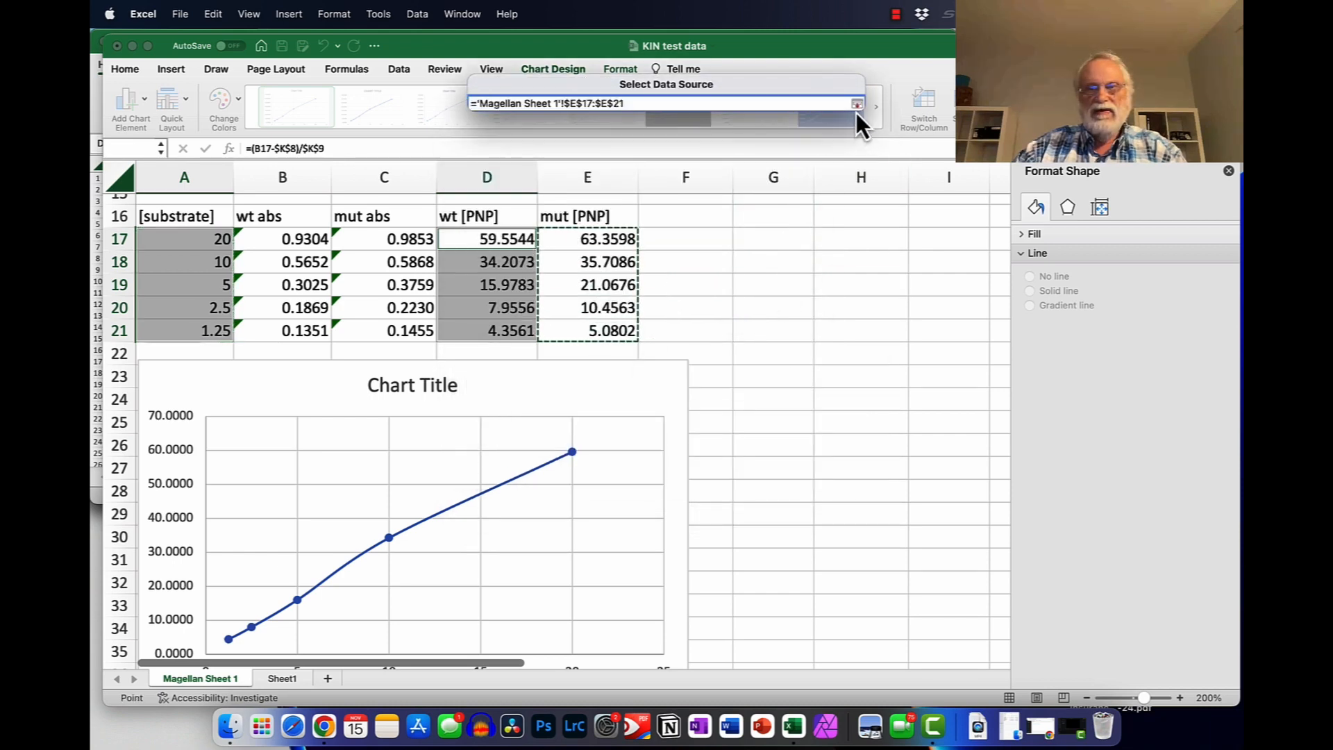
Step: Rename Series1 to wild type and confirm the data source
{"action": "left_click", "coordinate": [857, 103]}
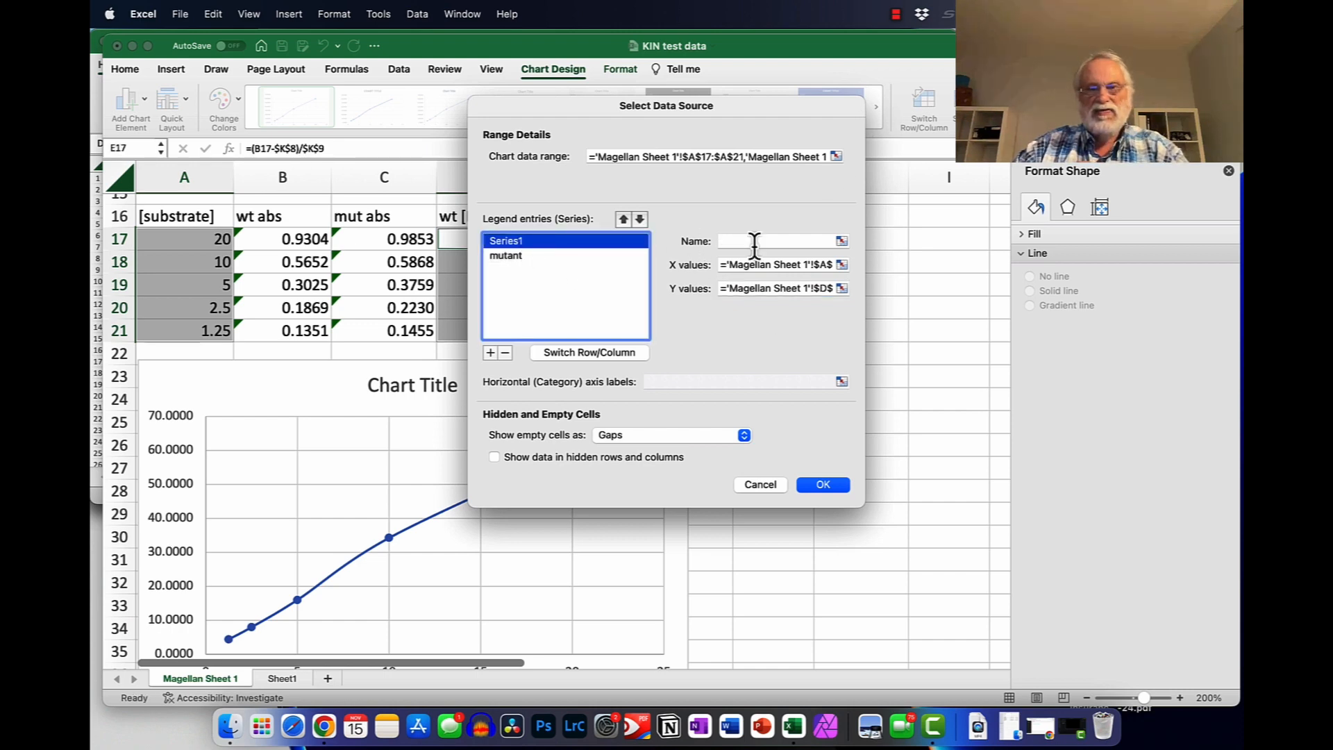
{"action": "type", "text": "wt"}
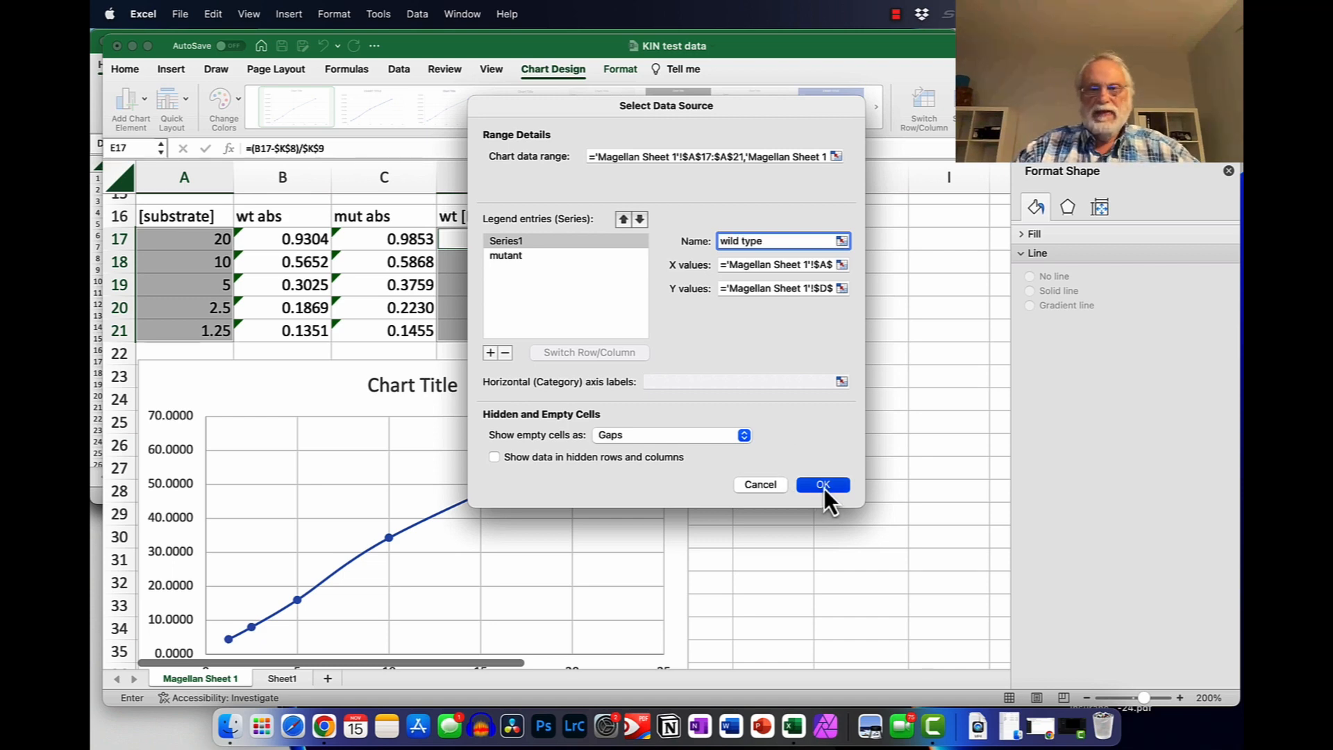
{"action": "left_click", "coordinate": [821, 485]}
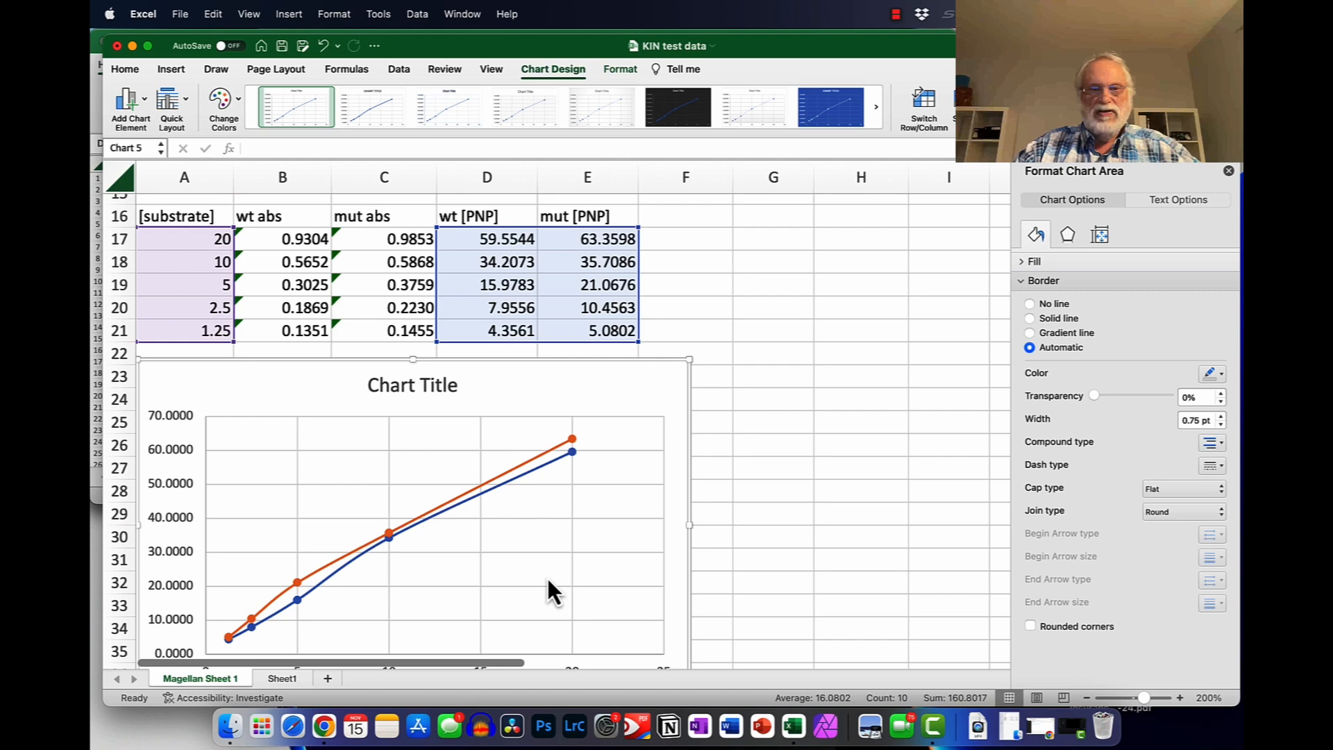
{"action": "scroll", "scroll_direction": "down", "scroll_amount": 3}
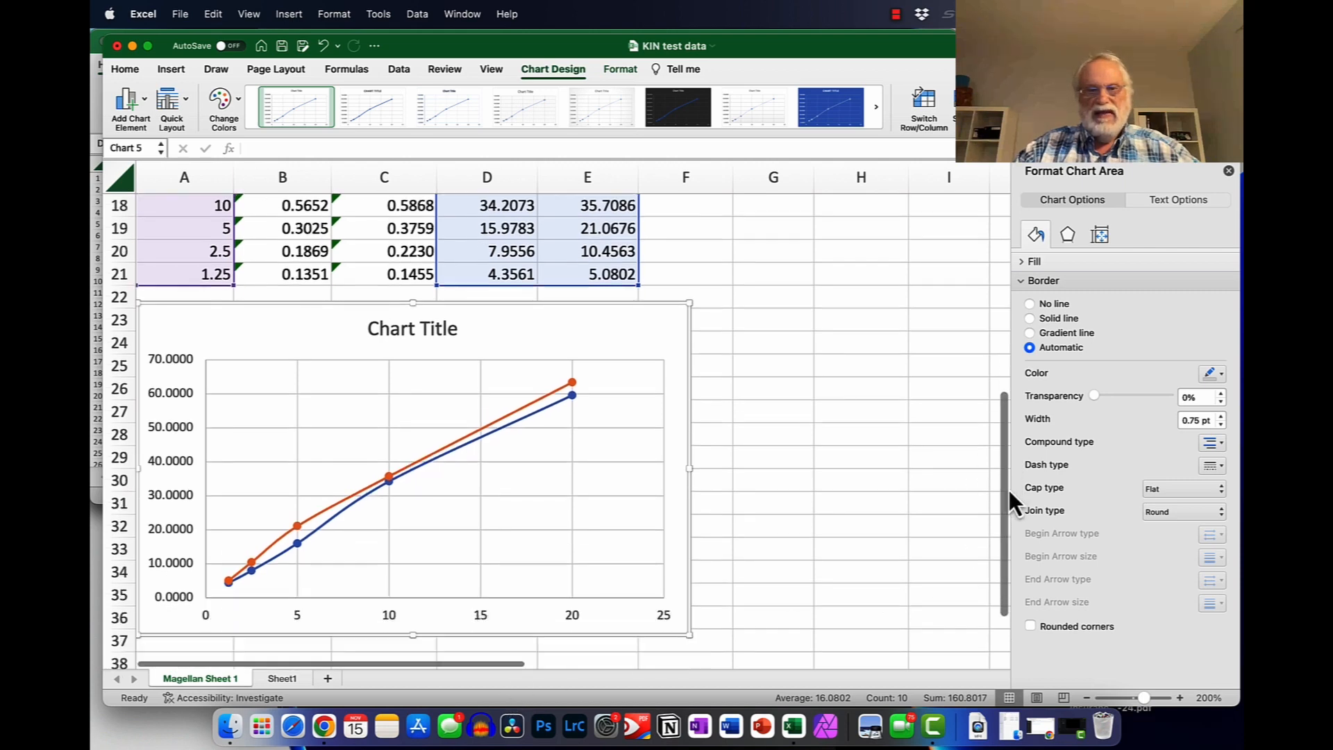
{"action": "scroll", "scroll_direction": "down", "scroll_amount": 3}
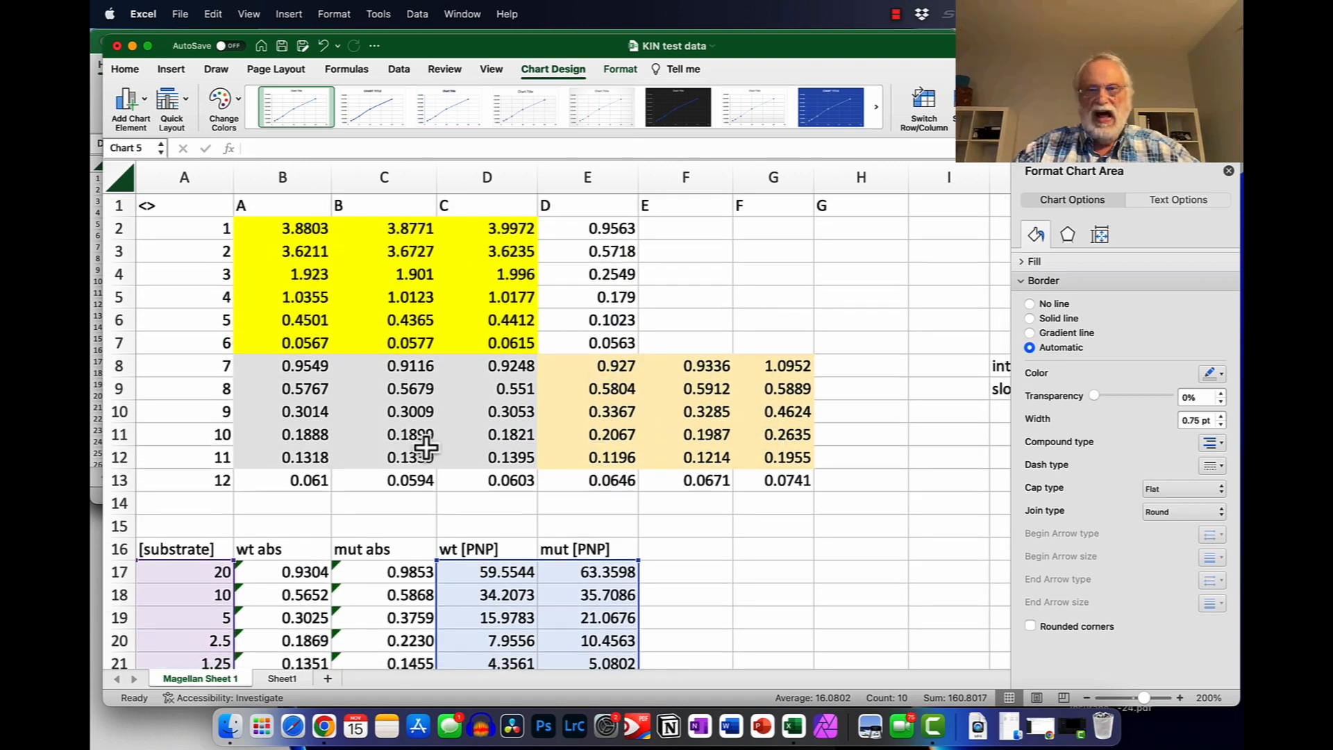
{"action": "mouse_move", "coordinate": [825, 587]}
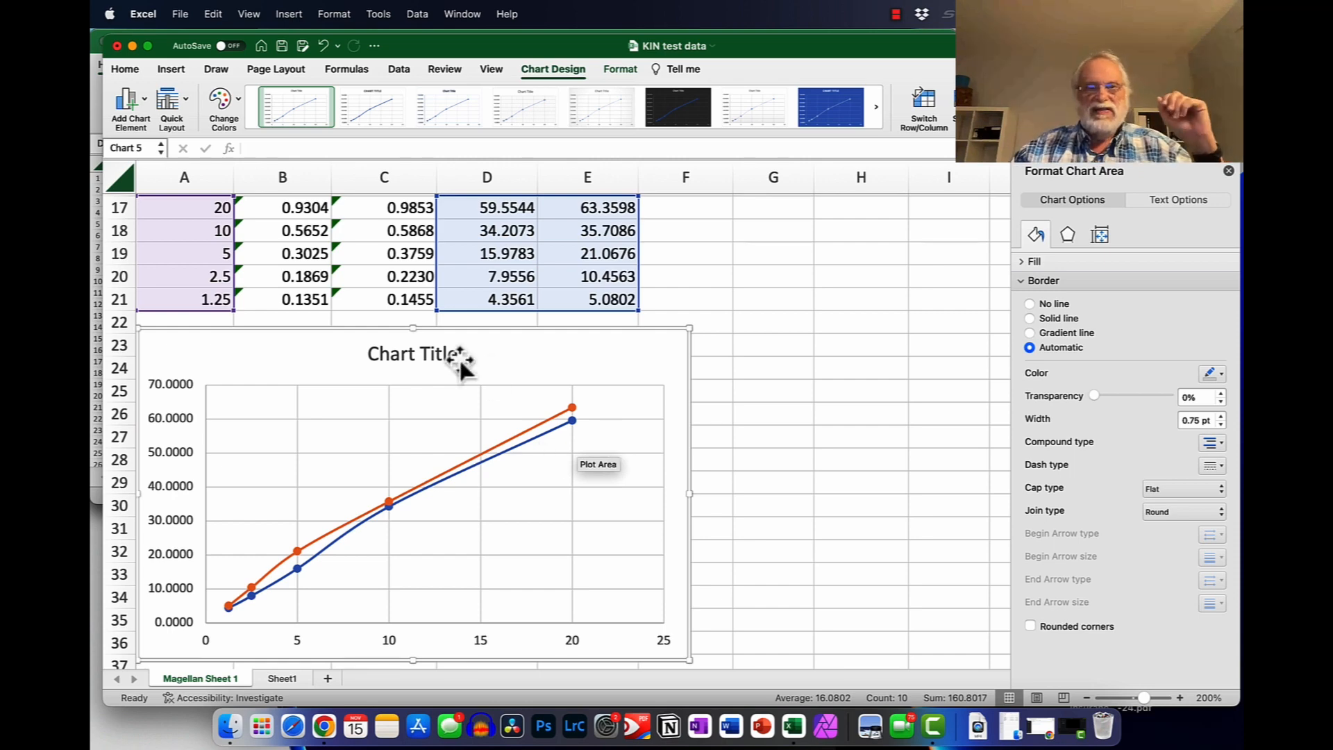
Step: Title the chart 'Michaelis Menton' and return to the data rows above it
{"action": "left_click", "coordinate": [416, 354]}
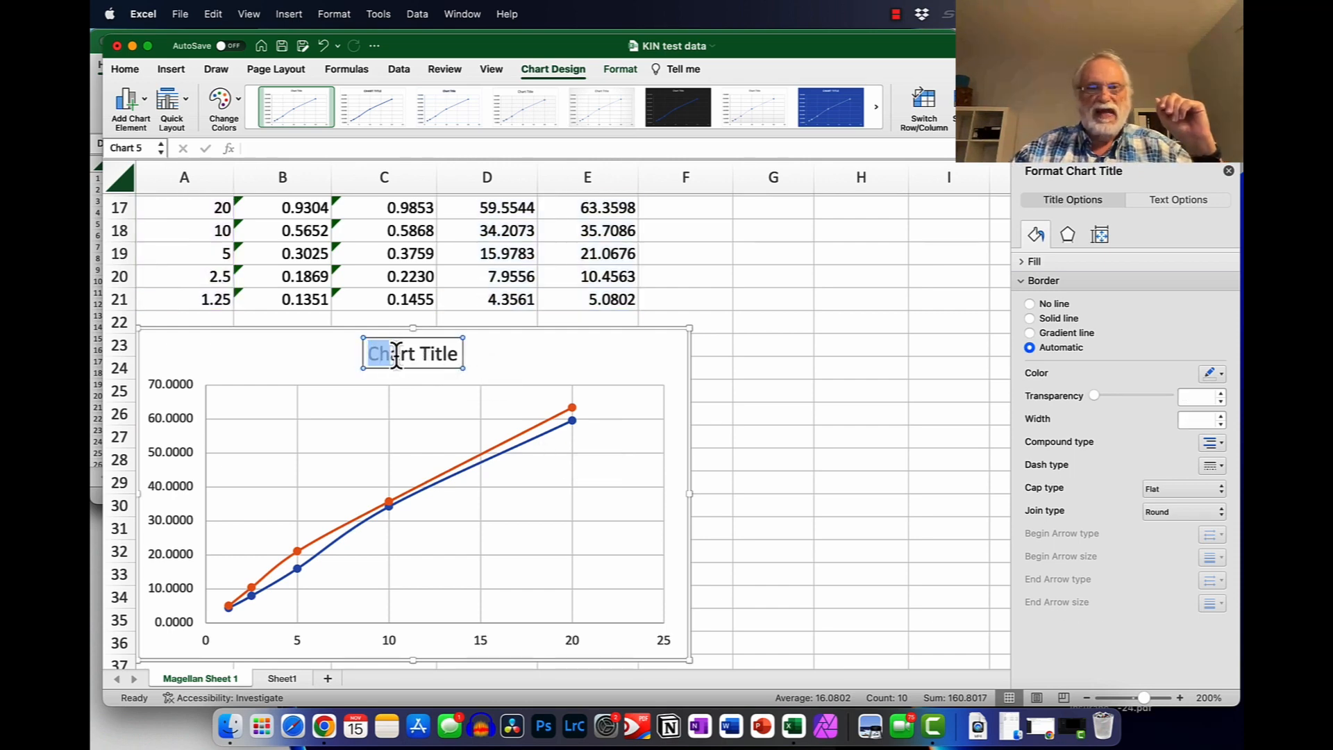
{"action": "type", "text": "Mich"}
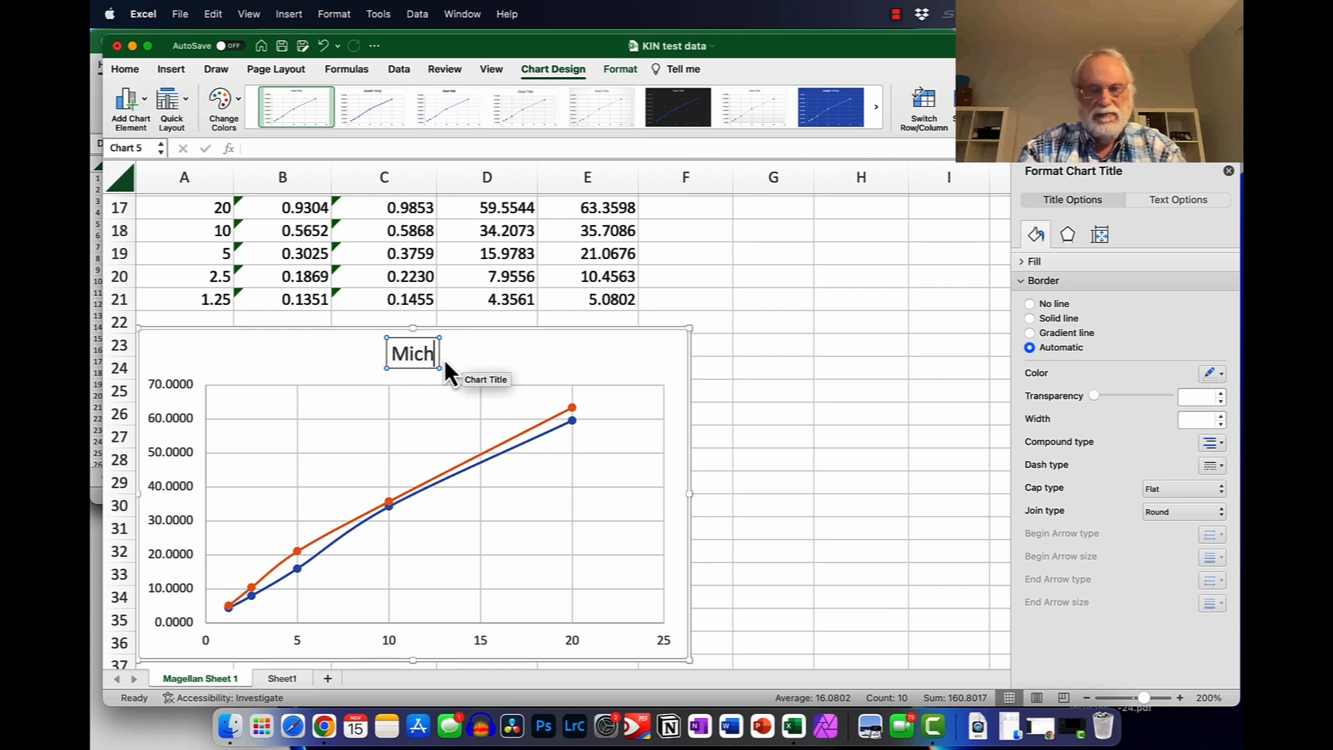
{"action": "type", "text": "aelis"}
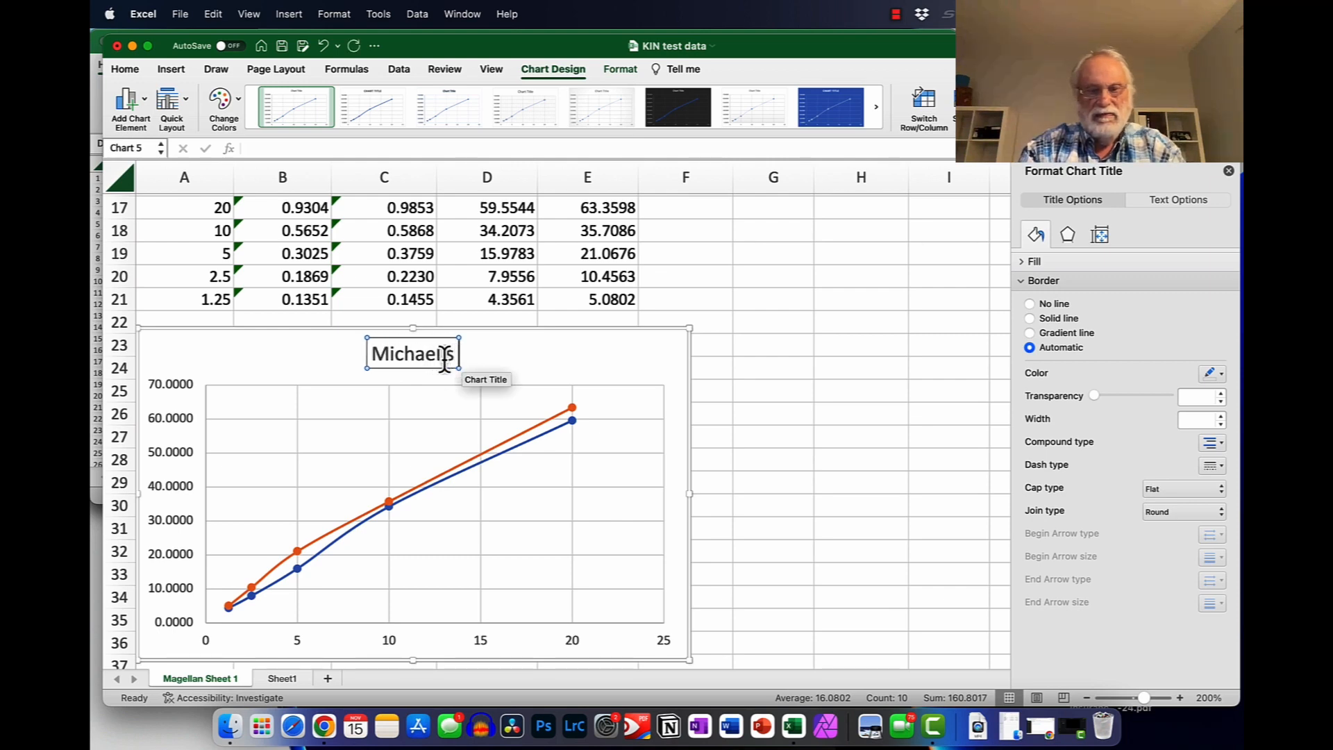
{"action": "type", "text": "Minton"}
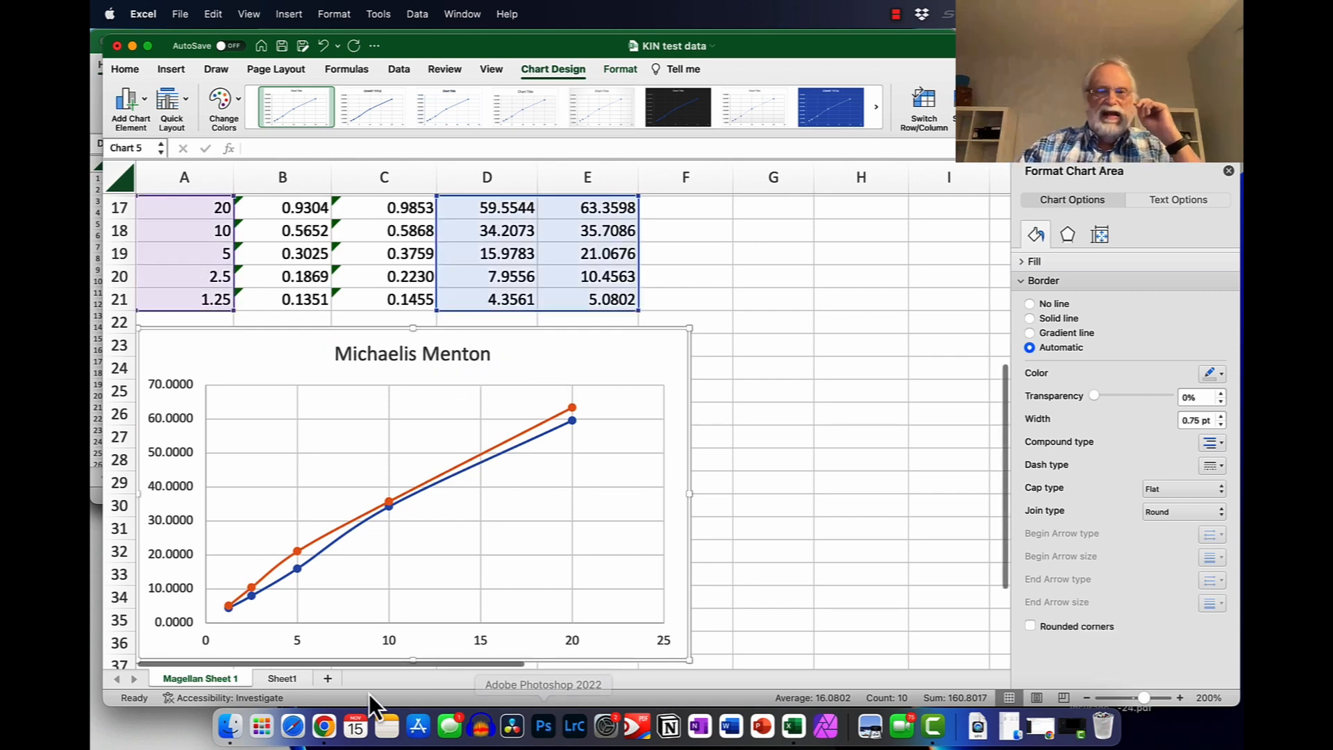
{"action": "mouse_move", "coordinate": [255, 500]}
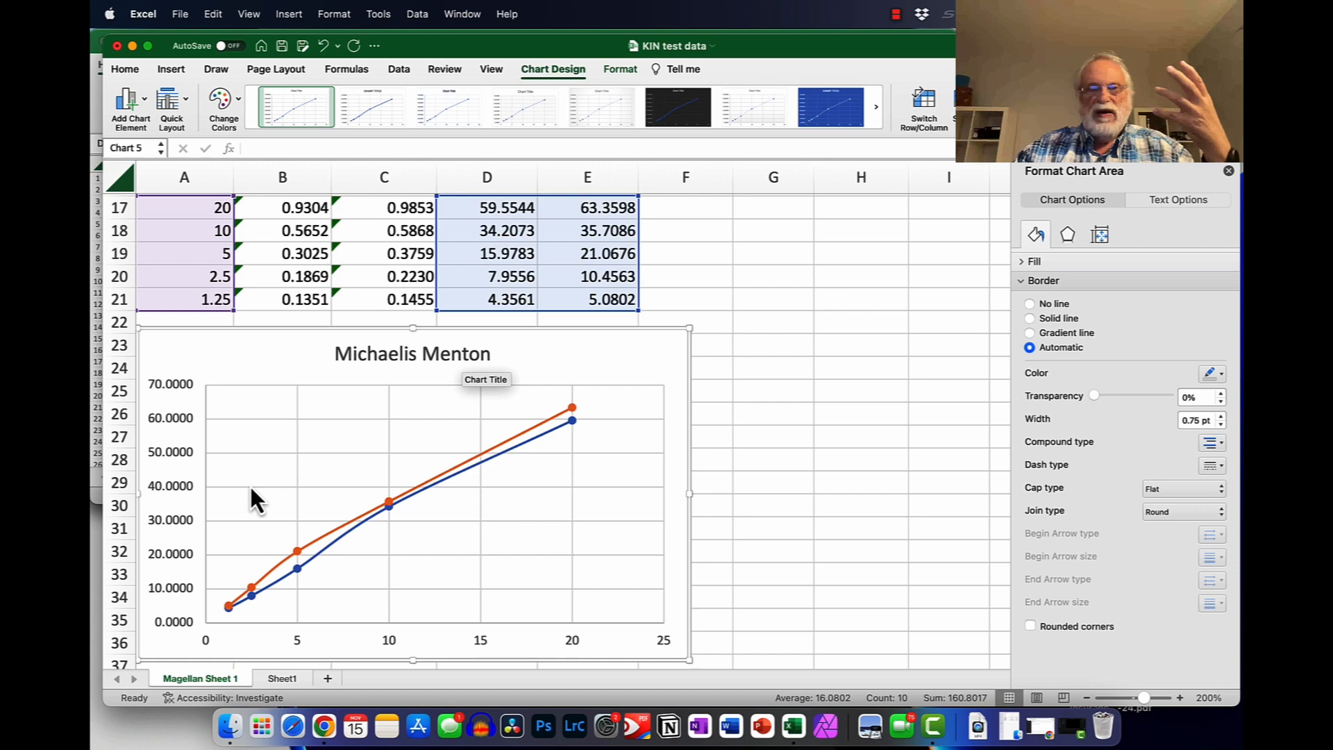
{"action": "mouse_move", "coordinate": [177, 408]}
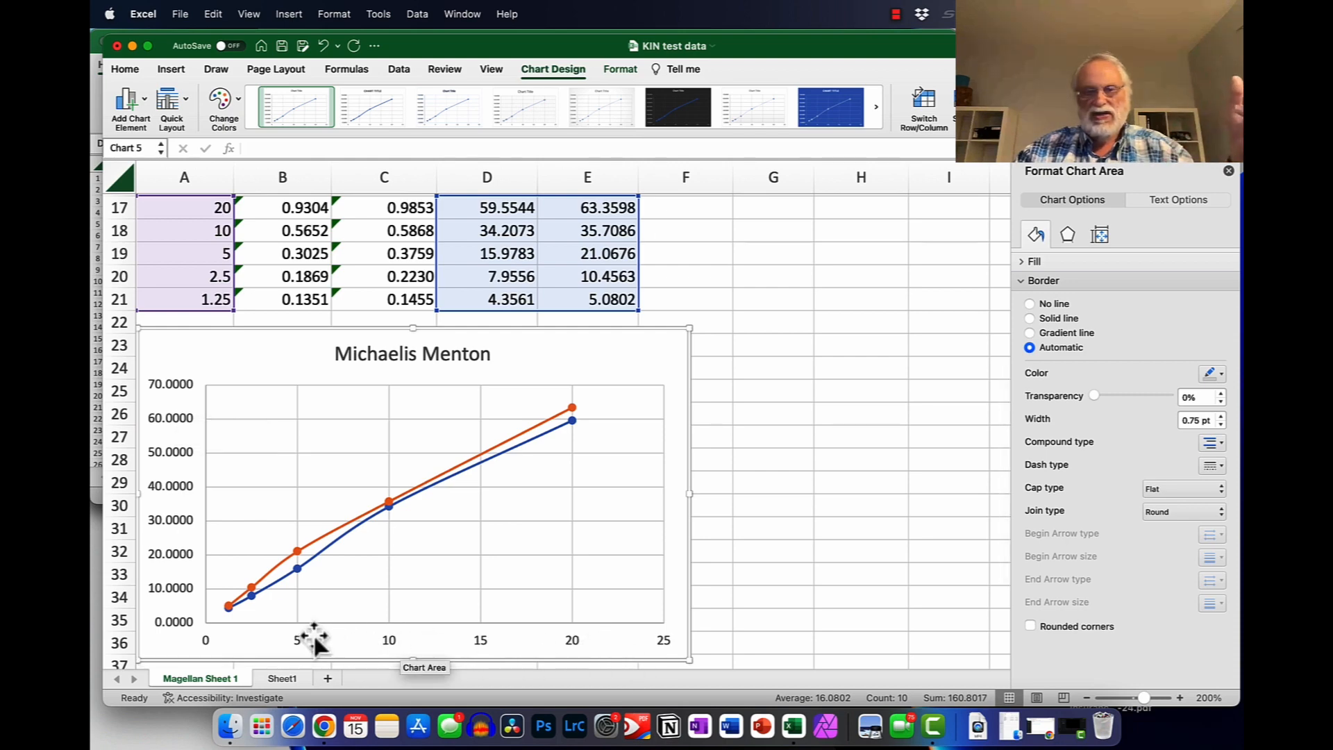
{"action": "mouse_move", "coordinate": [442, 637]}
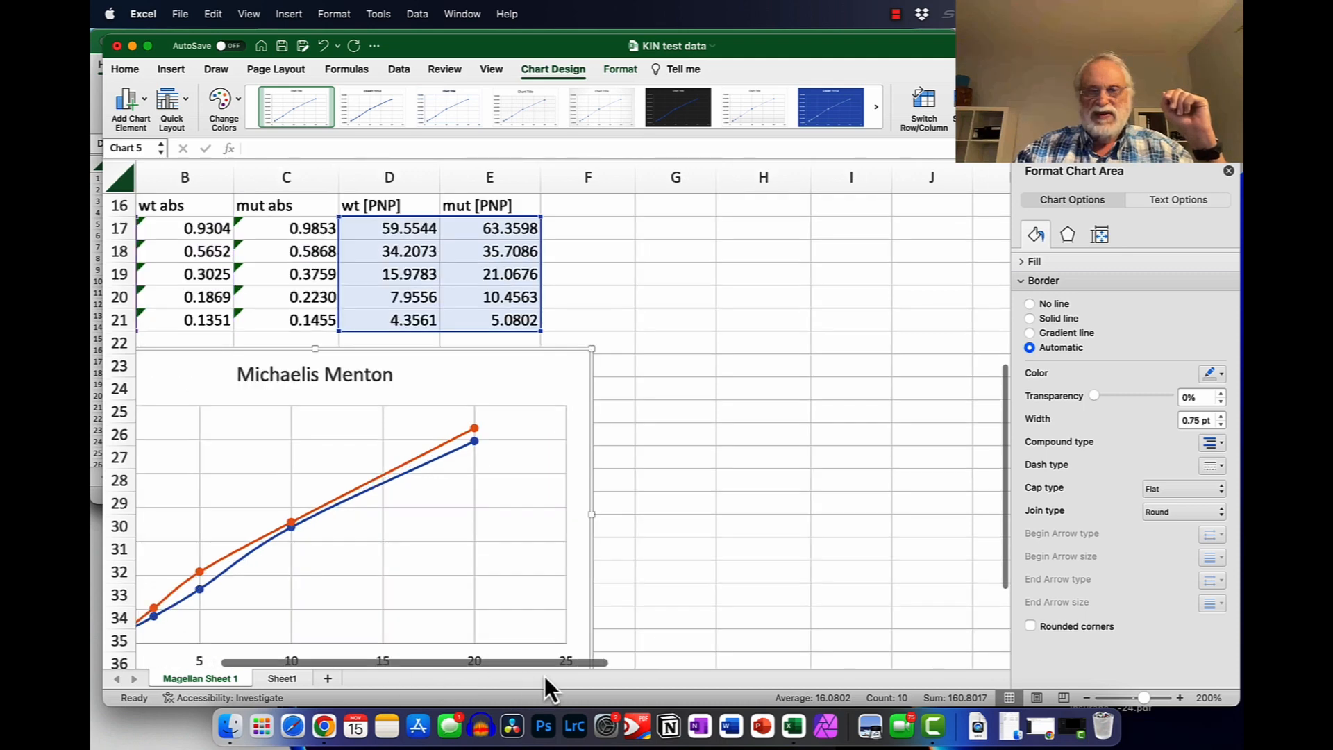
{"action": "scroll", "scroll_direction": "right", "scroll_amount": 3}
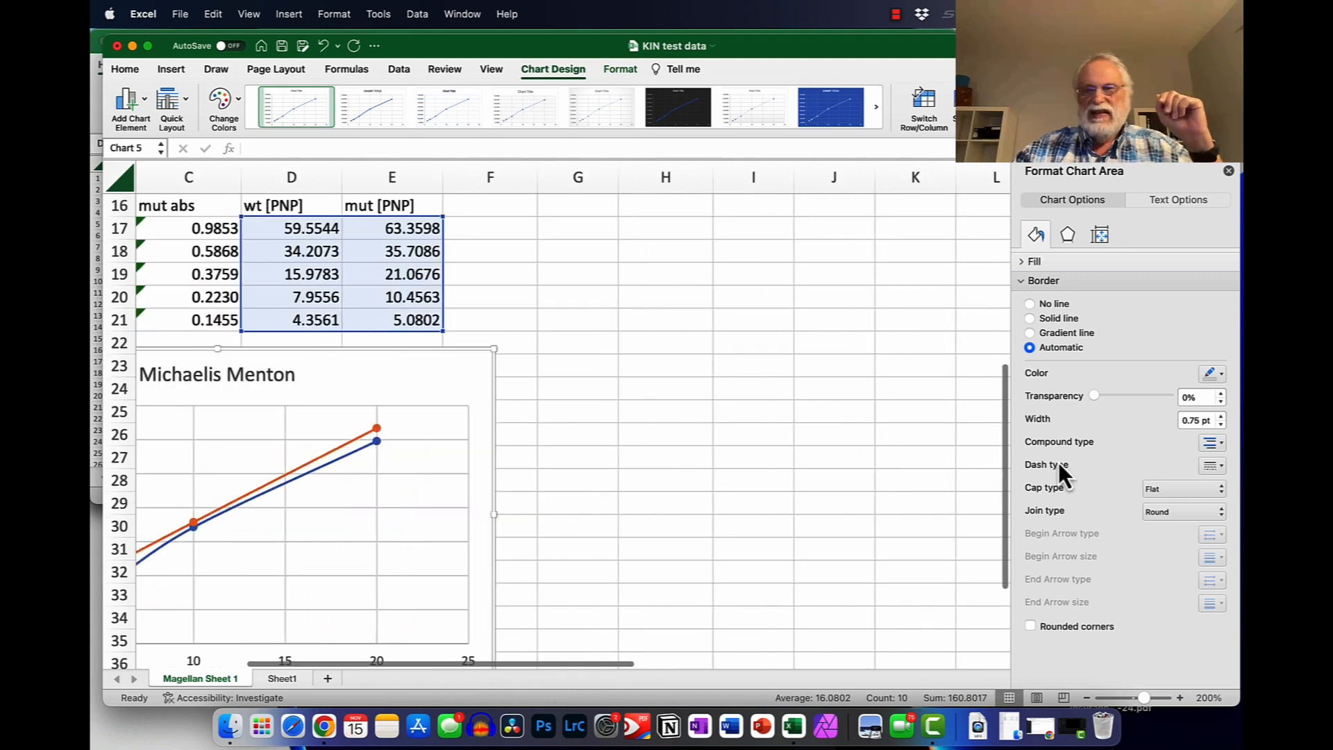
{"action": "left_click", "coordinate": [1228, 171]}
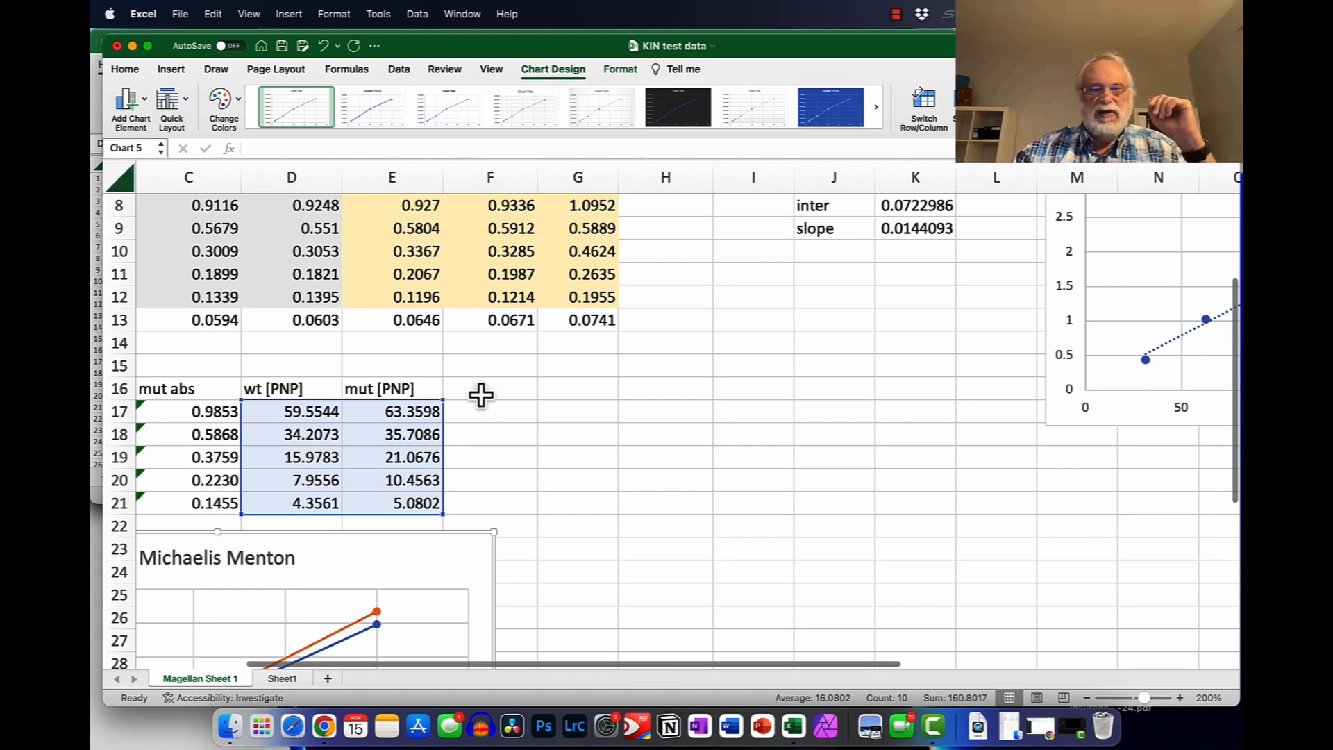
Step: Enter the headings '1/[S]' in F16, '1/wt [PNP]' in G16 and '1/mut [PNP]' in H16
{"action": "left_click", "coordinate": [491, 389]}
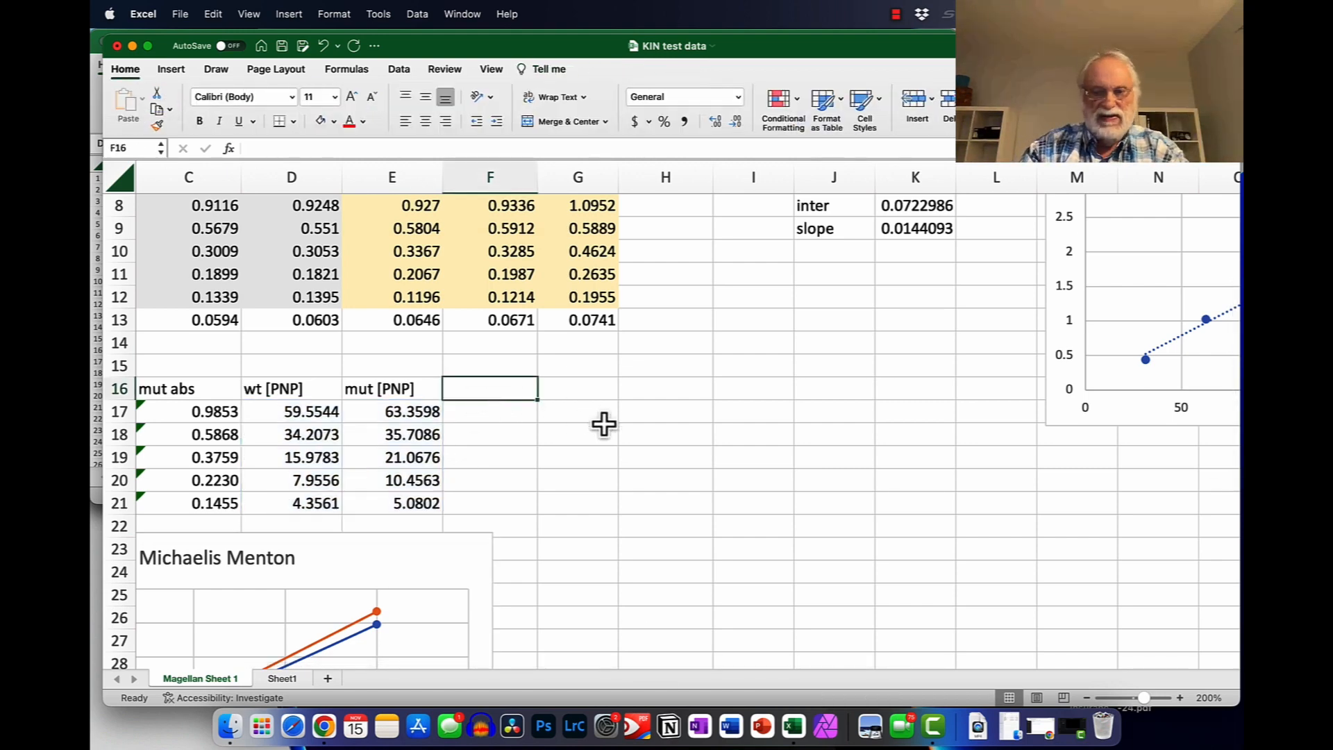
{"action": "type", "text": "1/"}
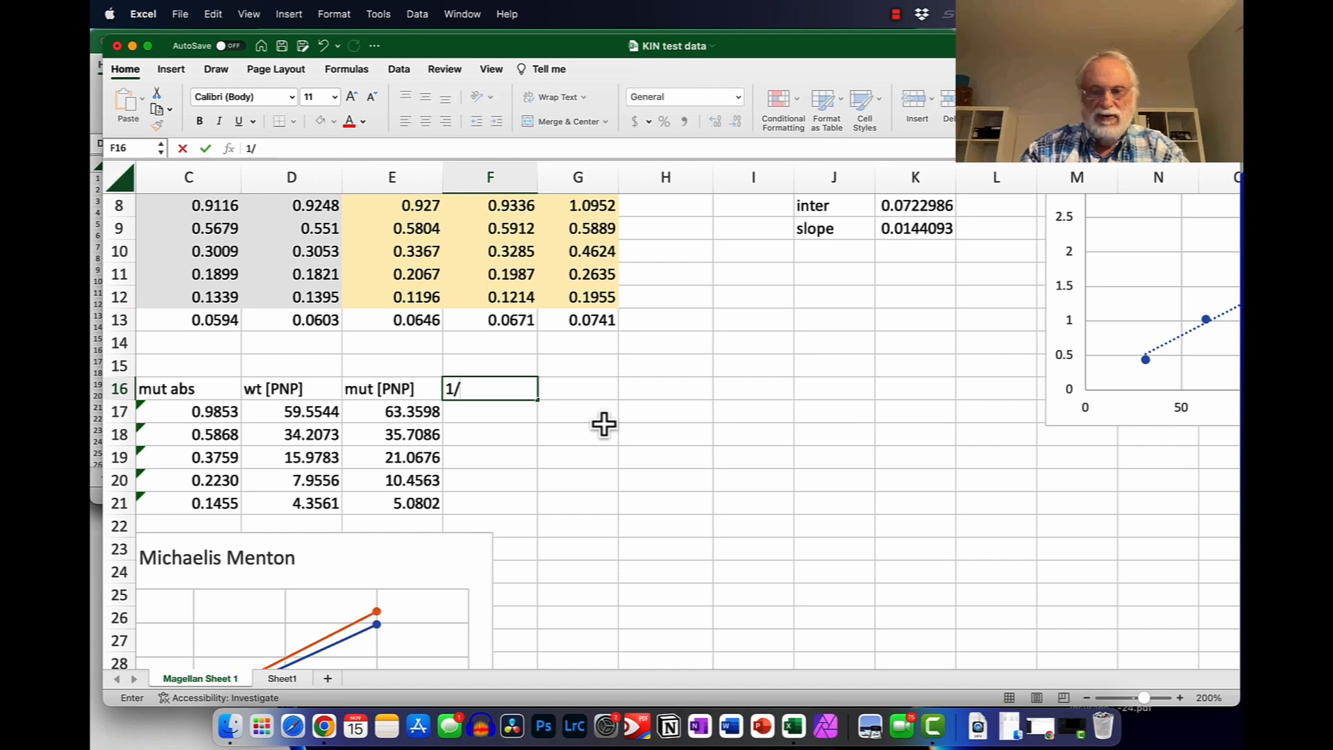
{"action": "type", "text": "[S"}
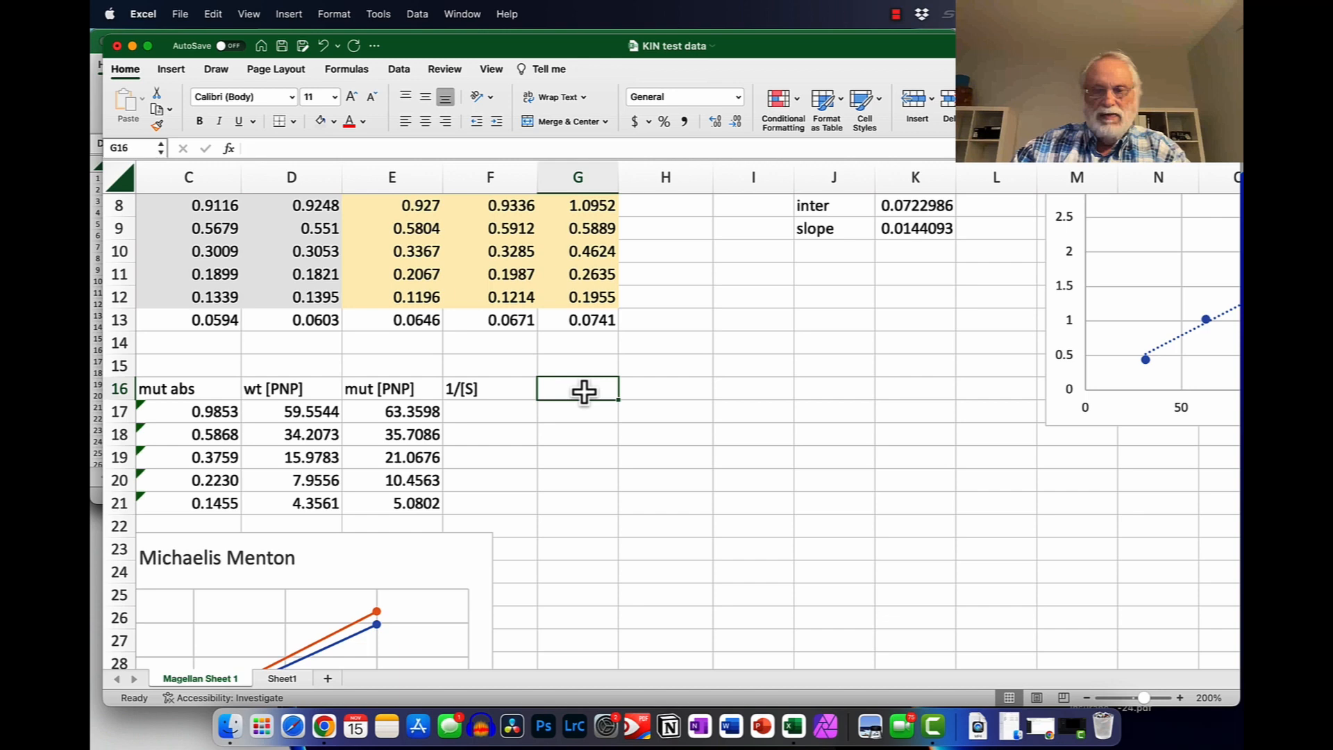
{"action": "type", "text": "1/"}
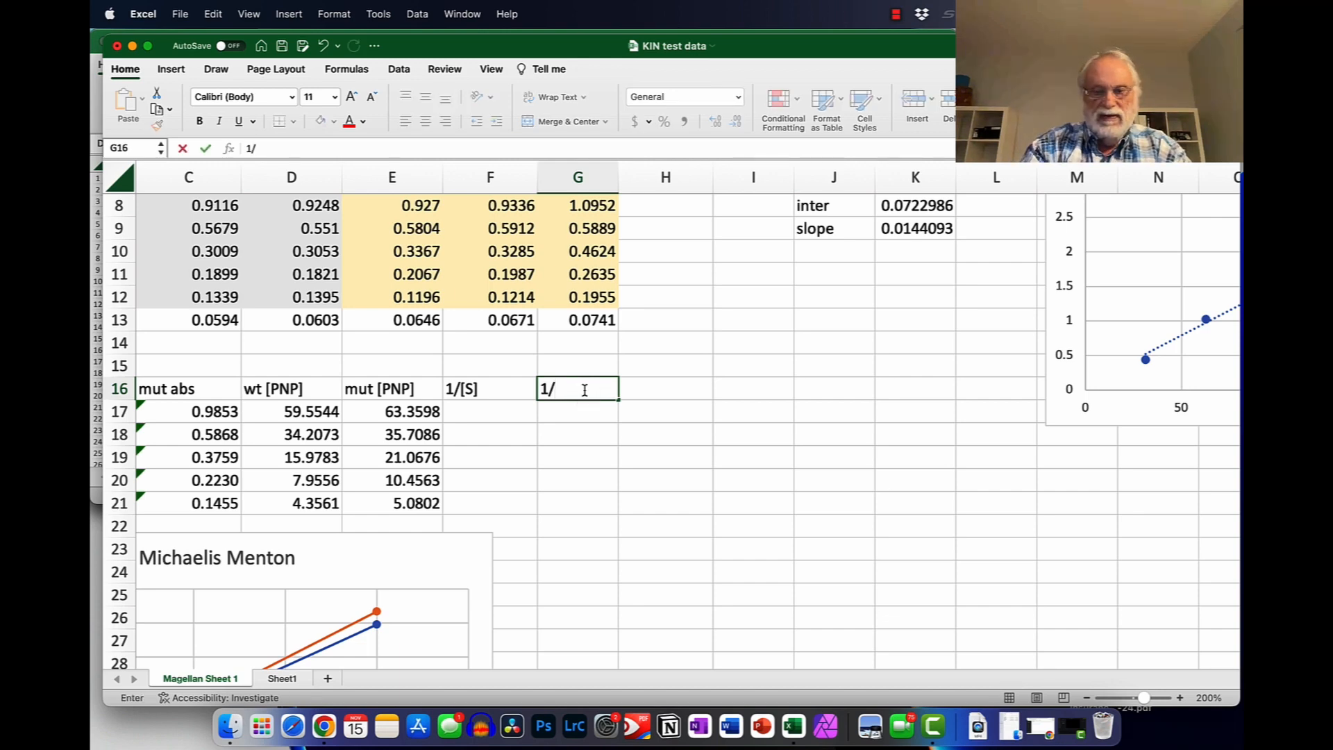
{"action": "type", "text": "wt"}
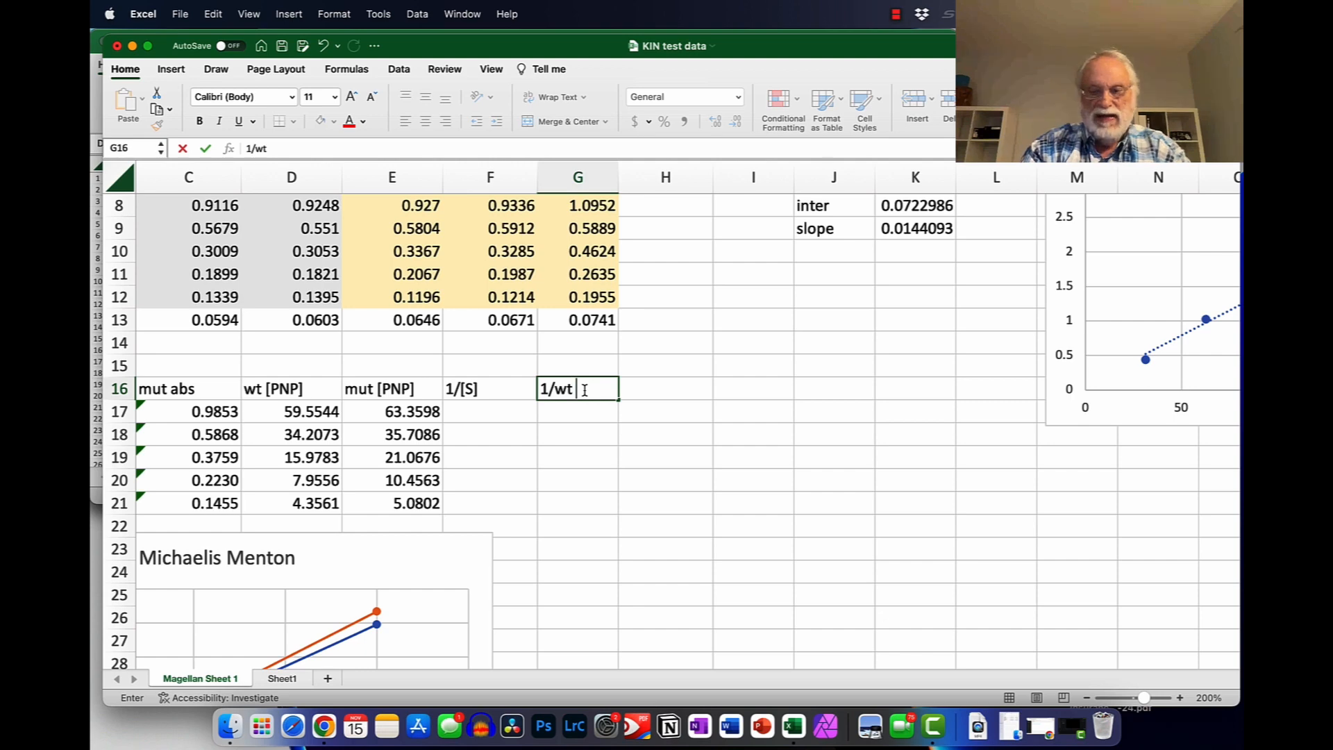
{"action": "type", "text": "[PNP"}
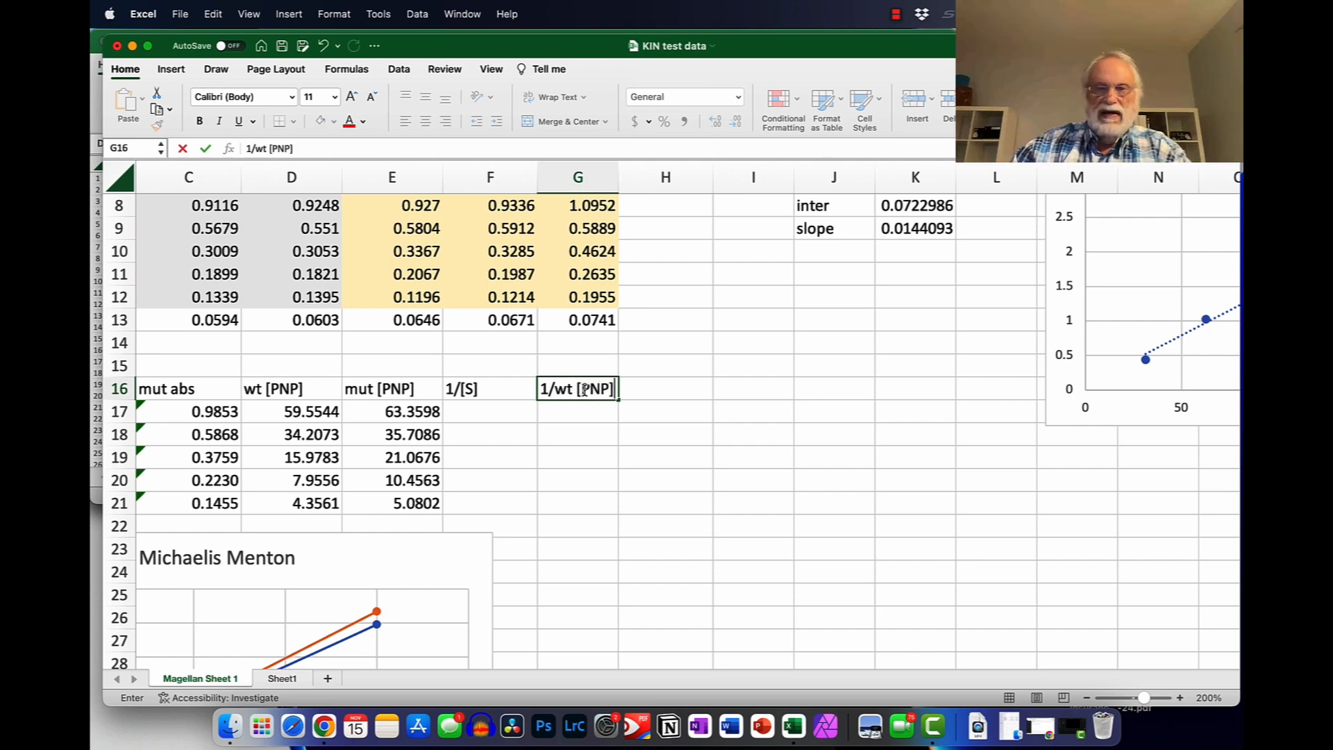
{"action": "type", "text": "1"}
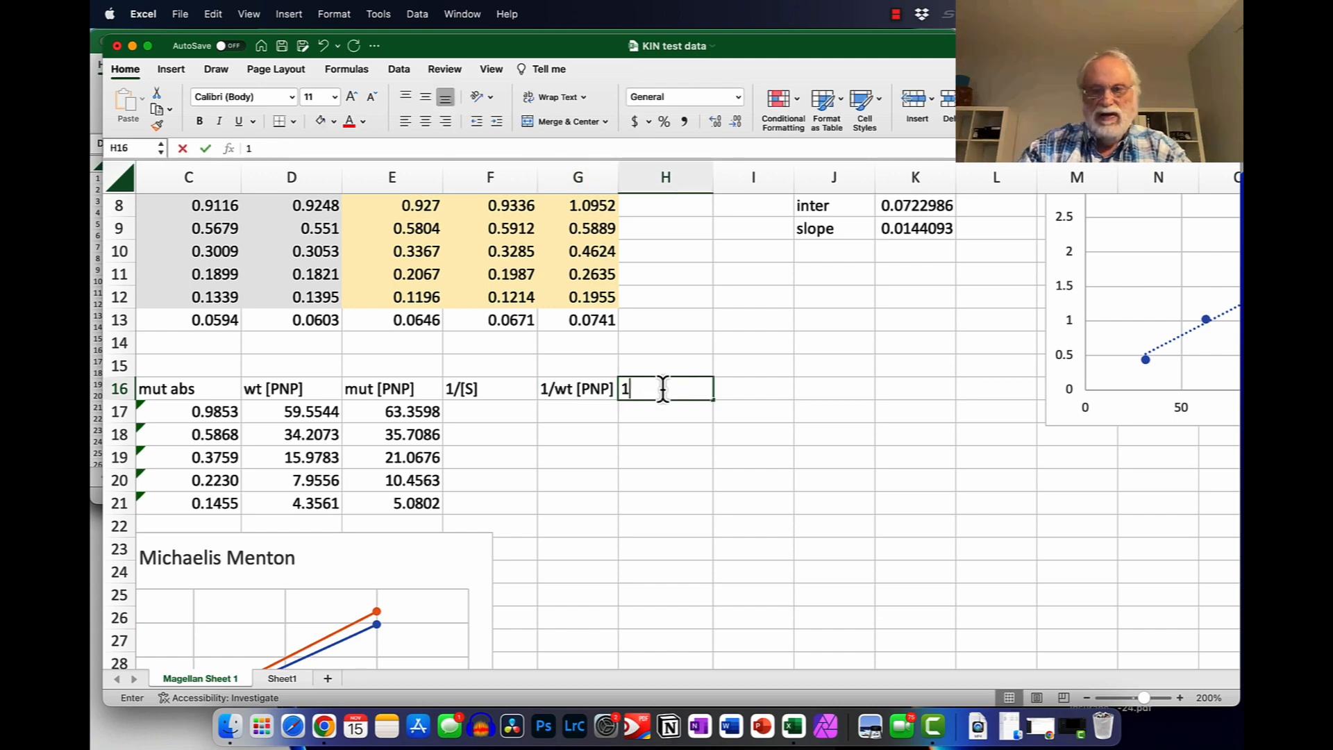
{"action": "type", "text": "/m"}
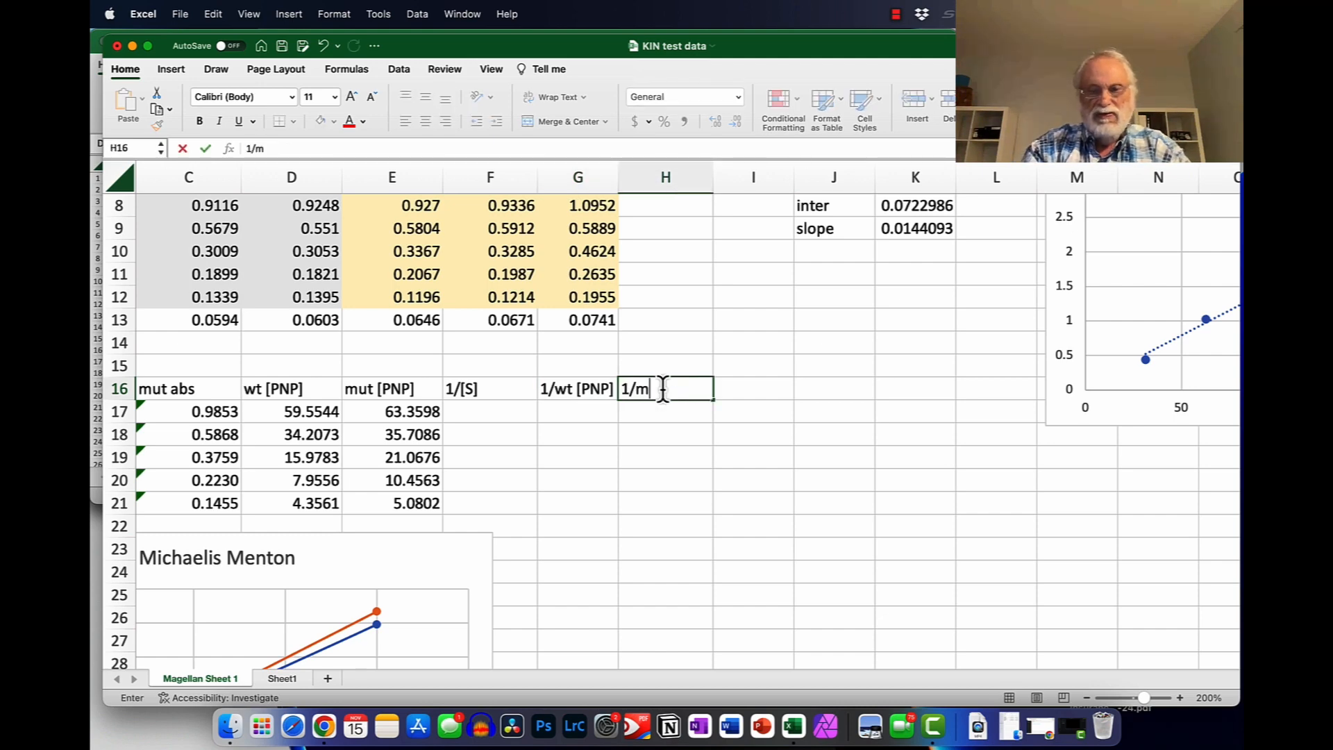
{"action": "type", "text": "ut"}
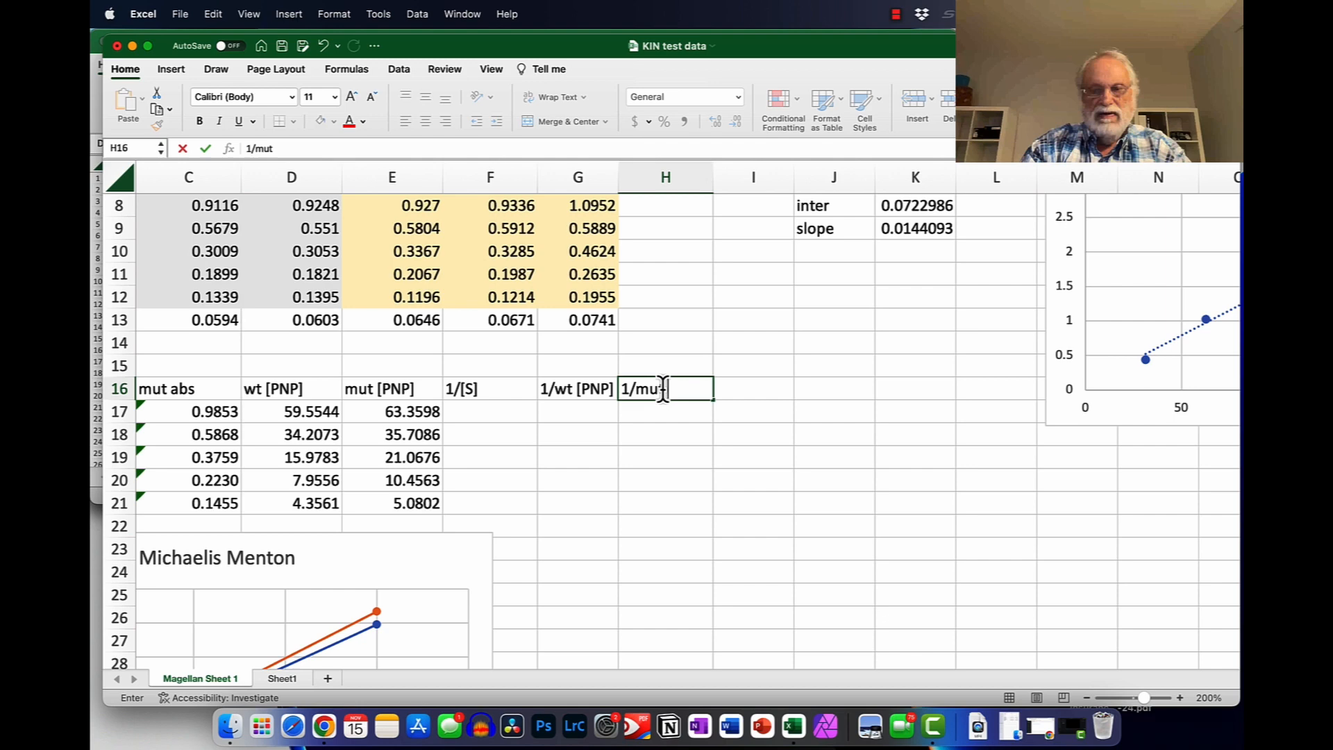
{"action": "type", "text": "[PNP"}
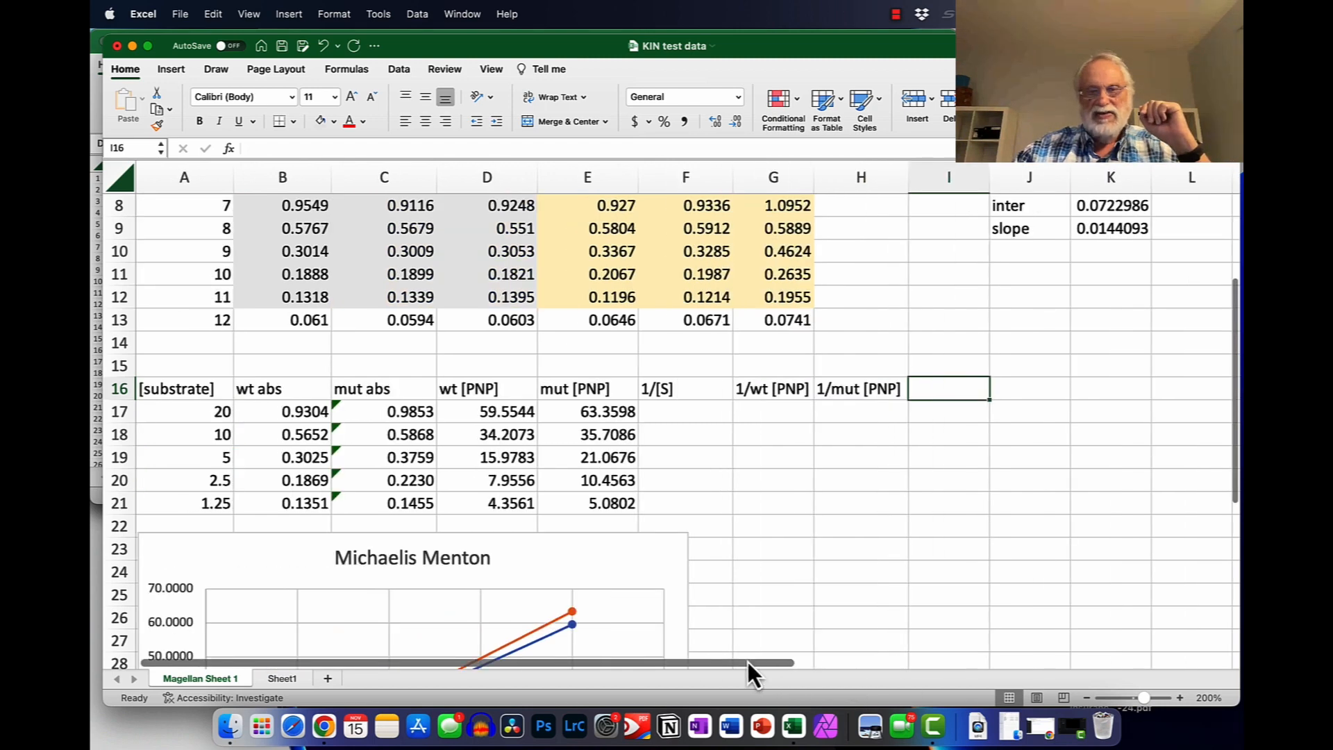
Step: Start the 1/[S] reciprocal formula =1/A17 in F17 and fill it to F21
{"action": "left_click", "coordinate": [685, 411]}
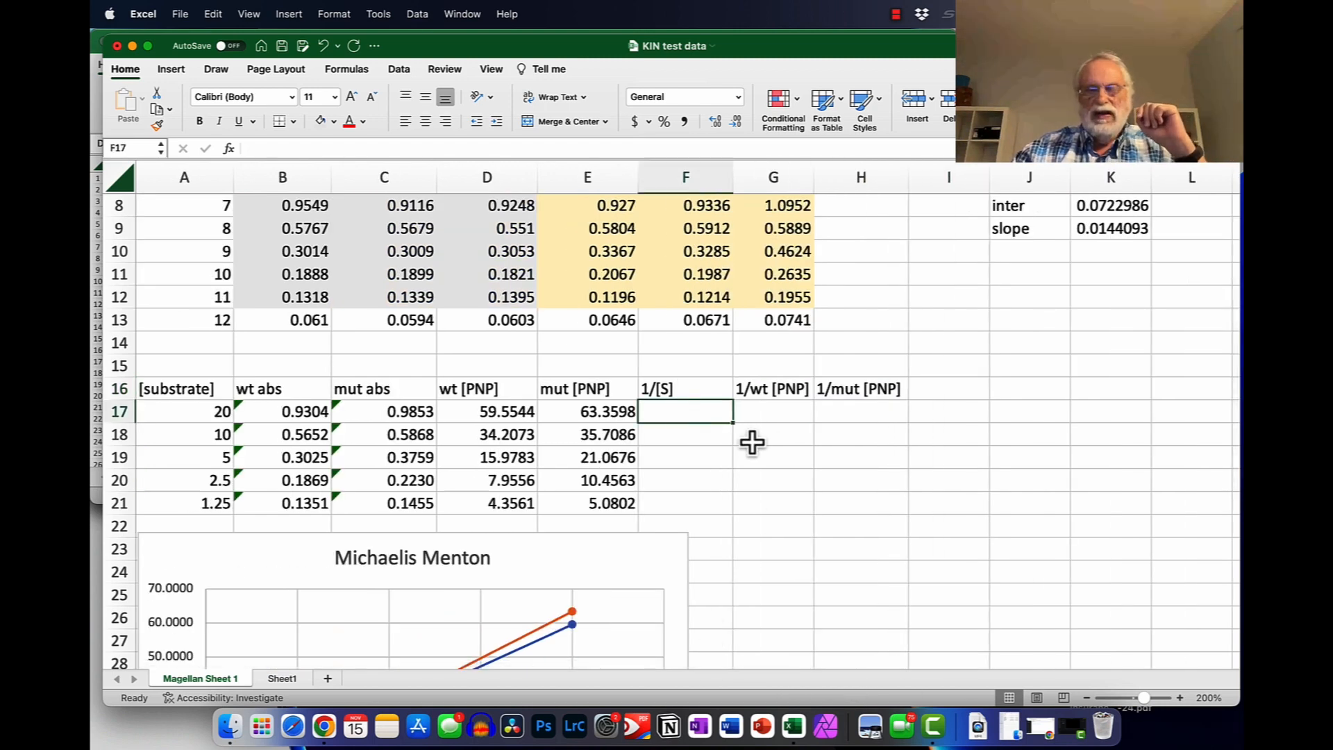
{"action": "type", "text": "=1/A17"}
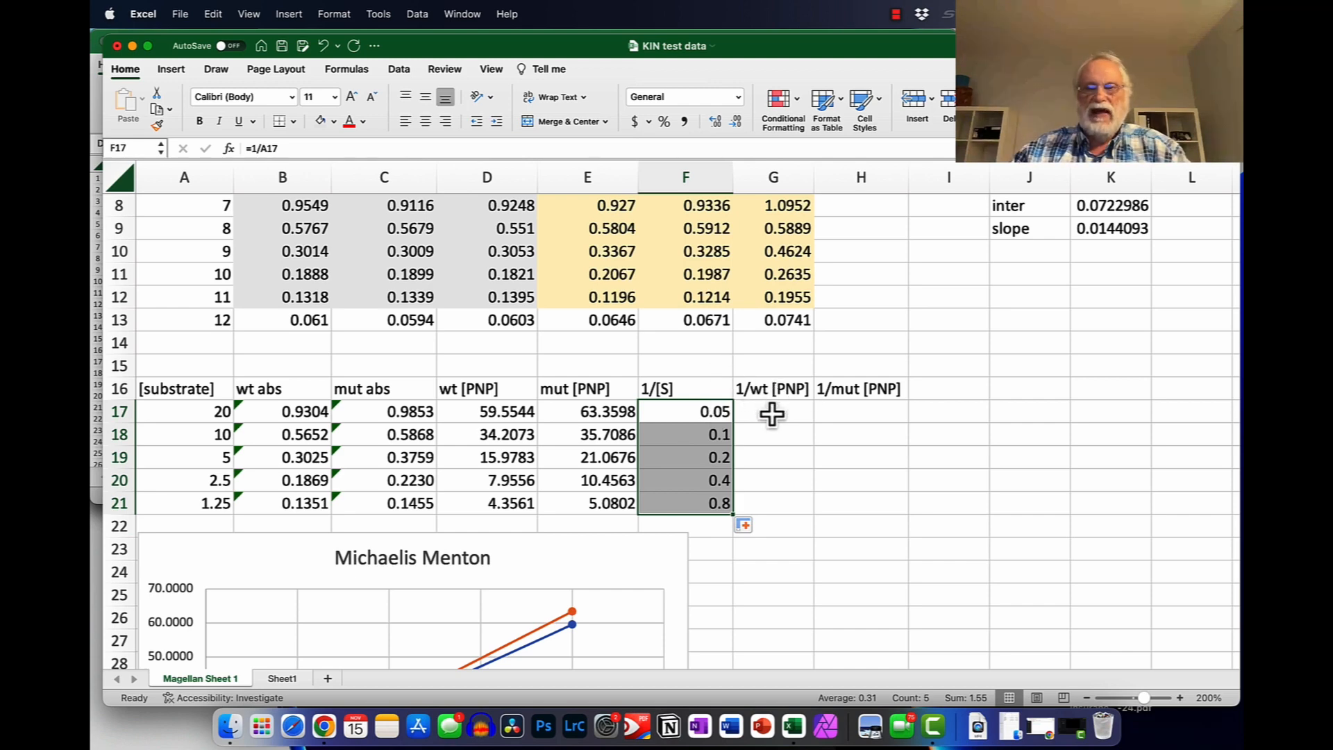
Step: Enter the 1/wt [PNP] reciprocal formula in G17 and fill it down to G21
{"action": "left_click", "coordinate": [772, 411]}
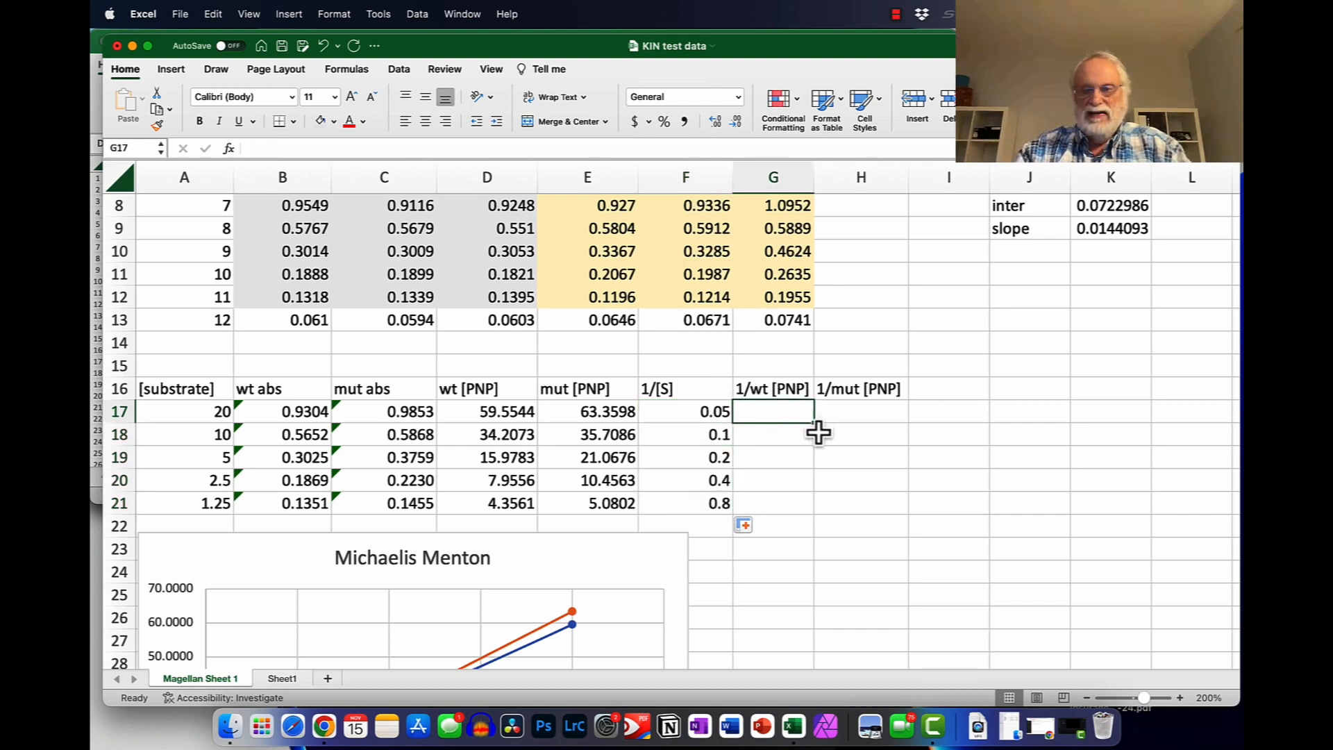
{"action": "type", "text": "="}
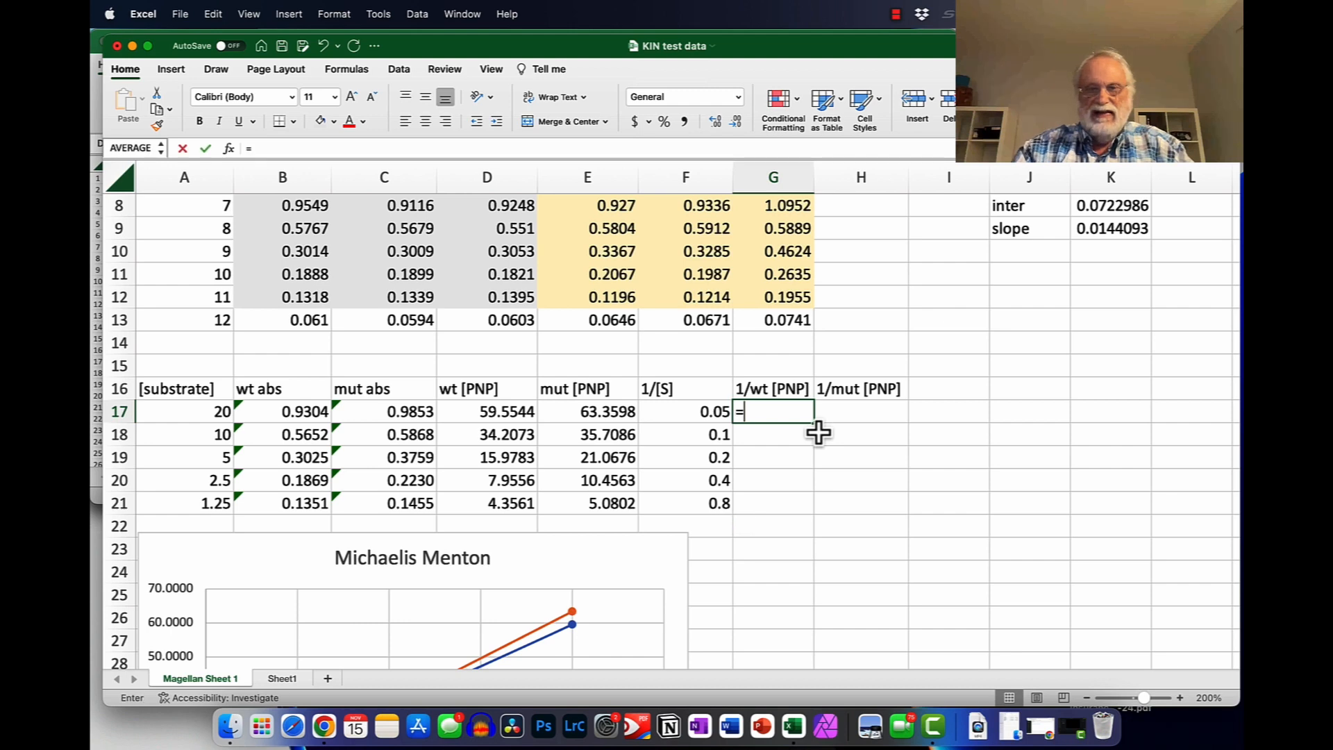
{"action": "type", "text": "1"}
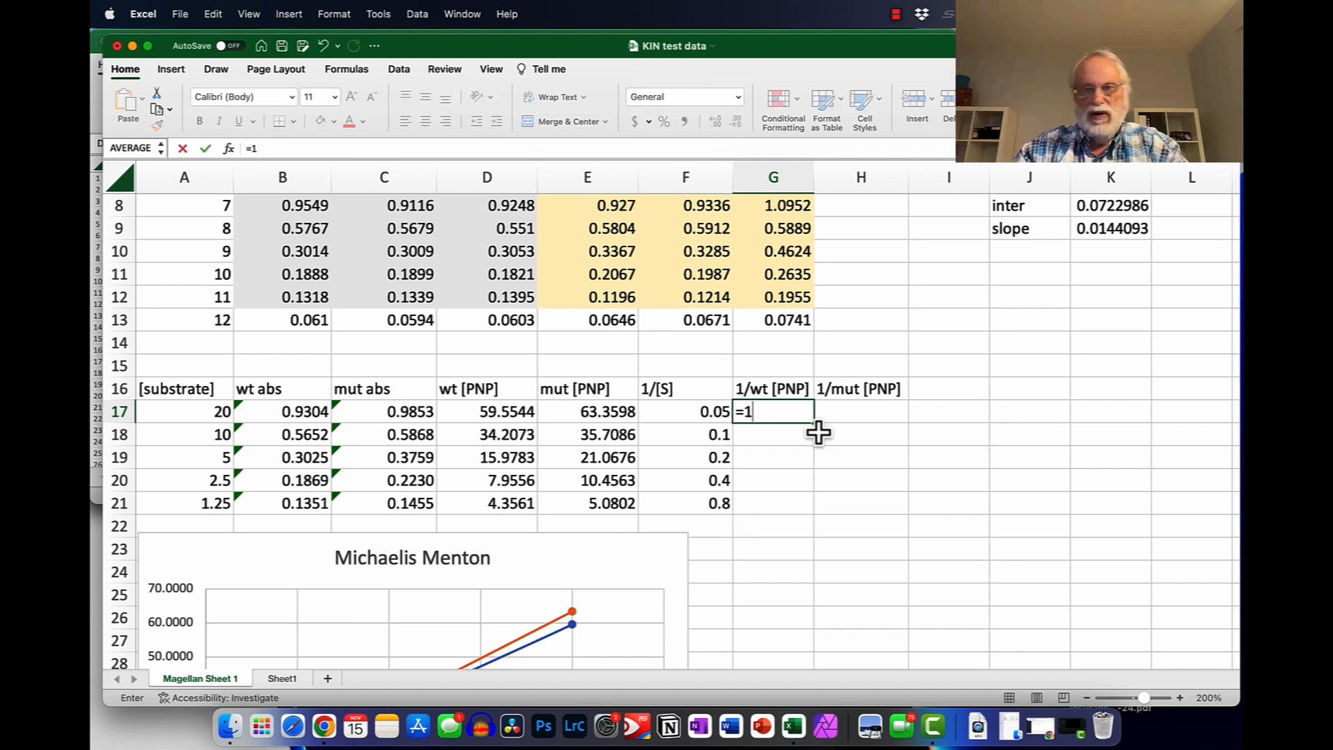
{"action": "left_click", "coordinate": [383, 411]}
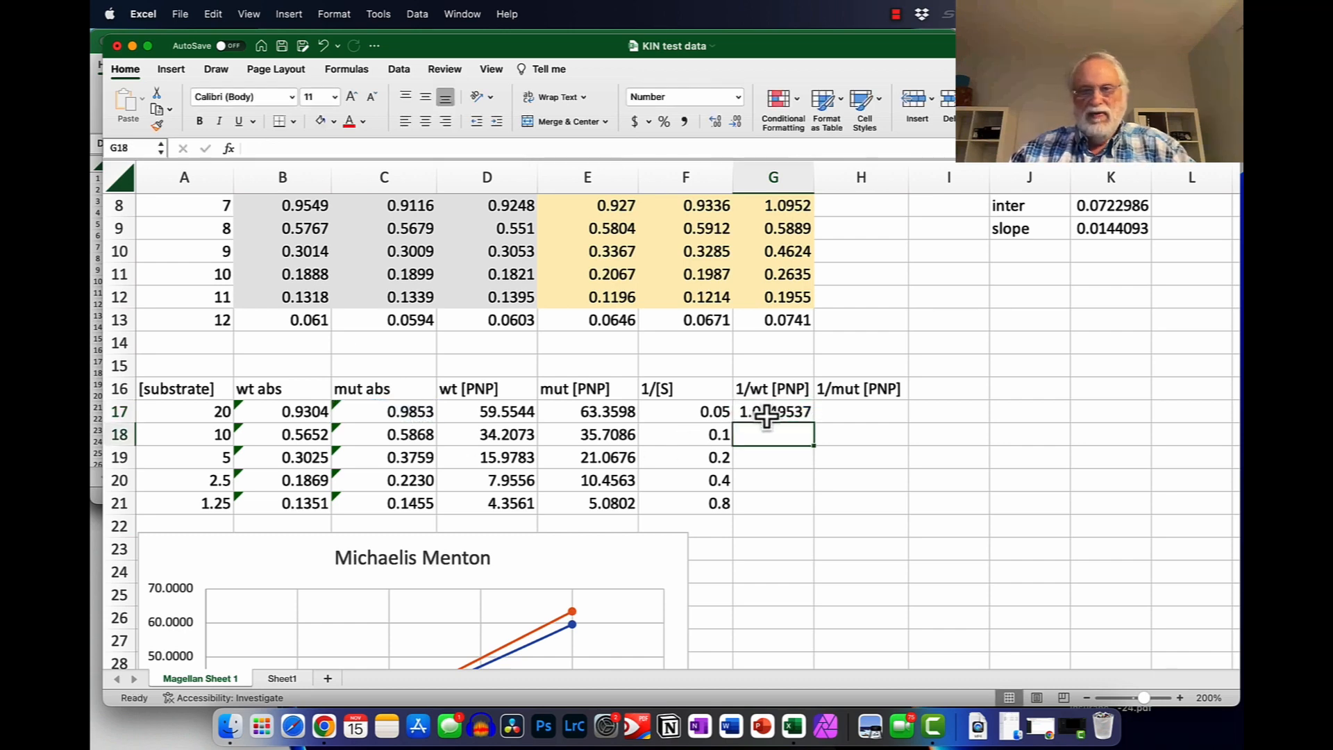
{"action": "left_click_drag", "start_coordinate": [774, 411], "coordinate": [774, 503]}
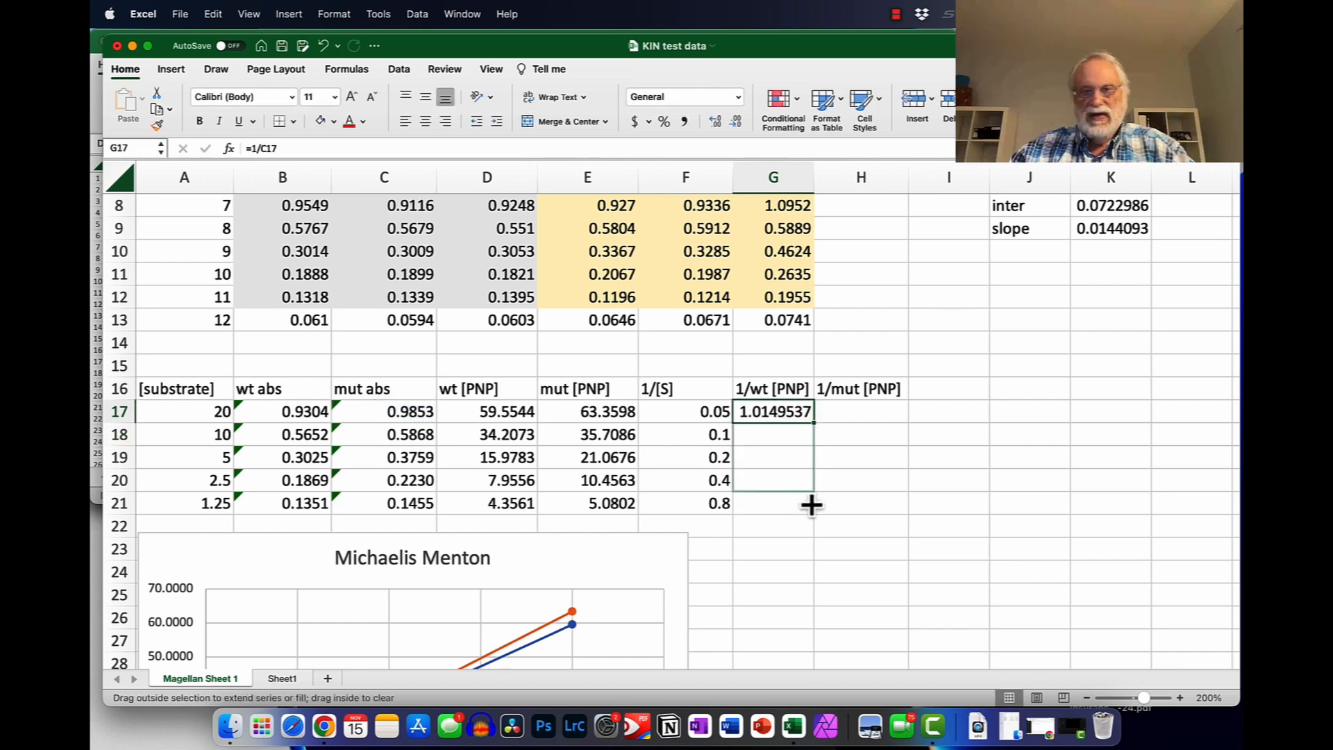
{"action": "left_click_drag", "start_coordinate": [774, 411], "coordinate": [773, 503]}
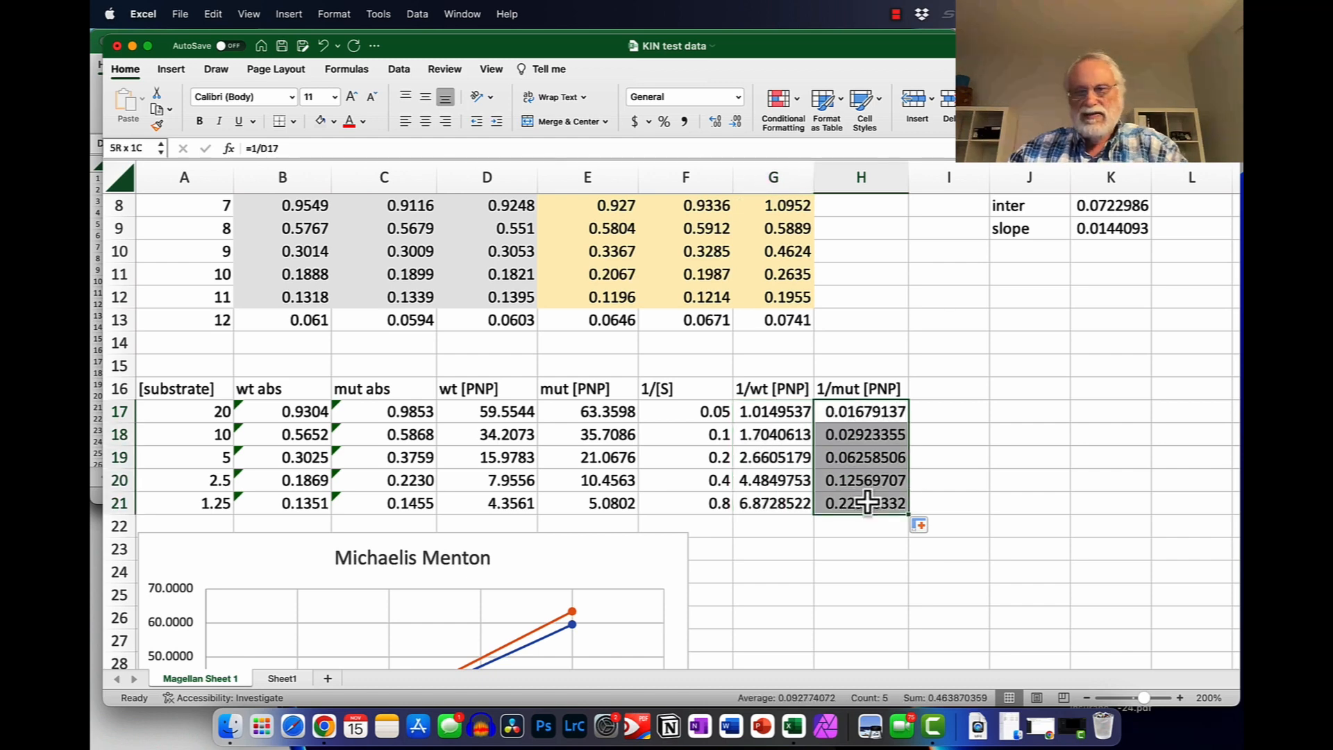
Step: Clear the mistaken reciprocal values from the 1/wt [PNP] and 1/mut [PNP] columns
{"action": "key", "text": "delete"}
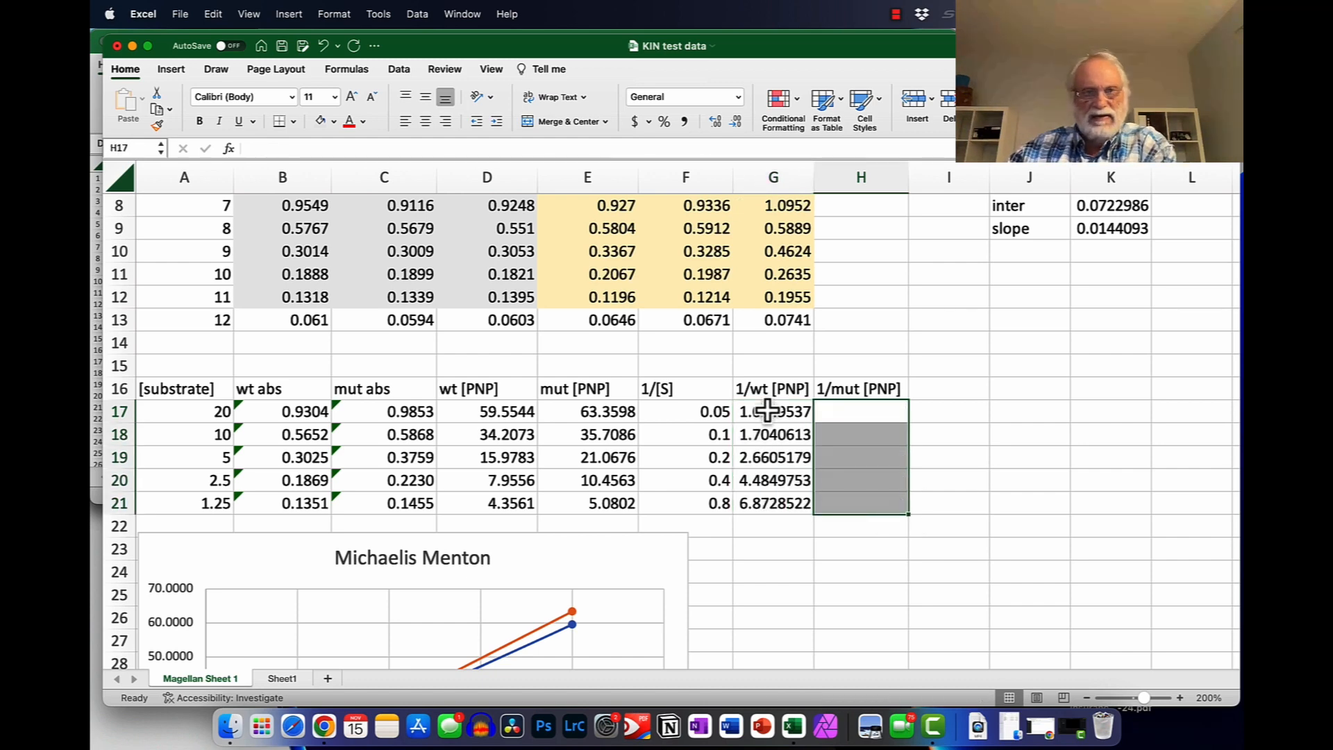
{"action": "left_click", "coordinate": [774, 411]}
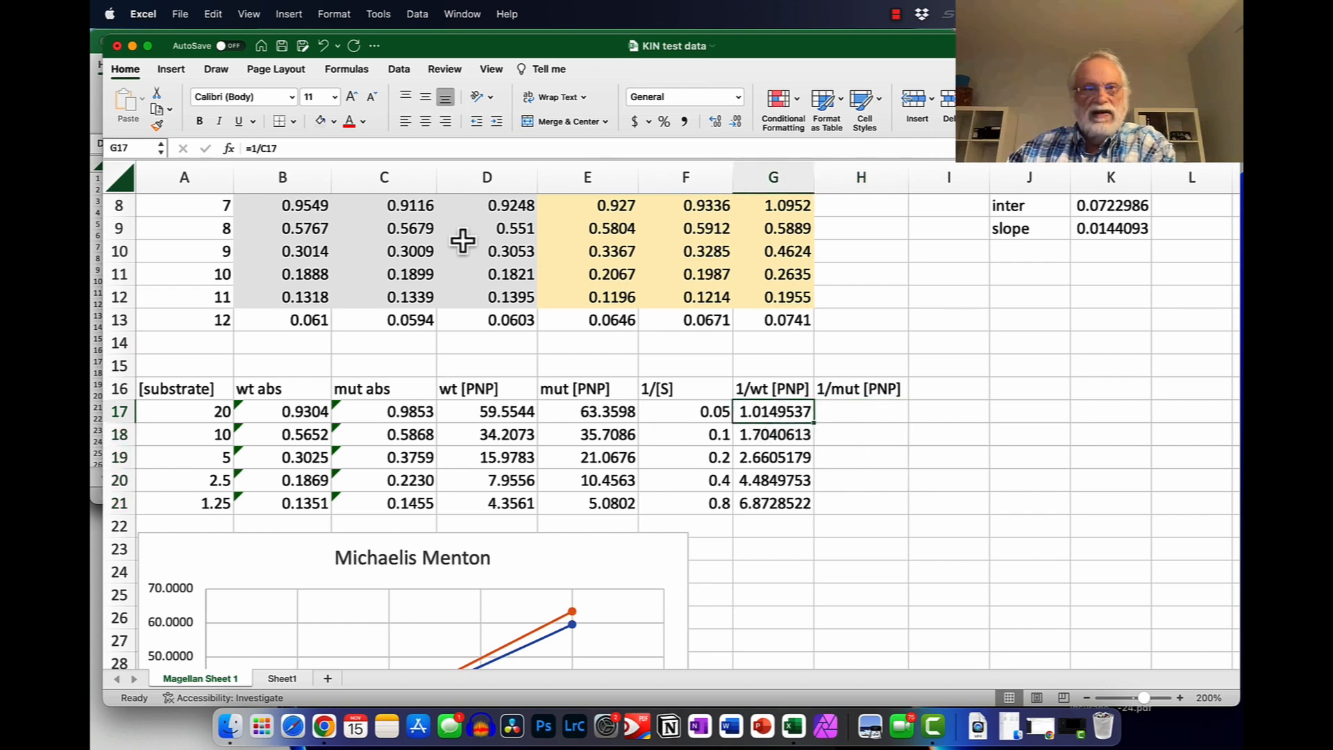
{"action": "mouse_move", "coordinate": [529, 393]}
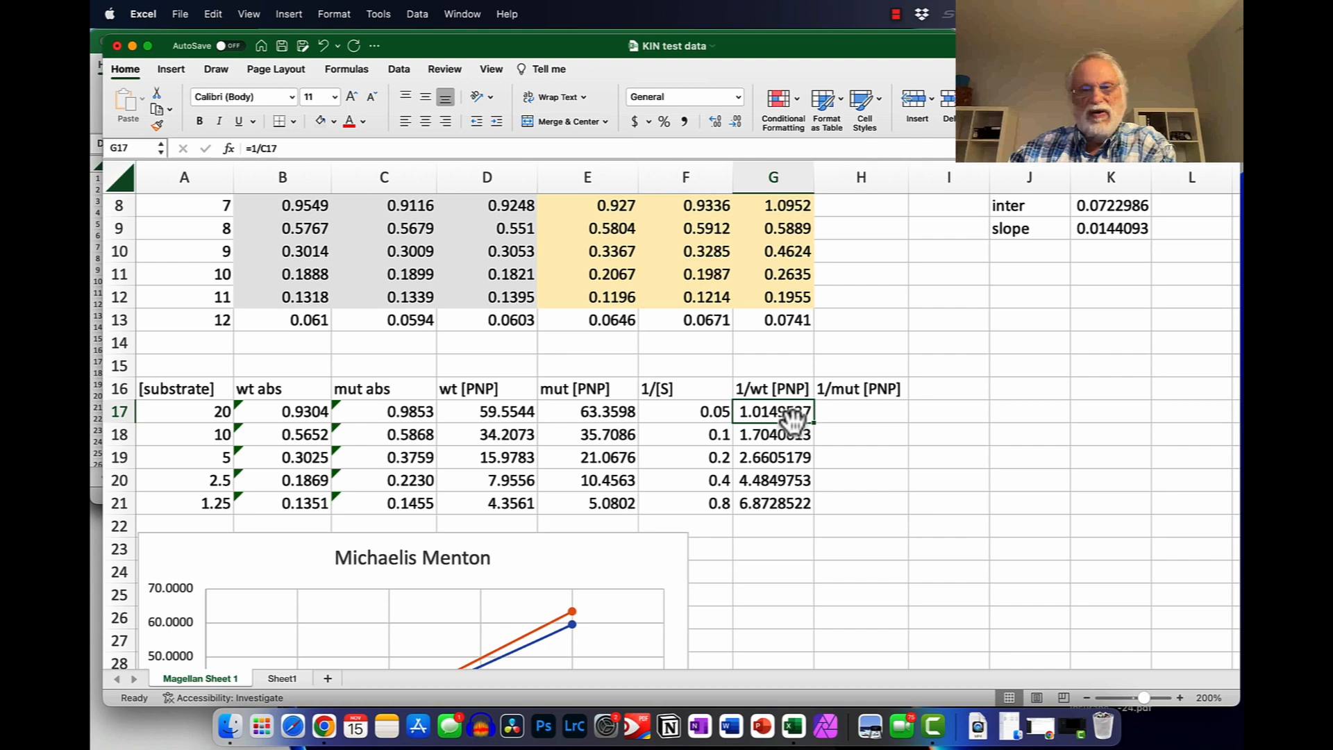
{"action": "left_click_drag", "start_coordinate": [772, 412], "coordinate": [772, 502]}
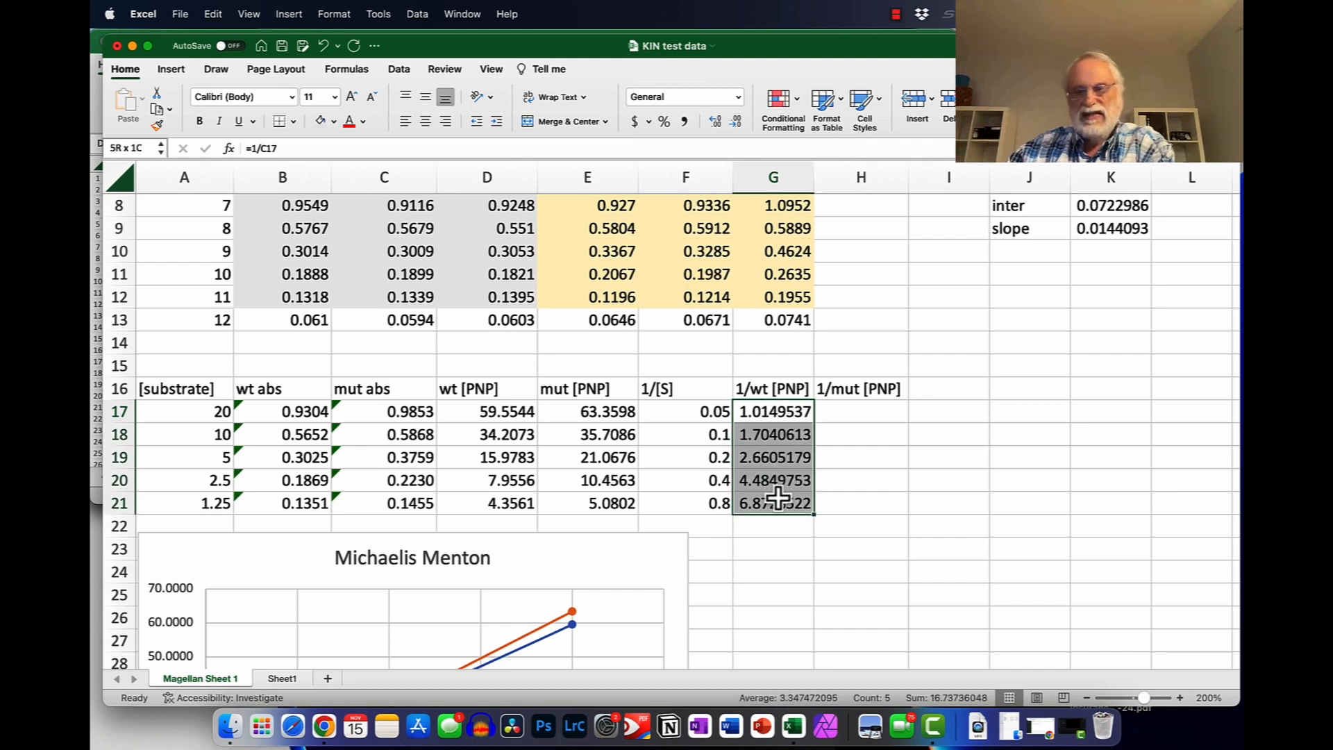
{"action": "key", "text": "delete"}
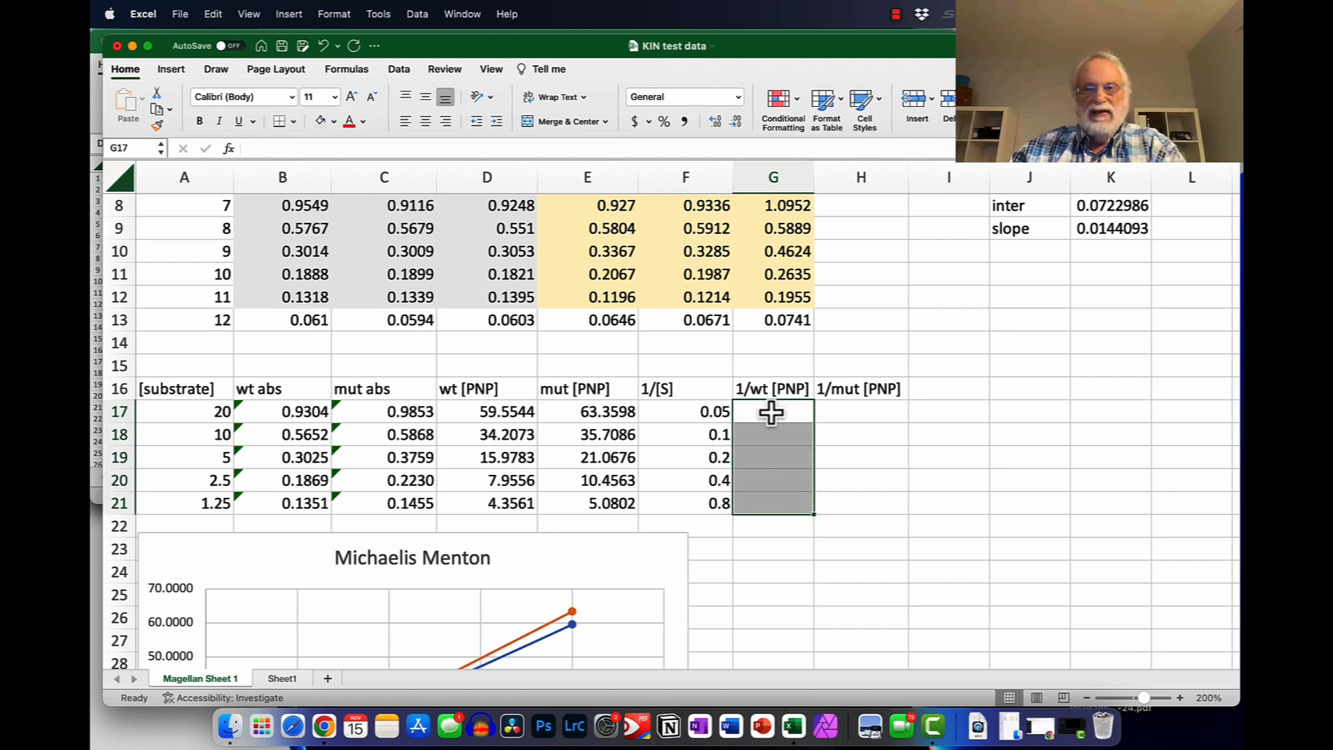
Step: Re-enter 1/wt [PNP] as the reciprocal of the wt [PNP] value and fill down to row 21
{"action": "type", "text": "=1/"}
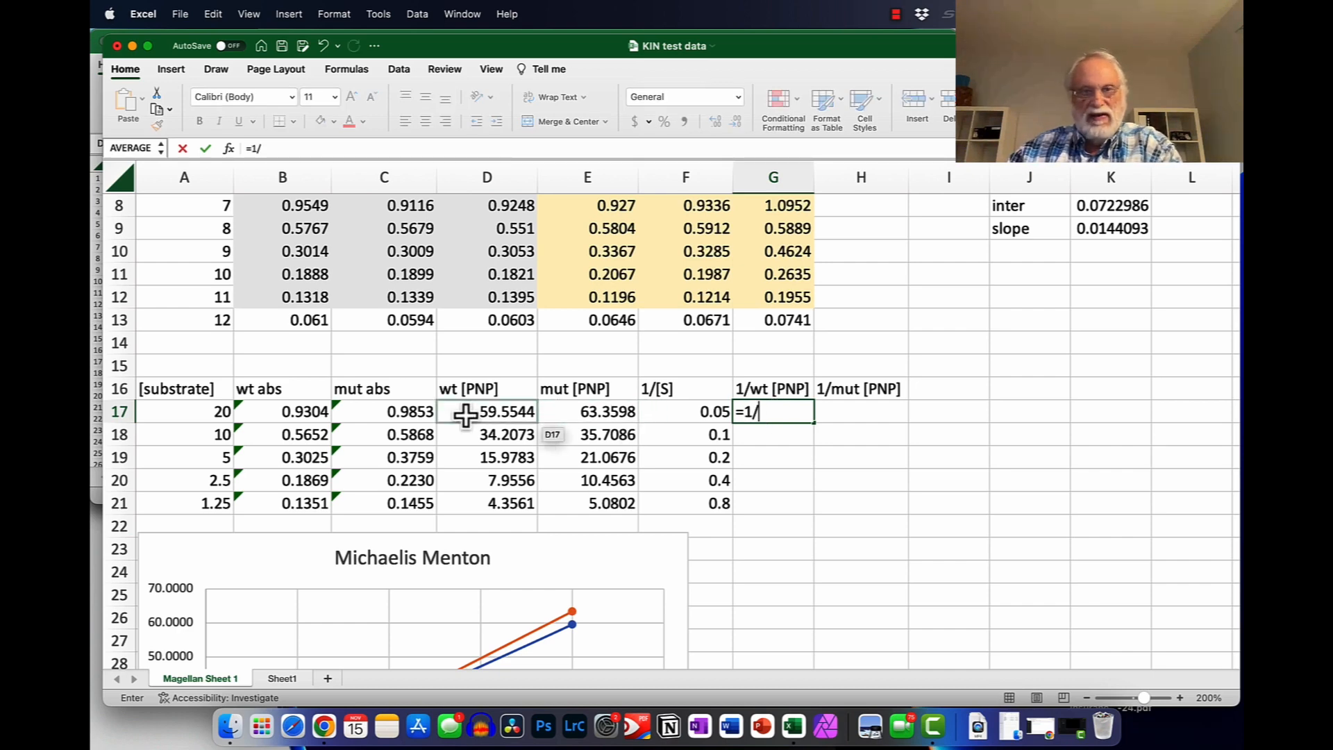
{"action": "left_click", "coordinate": [486, 411]}
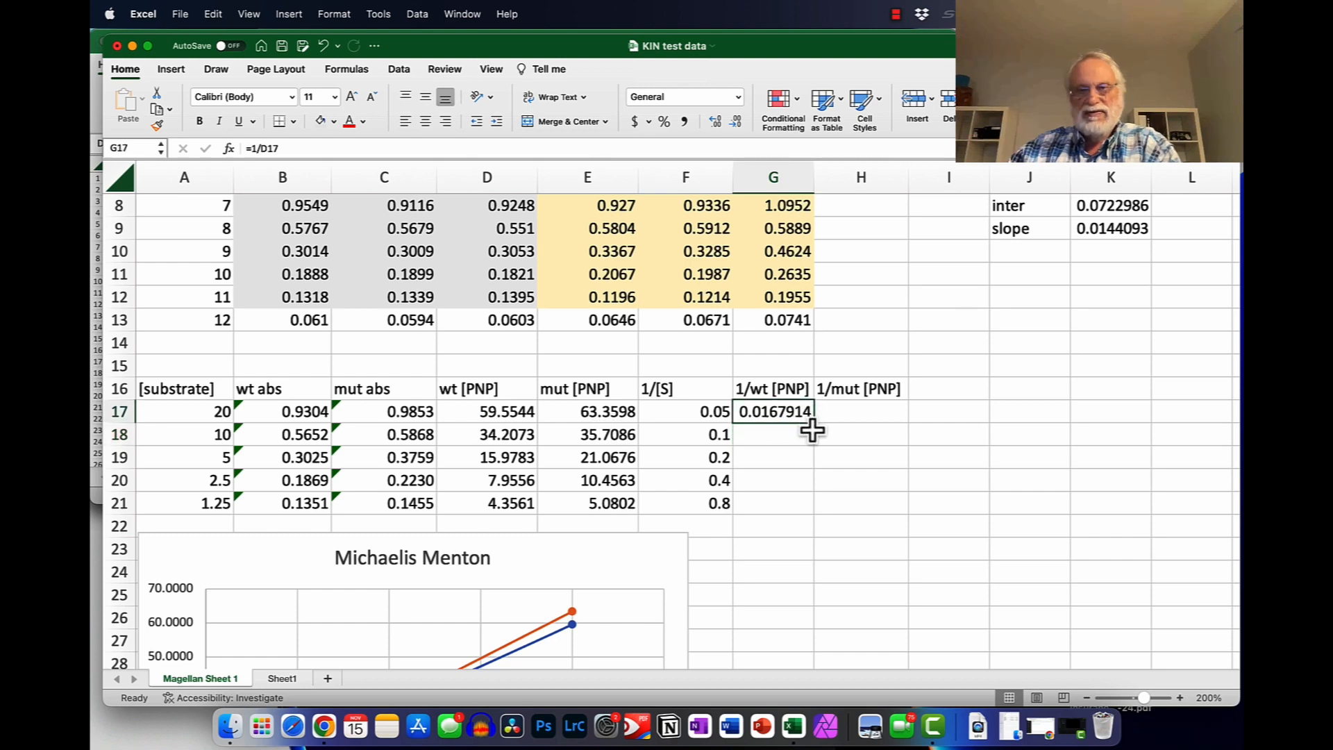
{"action": "left_click_drag", "start_coordinate": [810, 429], "coordinate": [810, 506]}
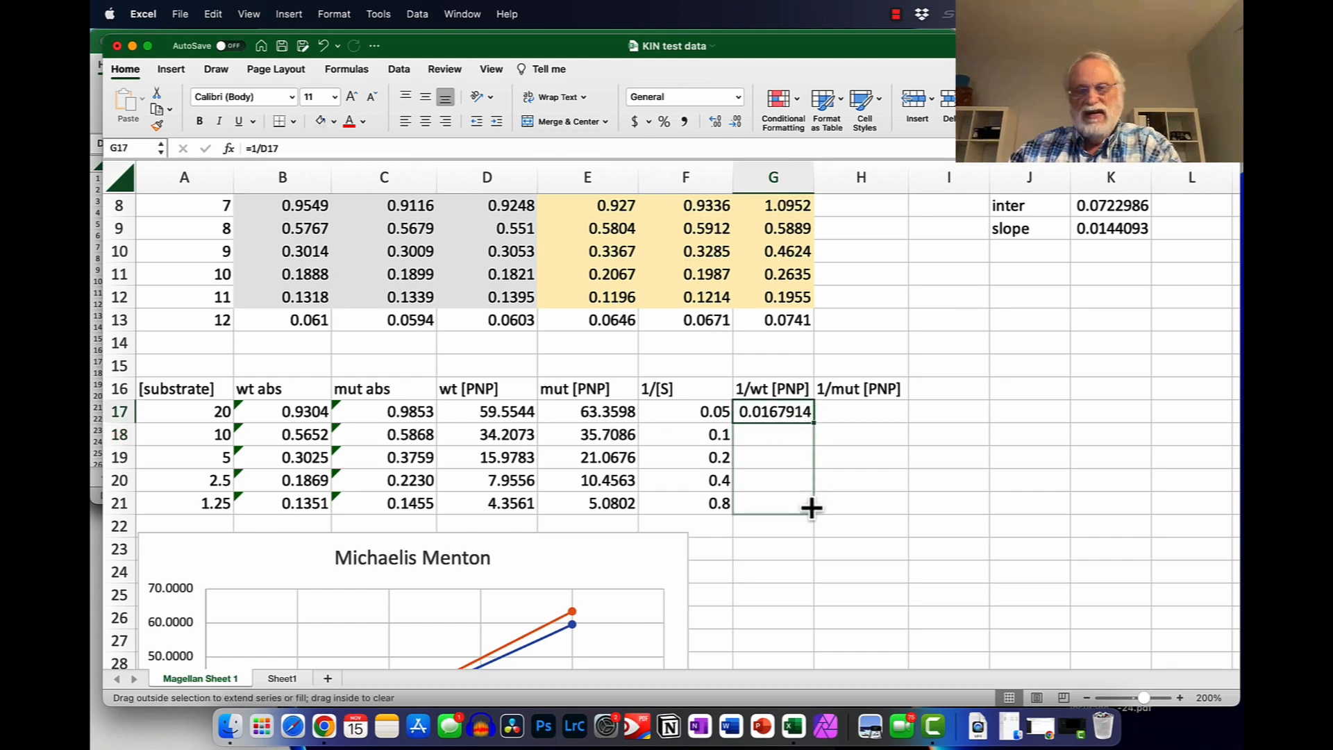
{"action": "left_click_drag", "start_coordinate": [774, 411], "coordinate": [774, 503]}
{"action": "type", "text": "="}
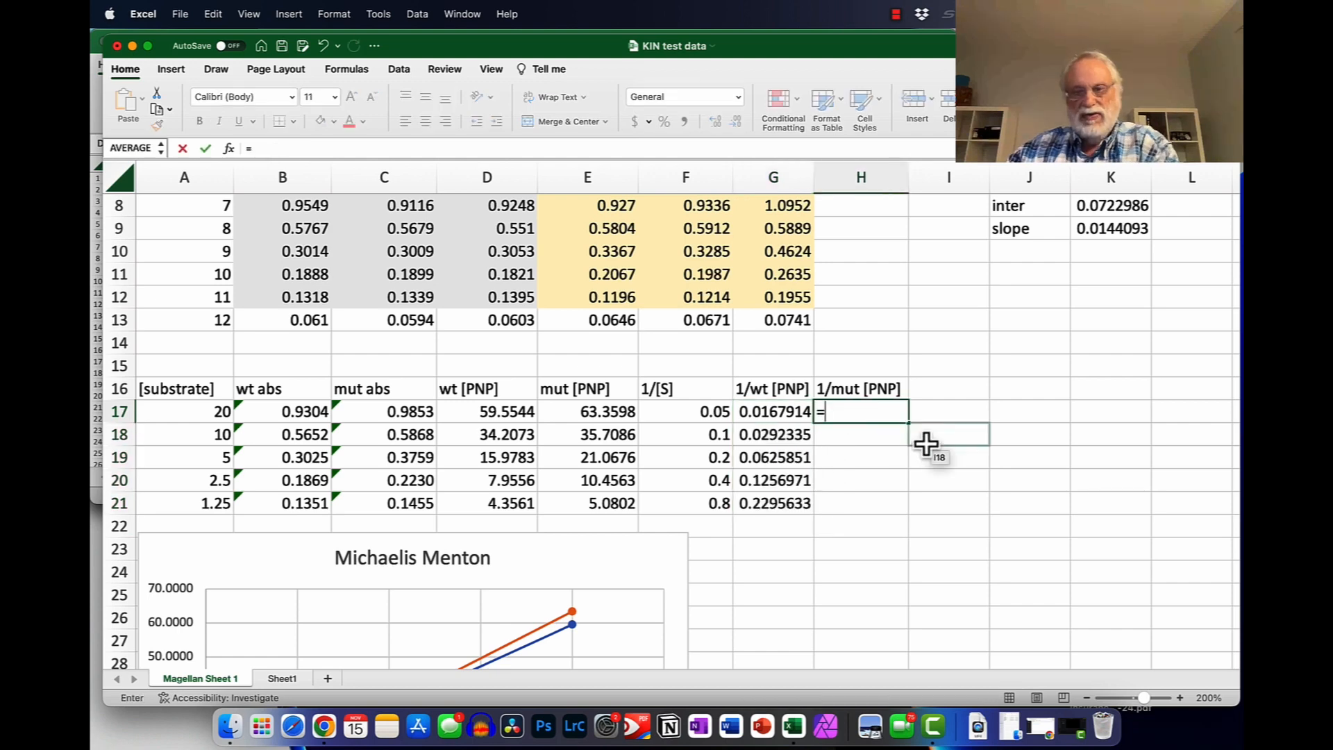
Step: Enter =1/E17 in H17 for the 1/mut [PNP] column, filled to H21
{"action": "type", "text": "1/"}
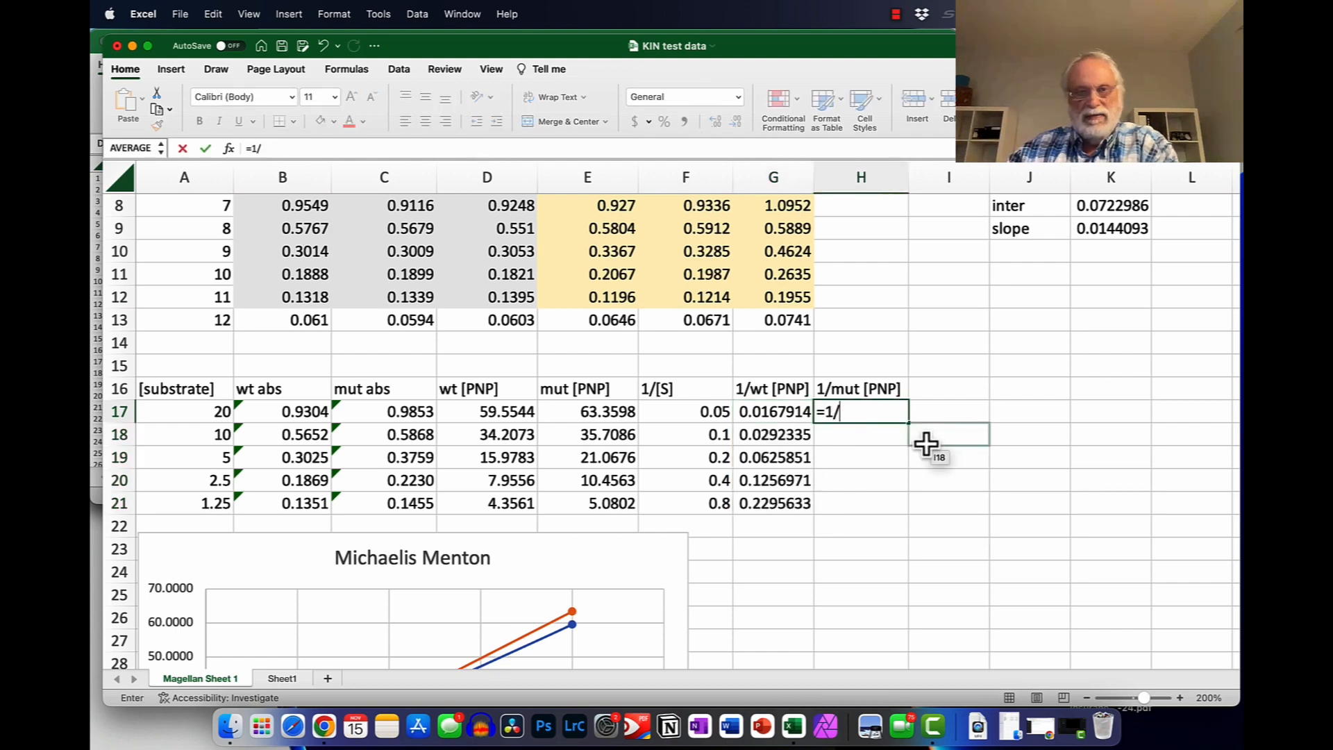
{"action": "left_click", "coordinate": [588, 411]}
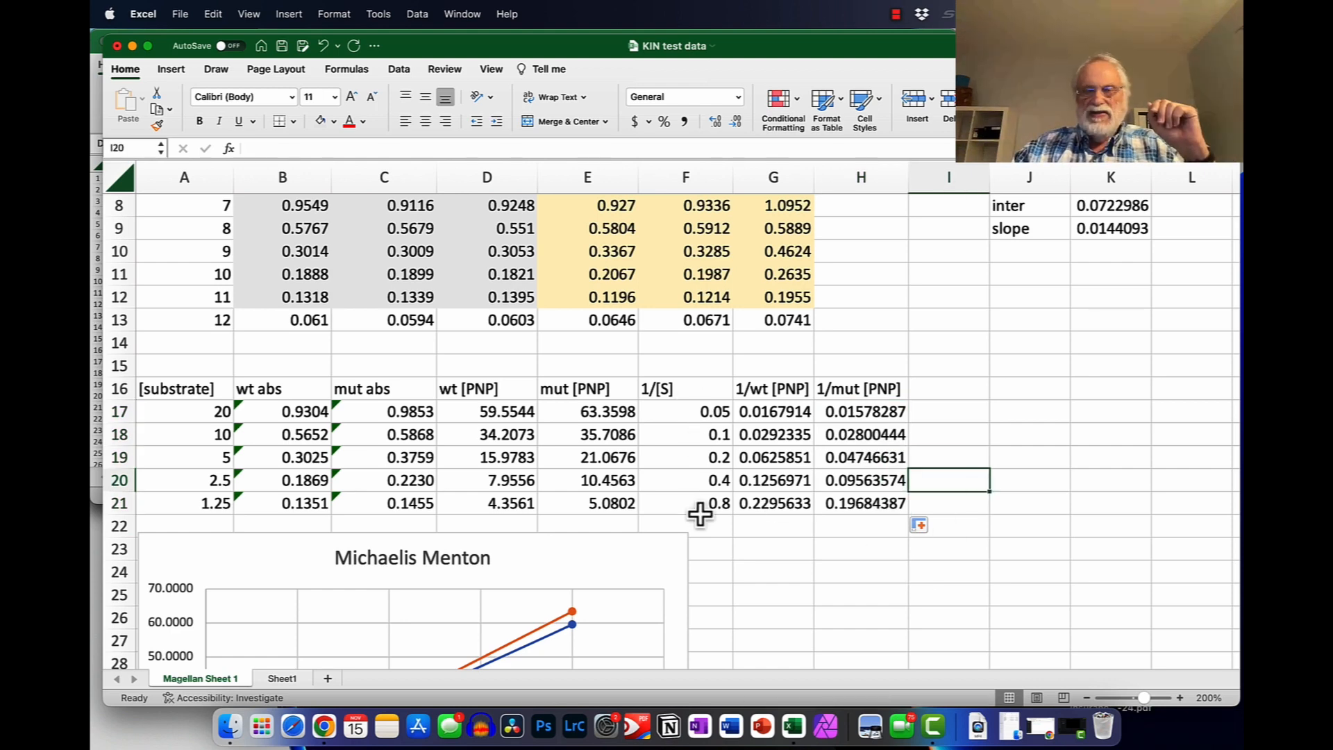
{"action": "mouse_move", "coordinate": [770, 388]}
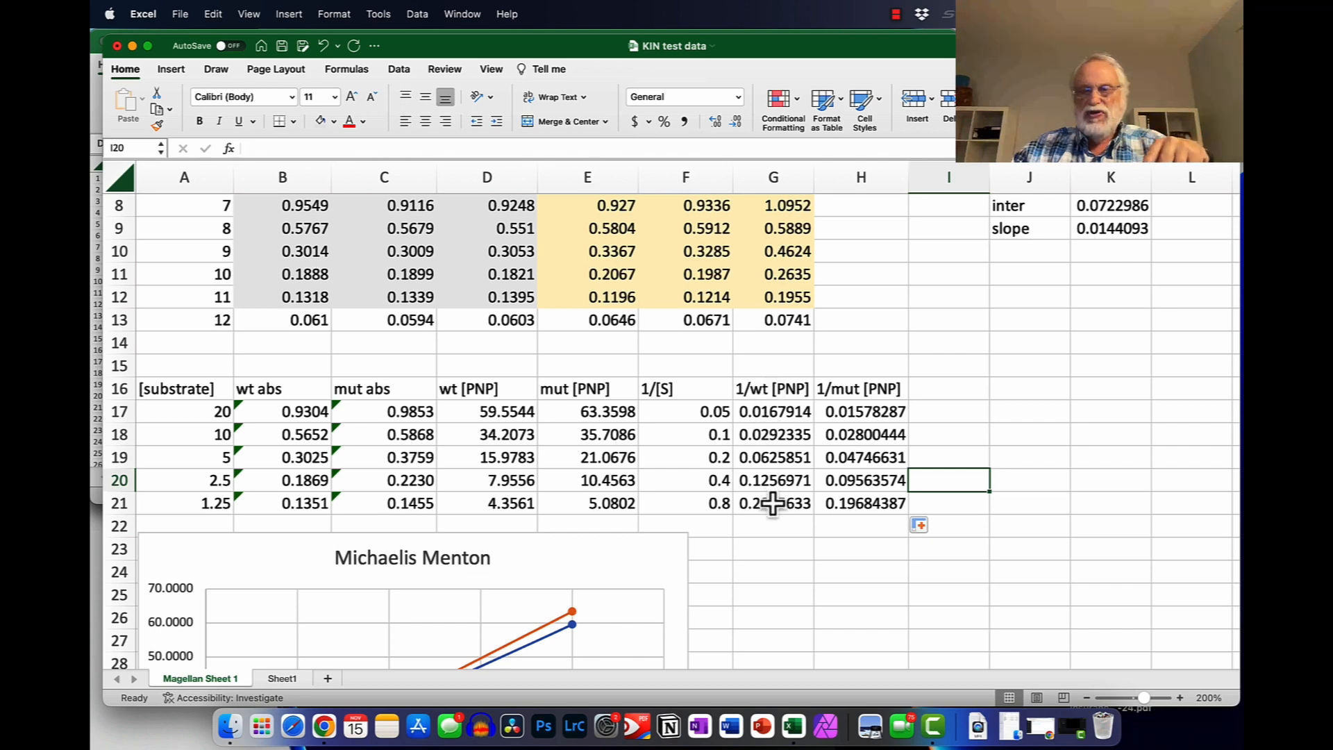
{"action": "mouse_move", "coordinate": [192, 411]}
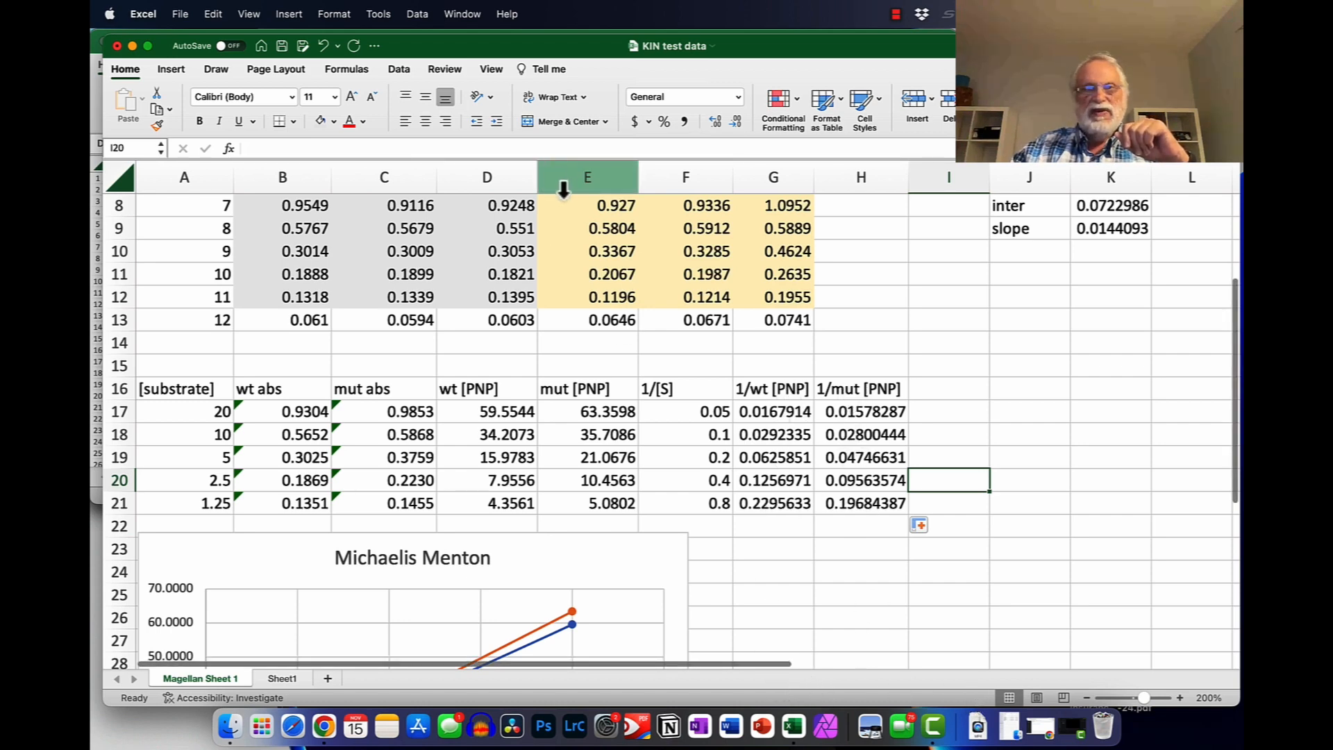
{"action": "mouse_move", "coordinate": [695, 417]}
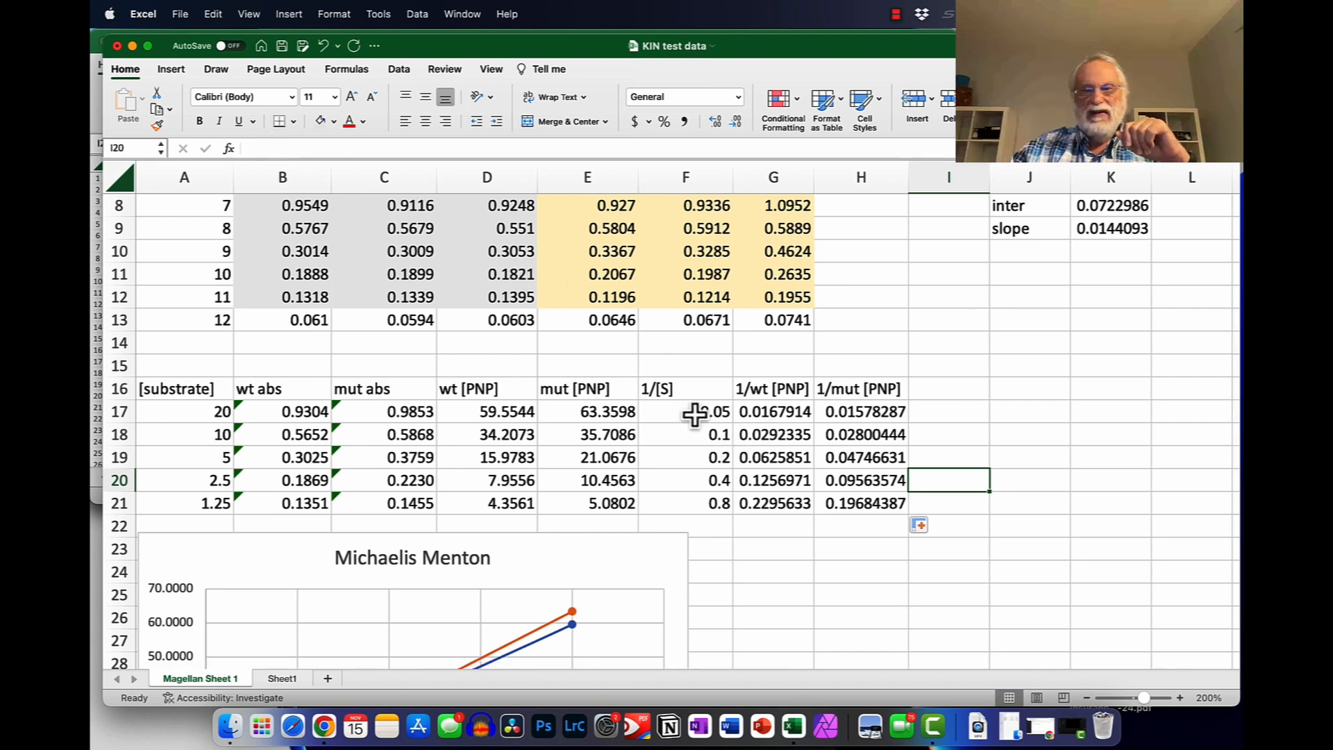
Step: Insert a markers-only scatter chart from the F17:G21 reciprocal values
{"action": "left_click_drag", "start_coordinate": [685, 411], "coordinate": [774, 502]}
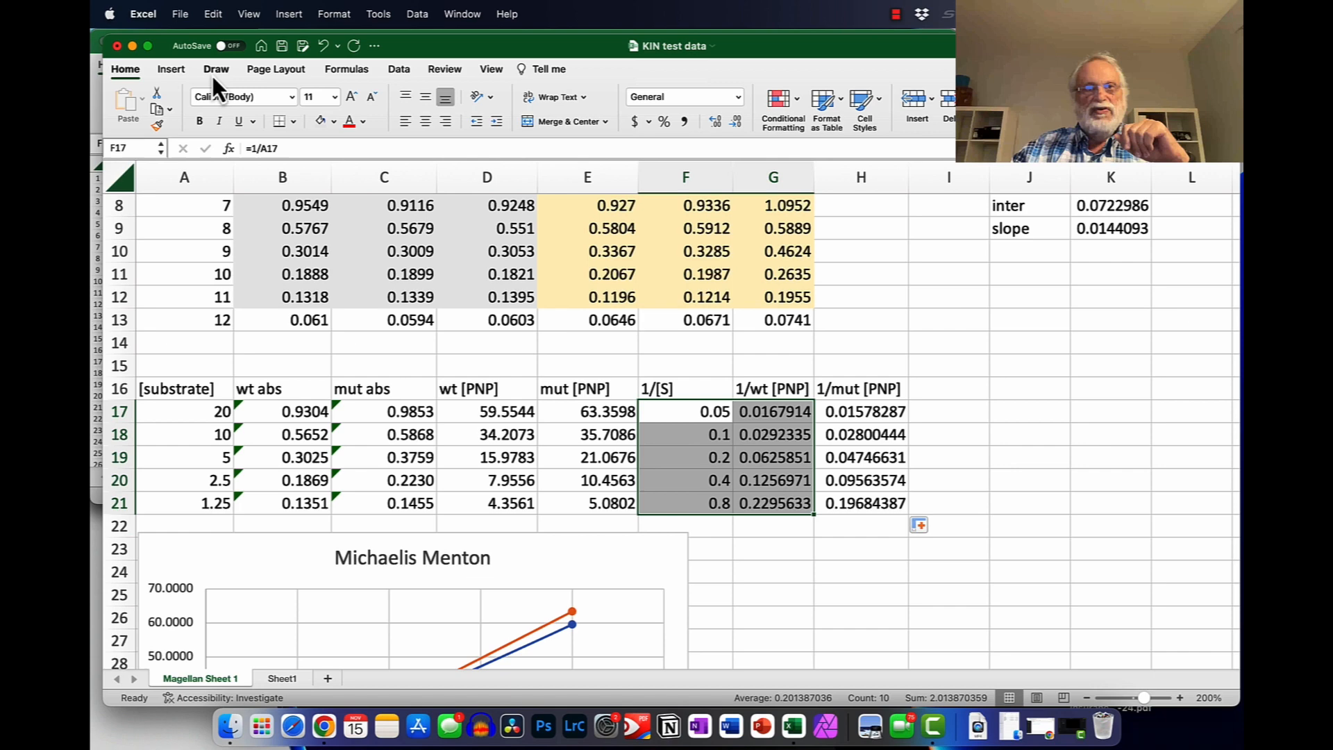
{"action": "left_click", "coordinate": [170, 70]}
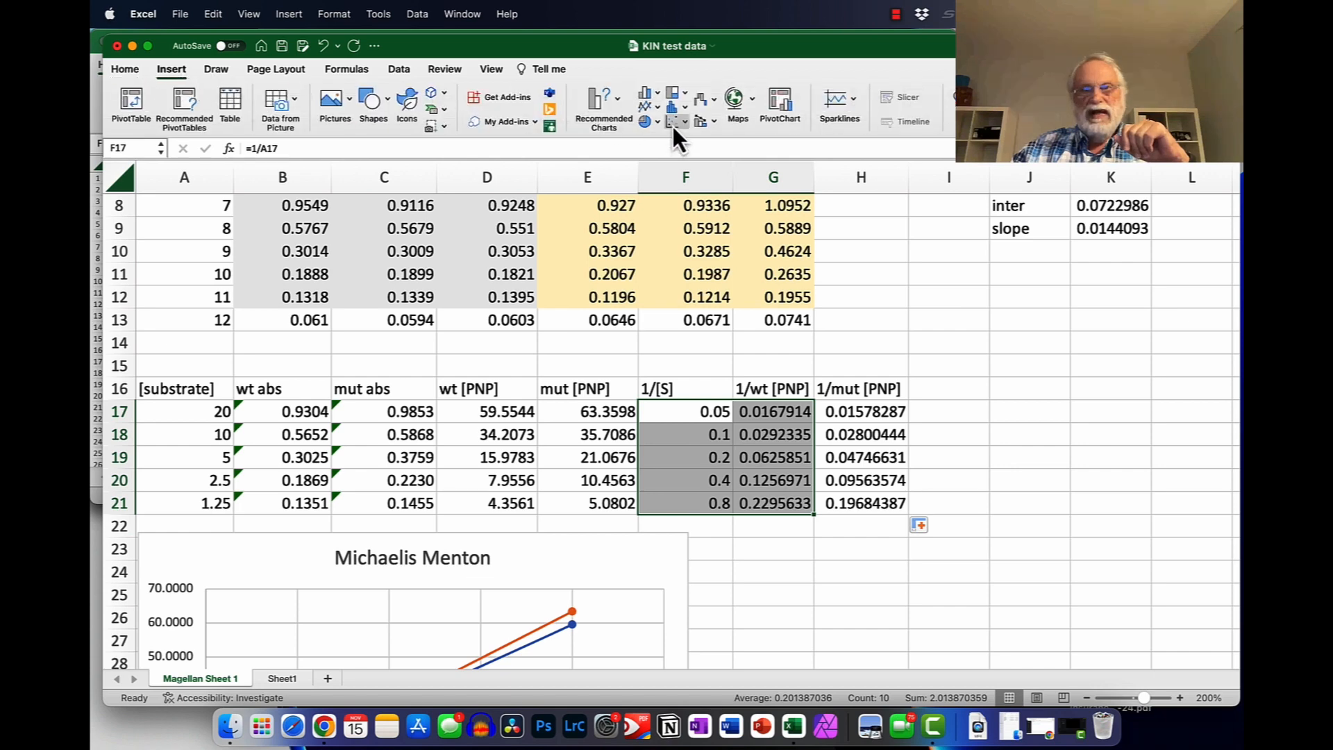
{"action": "left_click", "coordinate": [676, 106]}
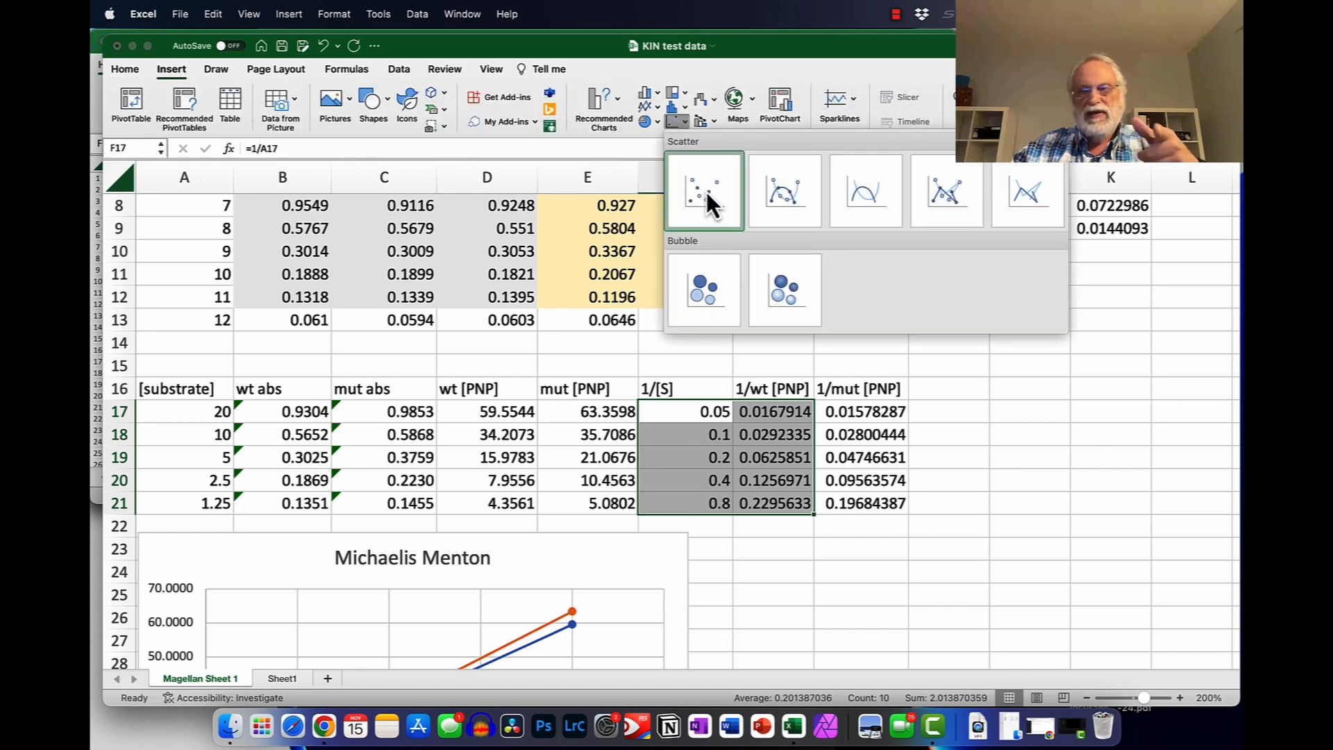
{"action": "left_click", "coordinate": [703, 189]}
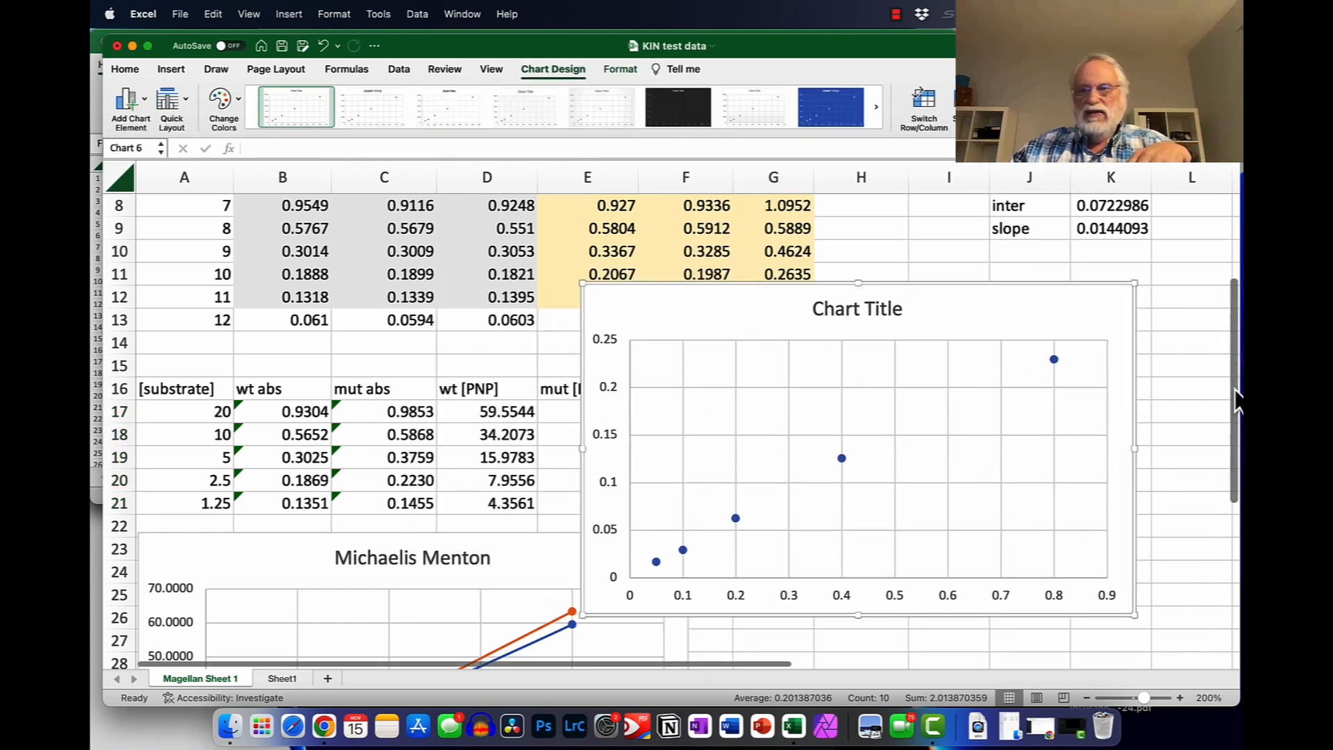
{"action": "scroll", "scroll_direction": "down", "scroll_amount": 3}
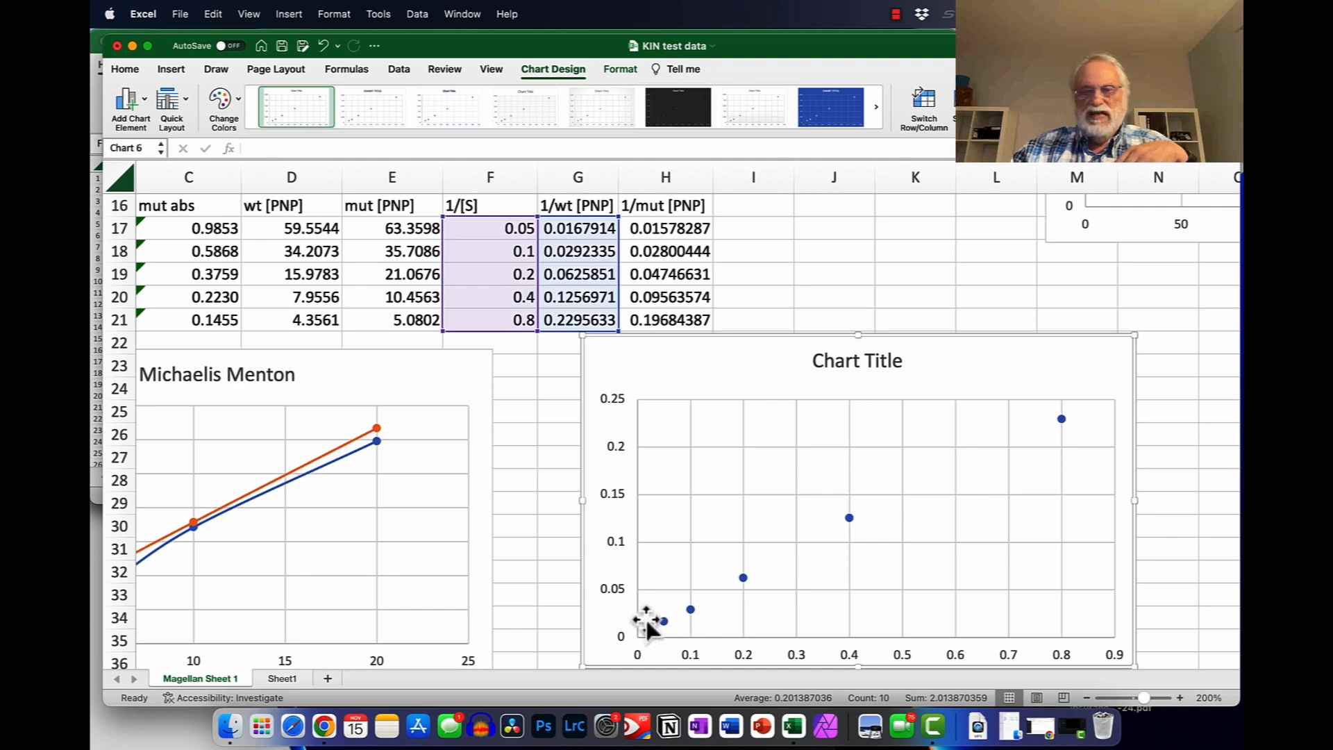
Step: Add a linear trendline to the series with a backward forecast of .2
{"action": "left_click", "coordinate": [663, 621]}
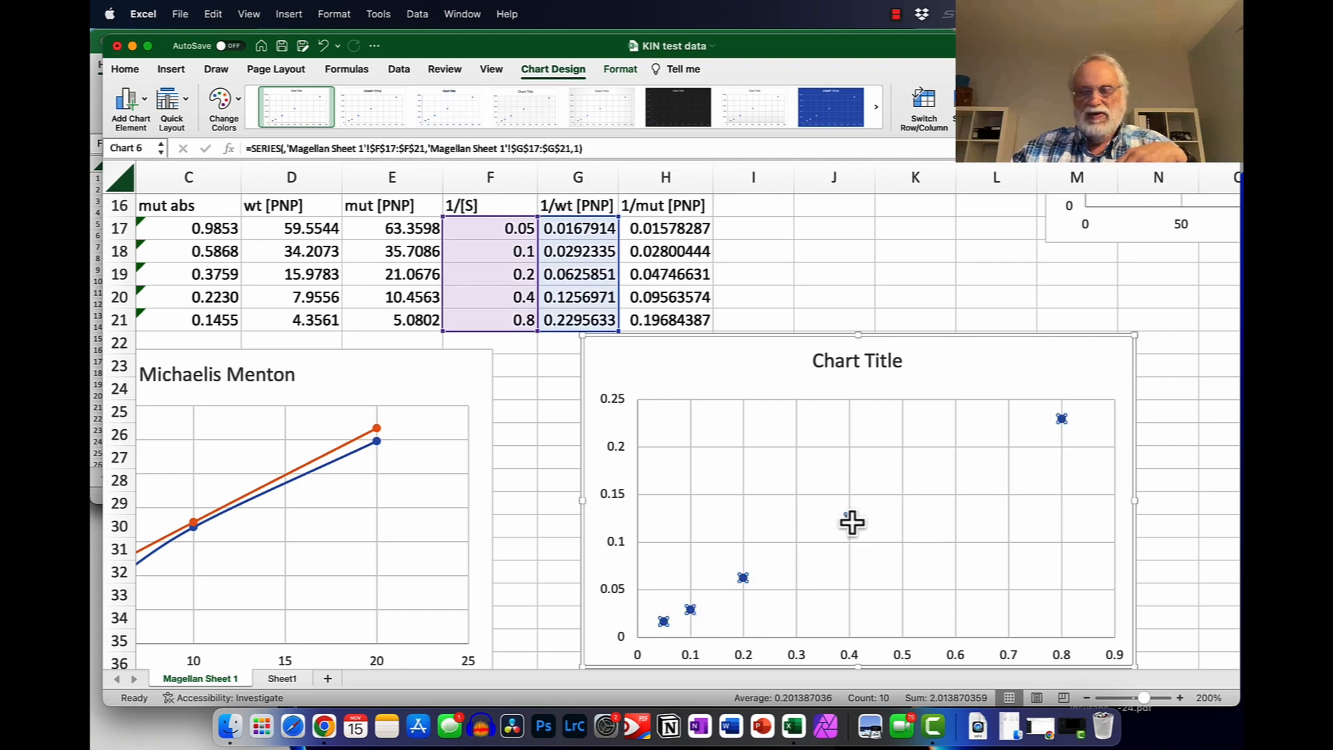
{"action": "right_click", "coordinate": [852, 522]}
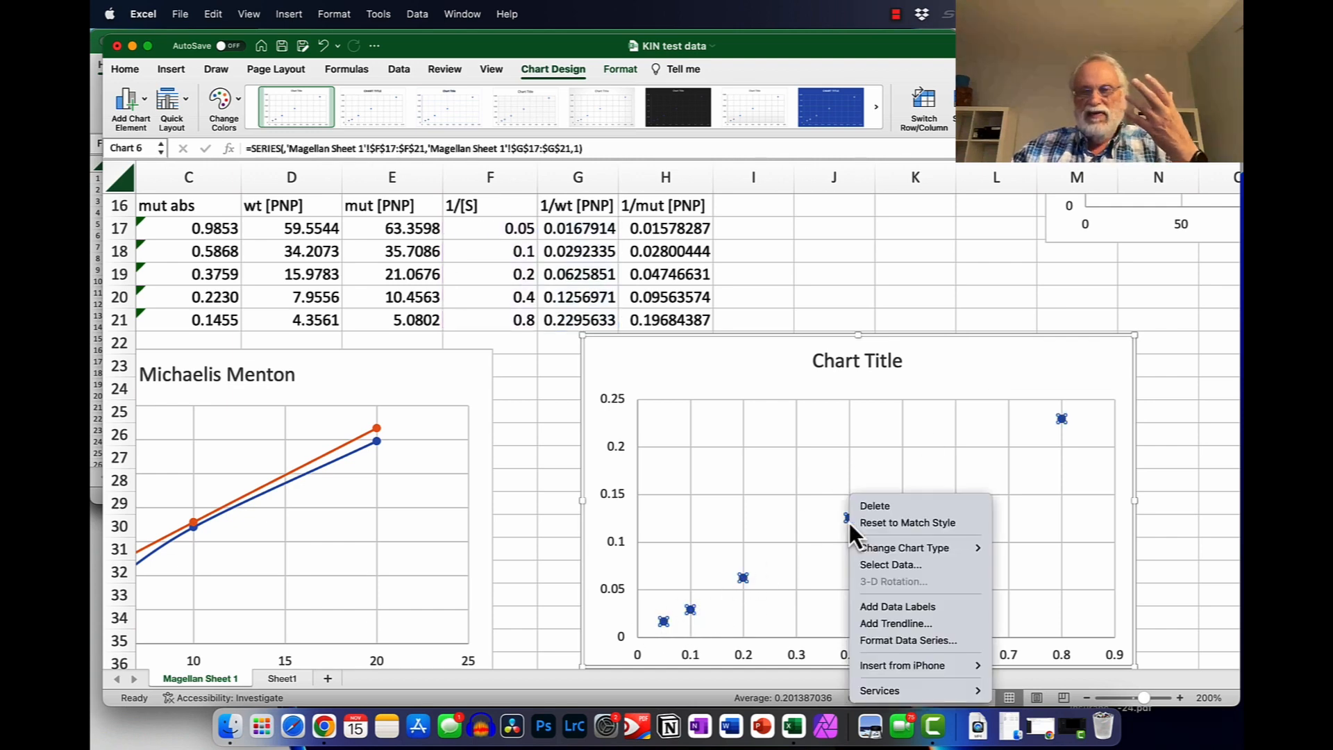
{"action": "left_click", "coordinate": [896, 624]}
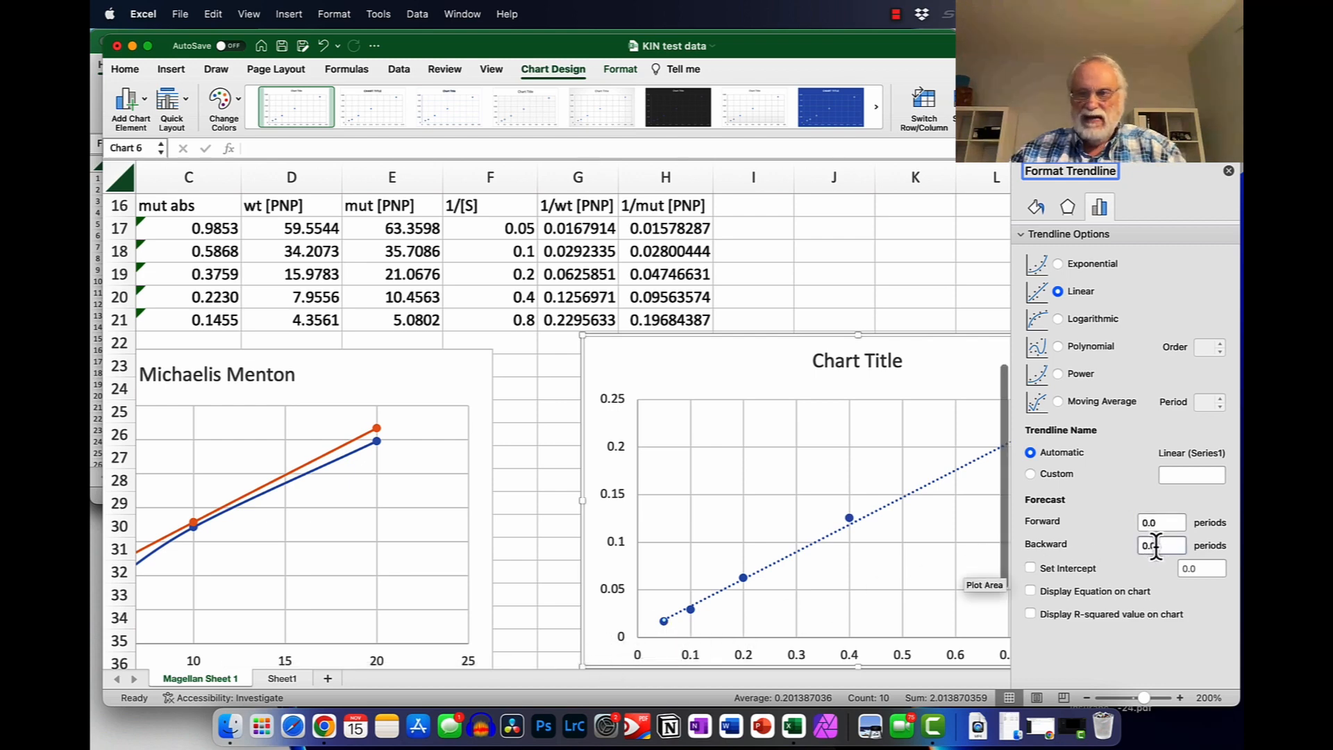
{"action": "left_click", "coordinate": [1162, 545]}
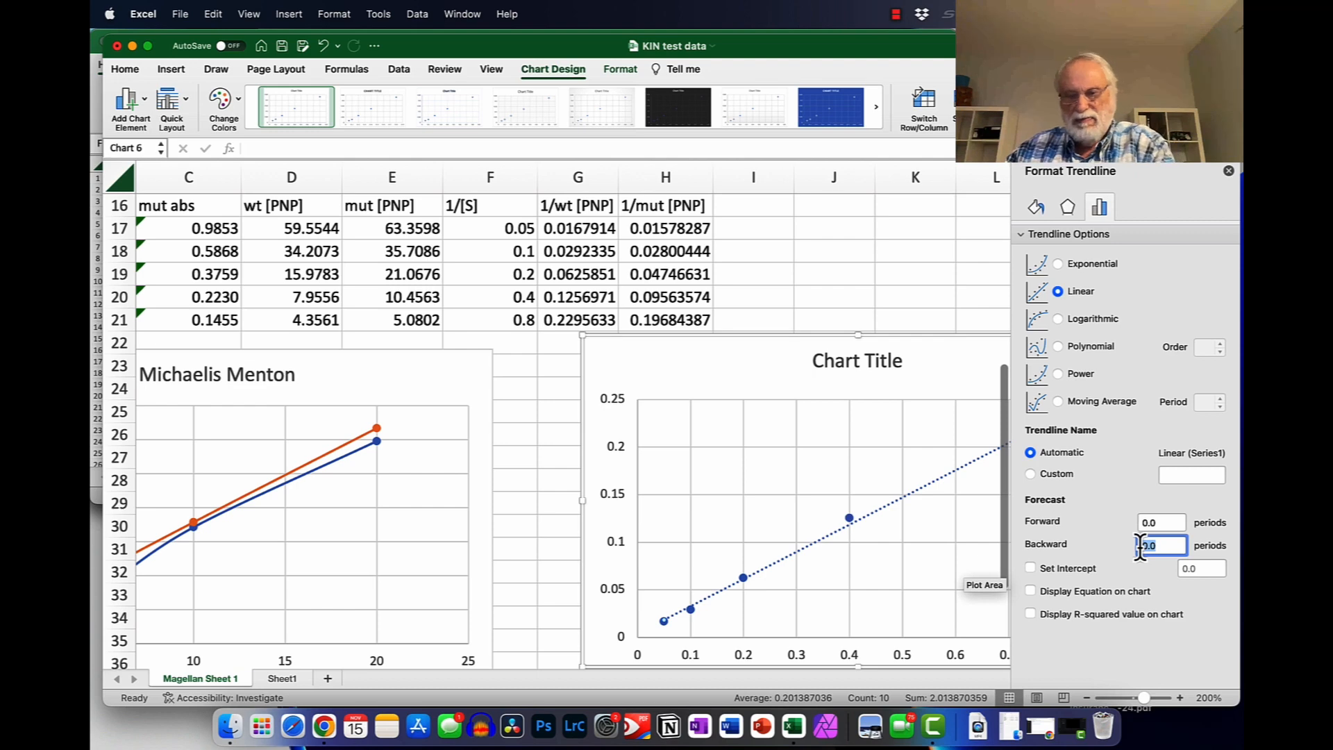
{"action": "type", "text": ".2"}
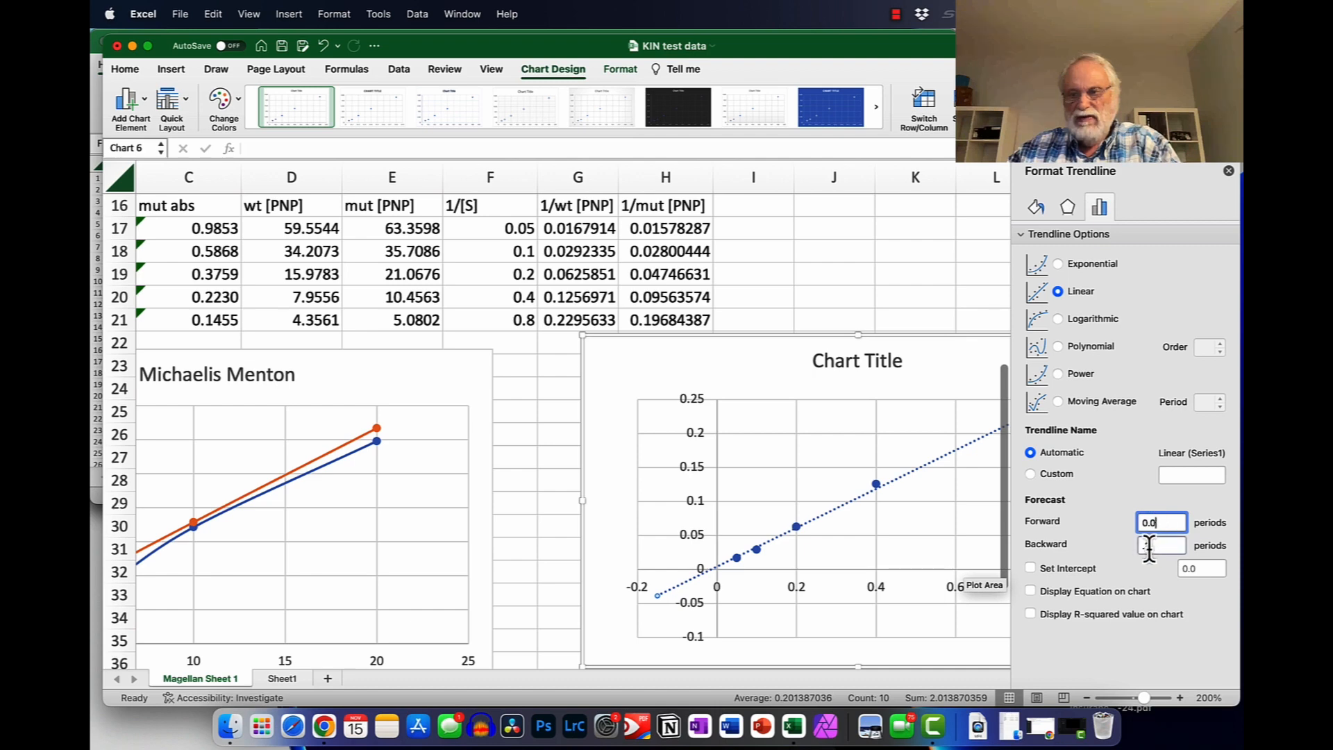
{"action": "left_click", "coordinate": [1161, 544]}
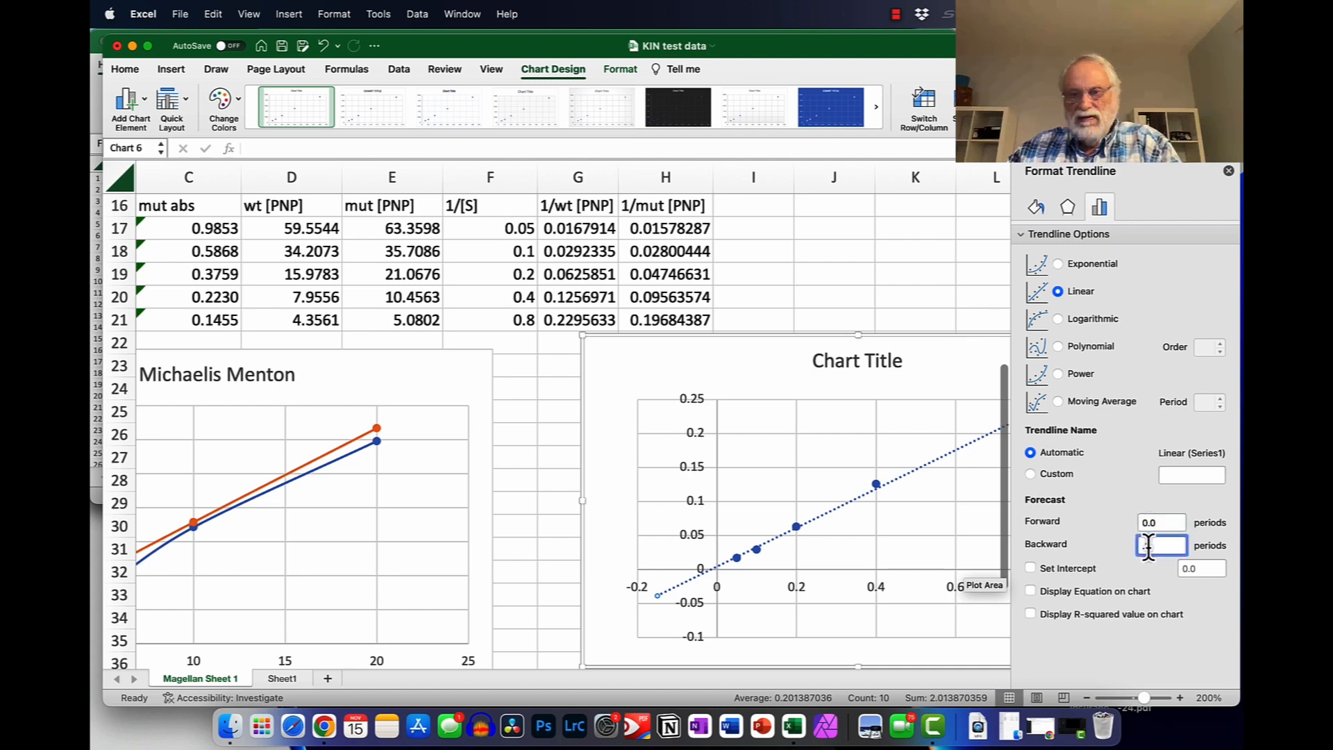
{"action": "type", "text": ".2"}
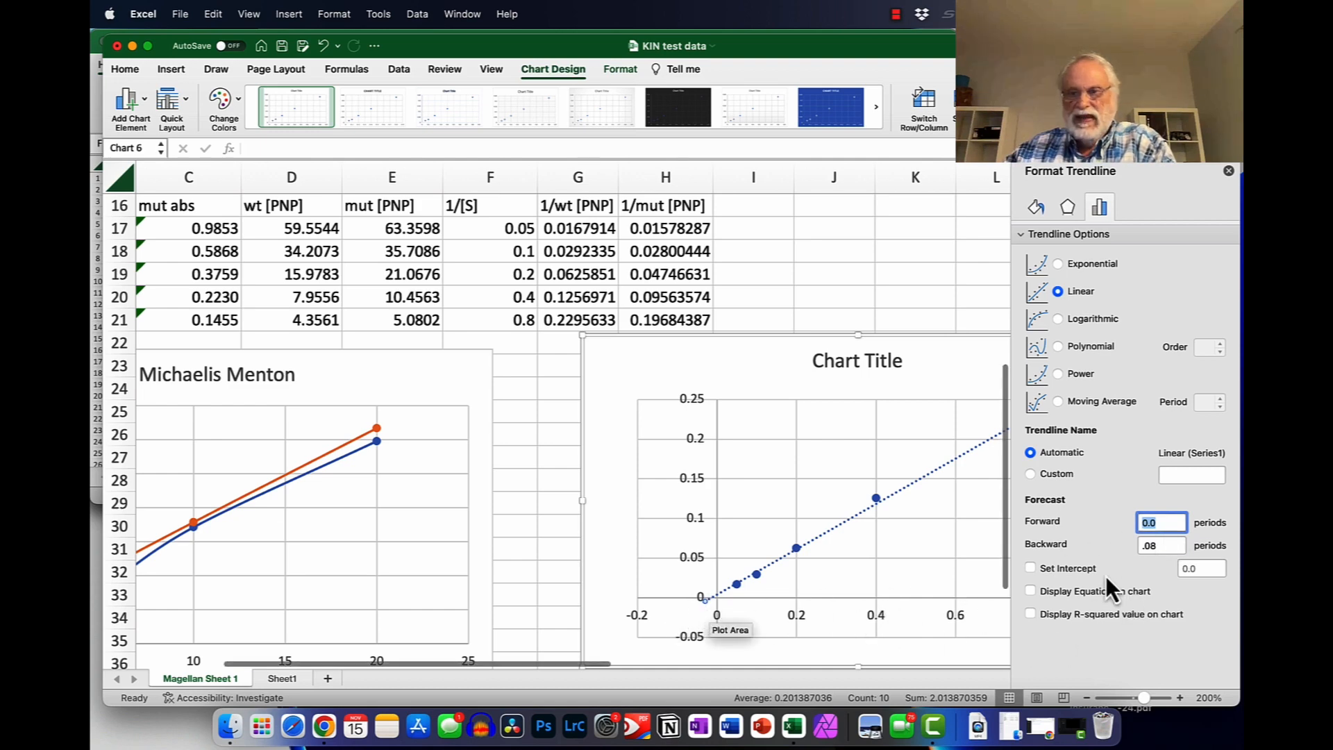
Step: Display the trendline's equation and R² value on the chart
{"action": "left_click", "coordinate": [1031, 592]}
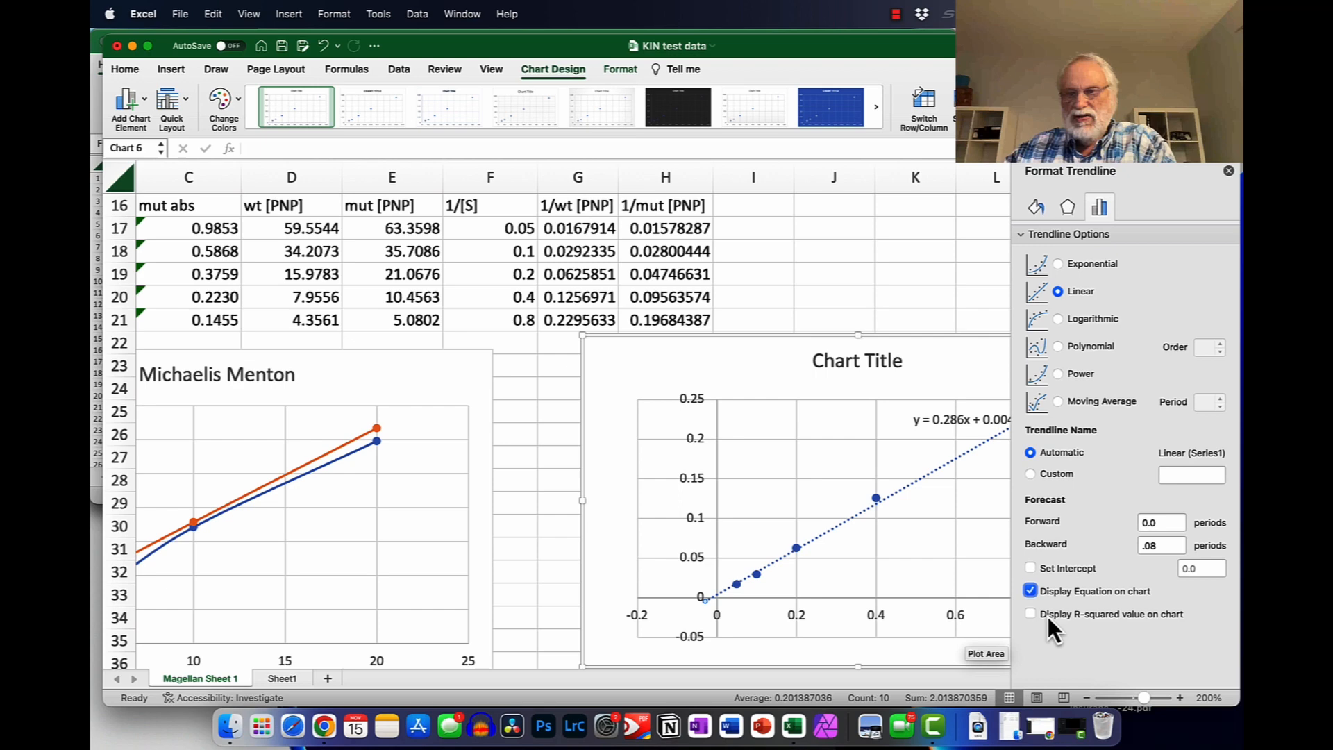
{"action": "left_click", "coordinate": [1031, 614]}
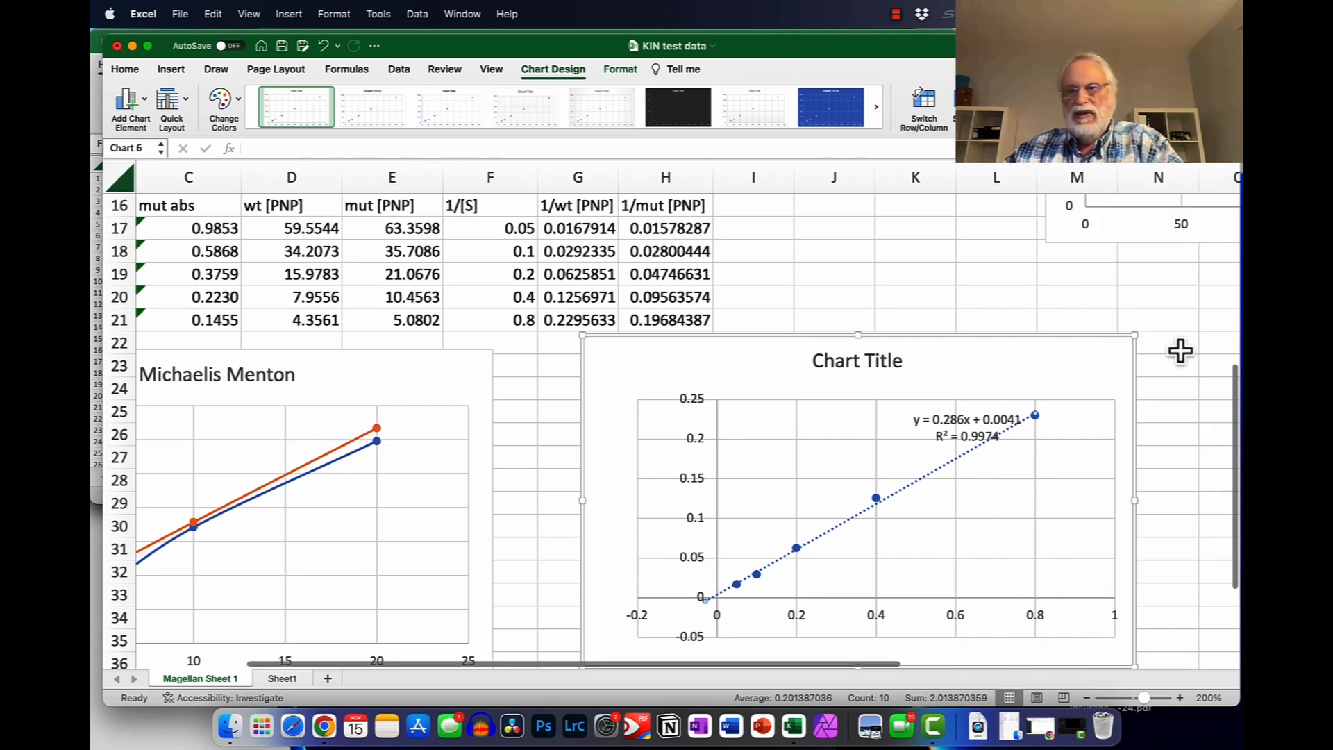
{"action": "mouse_move", "coordinate": [965, 421]}
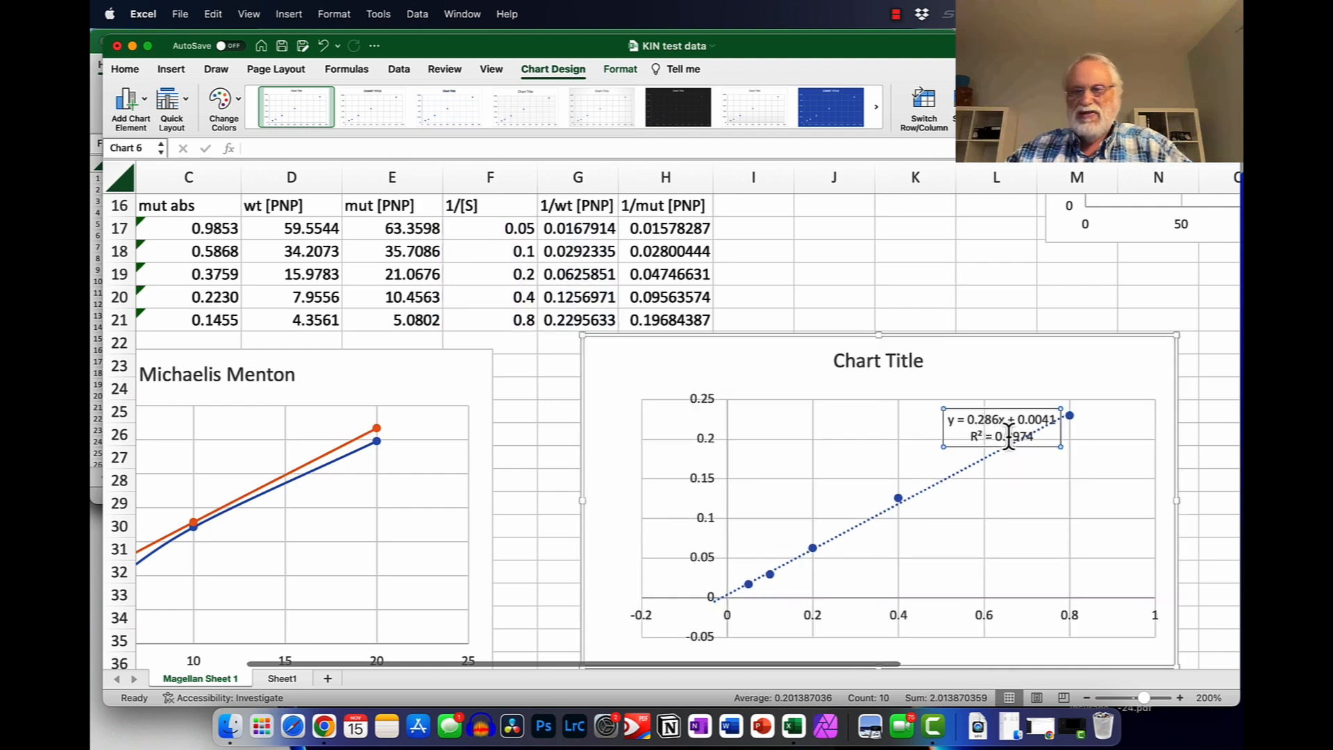
{"action": "double_click", "coordinate": [1002, 426]}
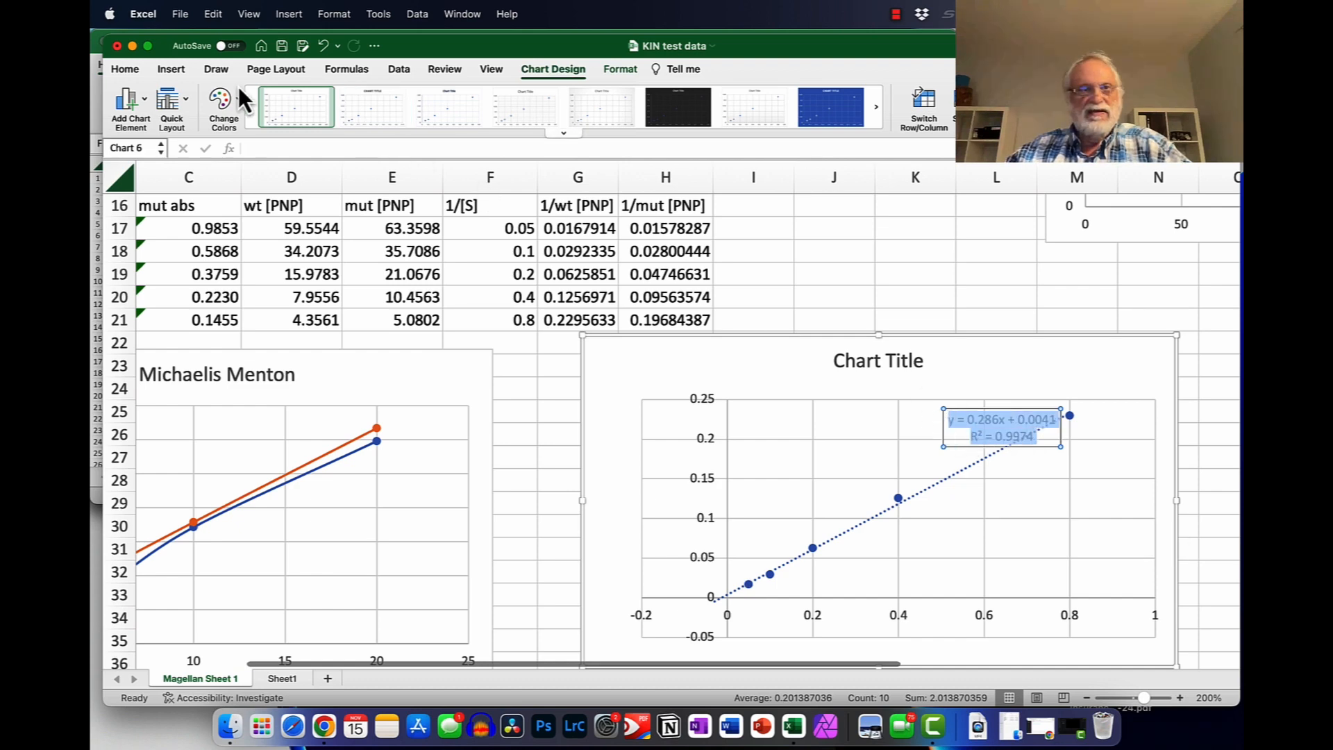
{"action": "left_click", "coordinate": [124, 70]}
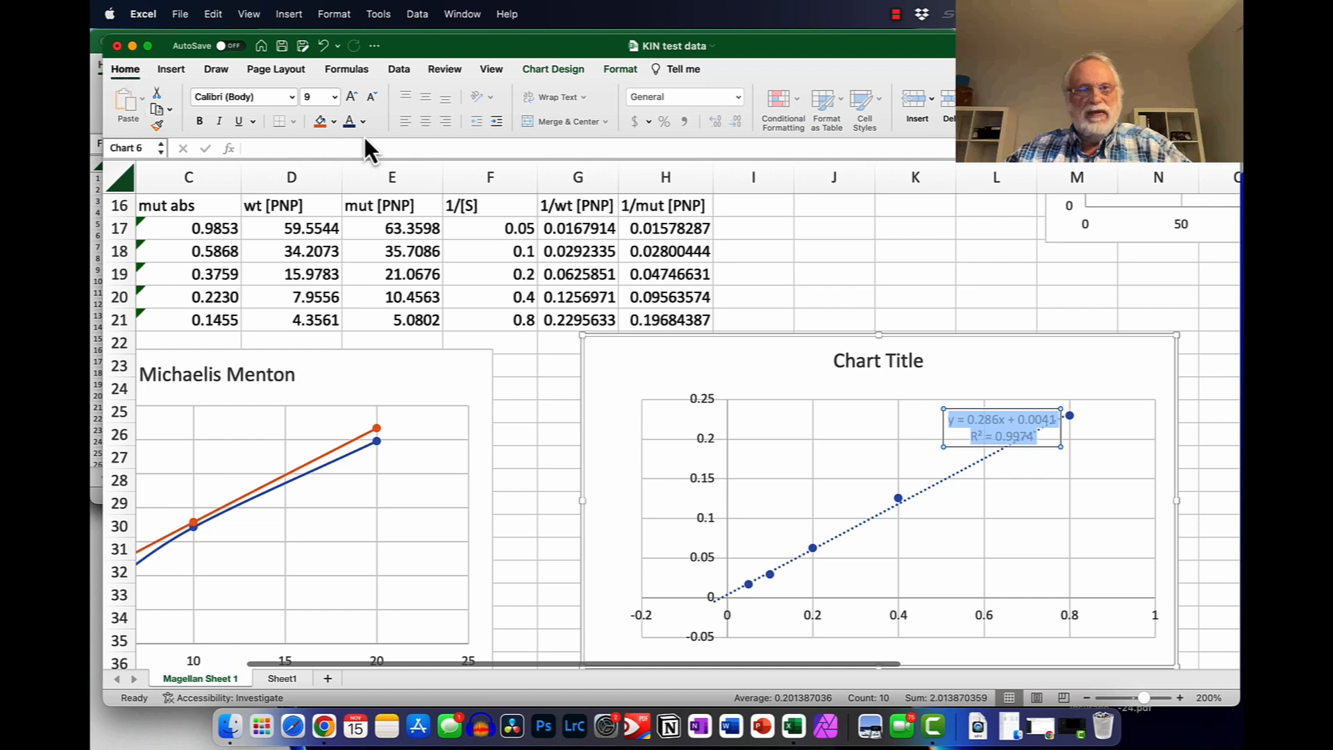
{"action": "left_click", "coordinate": [361, 121]}
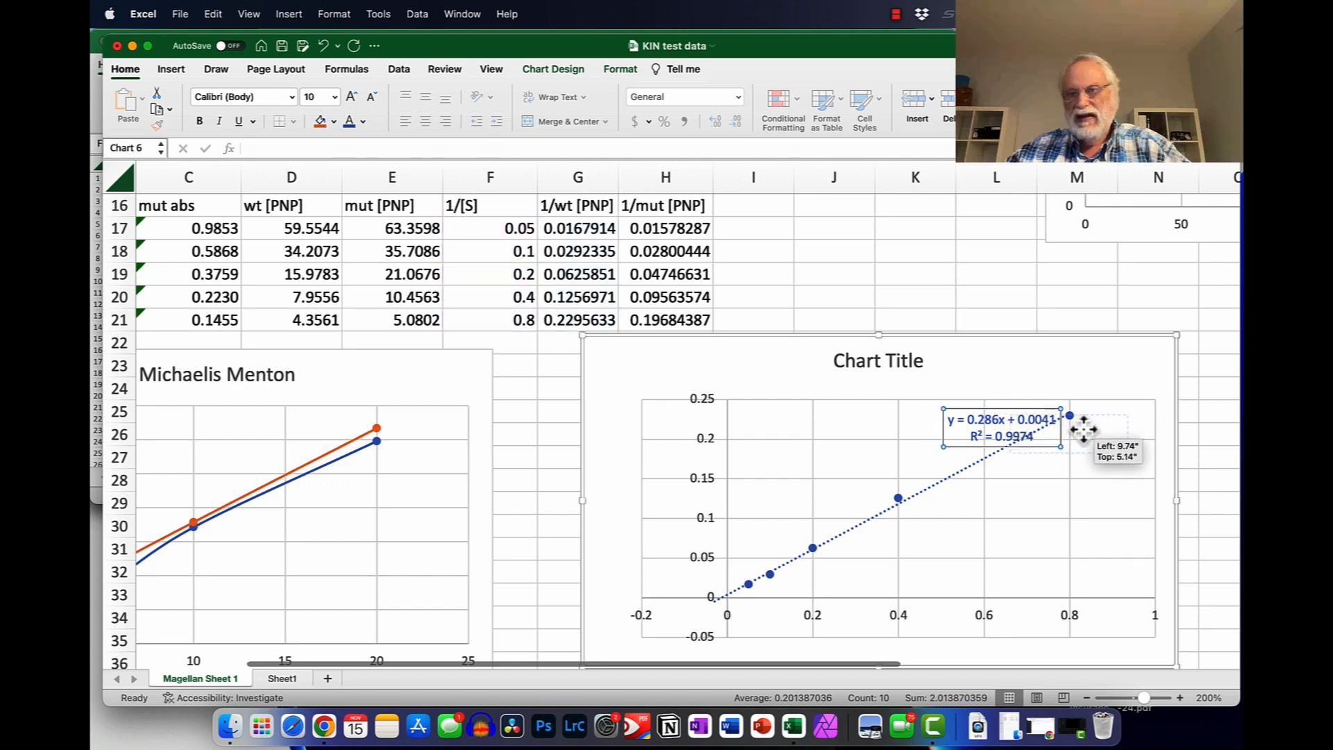
{"action": "left_click_drag", "start_coordinate": [1001, 425], "coordinate": [1070, 433]}
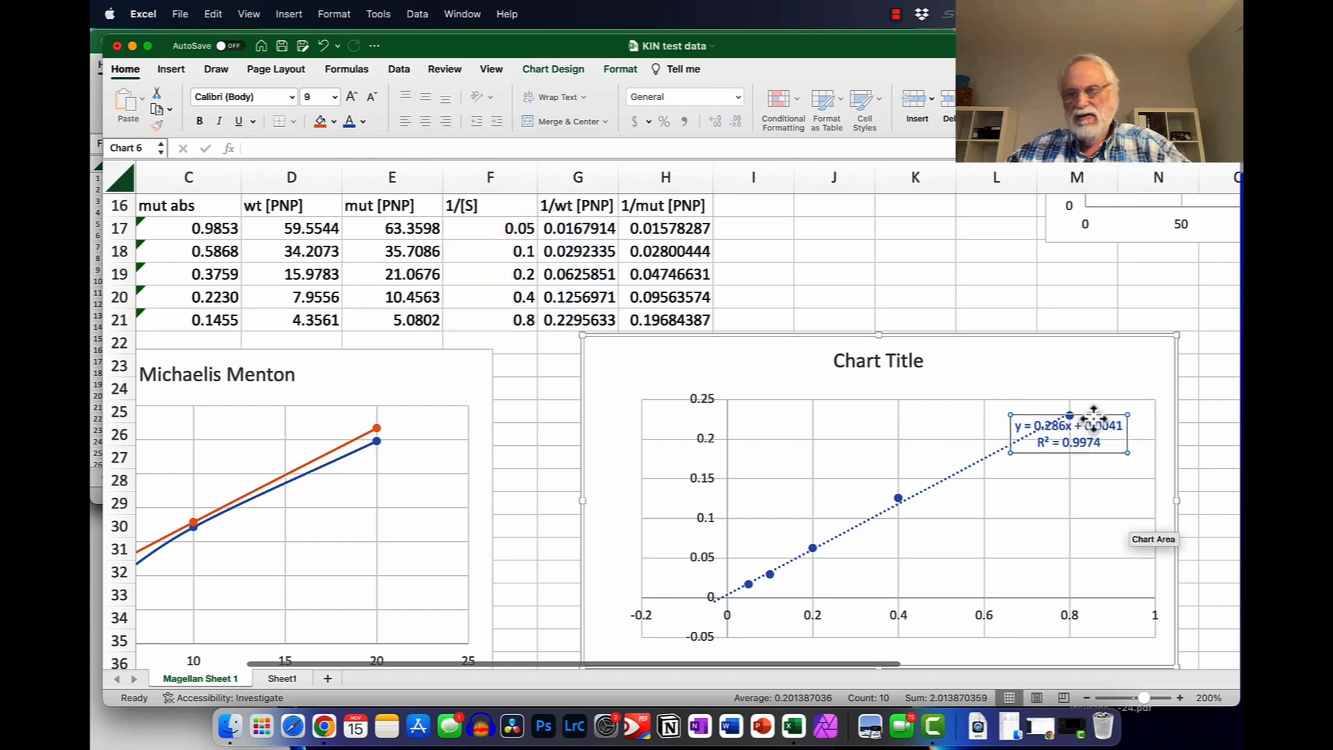
{"action": "left_click_drag", "start_coordinate": [1067, 433], "coordinate": [1098, 425]}
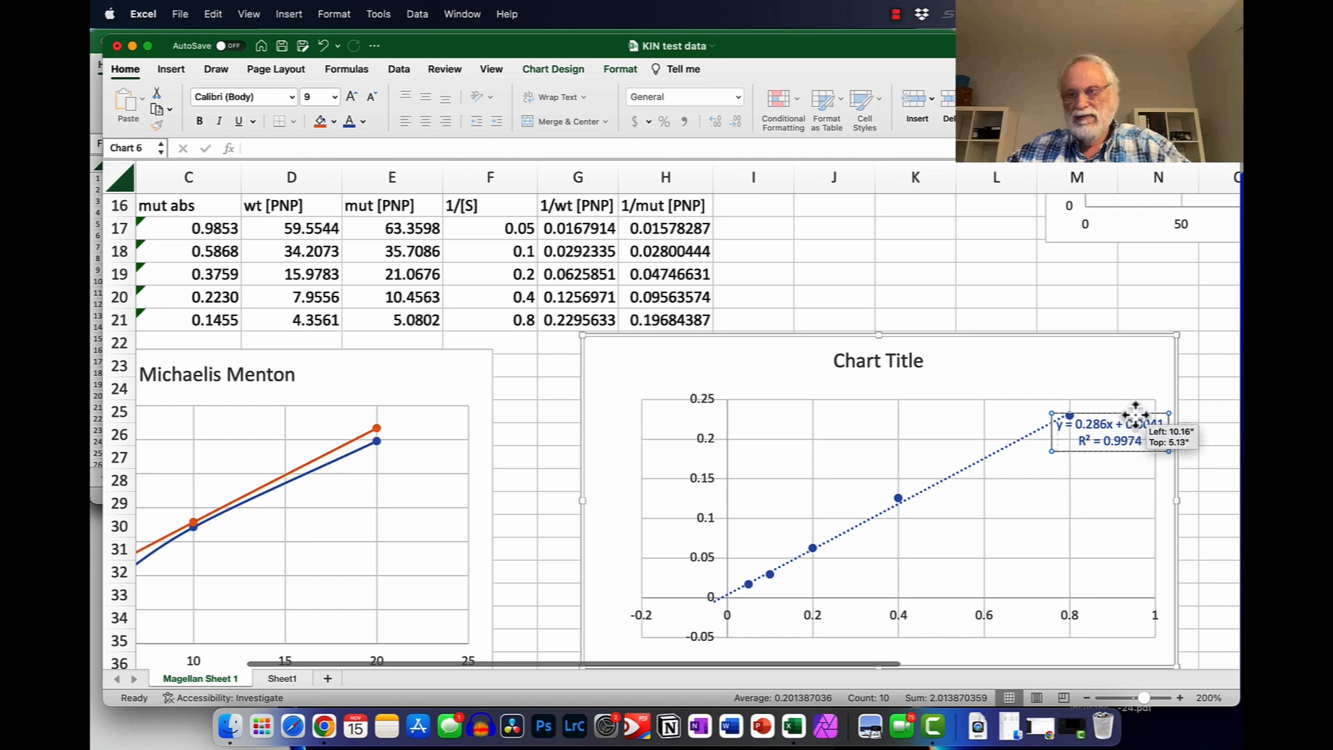
{"action": "left_click_drag", "start_coordinate": [1106, 425], "coordinate": [1114, 419]}
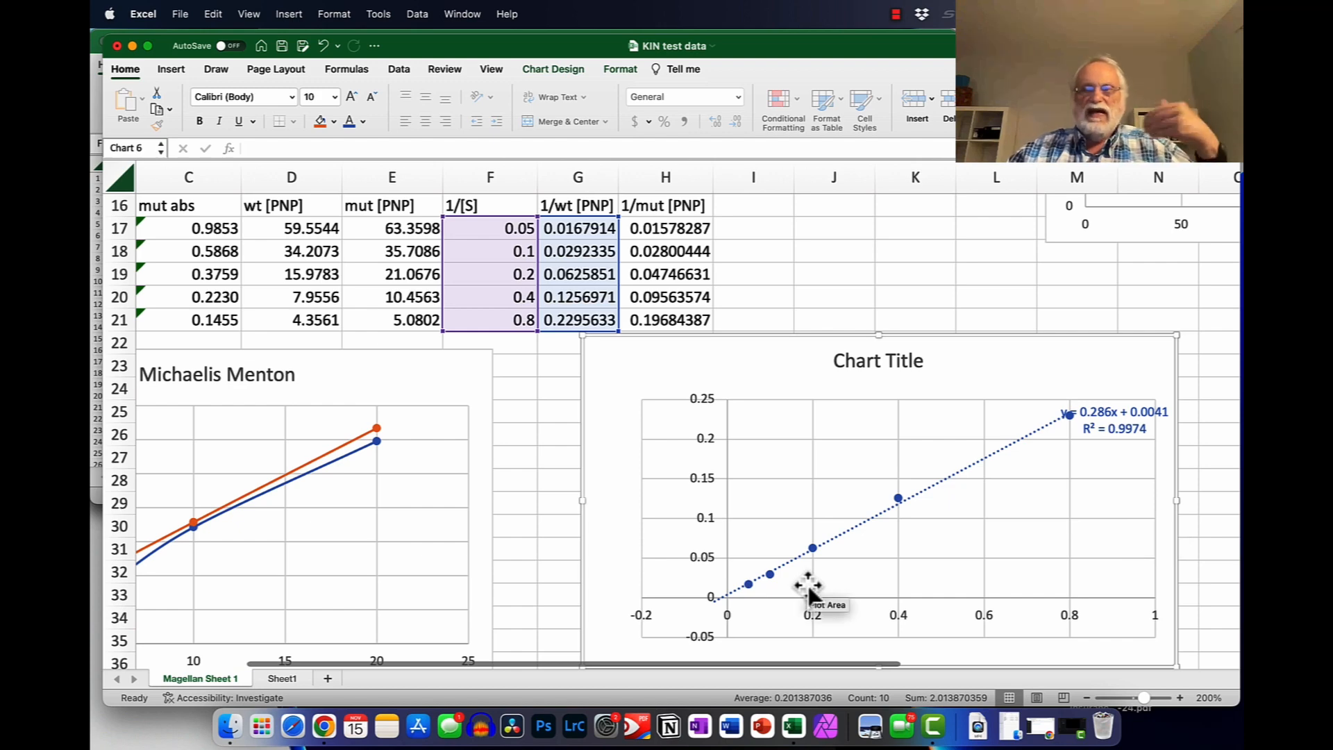
{"action": "mouse_move", "coordinate": [800, 548]}
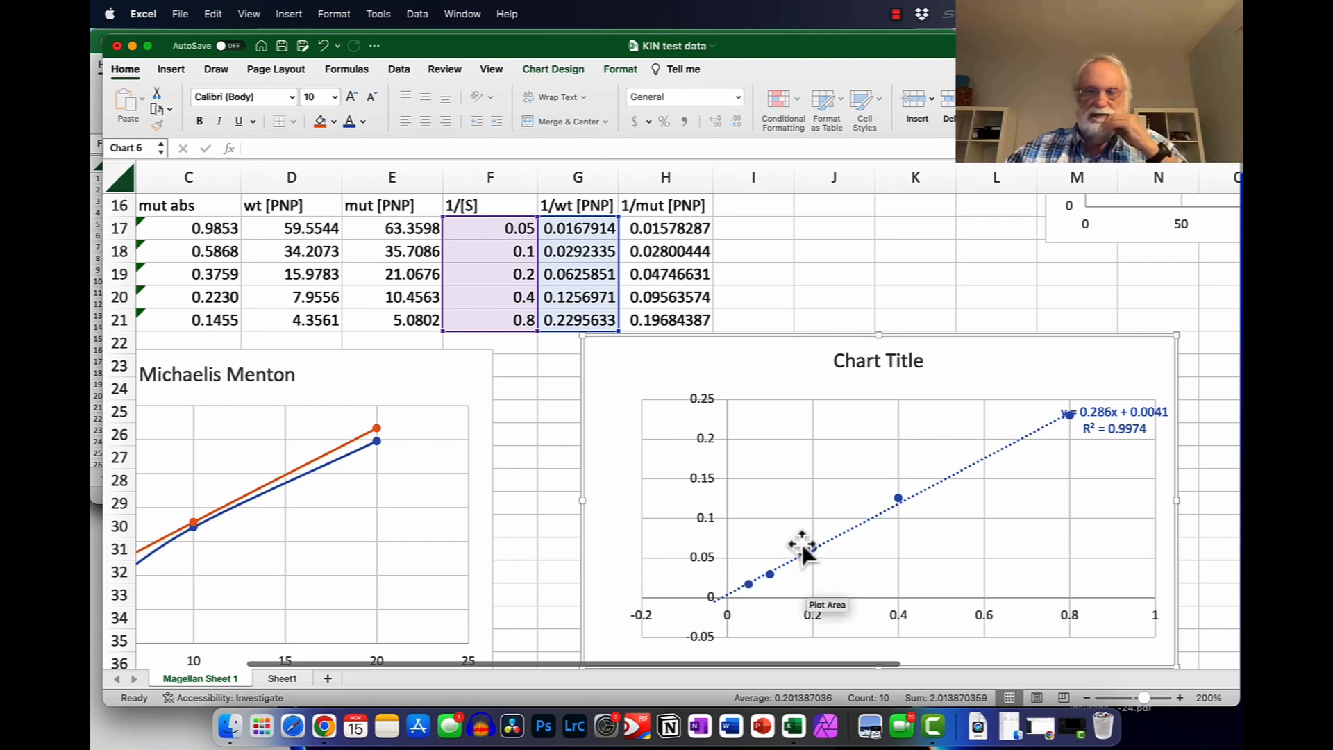
{"action": "mouse_move", "coordinate": [652, 222]}
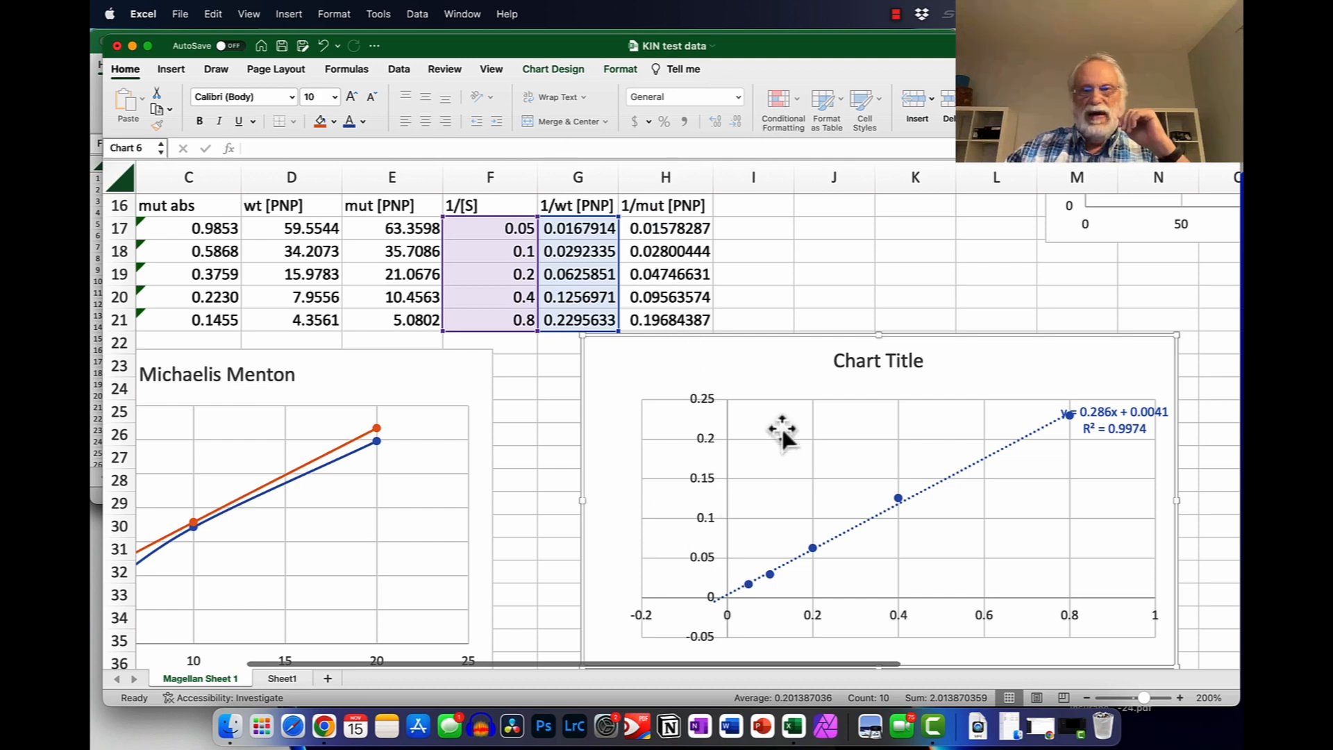
{"action": "mouse_move", "coordinate": [990, 409]}
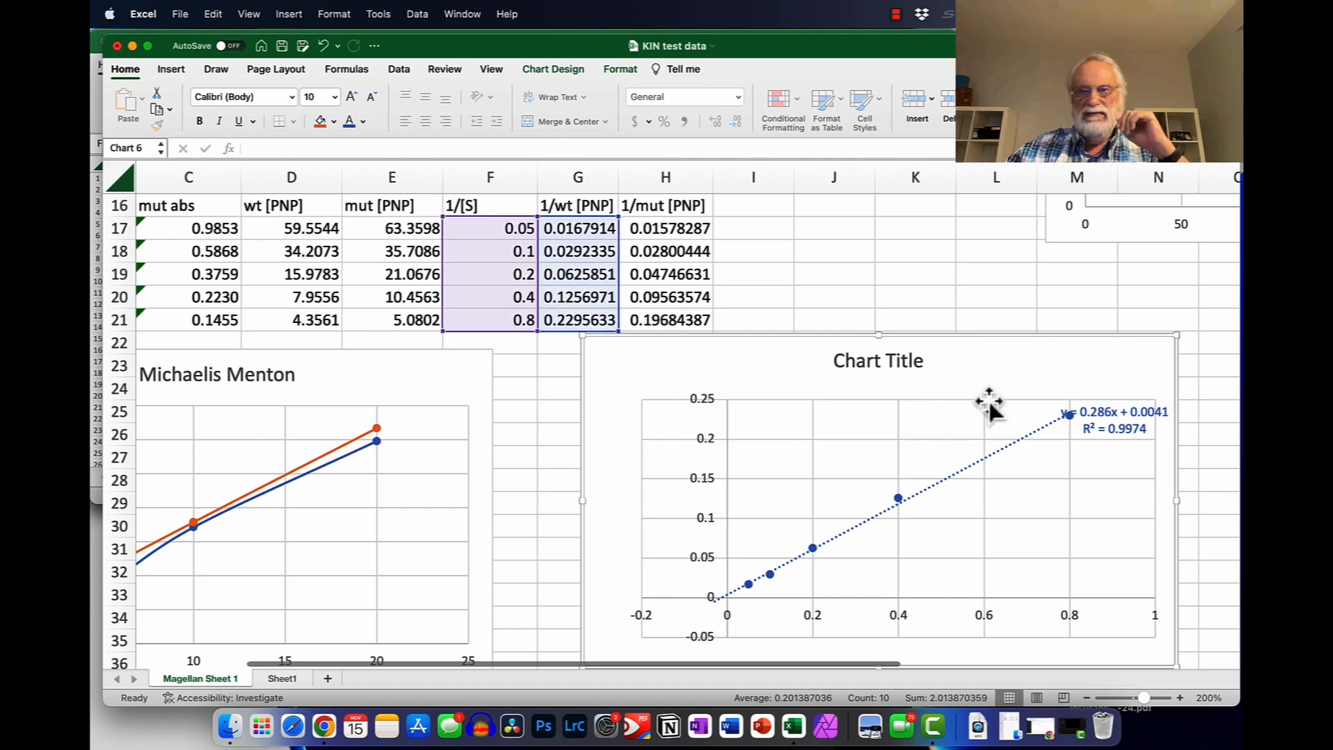
{"action": "mouse_move", "coordinate": [782, 289]}
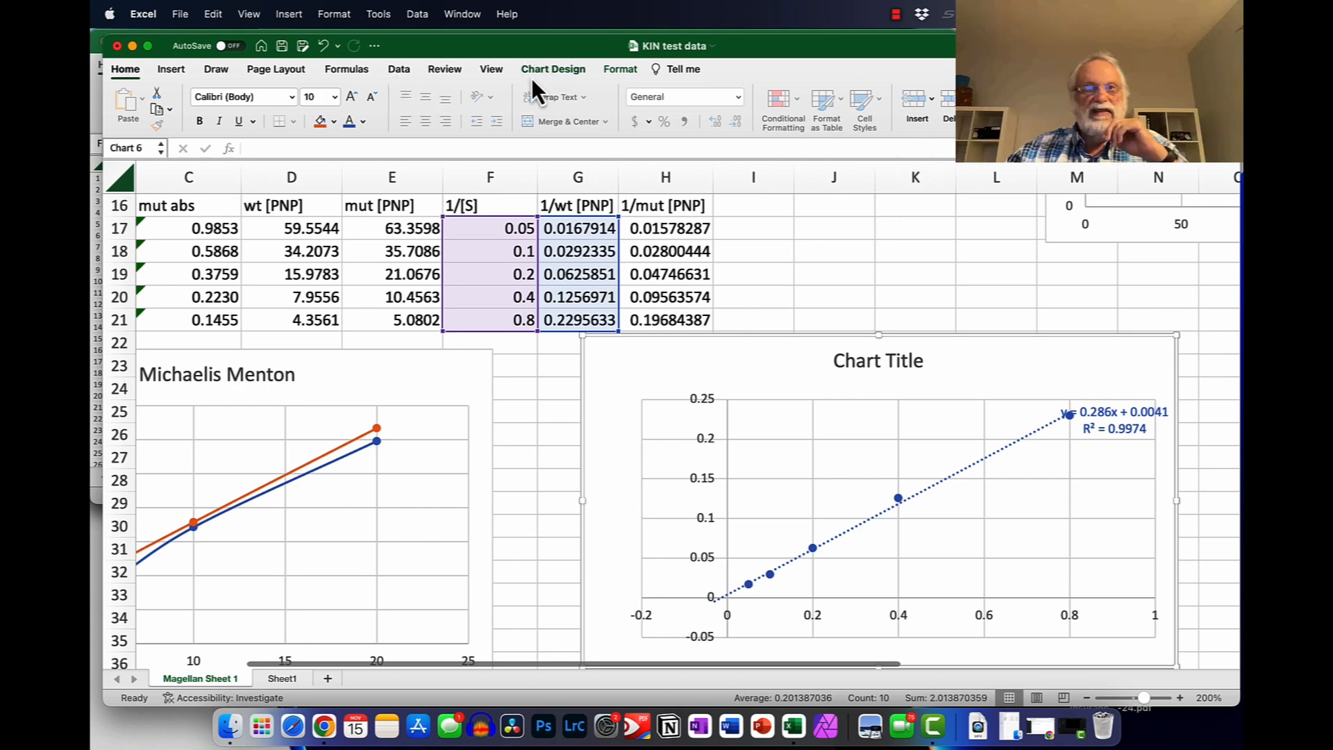
Step: In Select Data, rename Series1 to Wildtype
{"action": "left_click", "coordinate": [554, 70]}
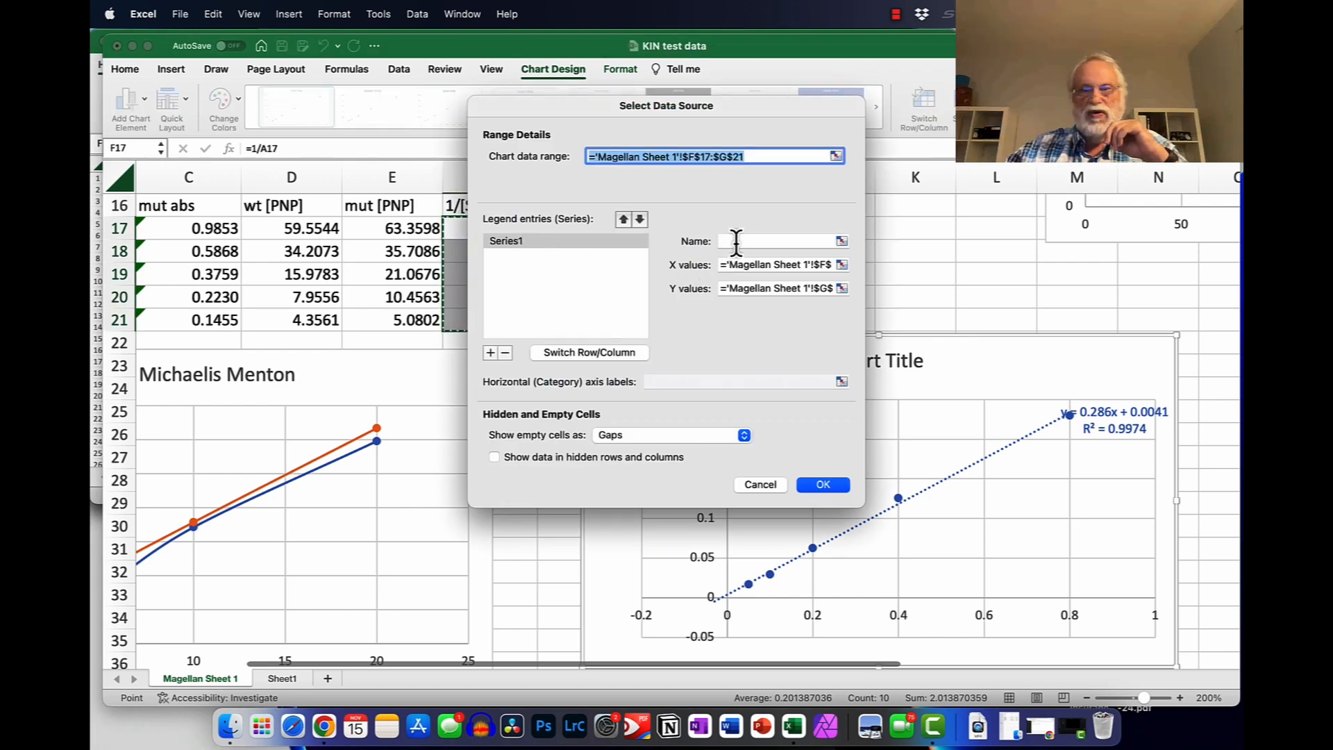
{"action": "type", "text": "Wildtype"}
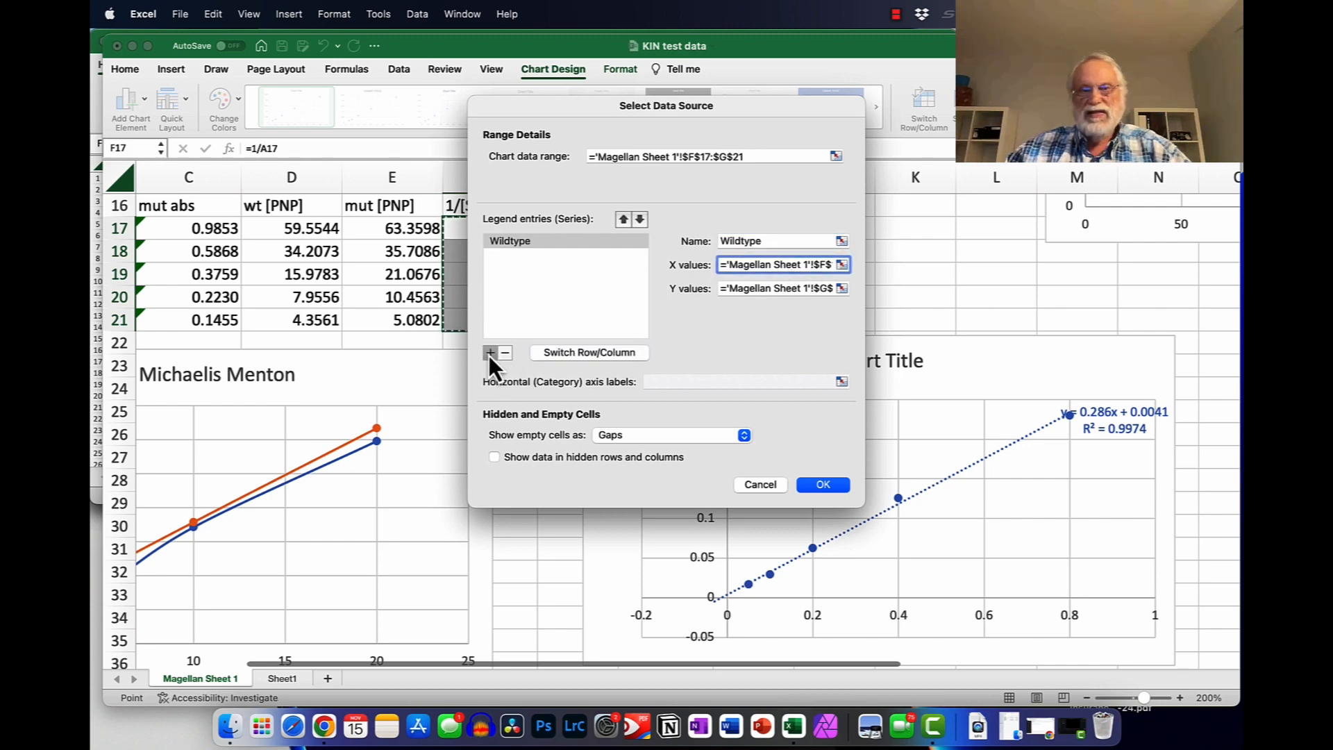
Step: Add a series named mutant plotting 1/mut [PNP] (H17:H21) against 1/[S] (F17:F21)
{"action": "left_click", "coordinate": [491, 351]}
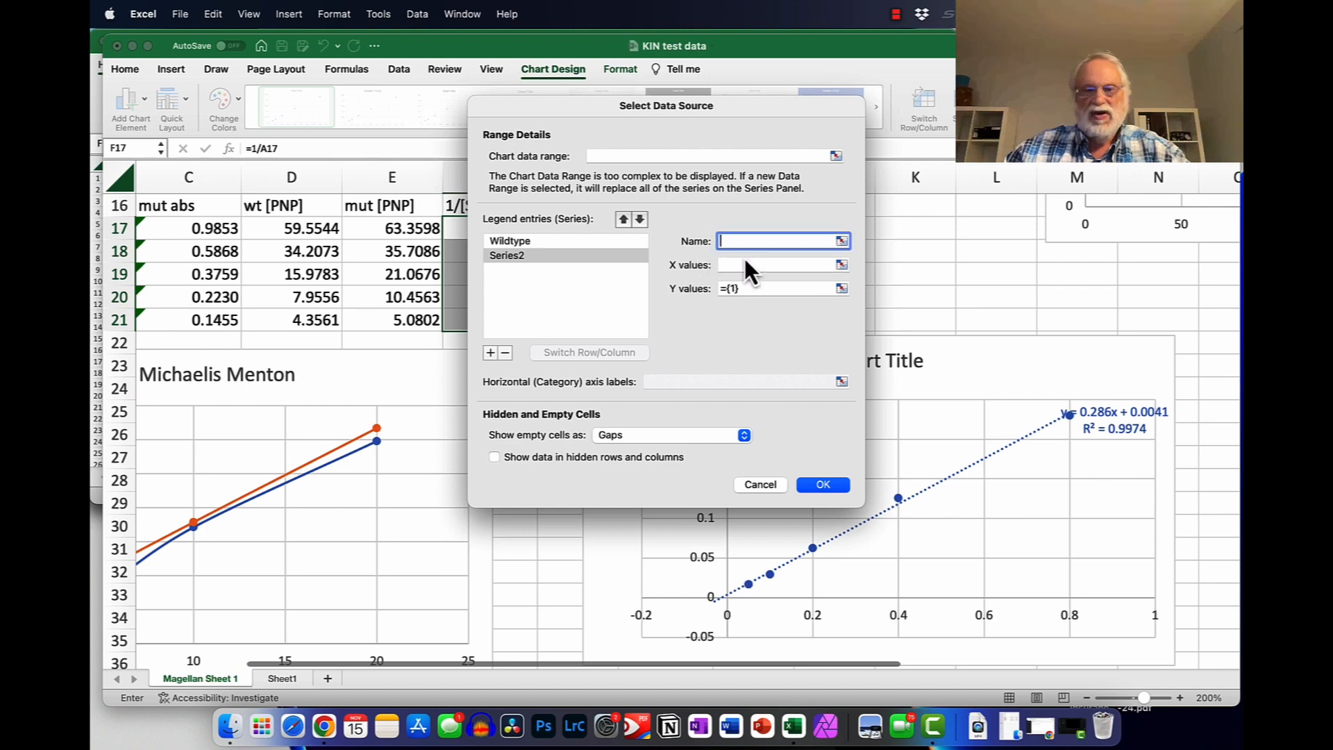
{"action": "type", "text": "mutant"}
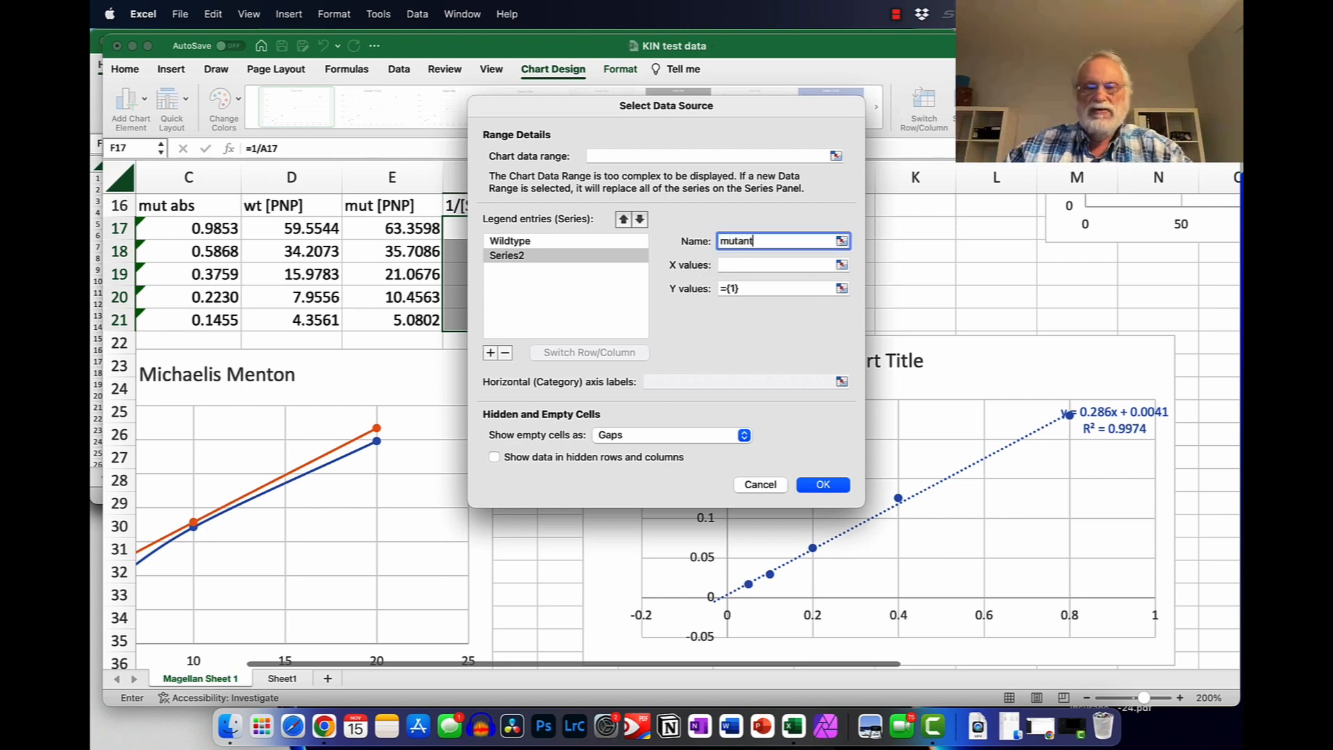
{"action": "left_click", "coordinate": [821, 484]}
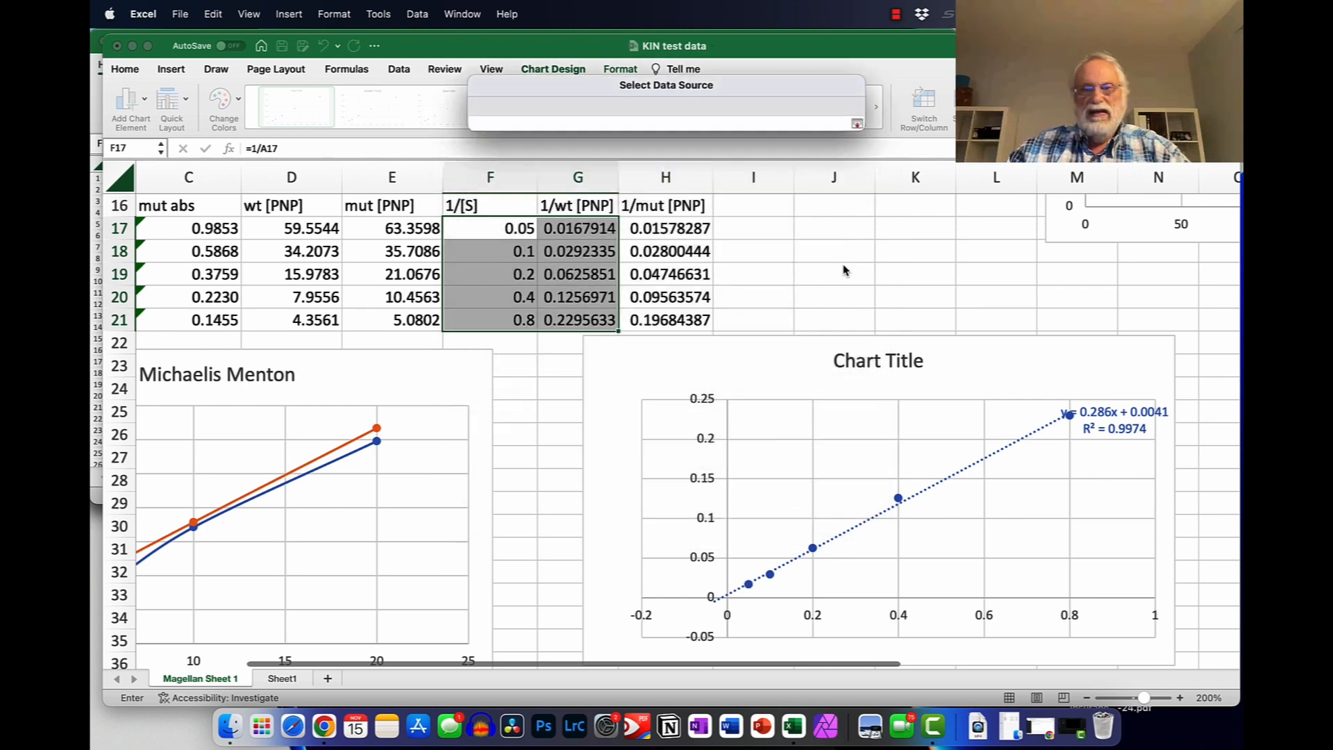
{"action": "left_click_drag", "start_coordinate": [490, 228], "coordinate": [490, 319]}
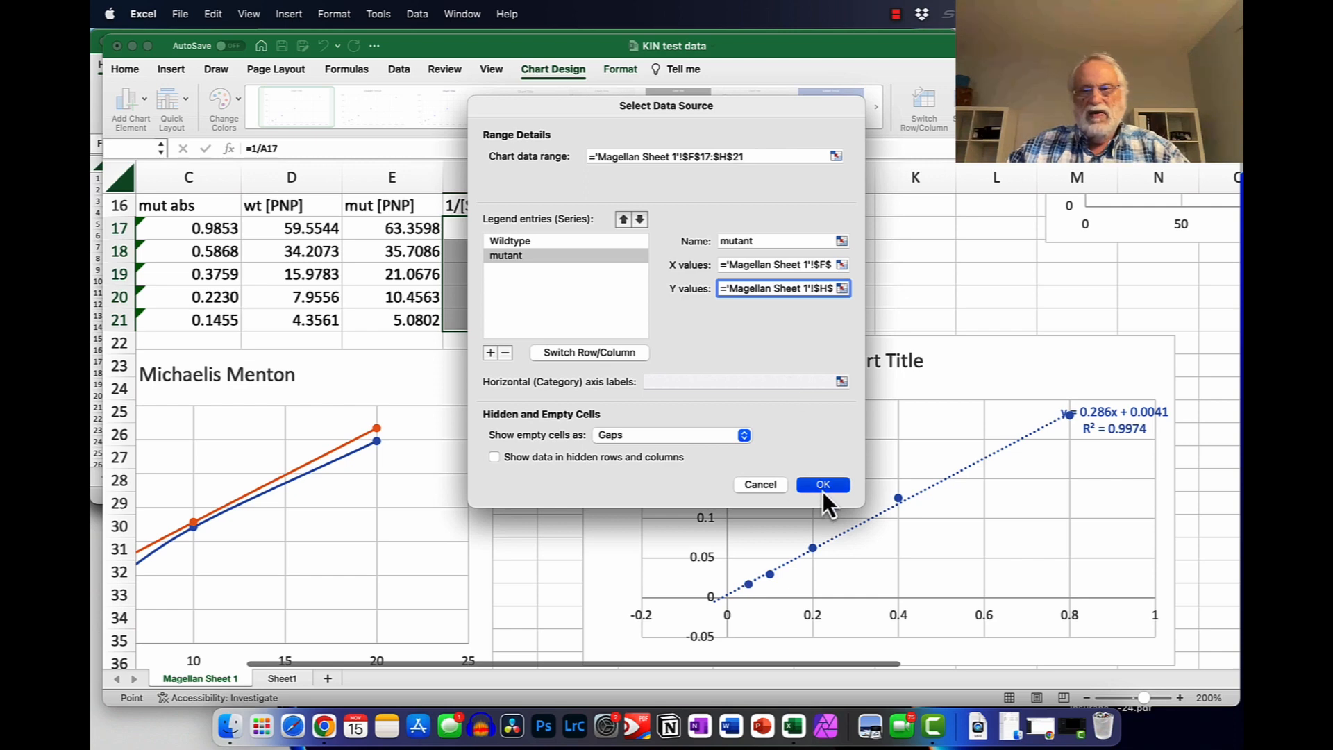
{"action": "left_click", "coordinate": [821, 485]}
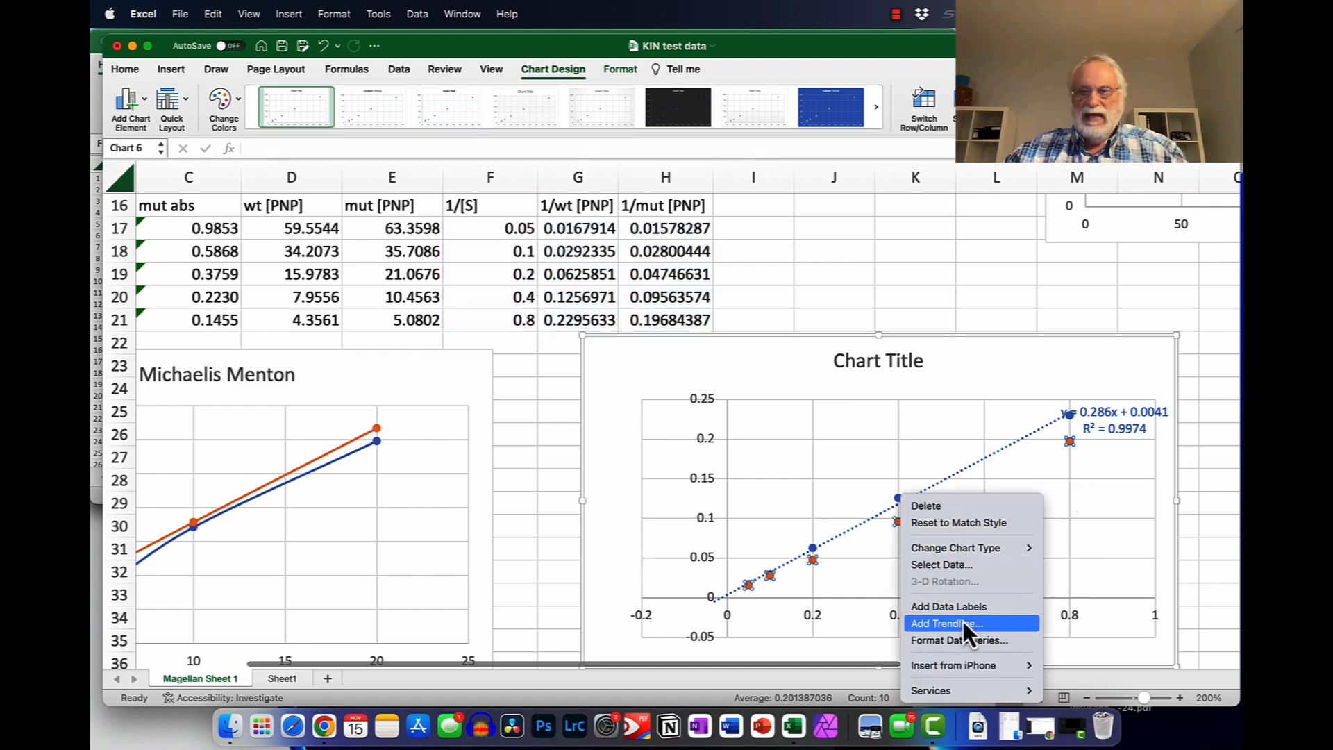
Step: Add a linear trendline to the mutant series, backward forecast 0.1, showing equation and R²
{"action": "left_click", "coordinate": [944, 623]}
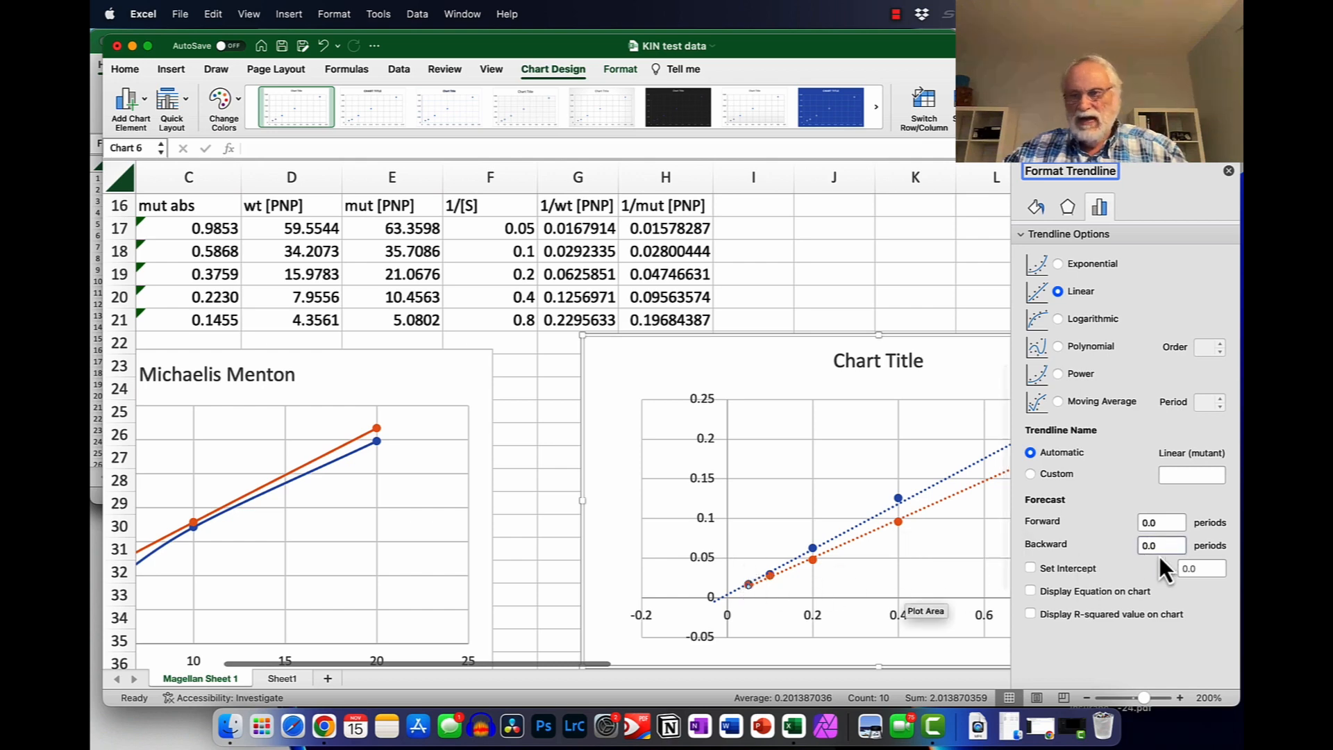
{"action": "left_click", "coordinate": [1161, 544]}
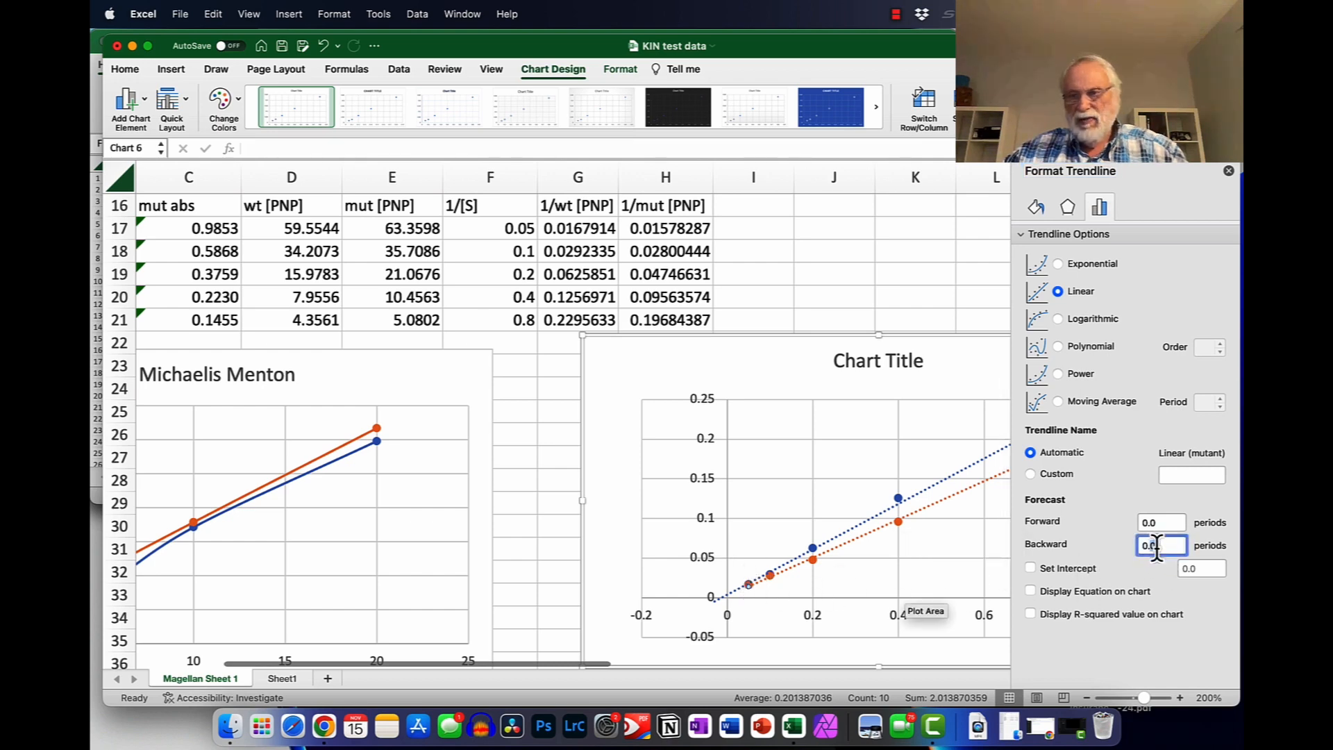
{"action": "type", "text": "0.1"}
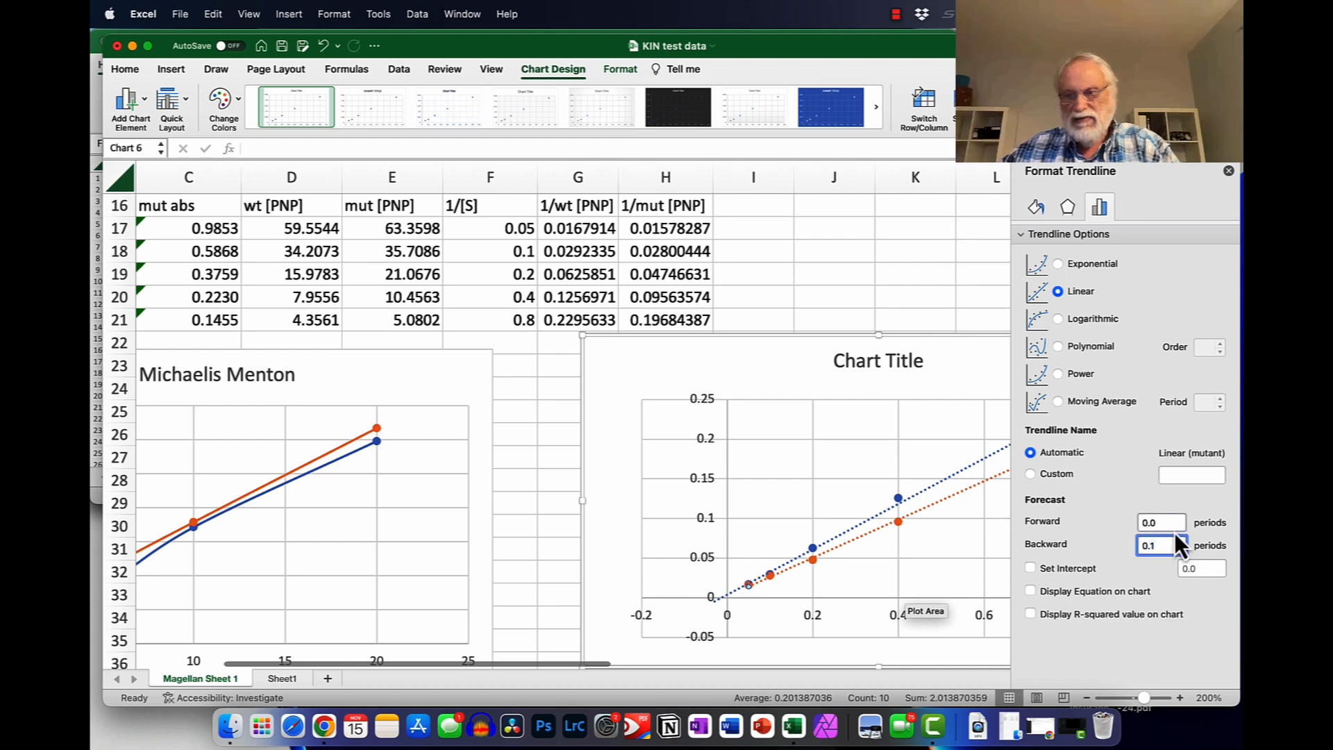
{"action": "left_click", "coordinate": [1031, 592]}
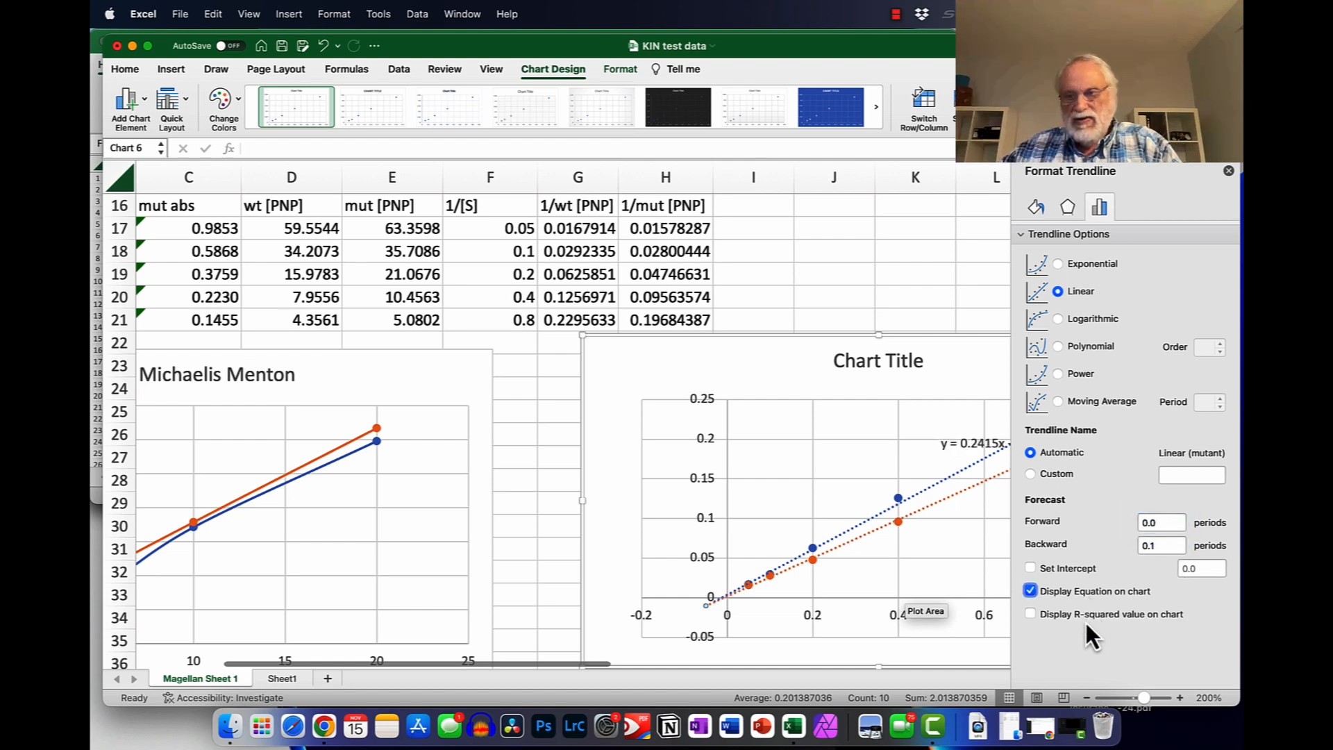
{"action": "left_click", "coordinate": [1031, 614]}
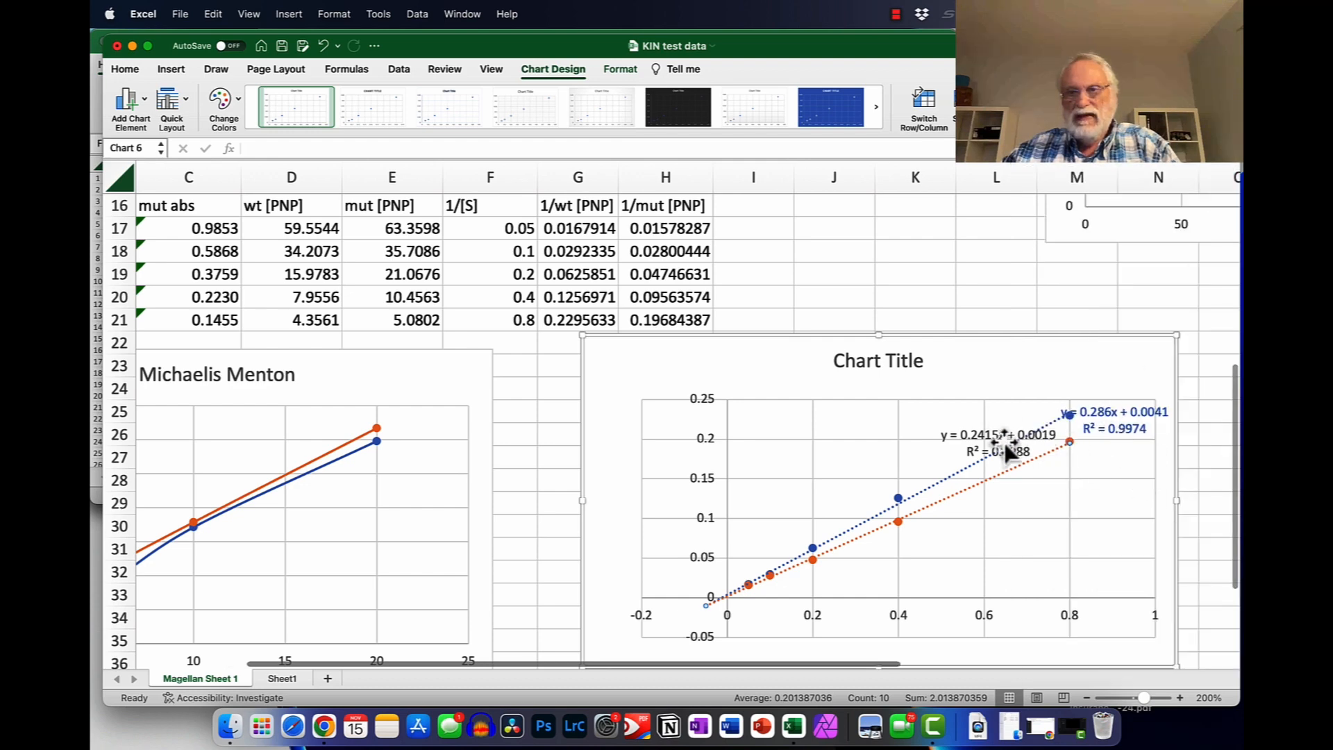
Step: Select the mutant equation label text and choose an orange font colour for it
{"action": "left_click", "coordinate": [999, 437]}
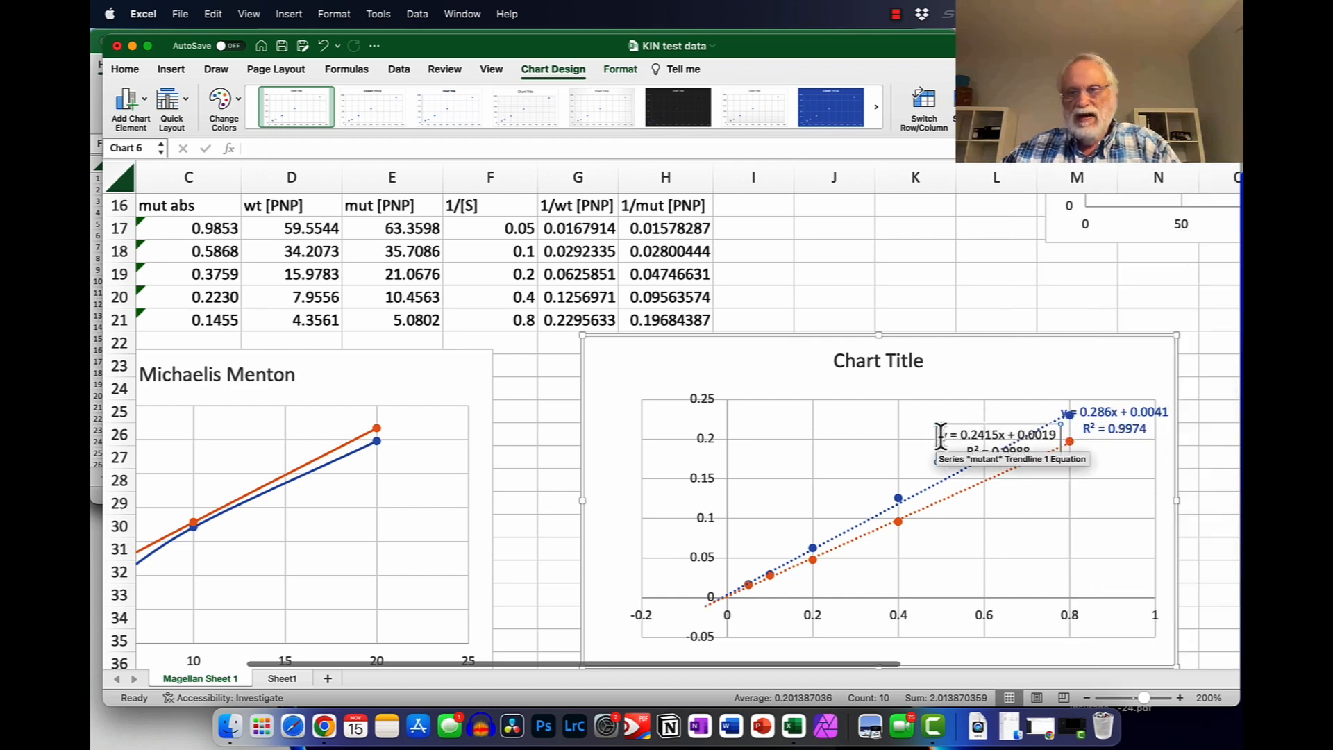
{"action": "left_click", "coordinate": [1003, 435]}
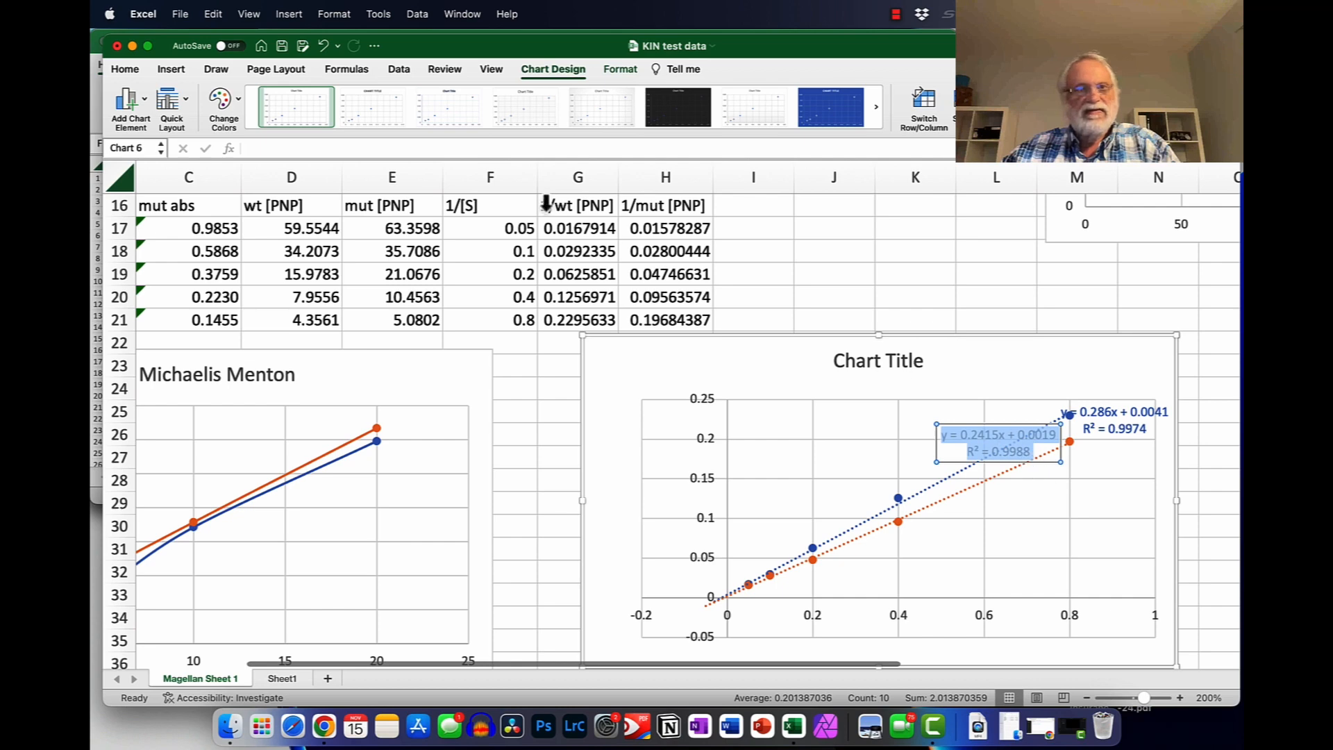
{"action": "left_click", "coordinate": [125, 69]}
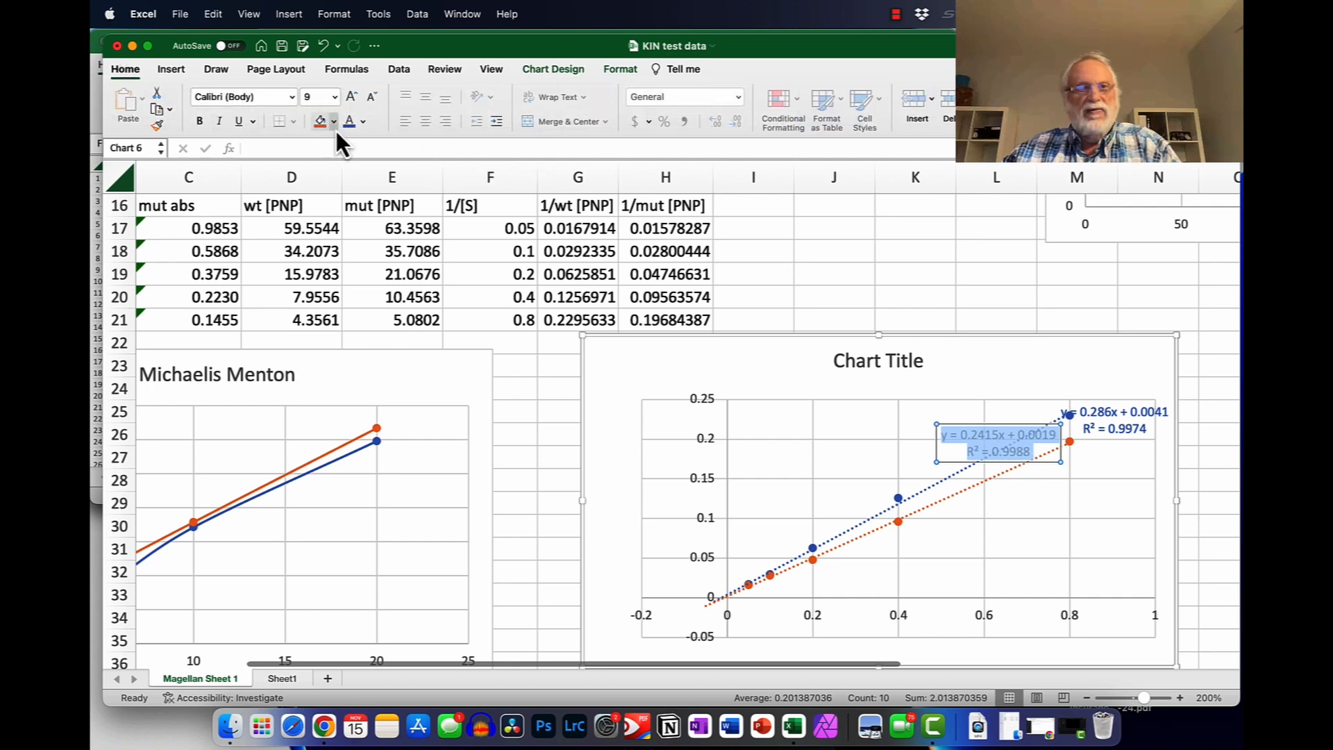
{"action": "left_click", "coordinate": [334, 121]}
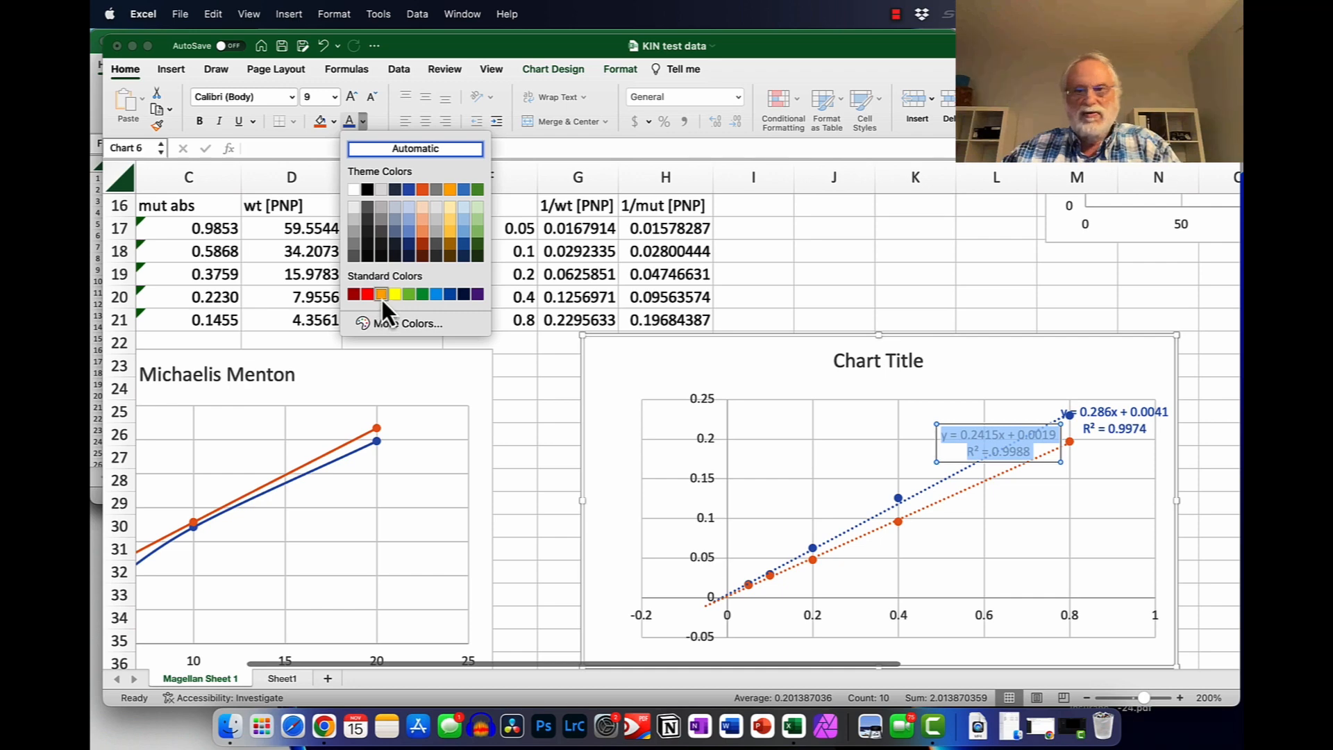
{"action": "mouse_move", "coordinate": [435, 209]}
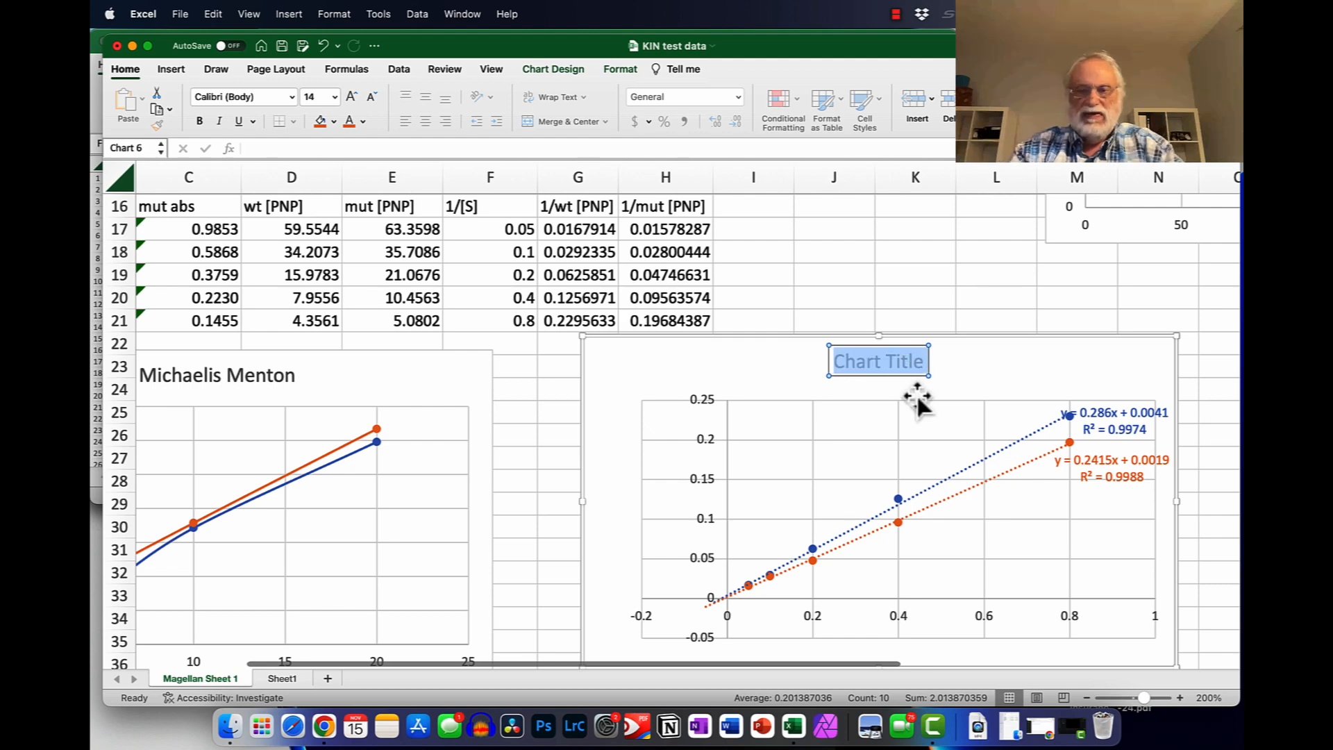
Step: Replace the chart title placeholder with 'Lineweaver-Burke'
{"action": "type", "text": "Lineweaver-B"}
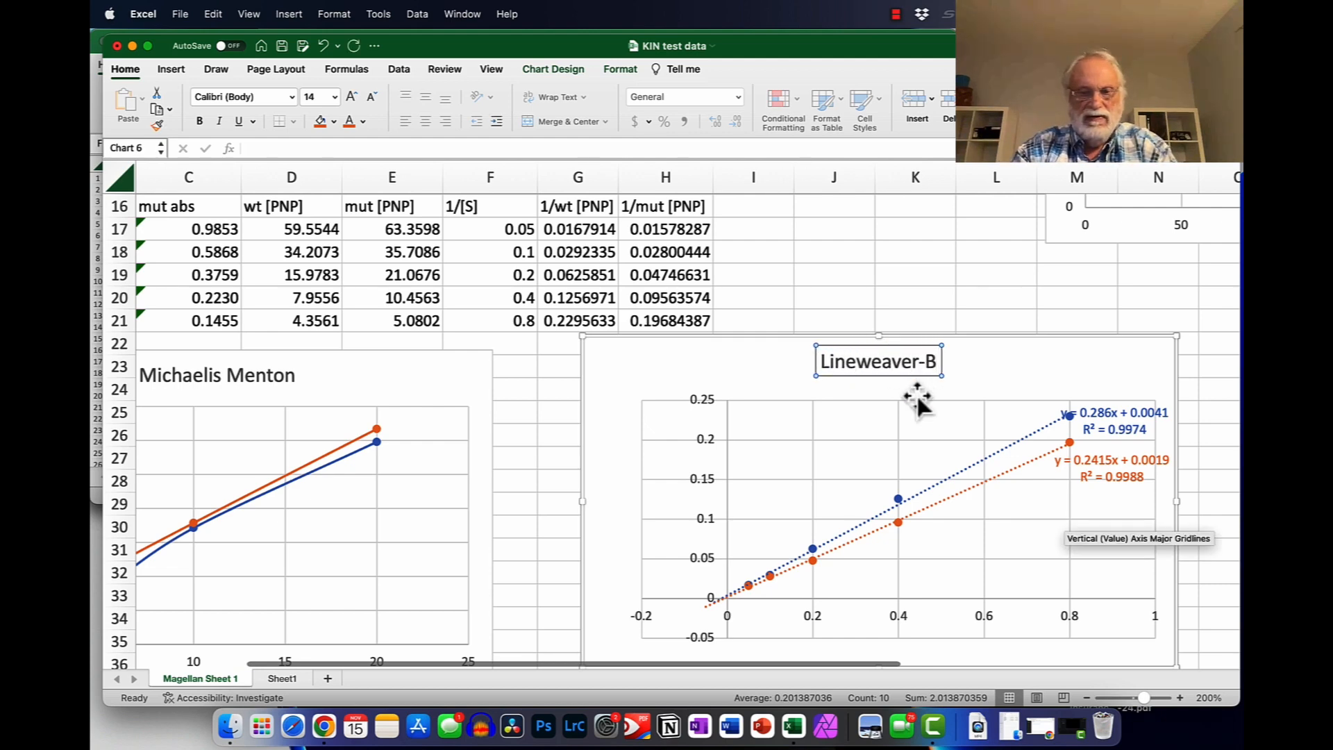
{"action": "type", "text": "urke"}
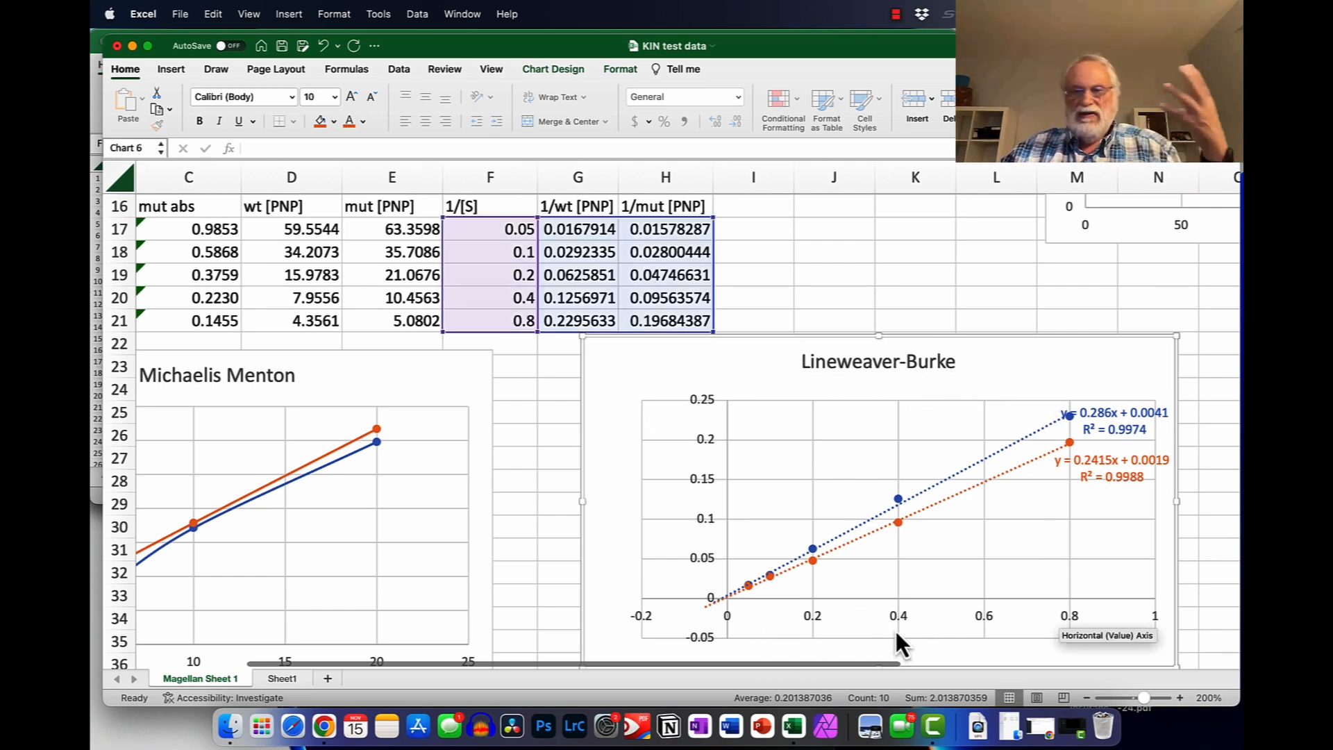
{"action": "mouse_move", "coordinate": [654, 629]}
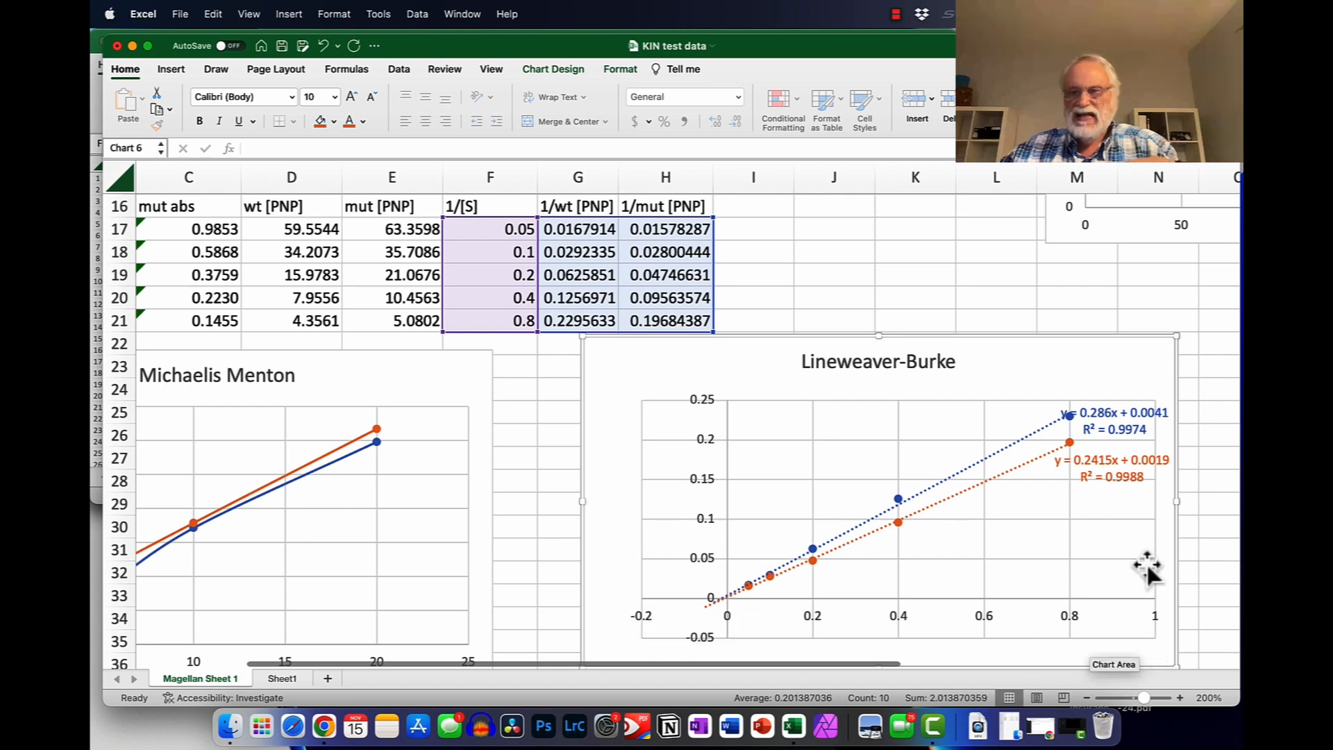
{"action": "mouse_move", "coordinate": [1067, 433]}
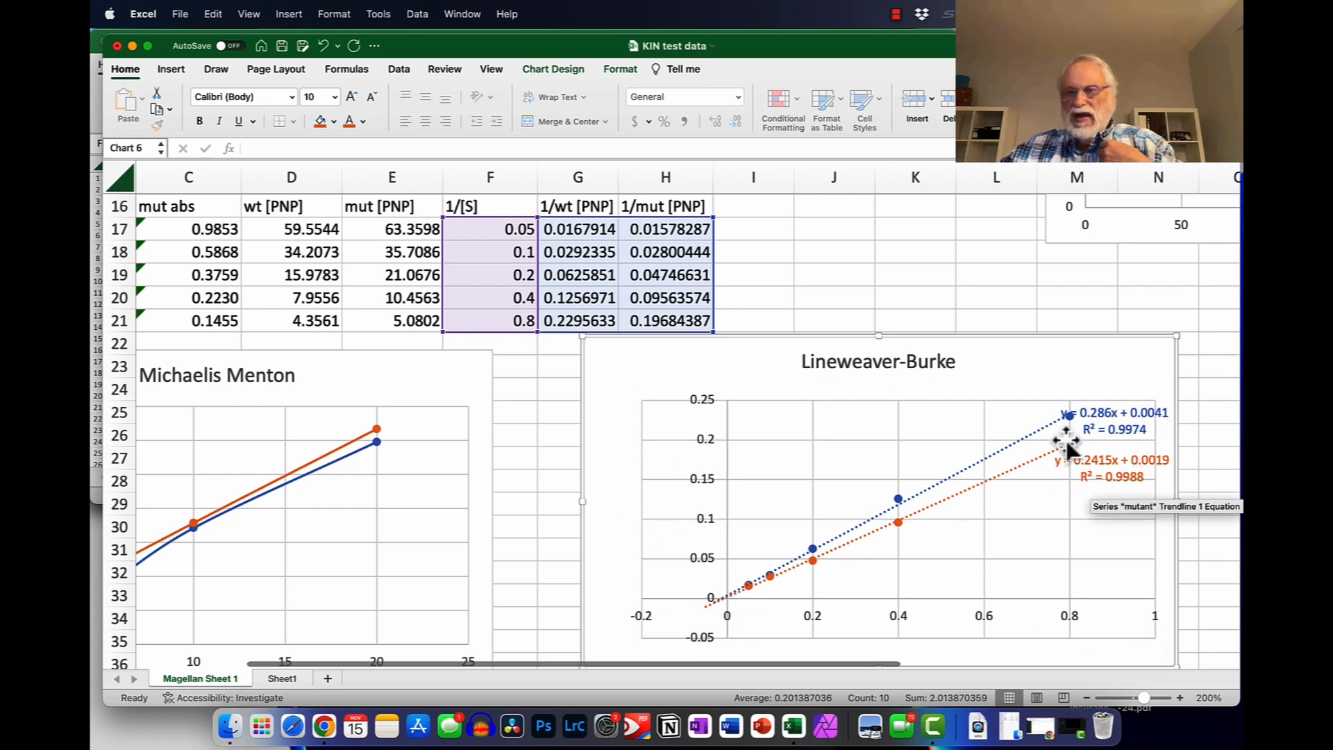
{"action": "mouse_move", "coordinate": [1139, 460]}
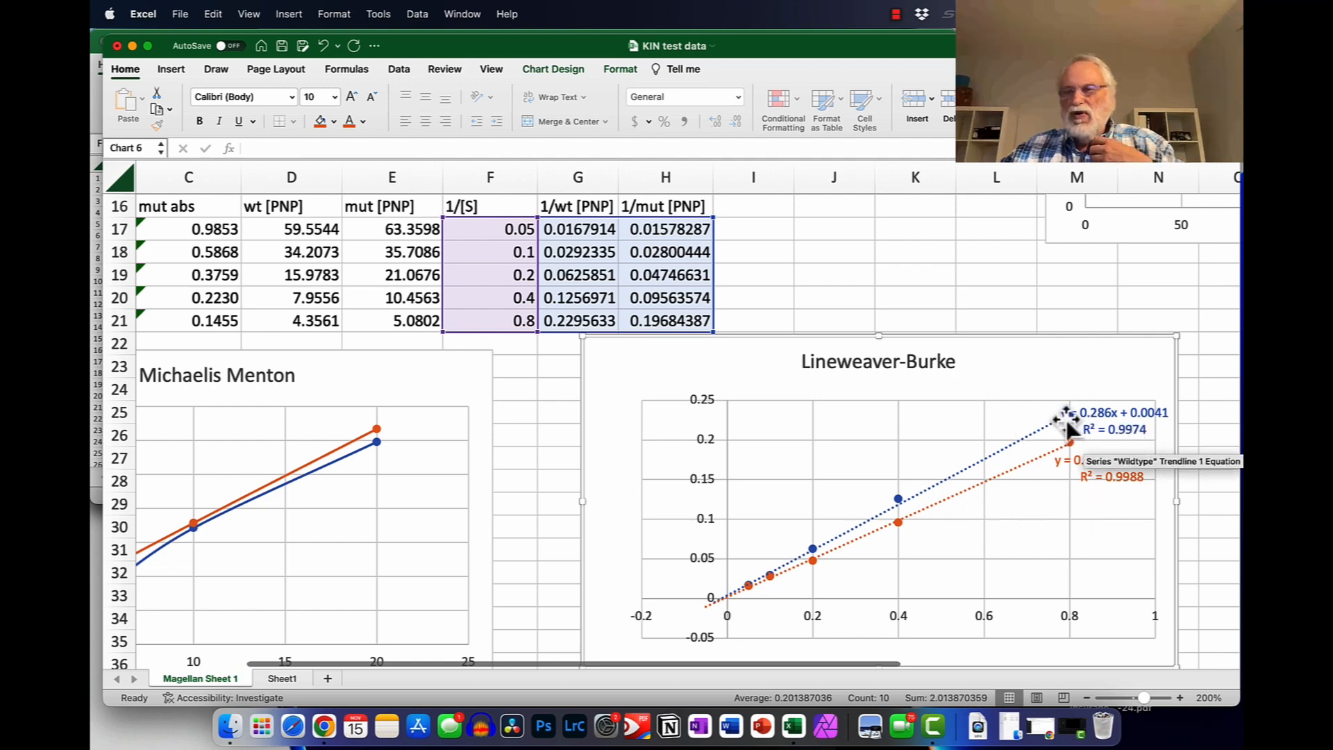
{"action": "mouse_move", "coordinate": [1071, 429]}
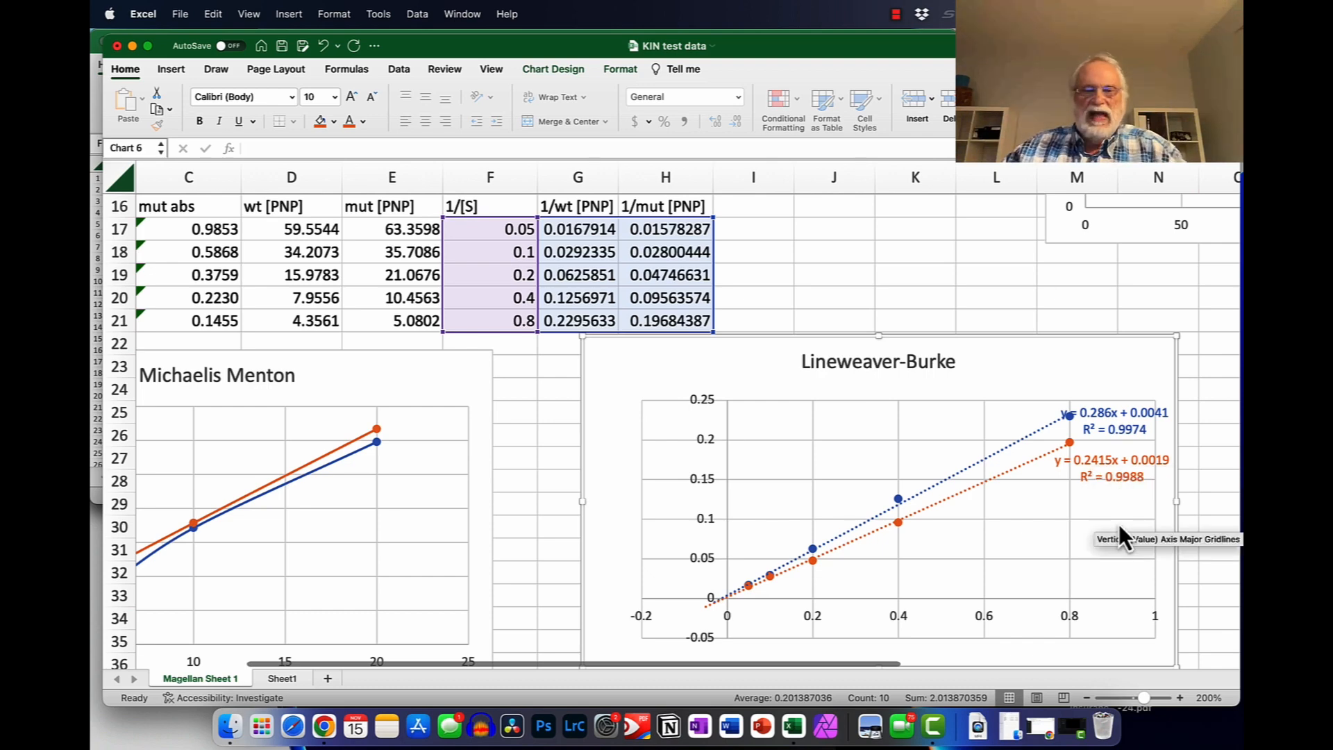
{"action": "mouse_move", "coordinate": [1025, 369]}
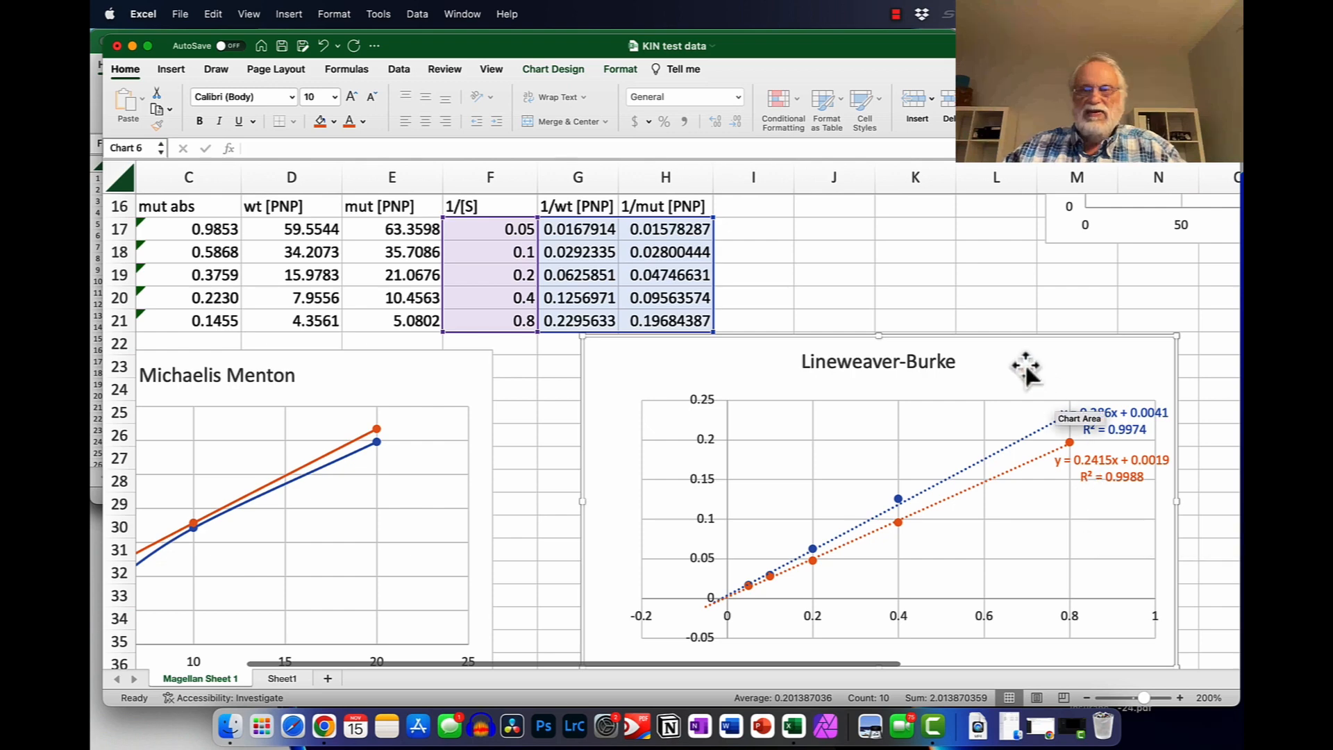